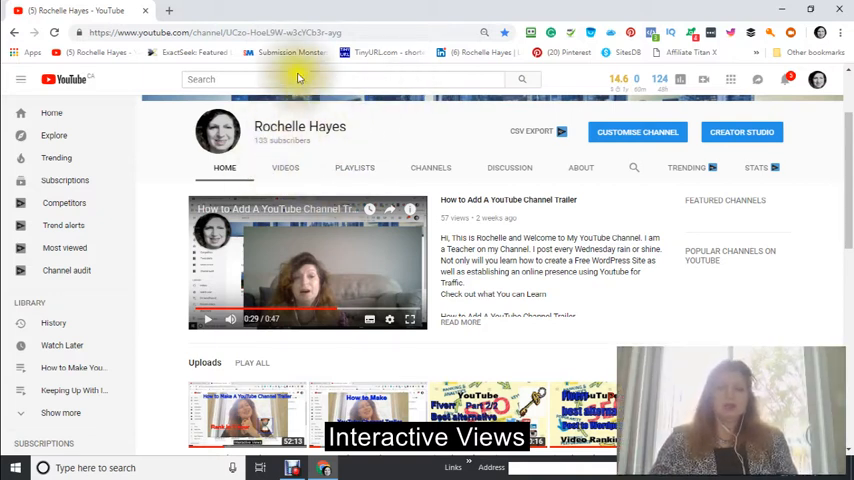
mouse_move(470, 104)
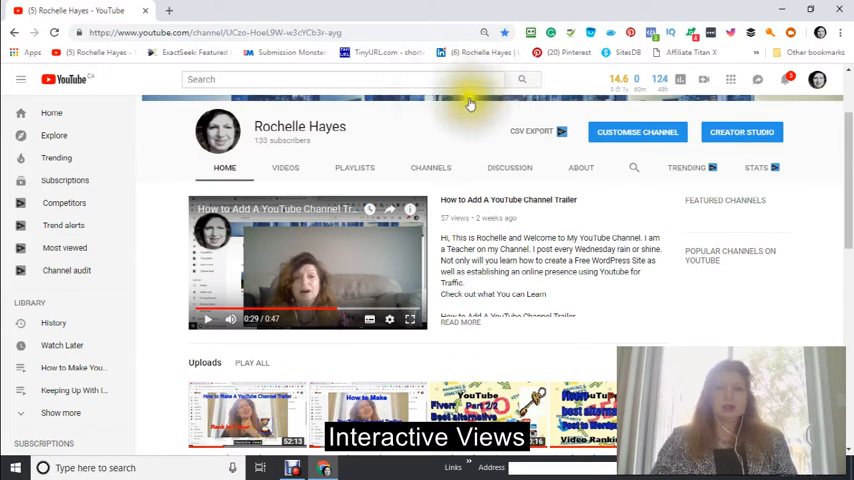
mouse_move(460, 144)
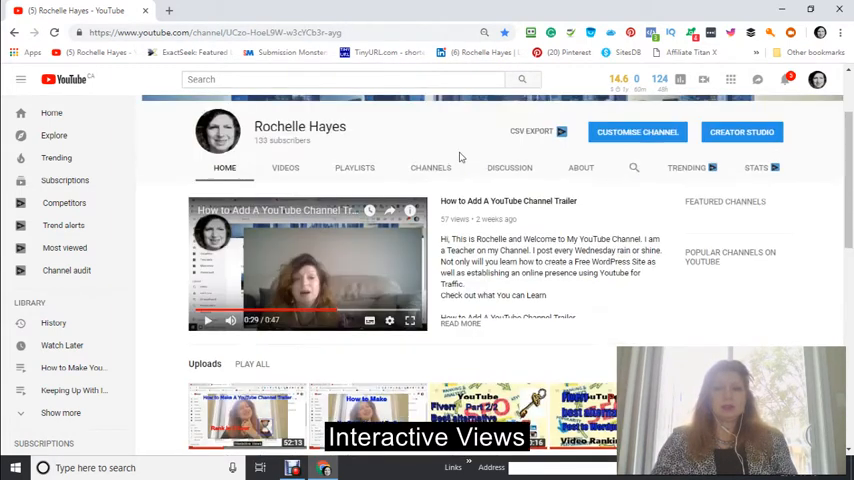
Scroll the channel page down to the How To Make Money on Fiverr Introductory playlist.
scroll(down, 3)
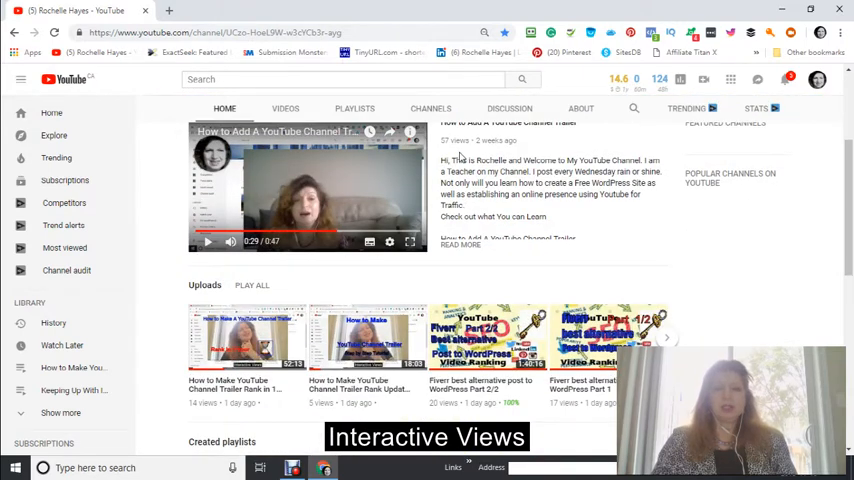
scroll(down, 3)
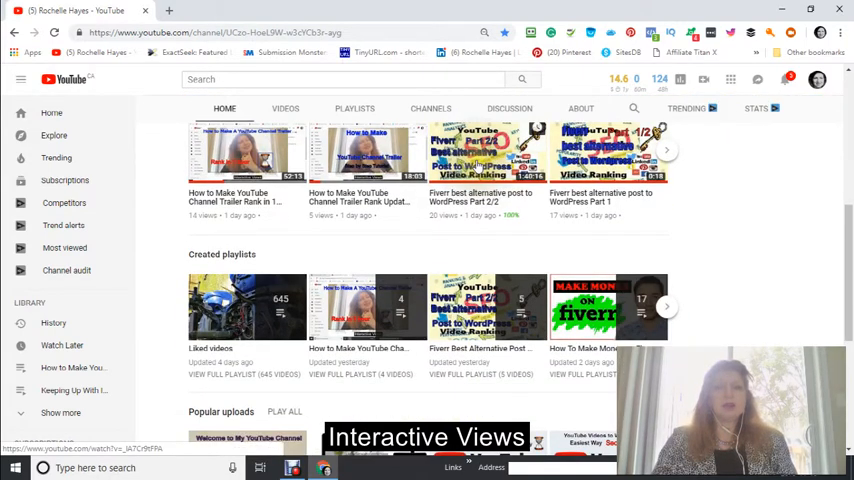
scroll(down, 3)
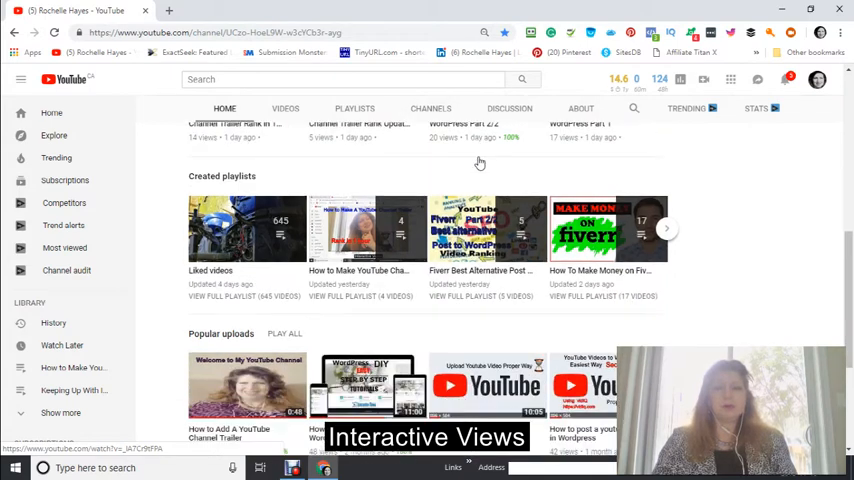
scroll(down, 3)
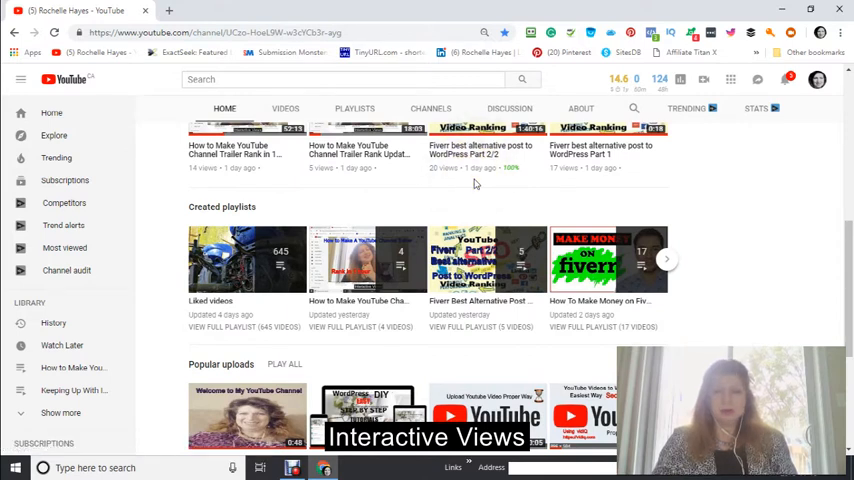
scroll(down, 3)
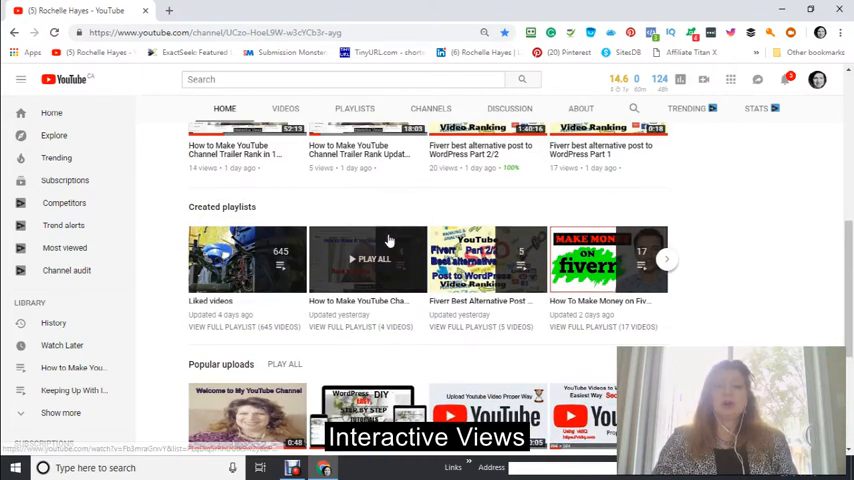
scroll(up, 3)
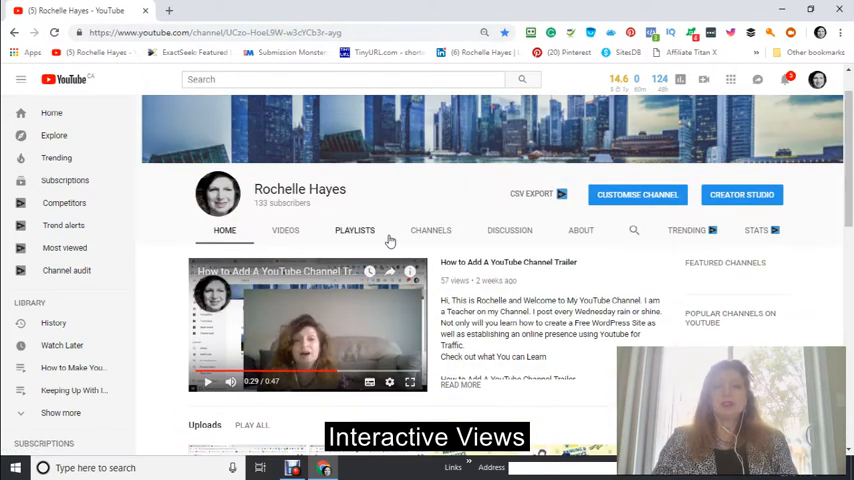
scroll(down, 3)
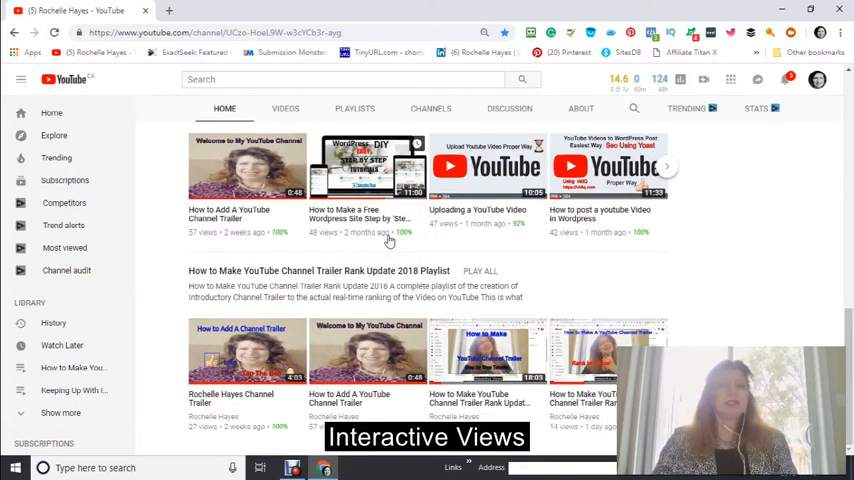
Play All on the Fiverr playlist and review why the ad appears on its first video.
click(248, 166)
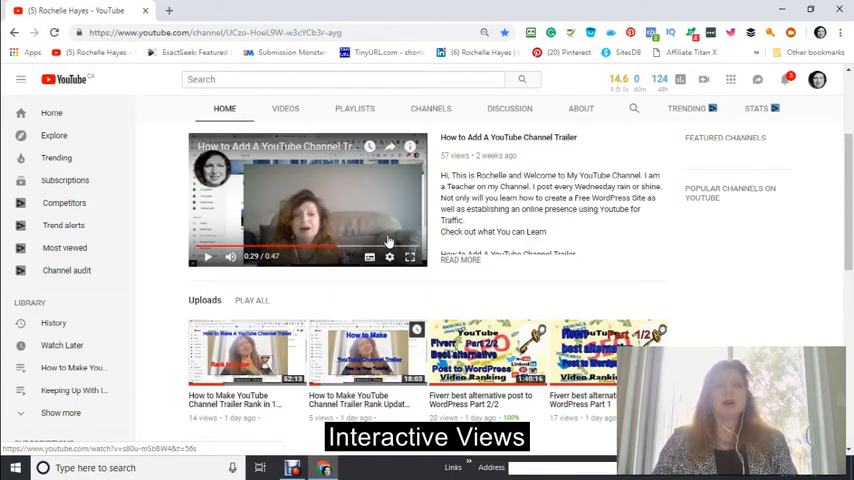
scroll(down, 3)
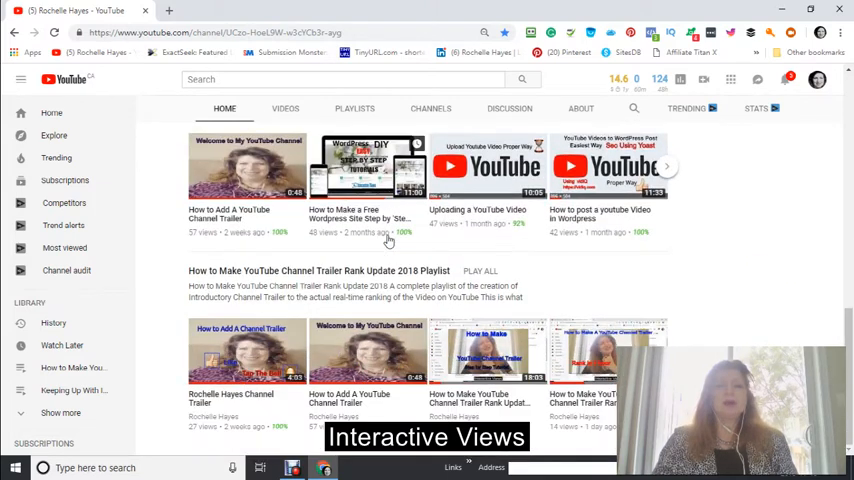
mouse_move(384, 242)
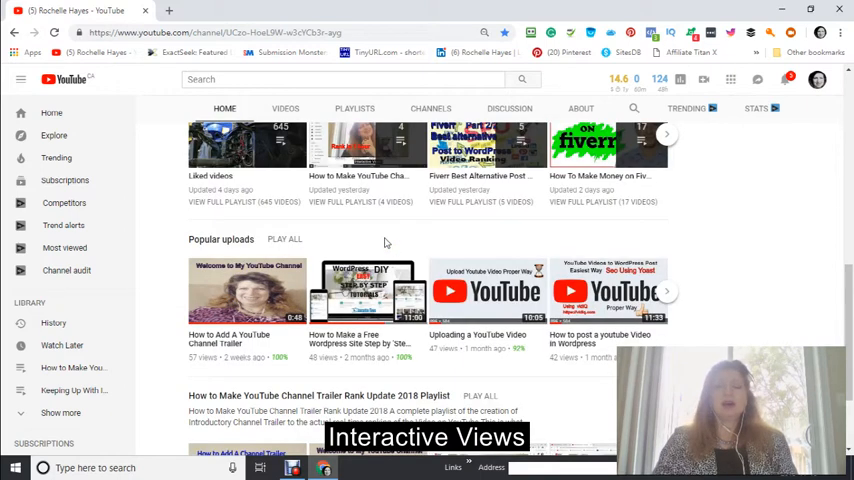
scroll(down, 3)
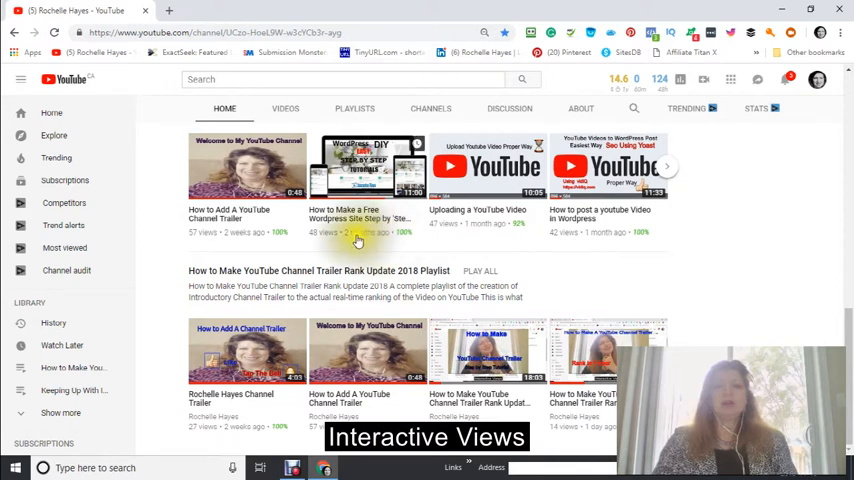
scroll(up, 3)
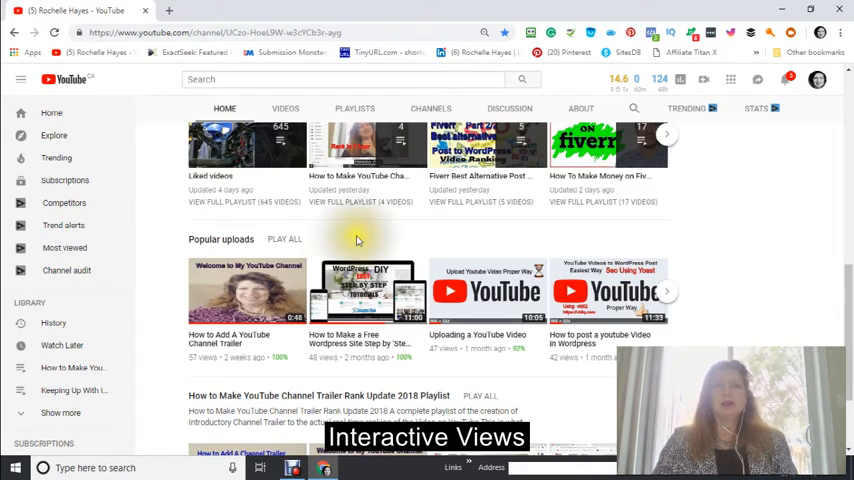
mouse_move(404, 240)
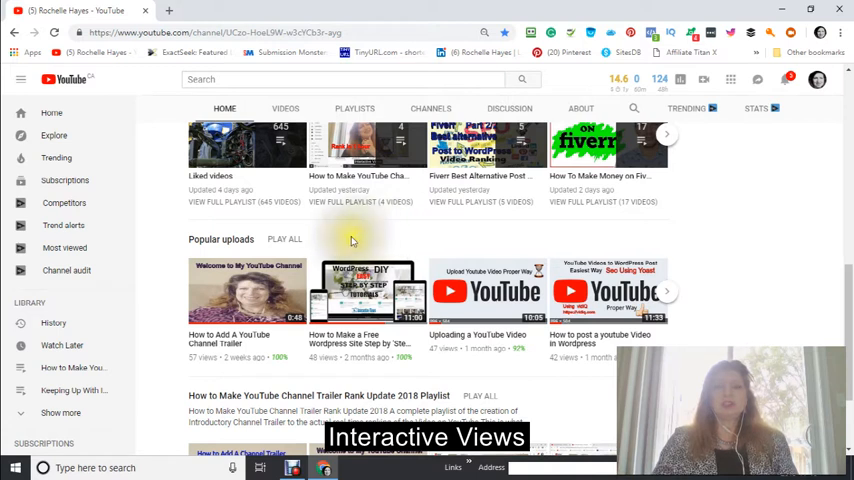
mouse_move(404, 236)
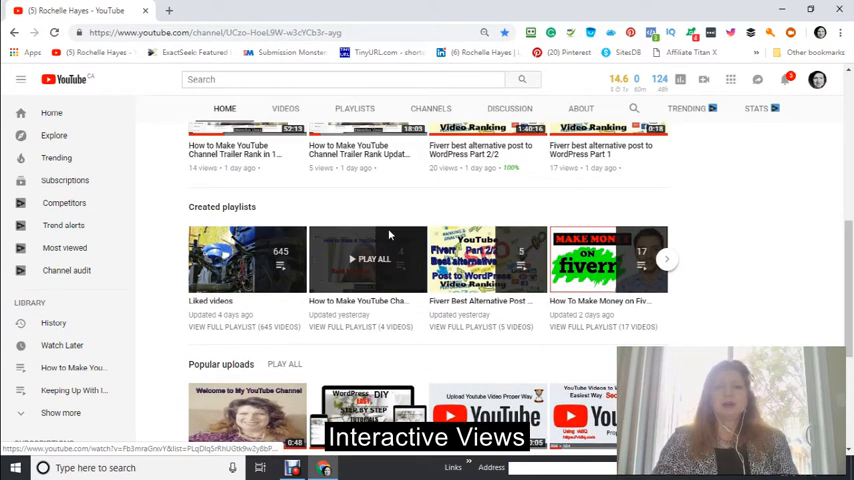
scroll(down, 3)
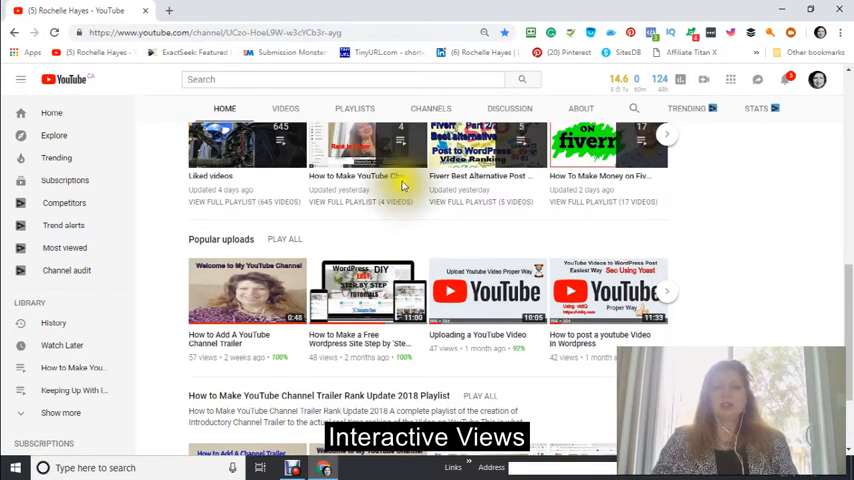
scroll(up, 3)
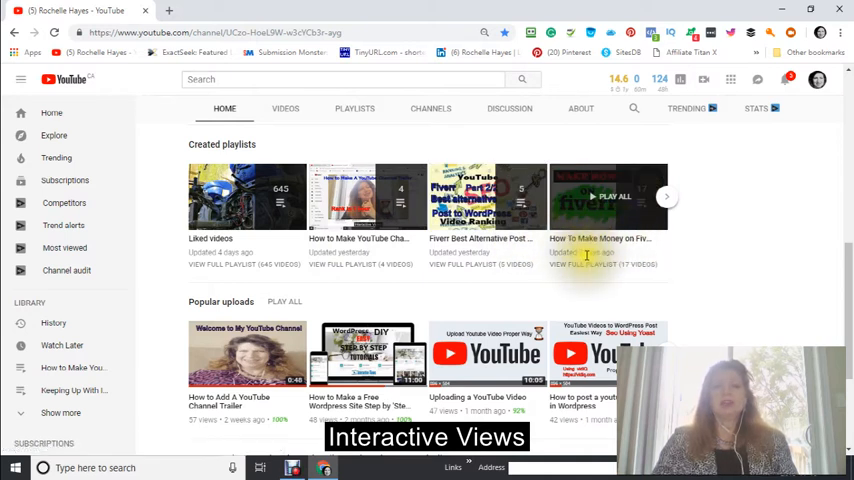
mouse_move(604, 246)
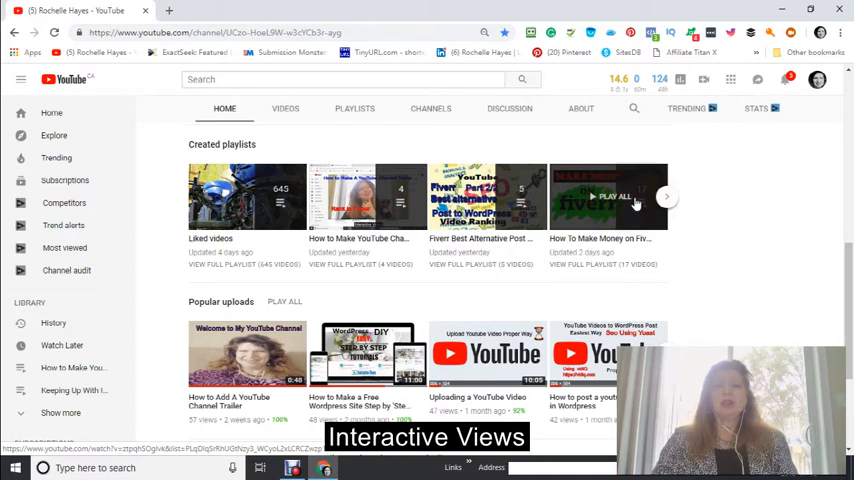
mouse_move(584, 244)
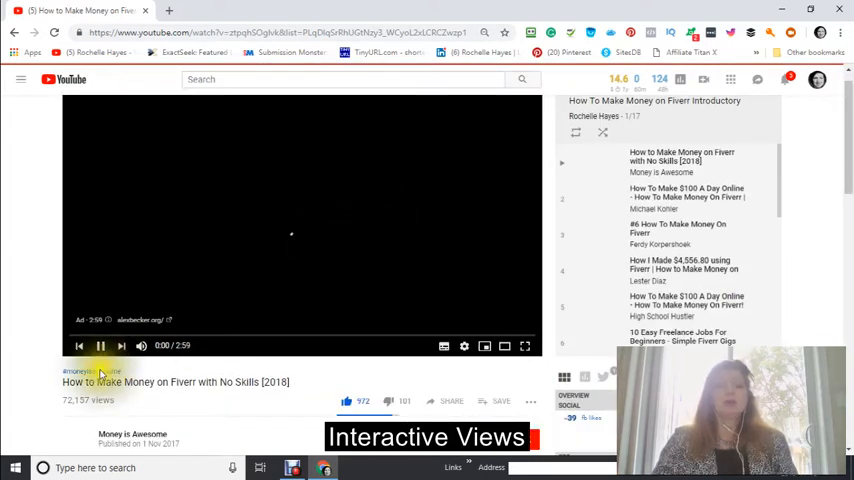
Browse down through the playlist sidebar on the watch page.
scroll(down, 3)
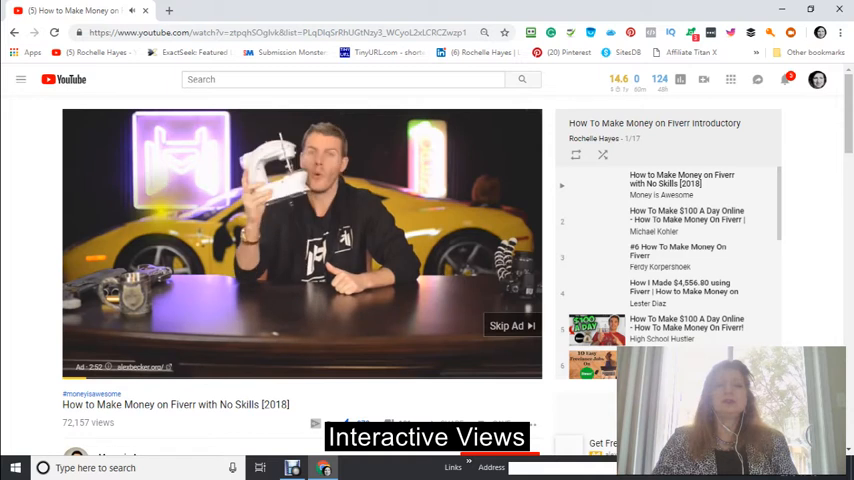
scroll(down, 3)
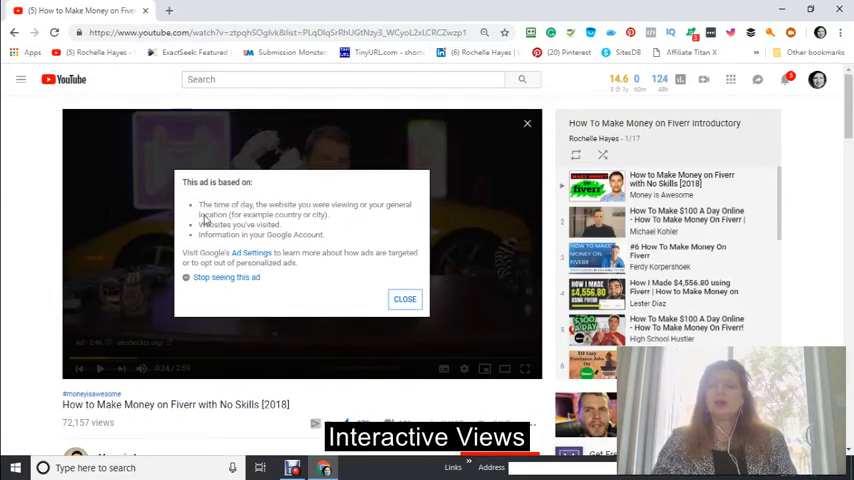
scroll(down, 3)
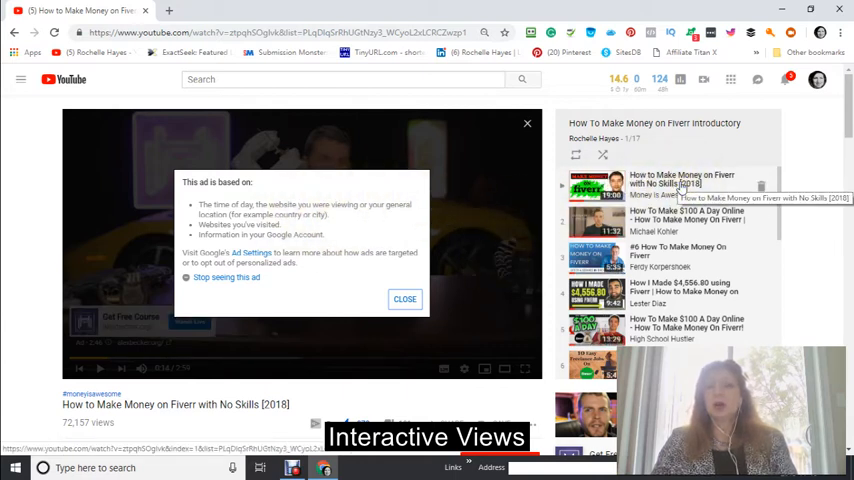
scroll(down, 3)
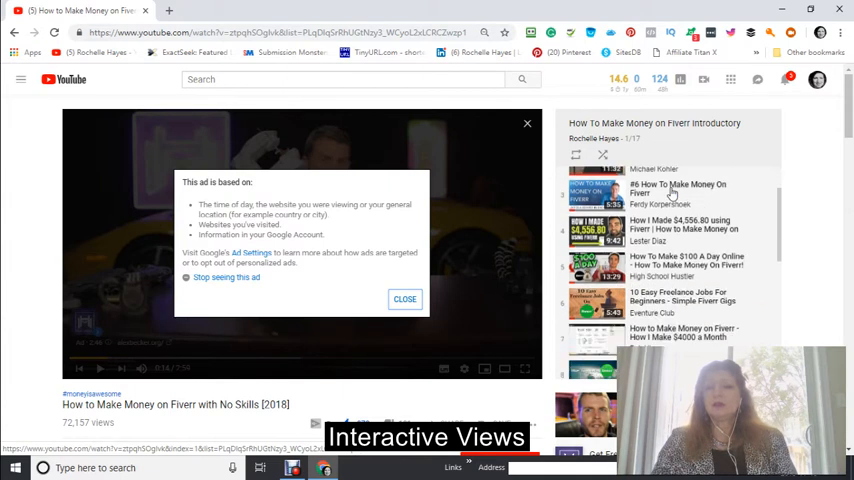
scroll(down, 3)
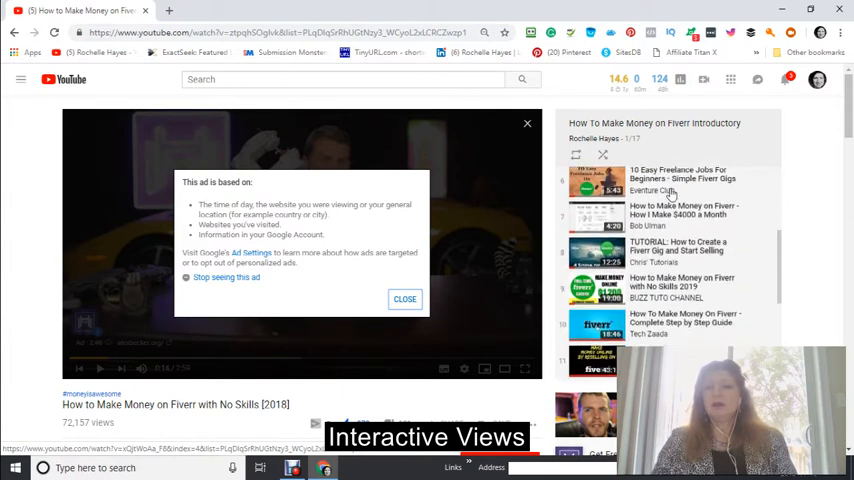
scroll(down, 3)
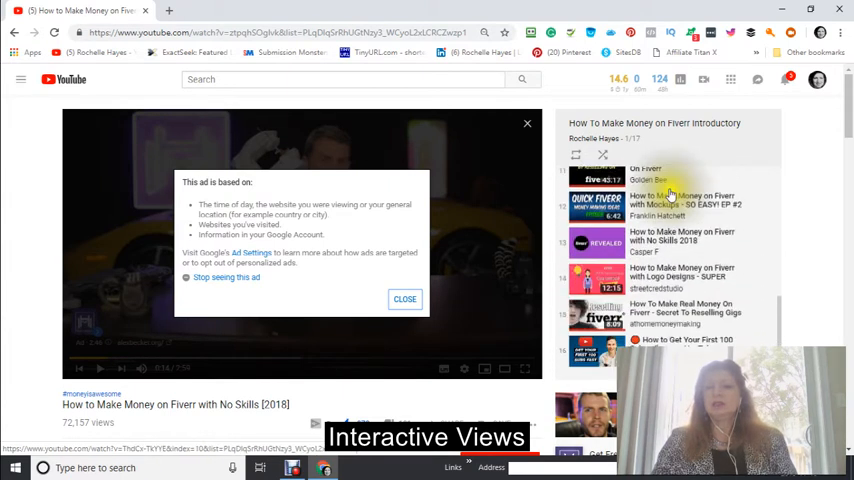
scroll(down, 3)
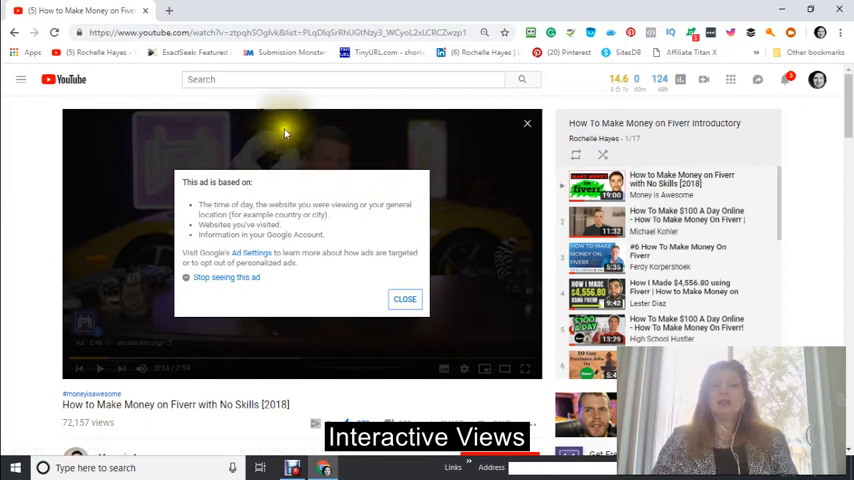
mouse_move(536, 52)
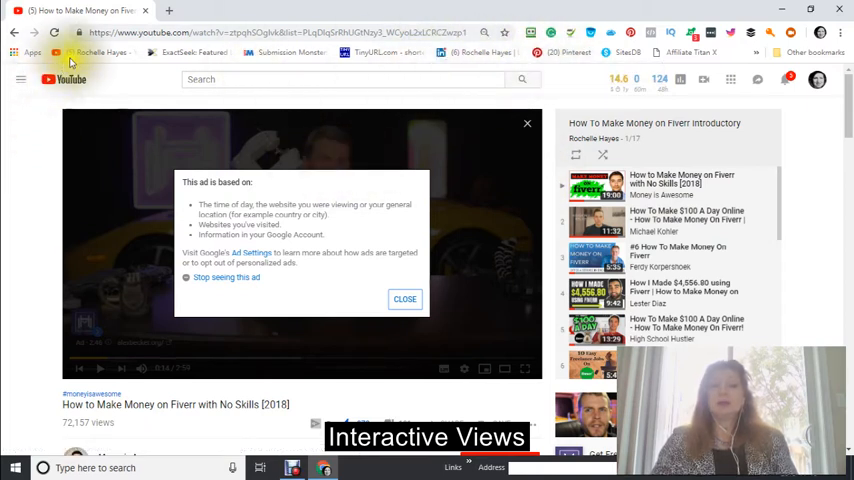
click(98, 52)
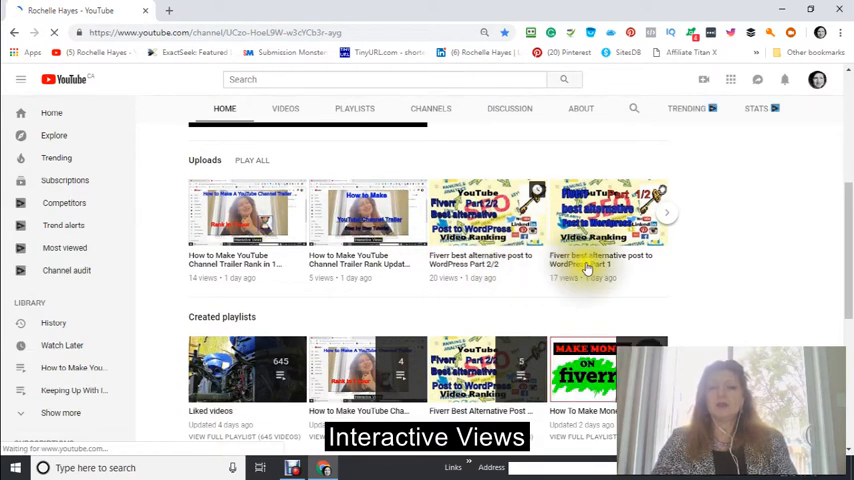
mouse_move(600, 264)
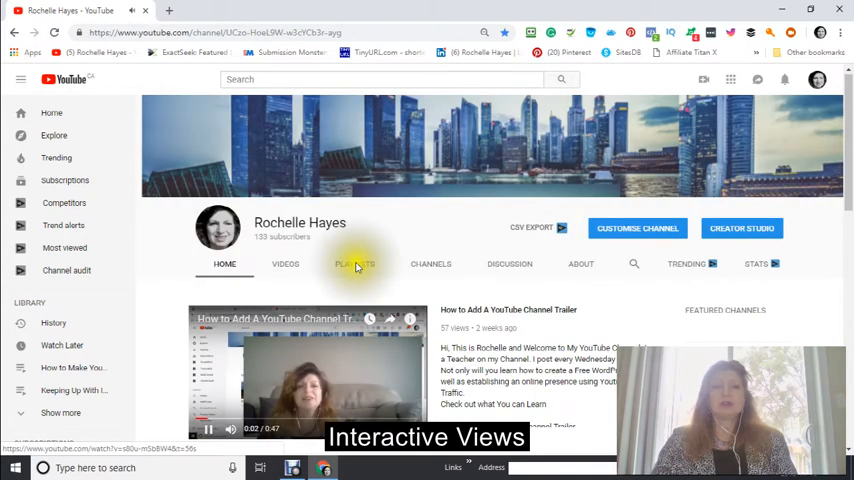
scroll(down, 3)
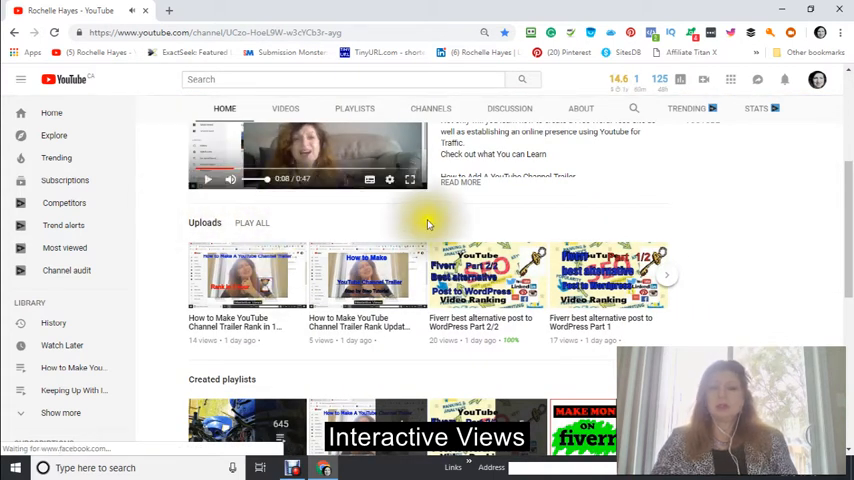
scroll(down, 3)
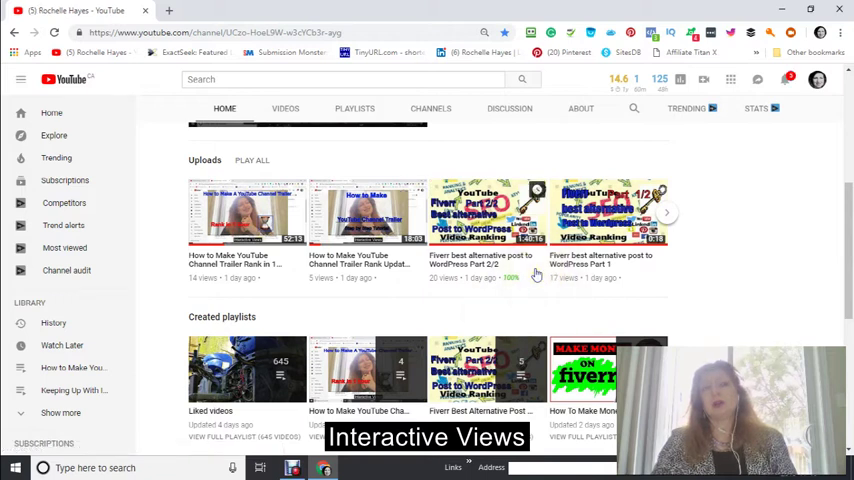
mouse_move(540, 276)
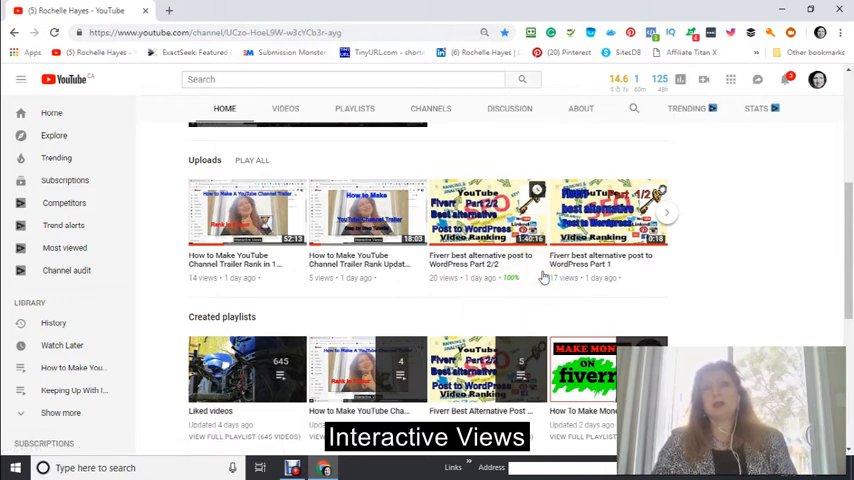
mouse_move(540, 272)
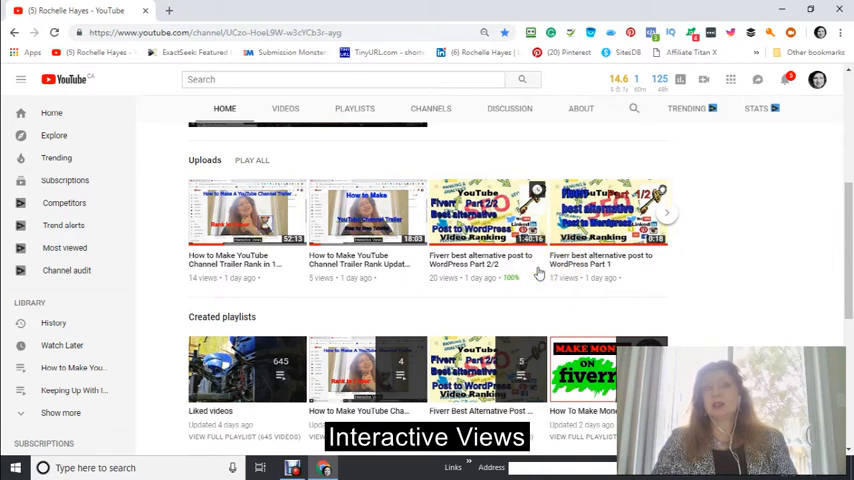
mouse_move(520, 270)
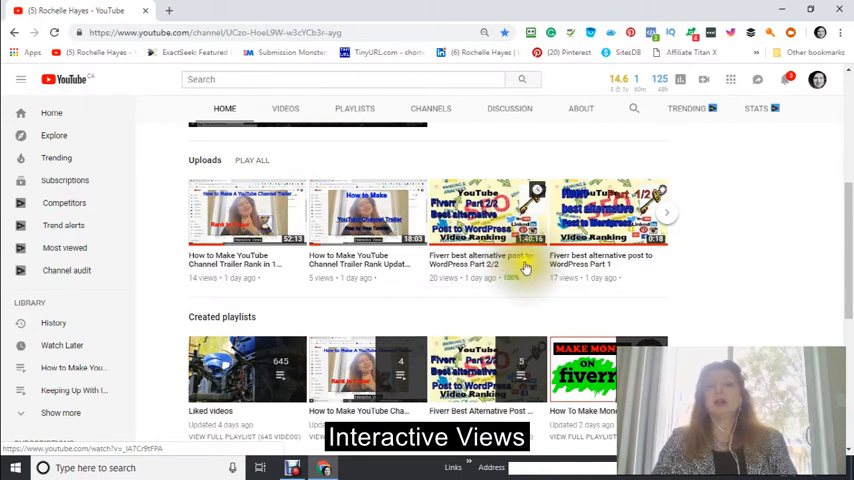
scroll(down, 3)
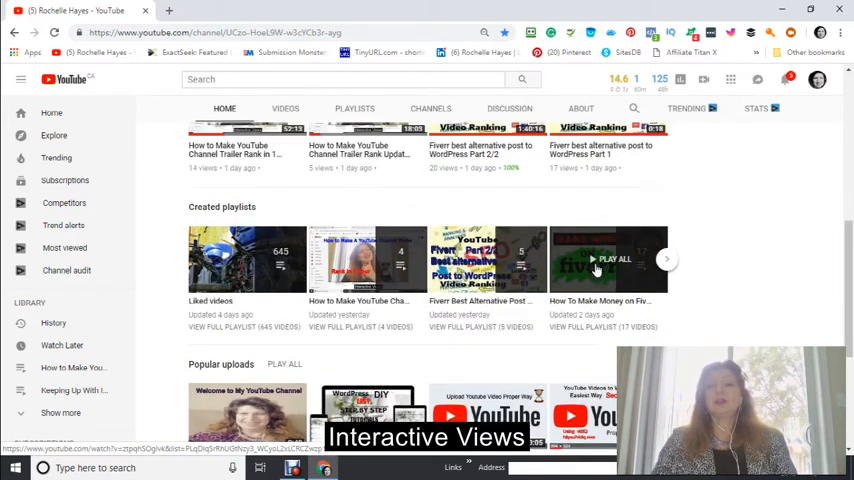
scroll(up, 3)
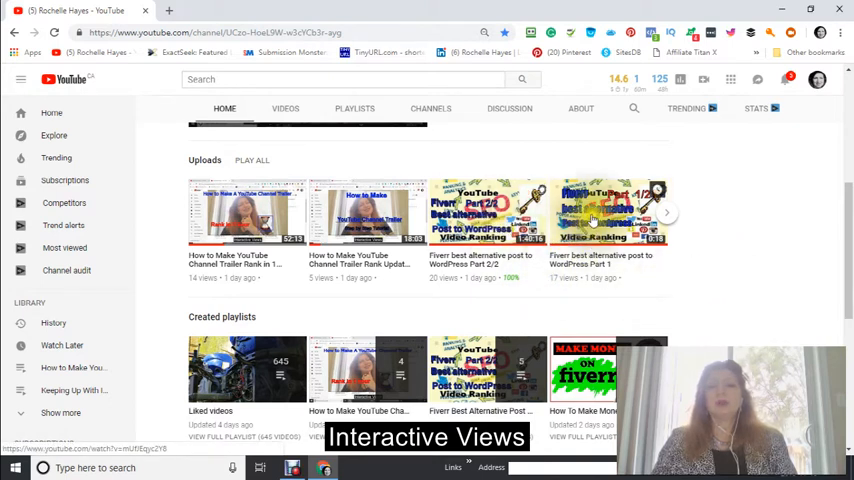
Open the Fiverr best alternative post to WordPress Part 1 video and scroll its watch page.
click(592, 212)
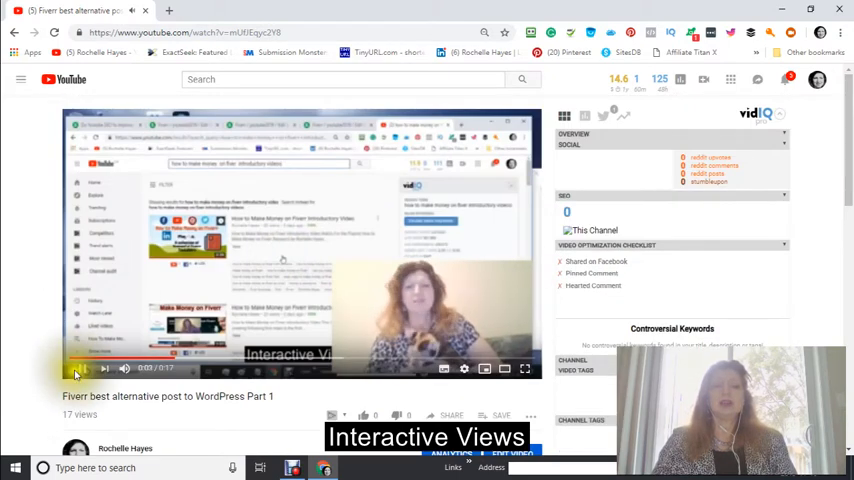
click(84, 368)
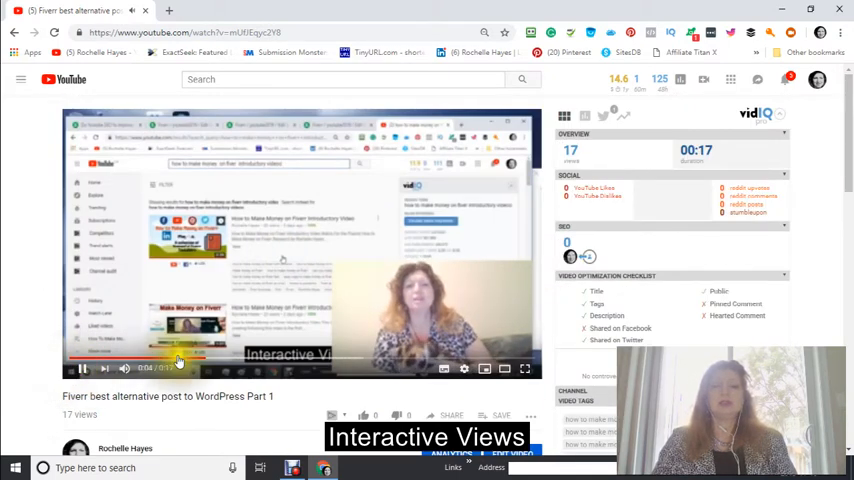
scroll(down, 3)
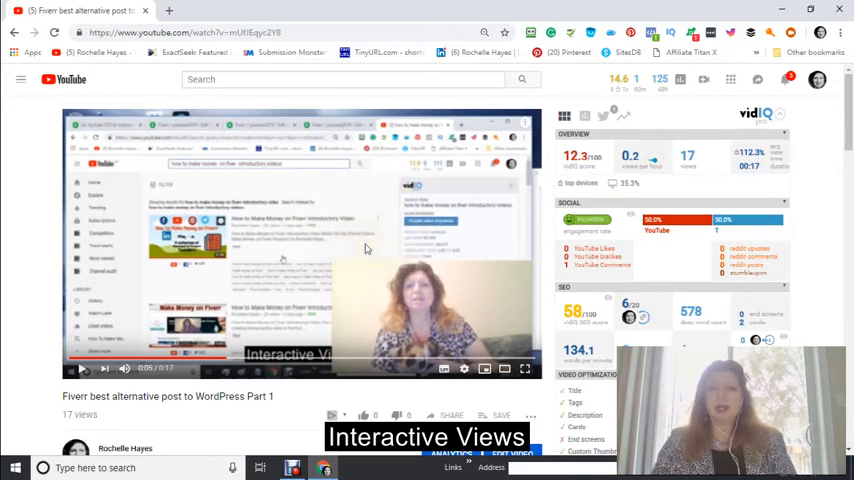
scroll(down, 3)
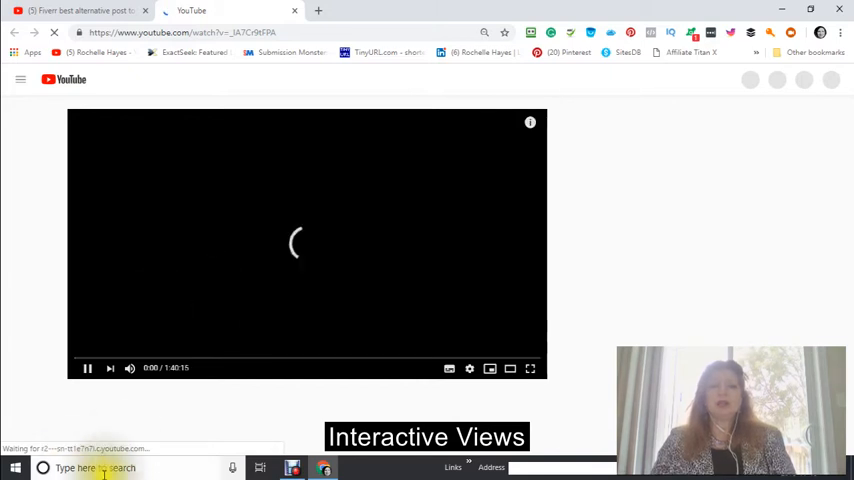
Play the Part 2/2 video and review its description and vidIQ stats panel.
click(88, 368)
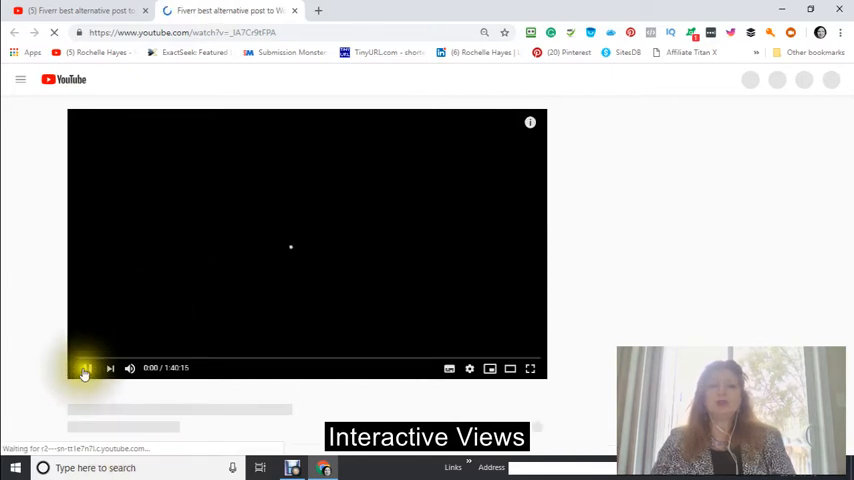
click(86, 368)
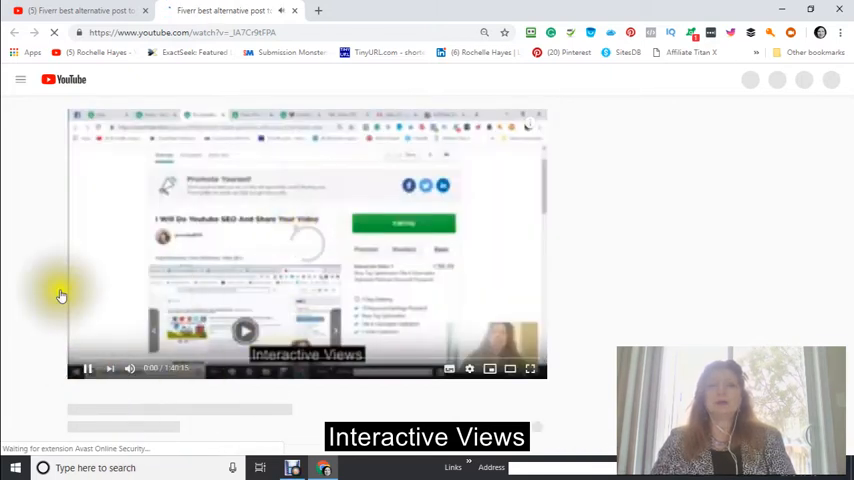
click(88, 368)
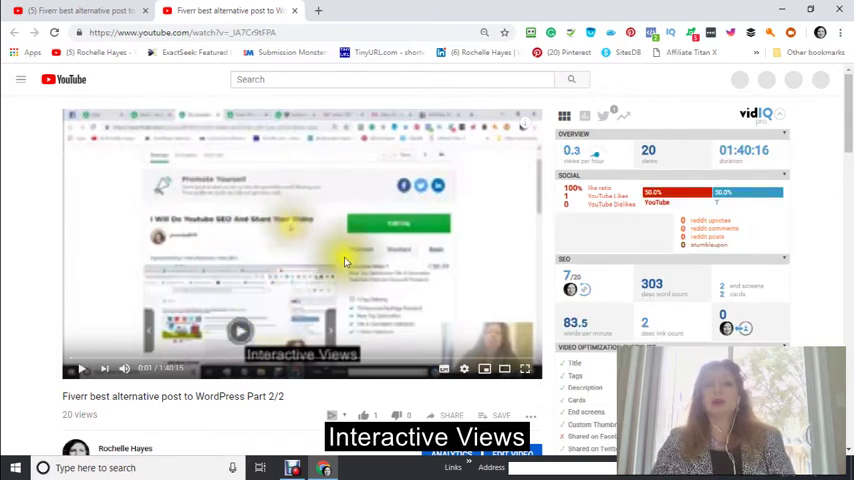
scroll(down, 3)
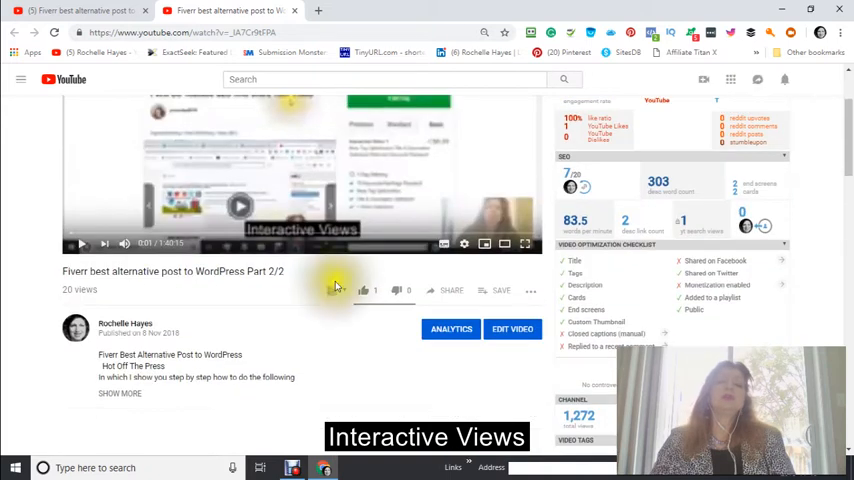
scroll(up, 3)
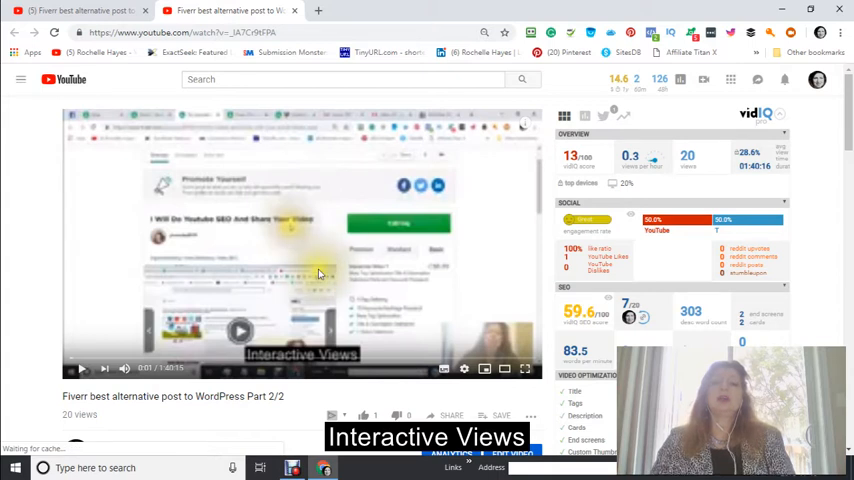
scroll(down, 3)
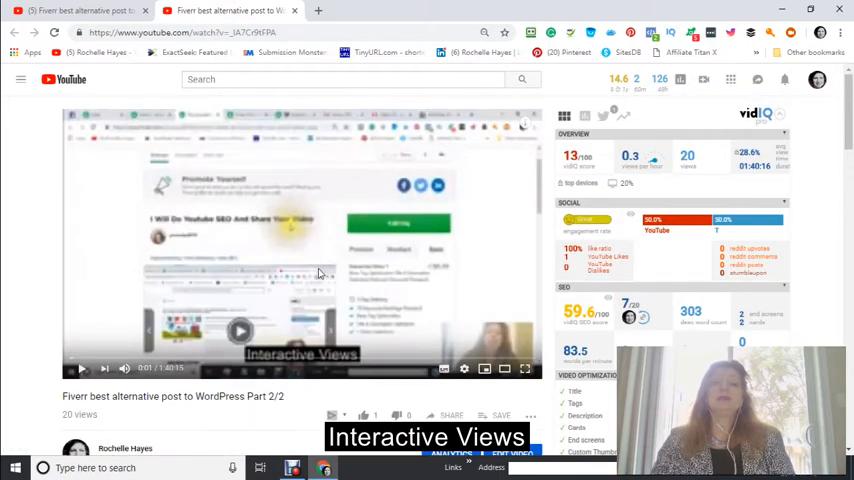
scroll(down, 3)
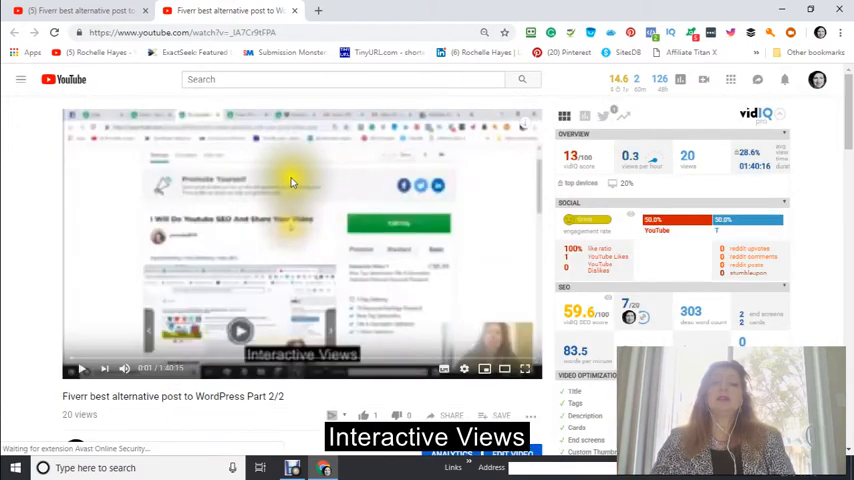
mouse_move(172, 312)
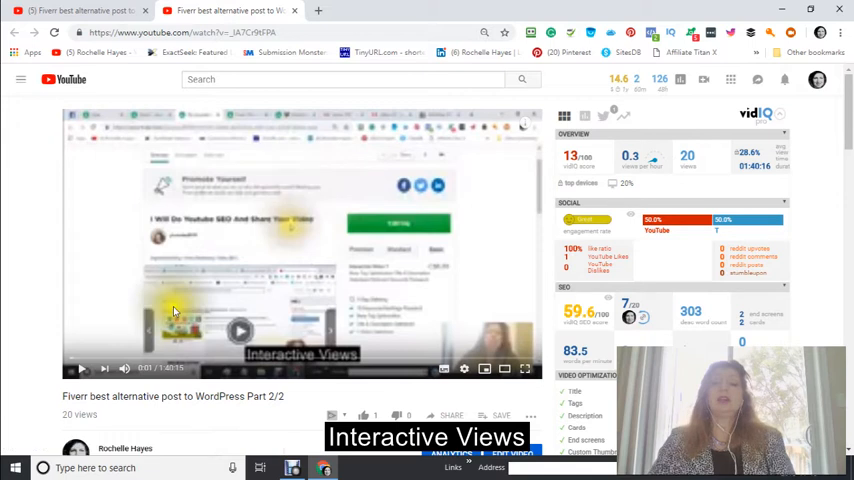
mouse_move(474, 176)
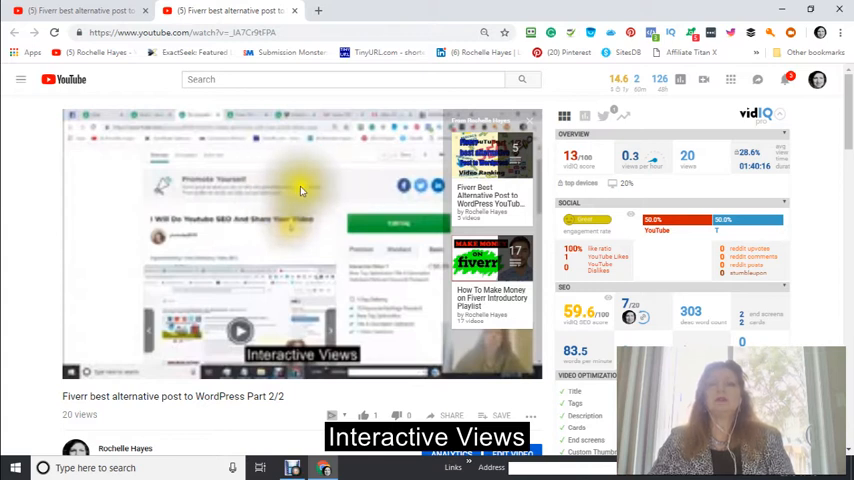
scroll(down, 3)
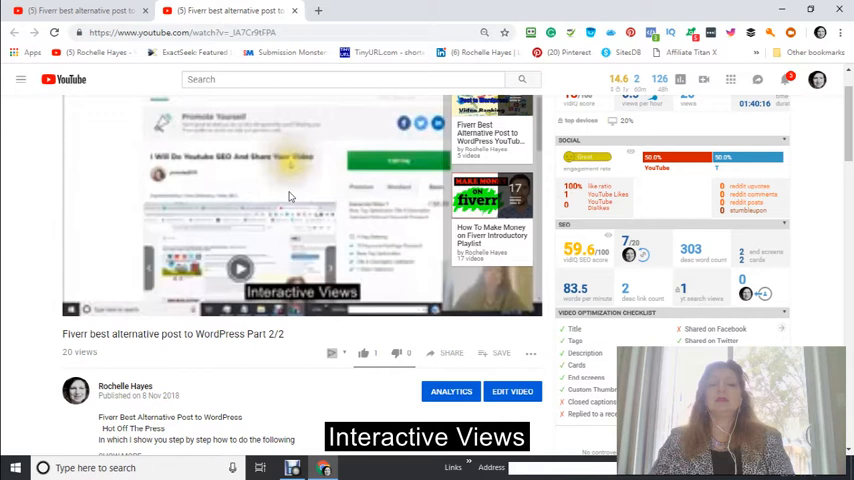
scroll(down, 3)
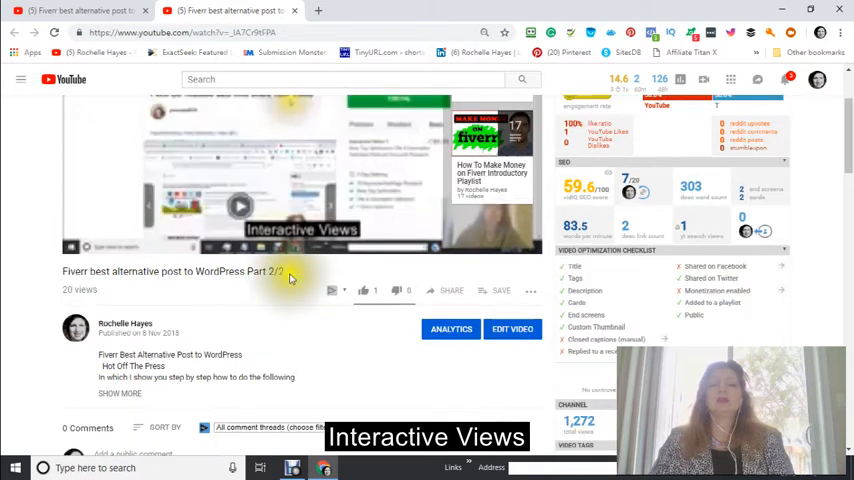
scroll(up, 3)
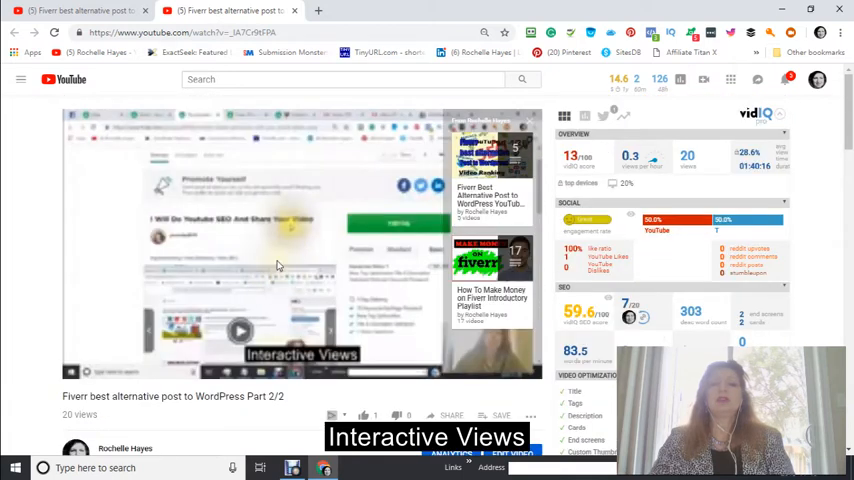
mouse_move(306, 188)
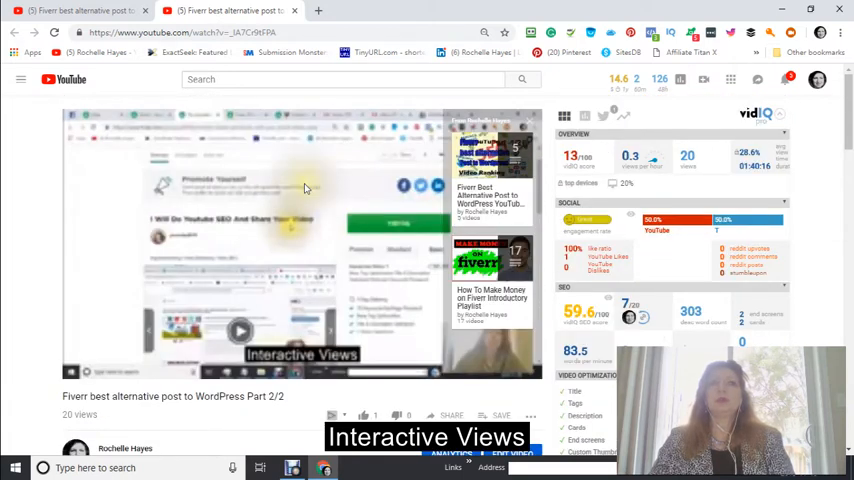
mouse_move(304, 190)
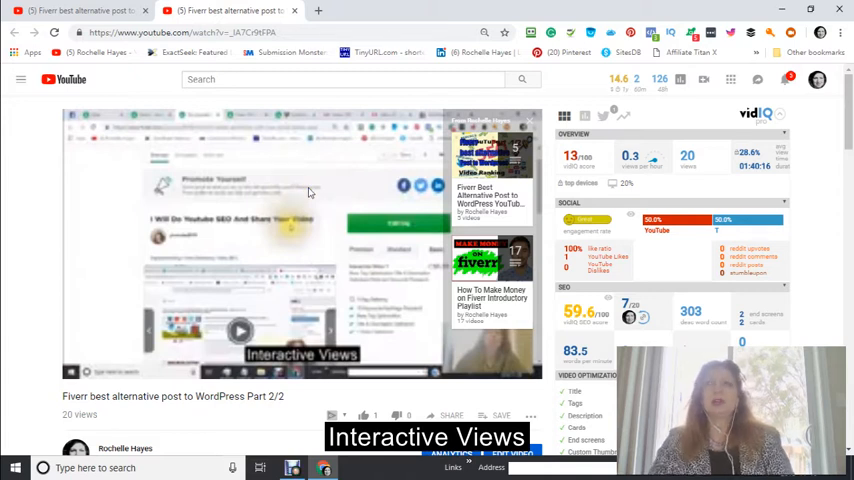
mouse_move(332, 200)
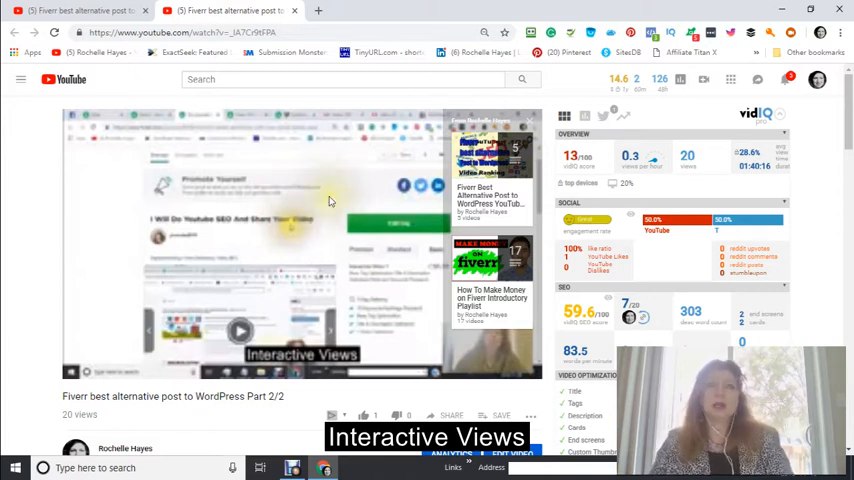
mouse_move(244, 256)
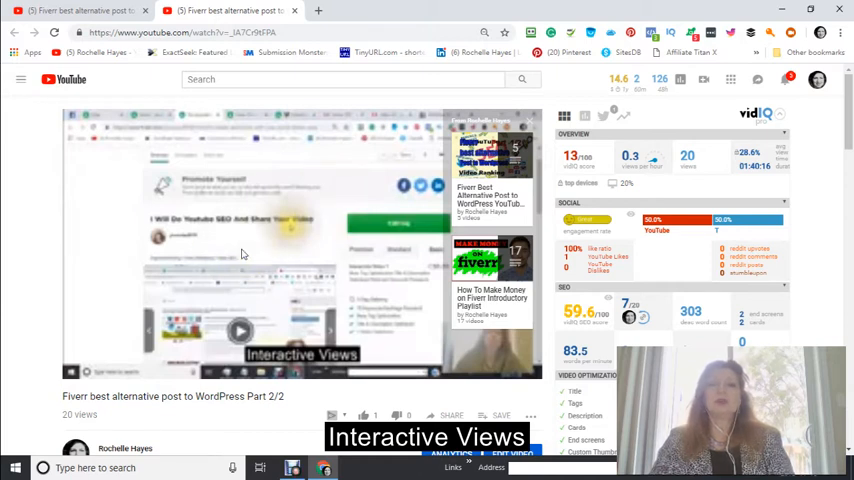
mouse_move(248, 252)
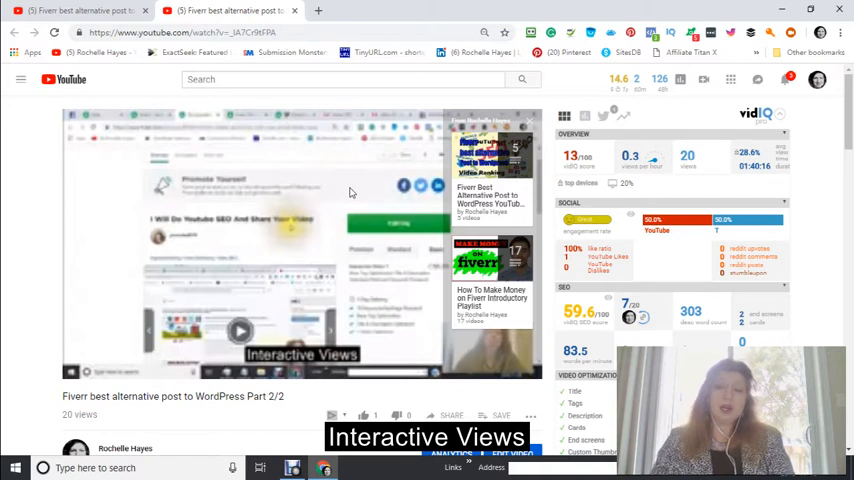
mouse_move(328, 198)
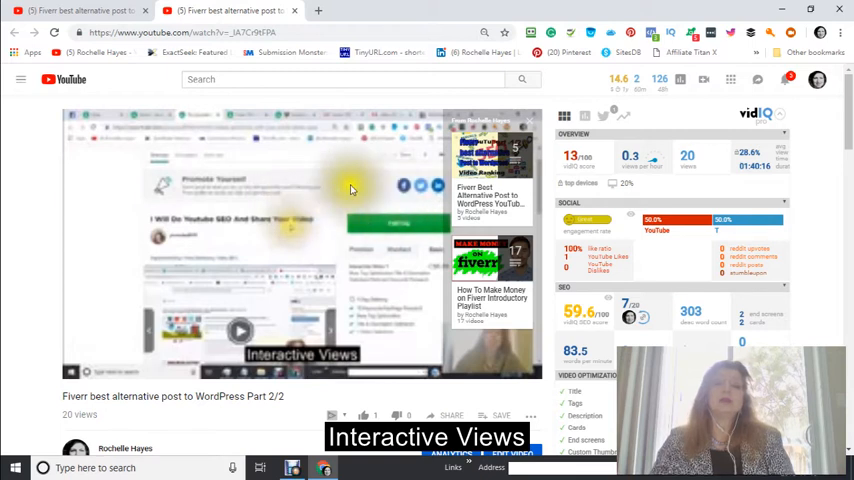
mouse_move(310, 204)
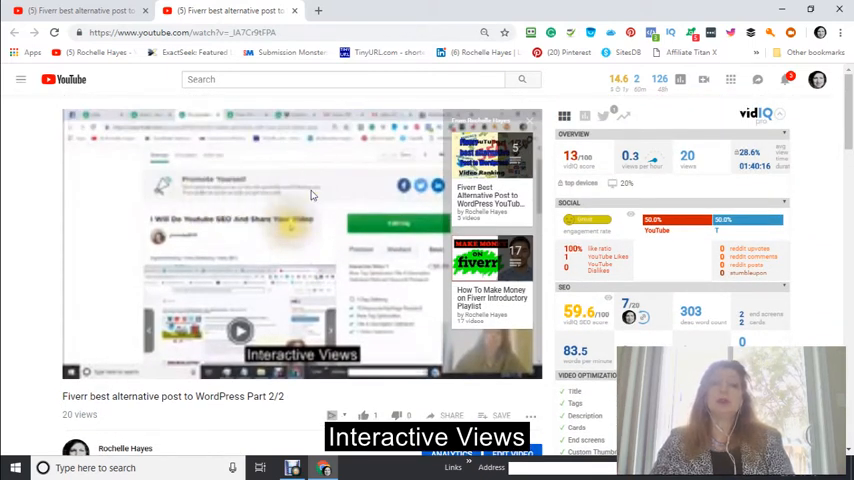
mouse_move(308, 192)
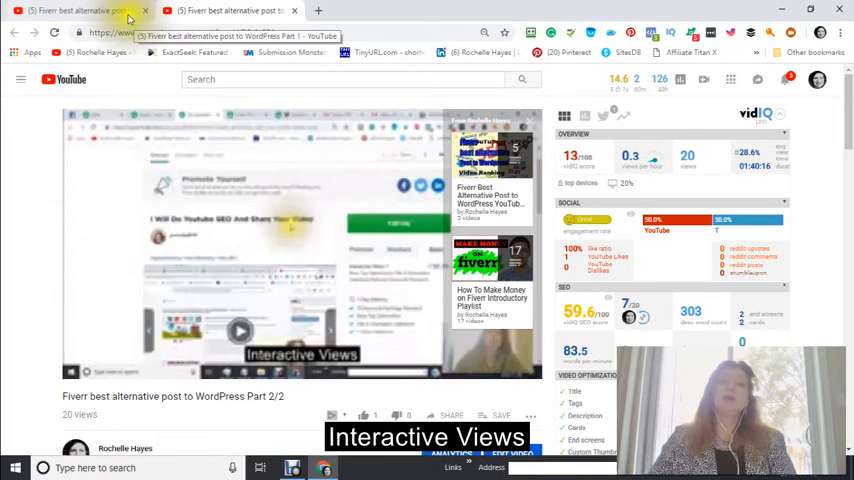
Go from the video to the Rochelle Hayes channel home with its trailer and uploads.
click(76, 10)
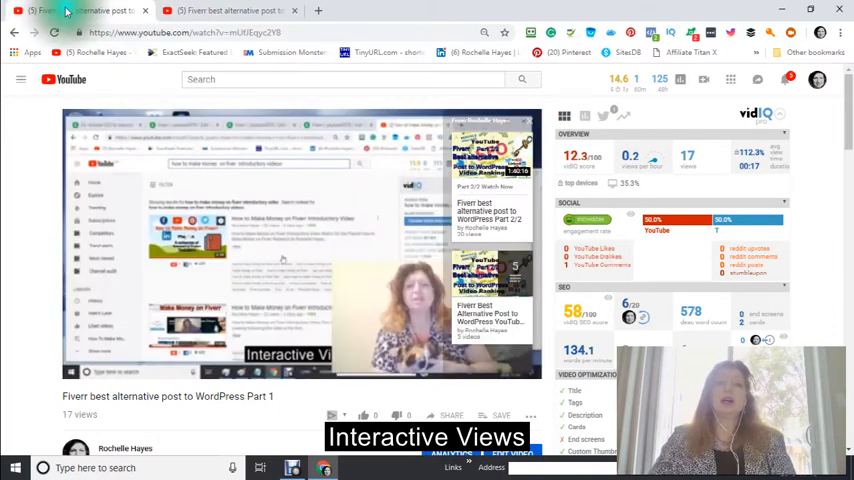
mouse_move(100, 52)
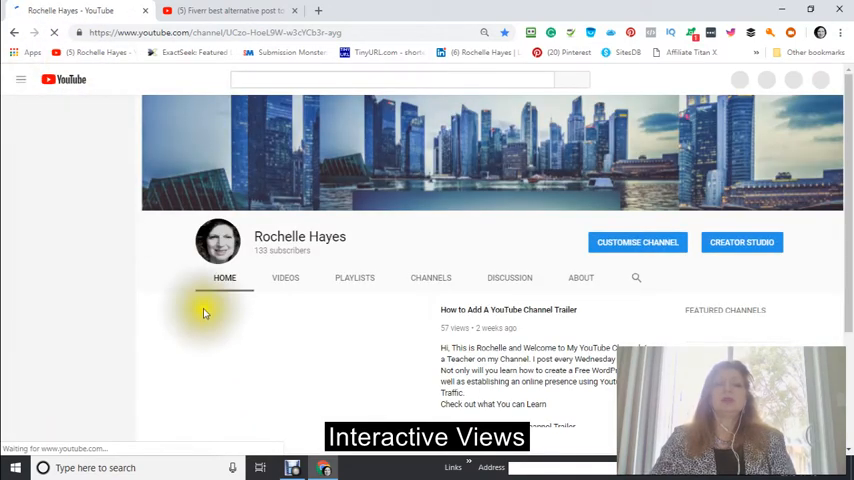
scroll(down, 3)
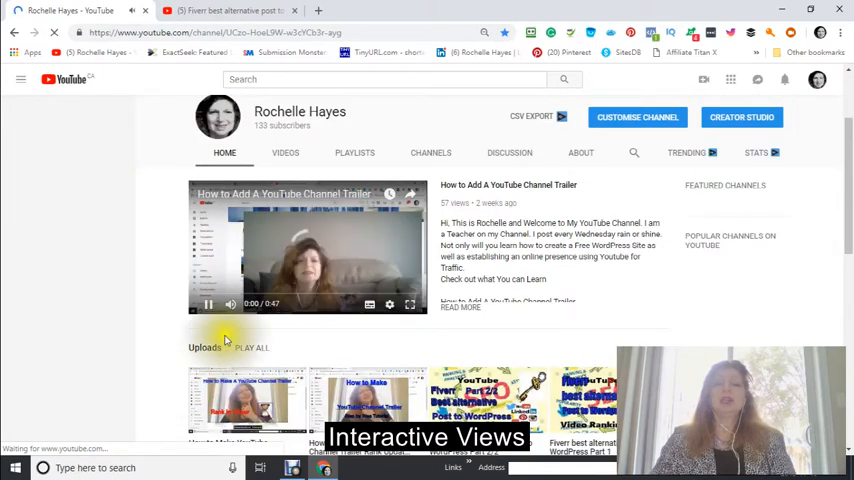
Switch to the classic channel layout and review the returning-subscribers What to watch next view.
click(20, 80)
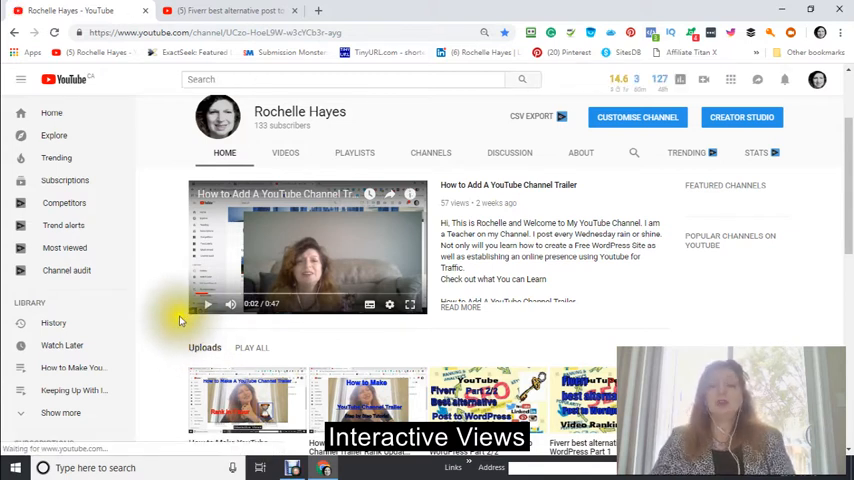
mouse_move(208, 276)
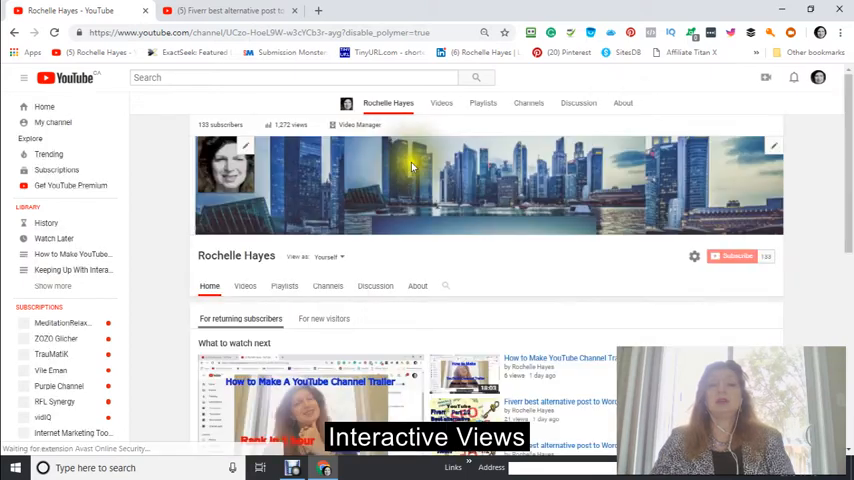
scroll(down, 3)
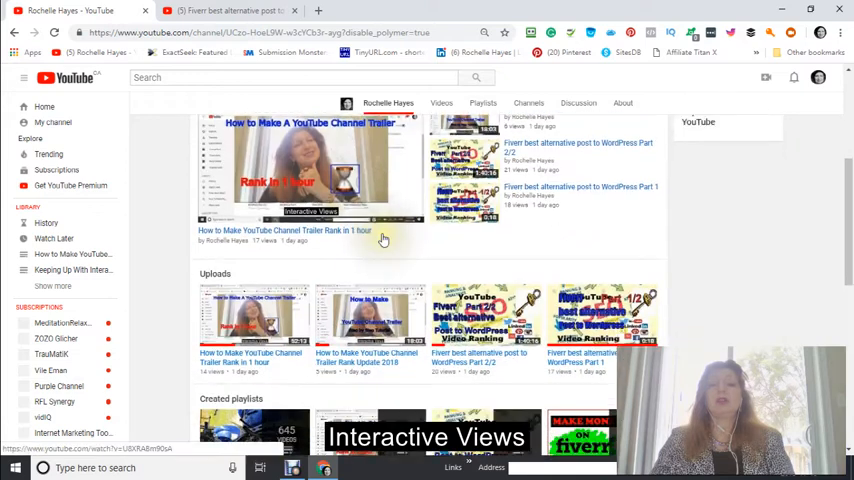
scroll(down, 3)
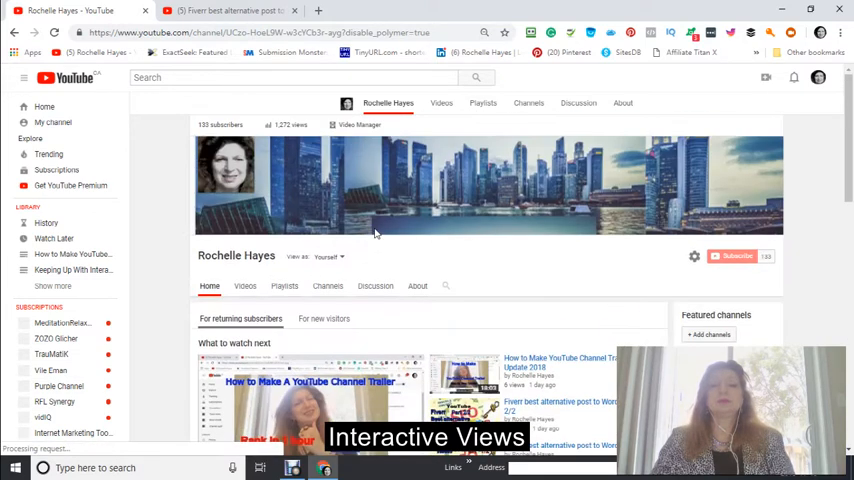
scroll(down, 3)
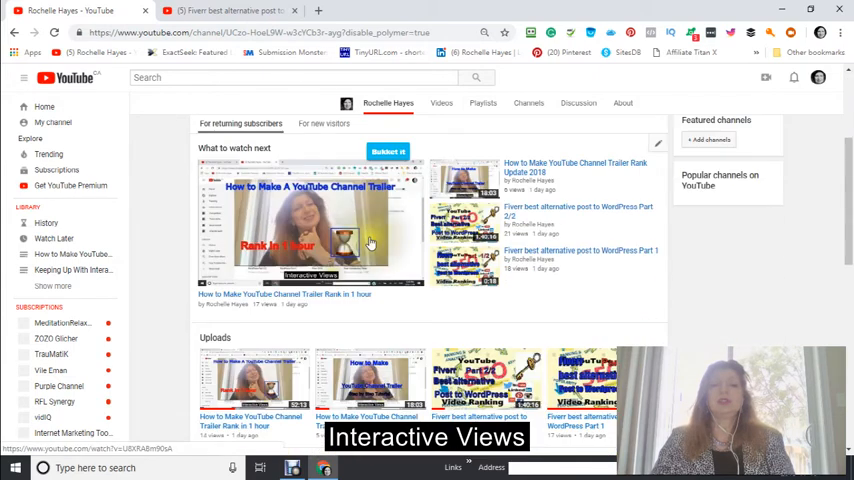
scroll(down, 3)
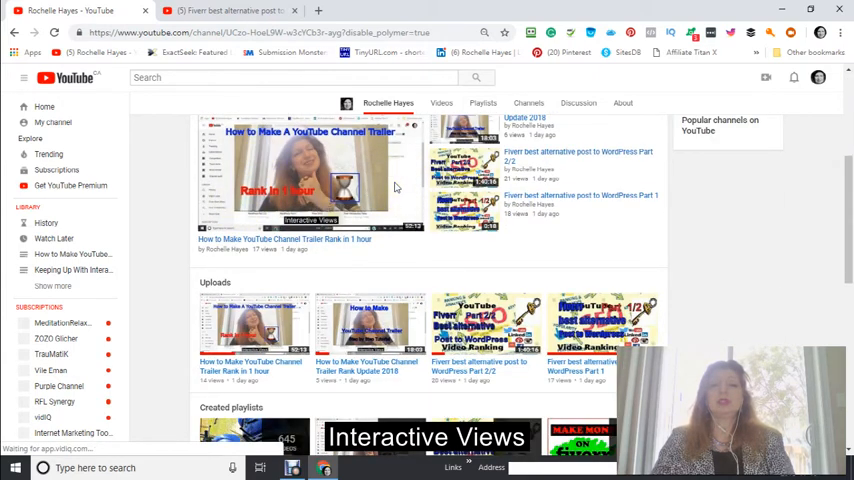
scroll(up, 3)
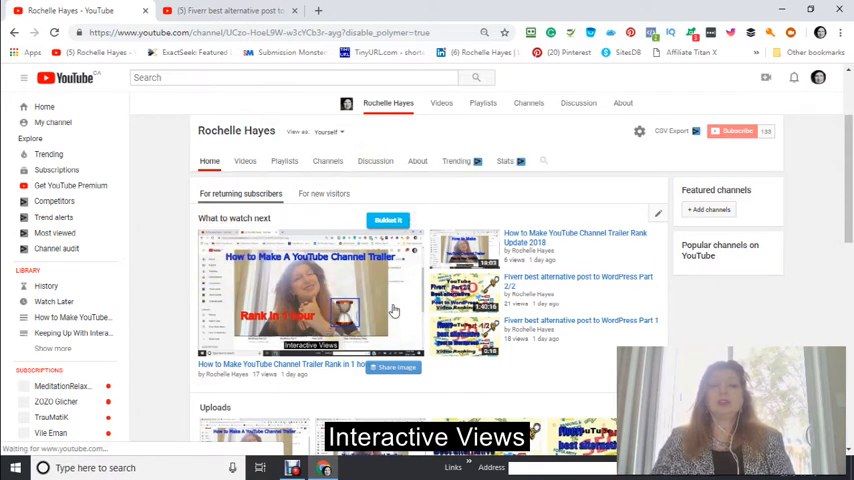
scroll(up, 3)
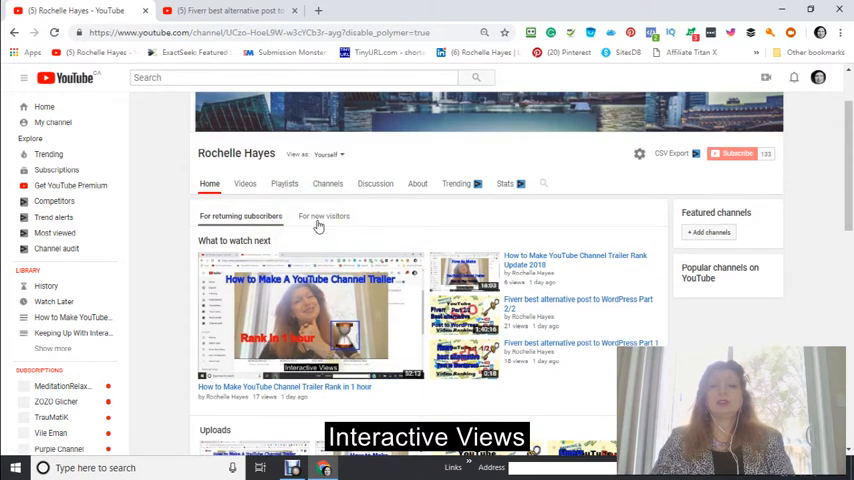
click(324, 216)
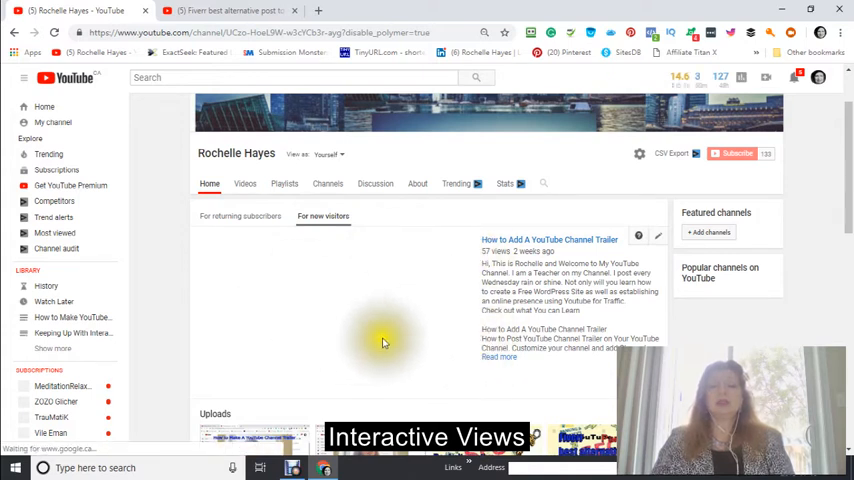
mouse_move(322, 344)
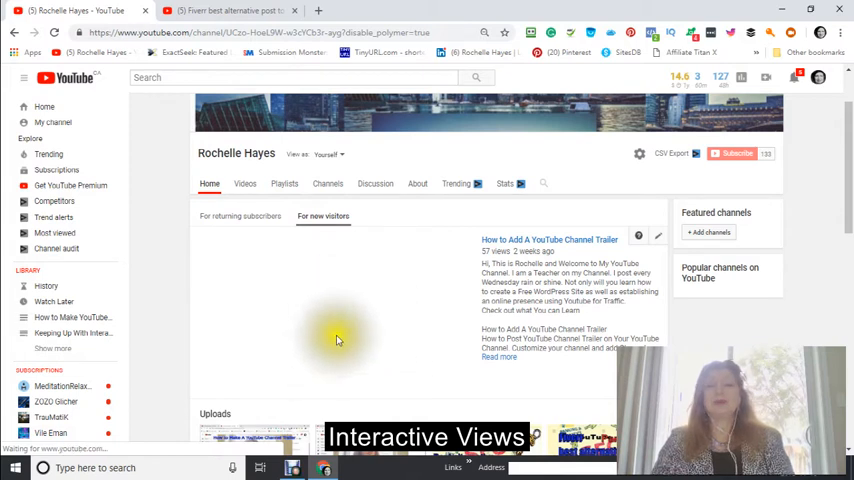
scroll(down, 3)
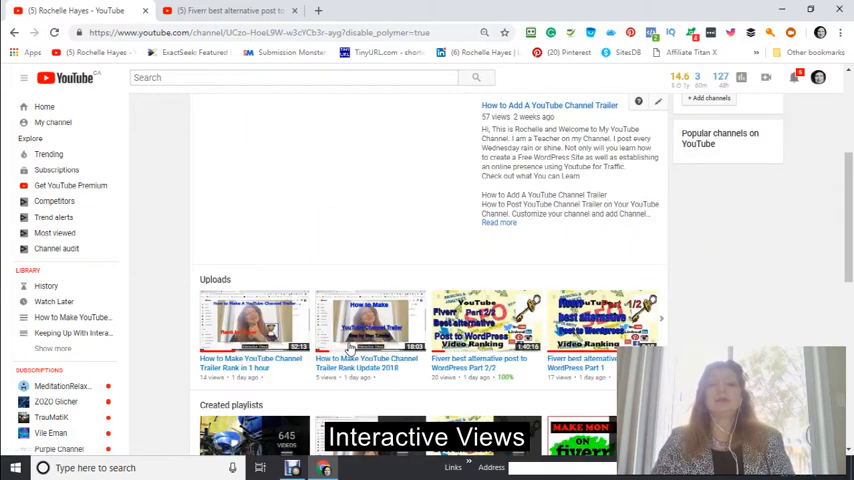
scroll(up, 3)
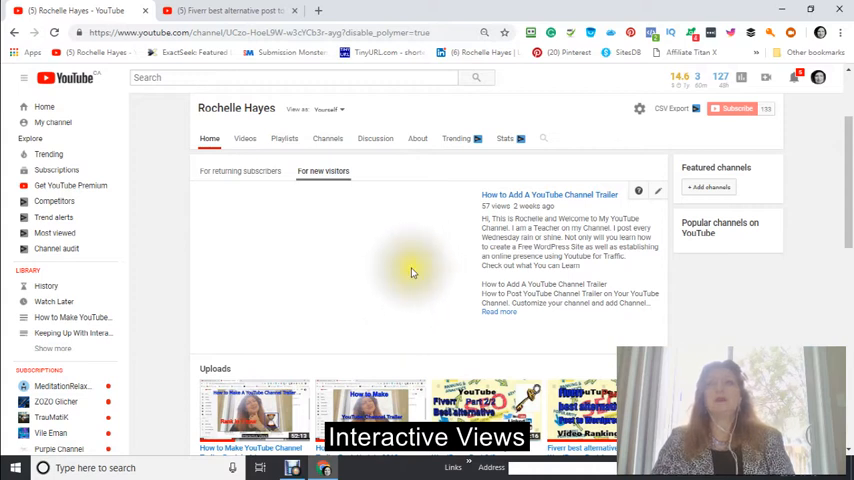
mouse_move(450, 108)
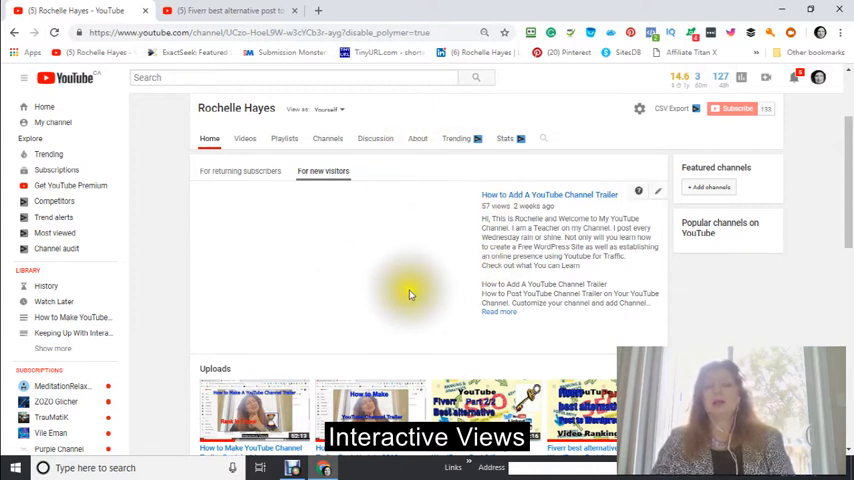
mouse_move(352, 244)
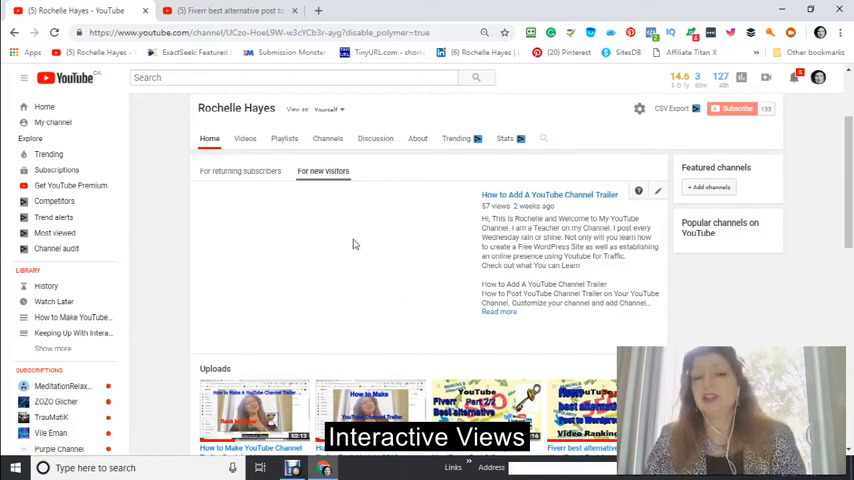
mouse_move(240, 222)
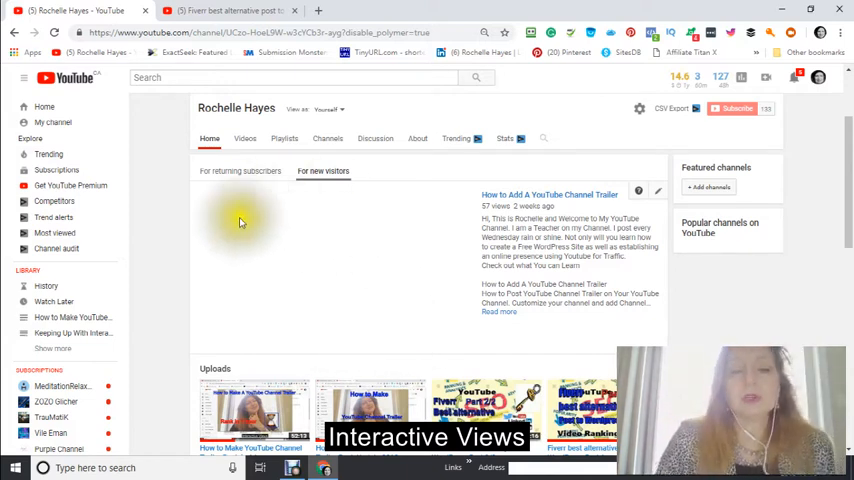
mouse_move(412, 188)
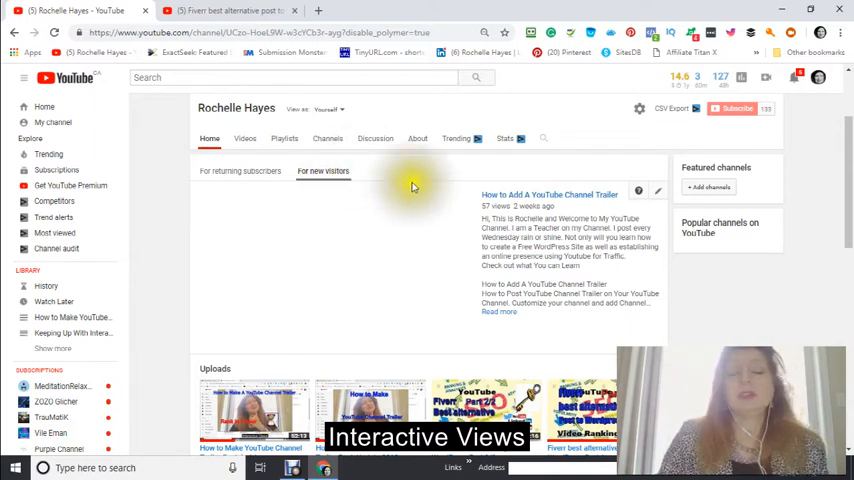
mouse_move(380, 260)
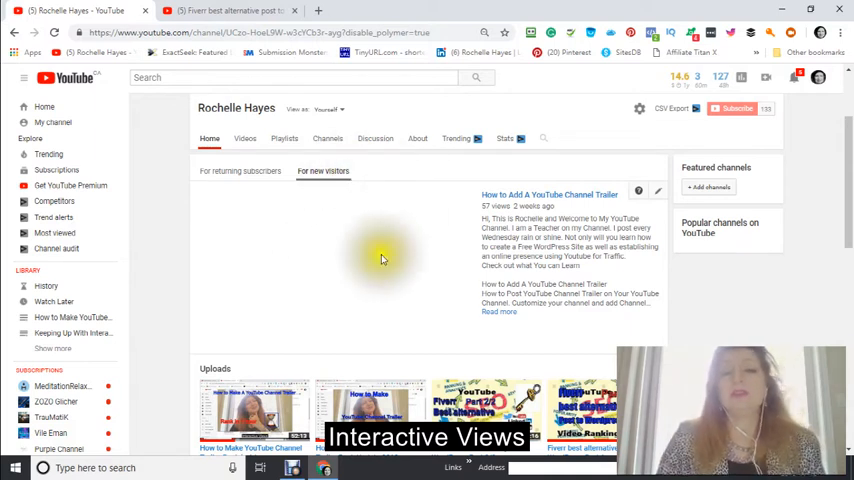
mouse_move(344, 264)
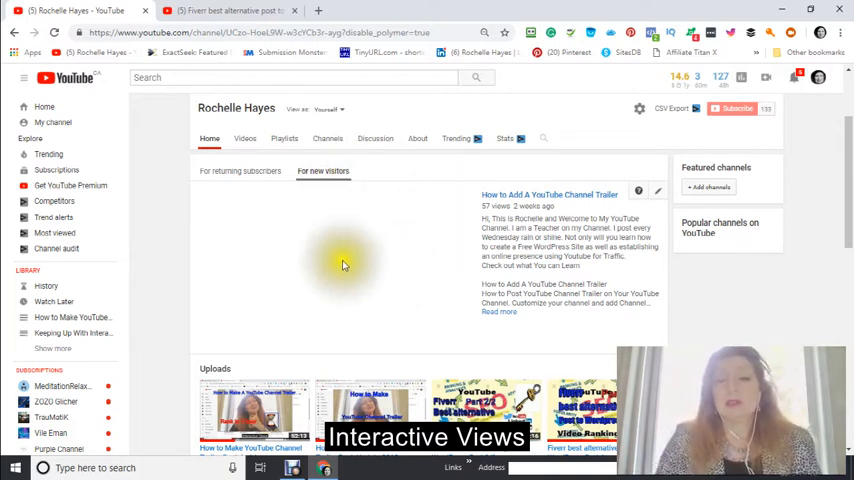
scroll(down, 3)
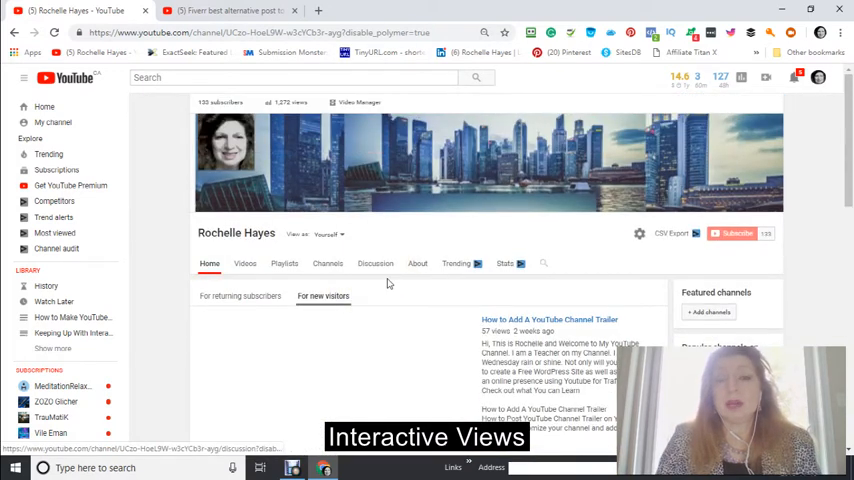
scroll(down, 3)
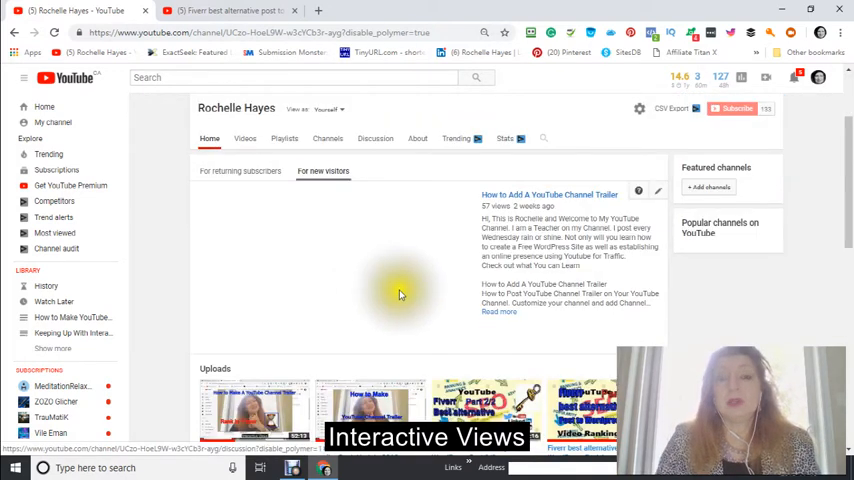
mouse_move(390, 296)
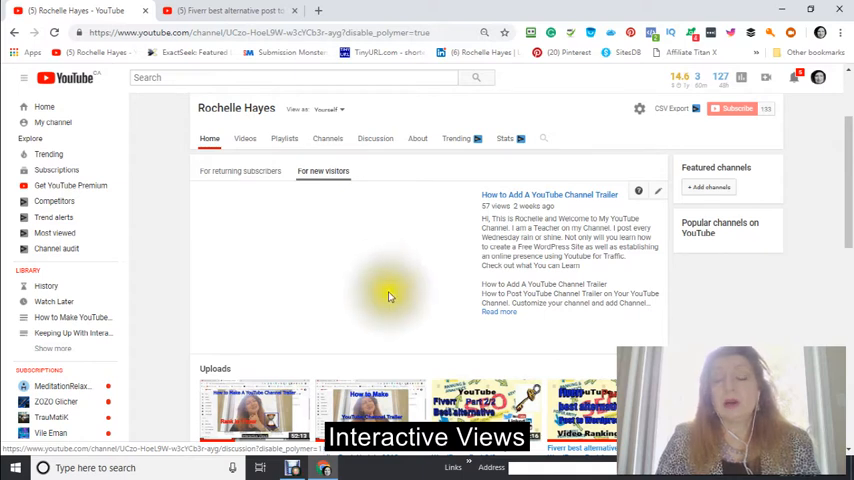
mouse_move(364, 276)
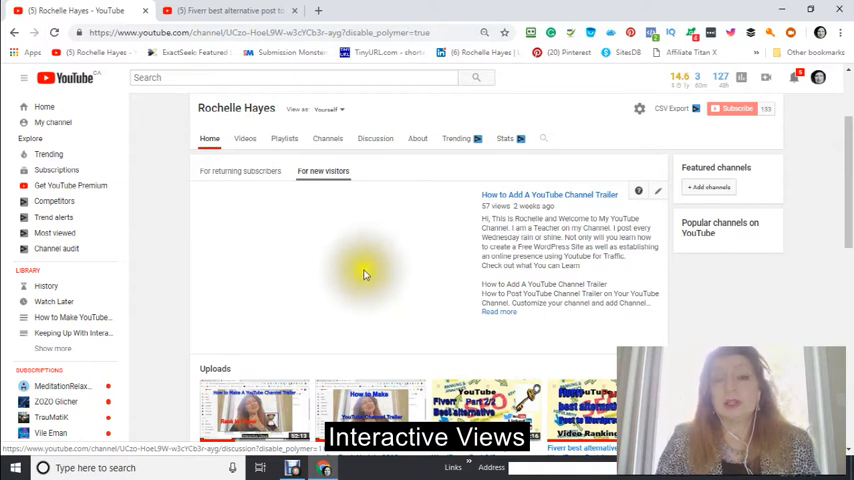
mouse_move(404, 284)
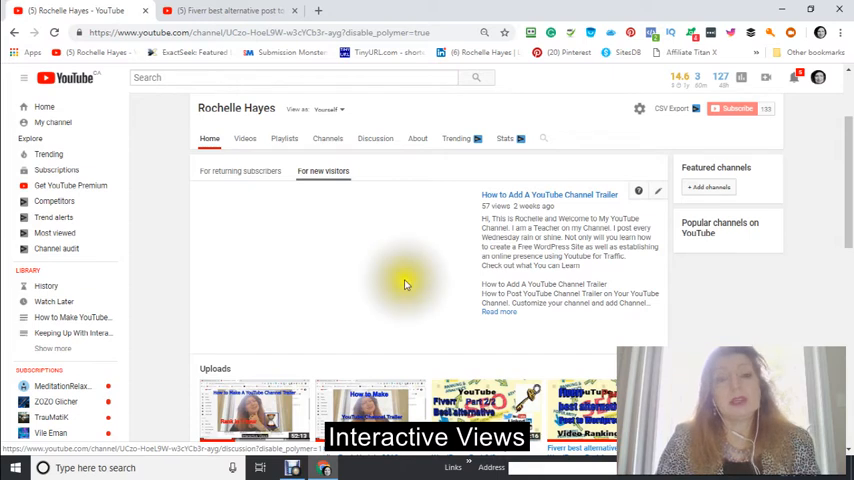
mouse_move(404, 264)
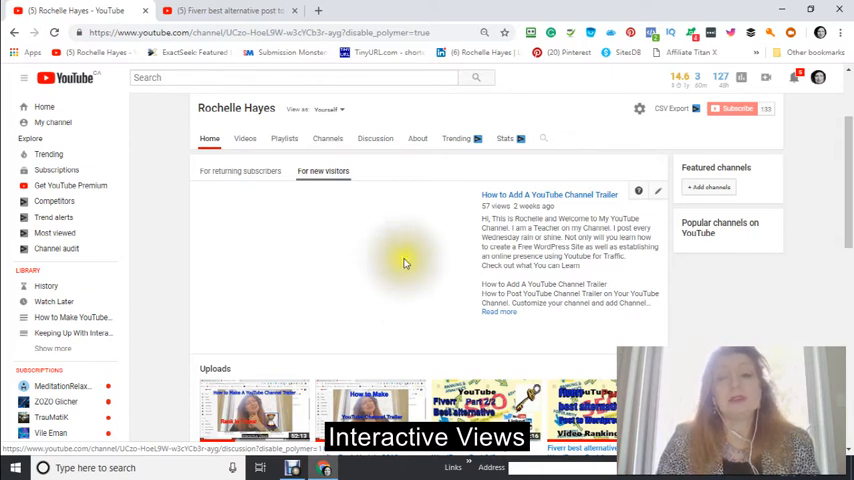
mouse_move(404, 268)
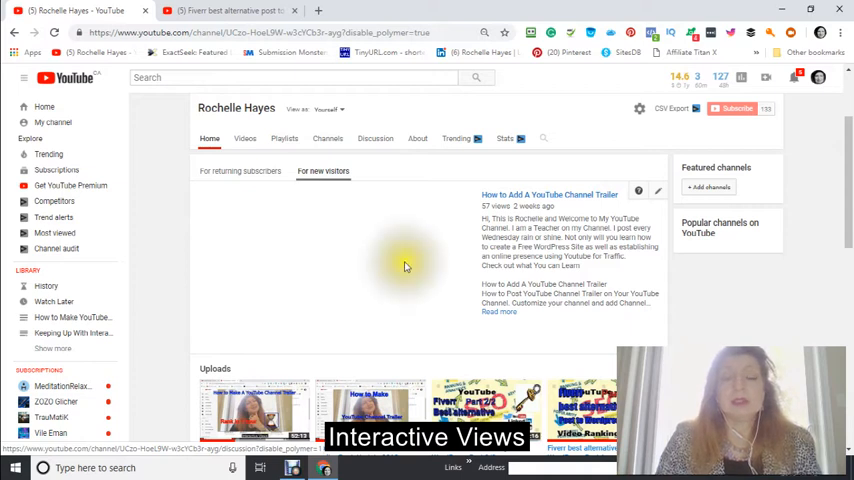
mouse_move(408, 264)
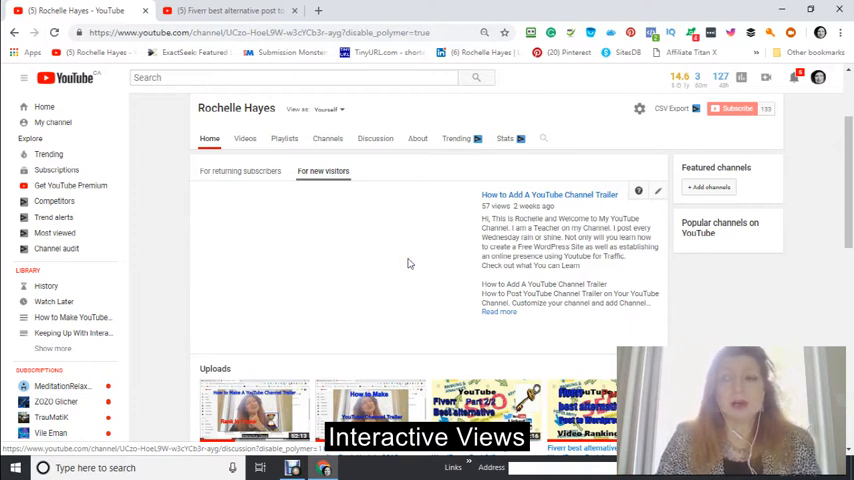
mouse_move(392, 244)
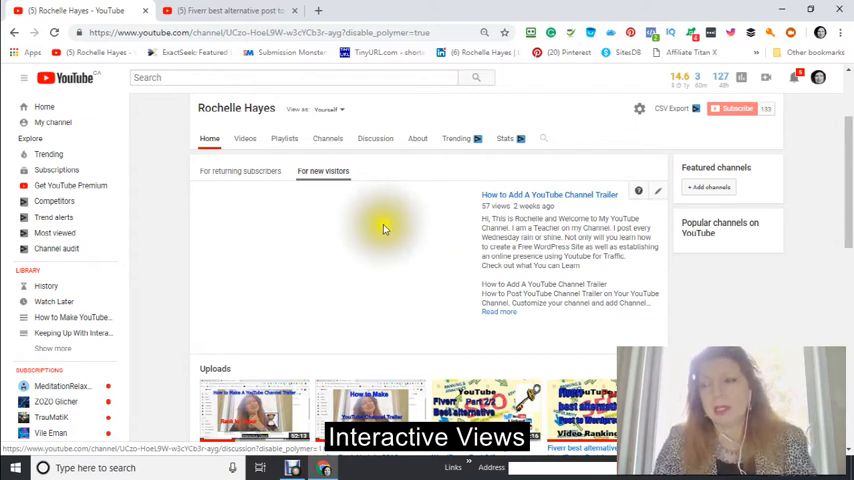
mouse_move(308, 238)
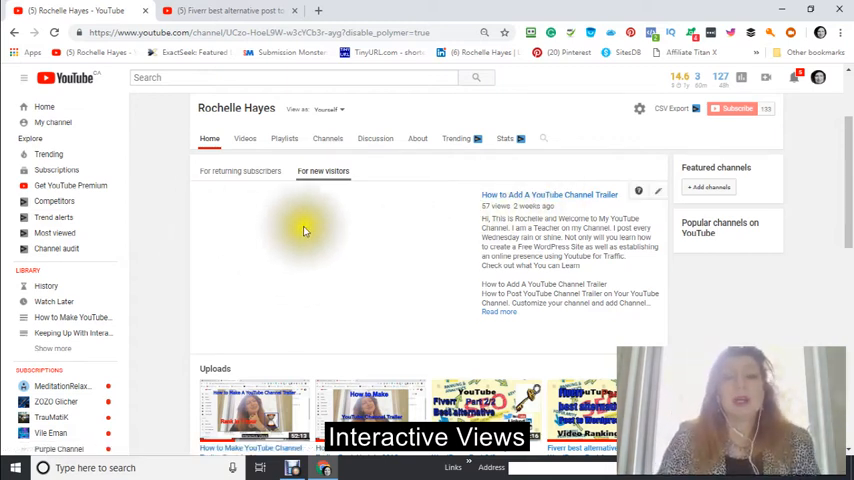
mouse_move(352, 234)
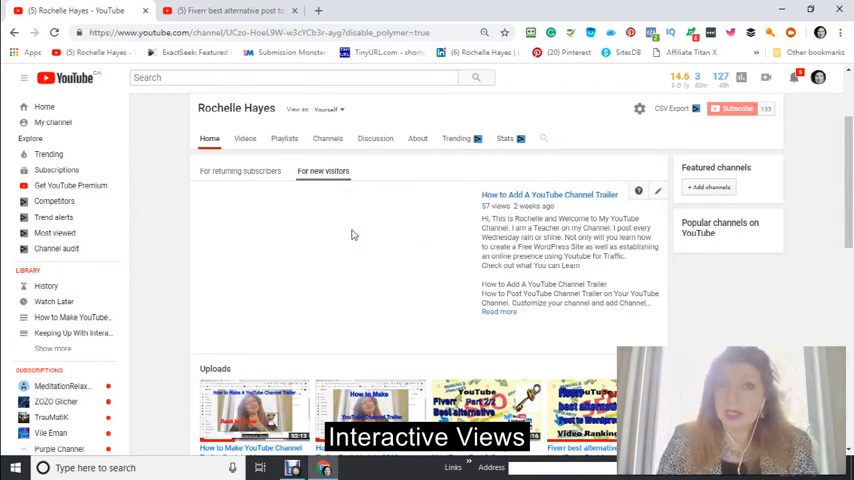
mouse_move(332, 244)
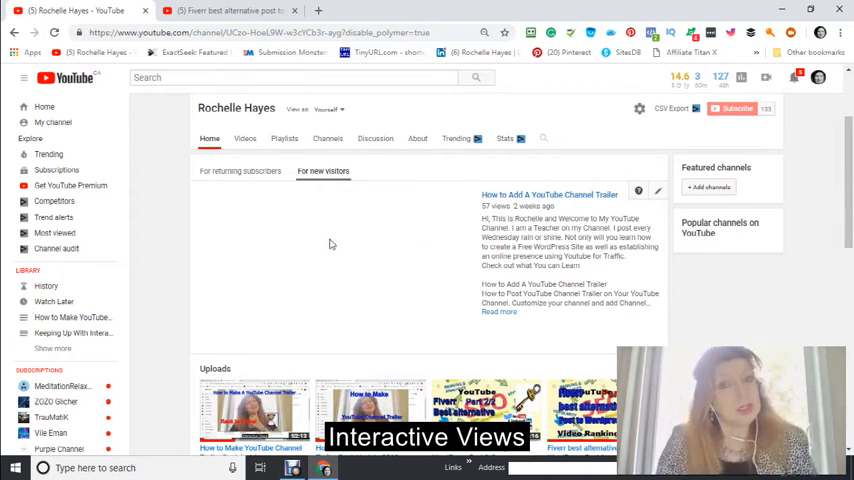
scroll(down, 3)
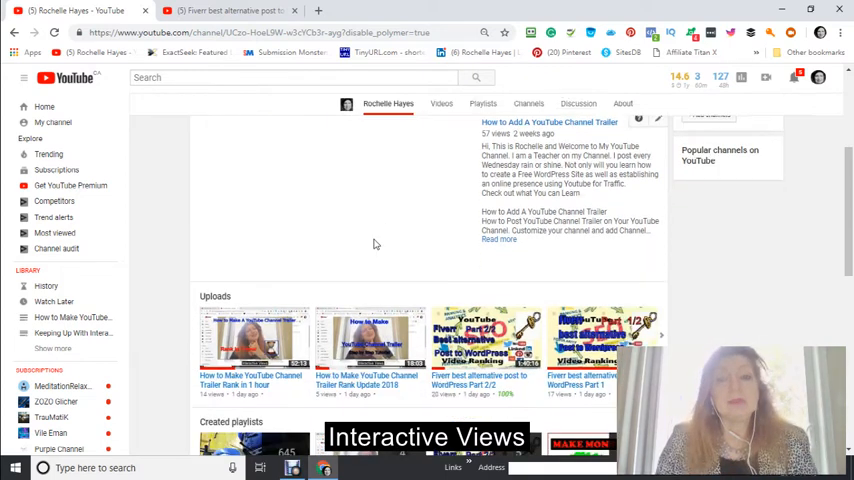
scroll(up, 3)
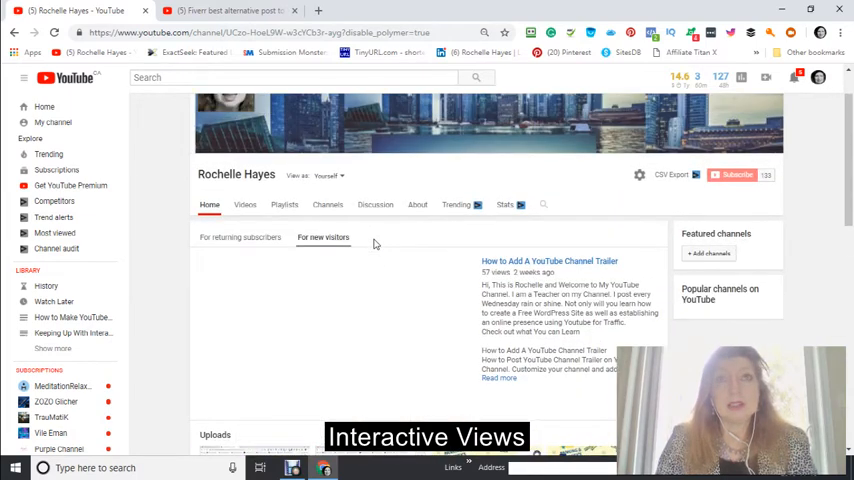
scroll(down, 3)
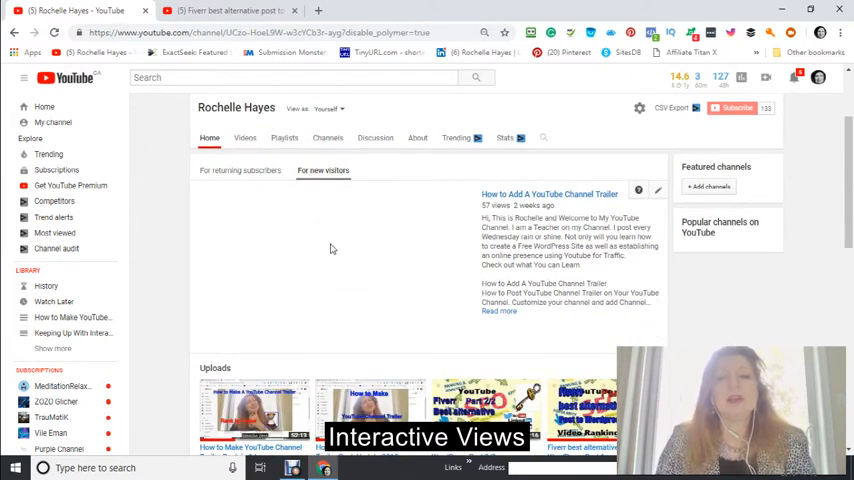
mouse_move(352, 252)
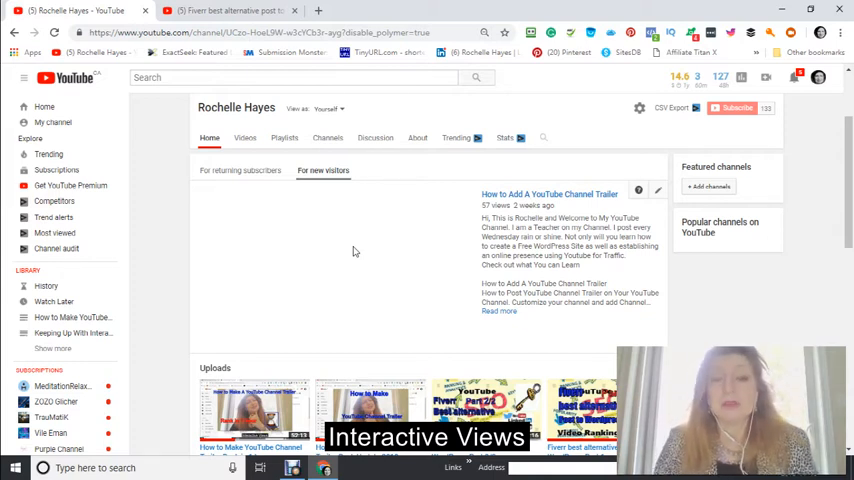
scroll(down, 3)
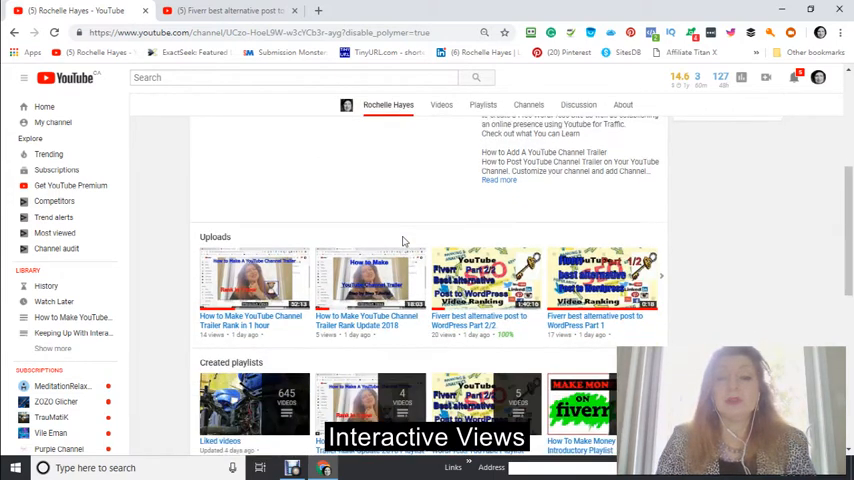
scroll(down, 3)
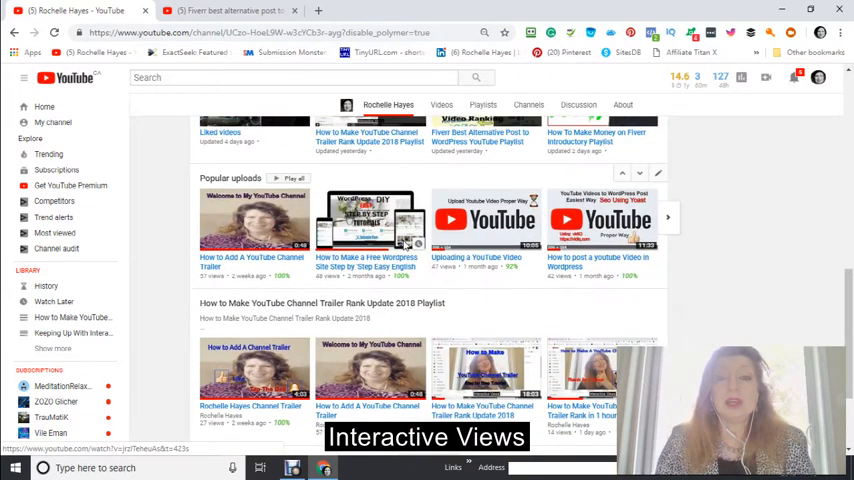
scroll(up, 3)
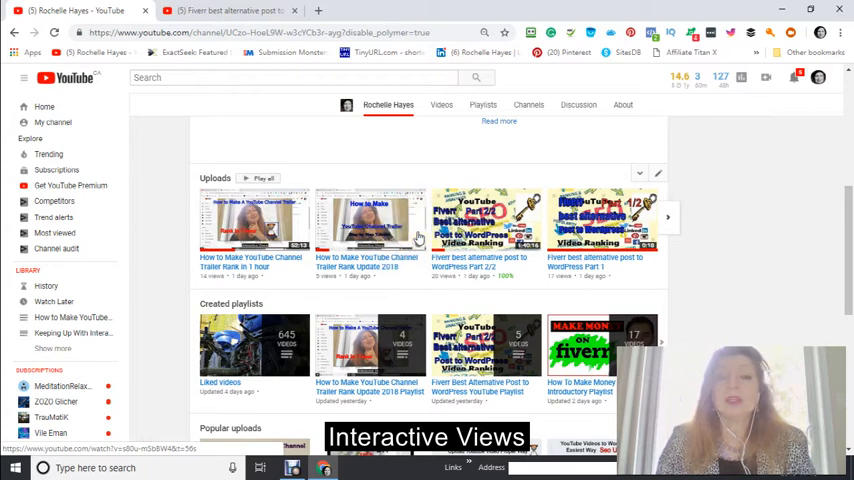
scroll(down, 3)
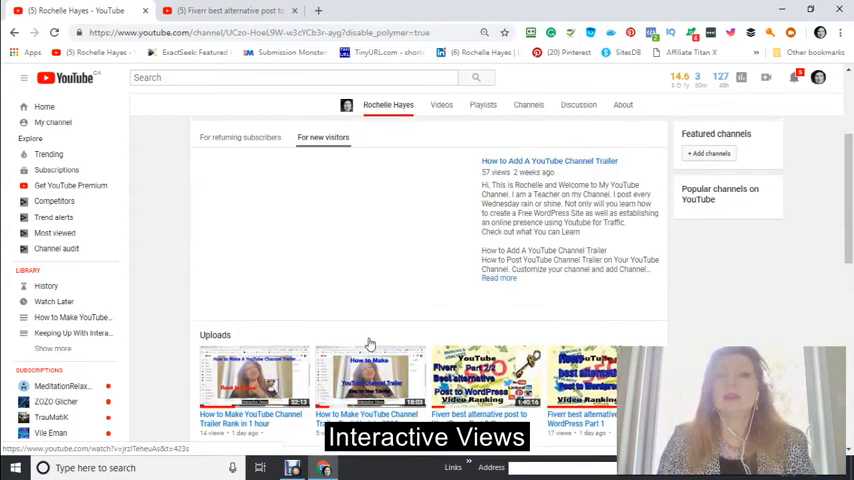
scroll(down, 3)
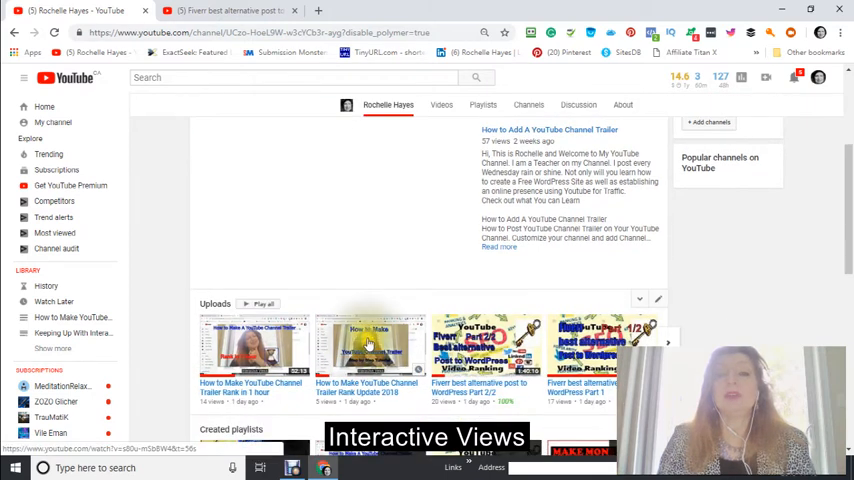
Preview the channel Home as returning subscribers see it and review the What to watch next section.
scroll(up, 3)
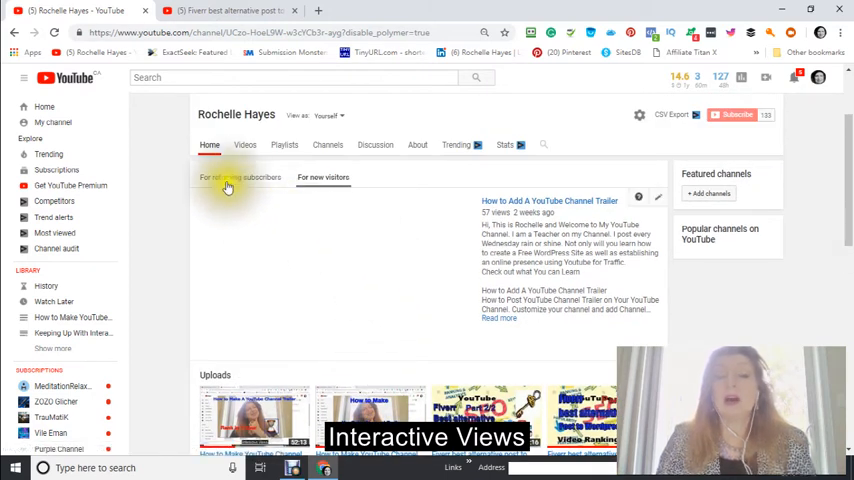
click(240, 176)
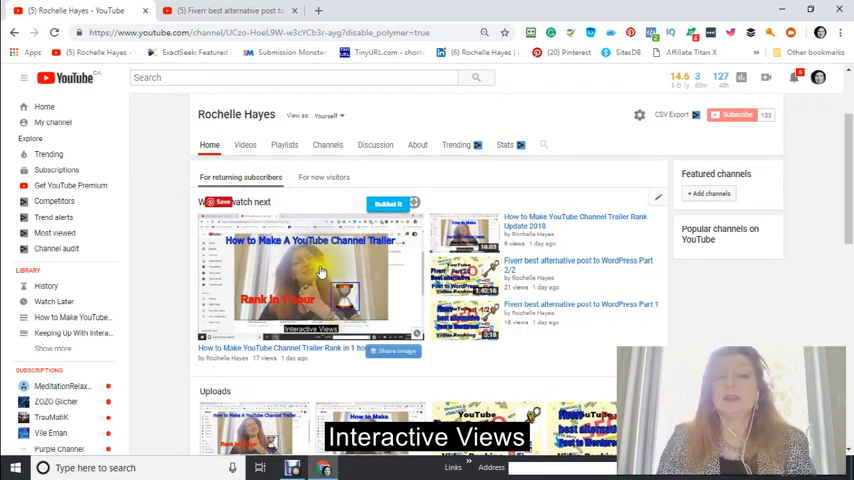
scroll(down, 3)
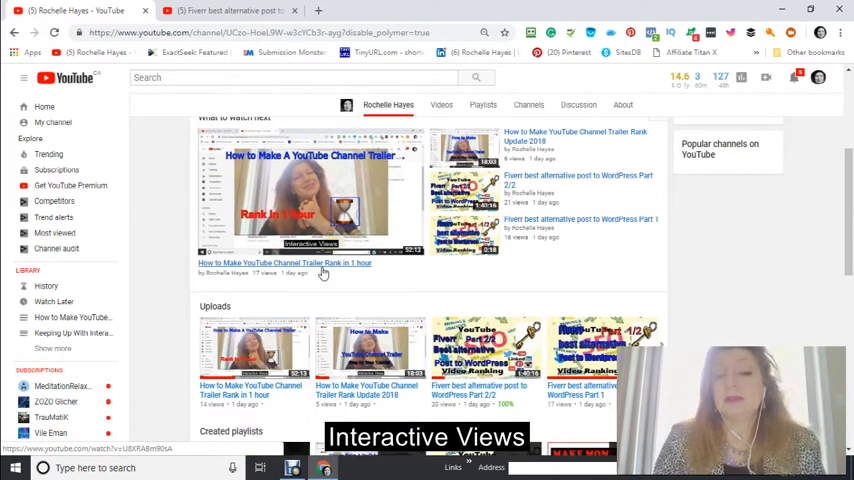
mouse_move(324, 270)
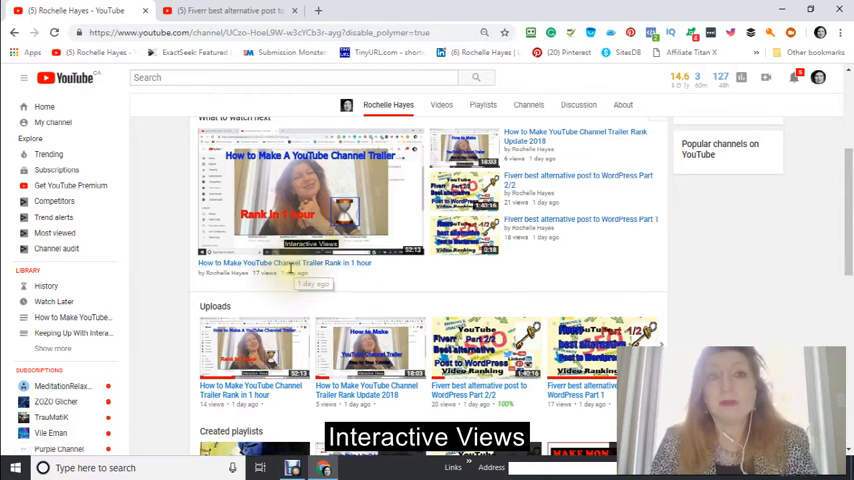
mouse_move(284, 264)
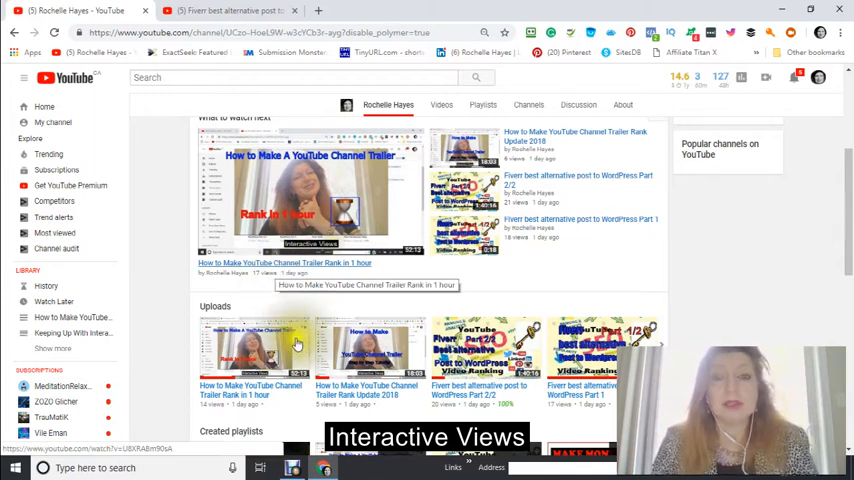
scroll(up, 3)
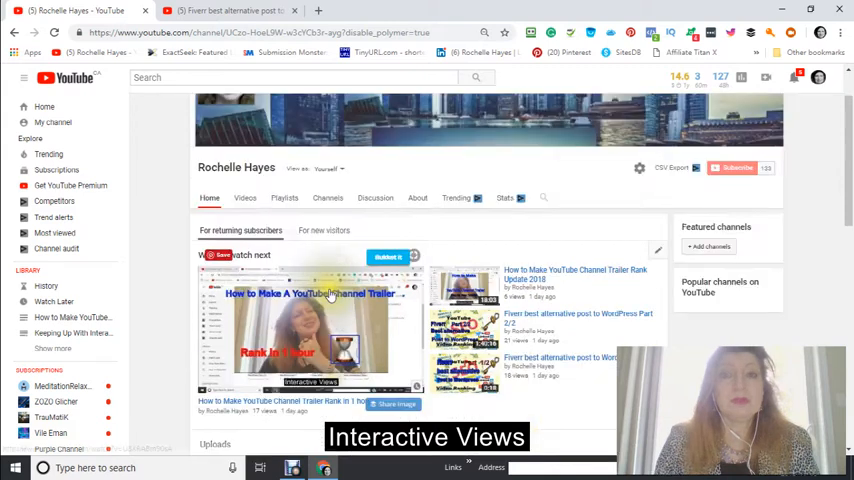
scroll(down, 3)
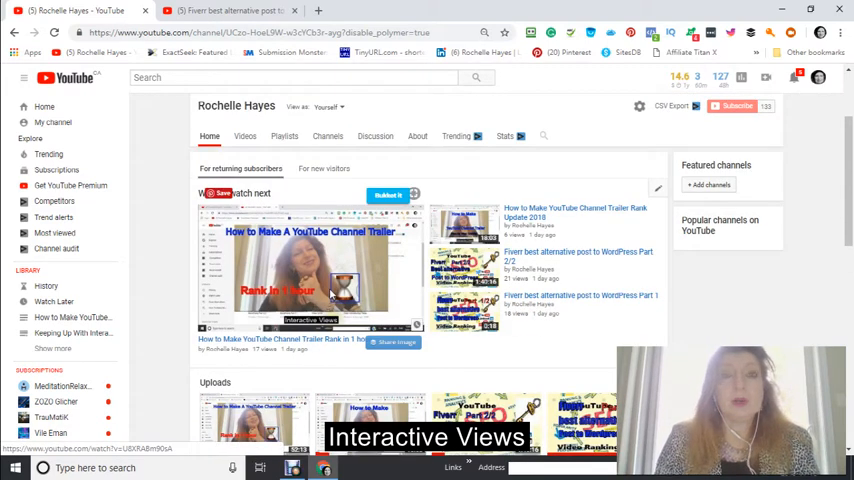
scroll(down, 3)
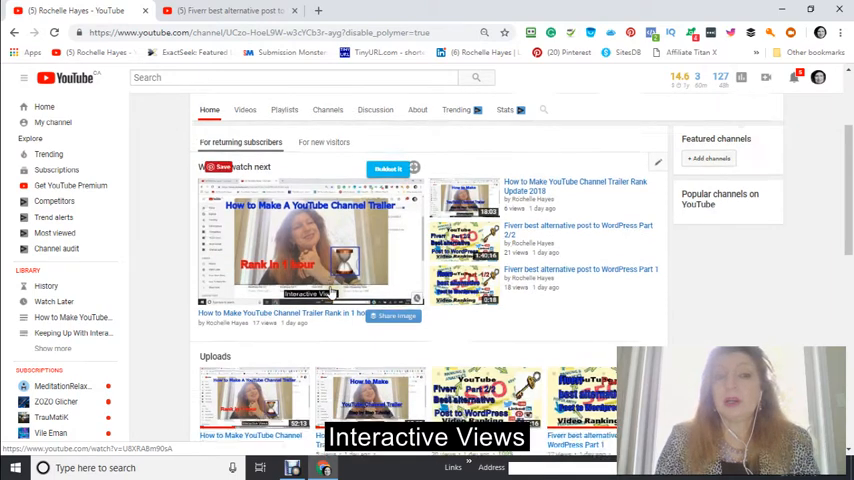
scroll(up, 3)
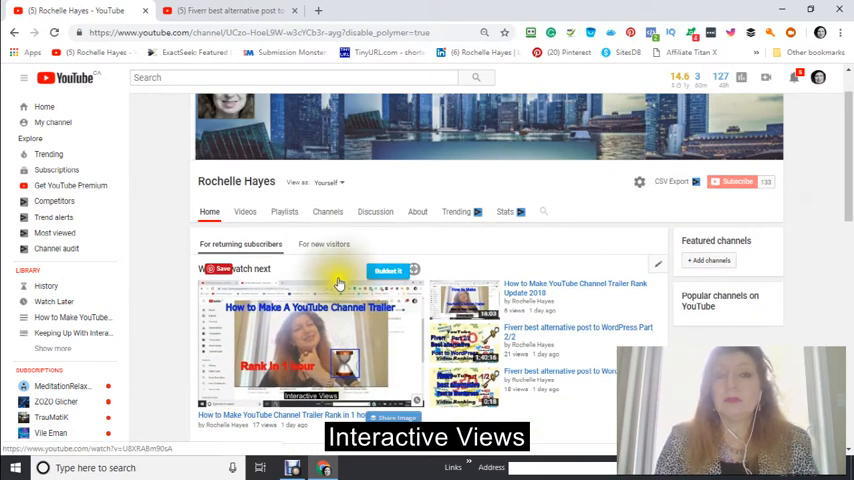
scroll(down, 3)
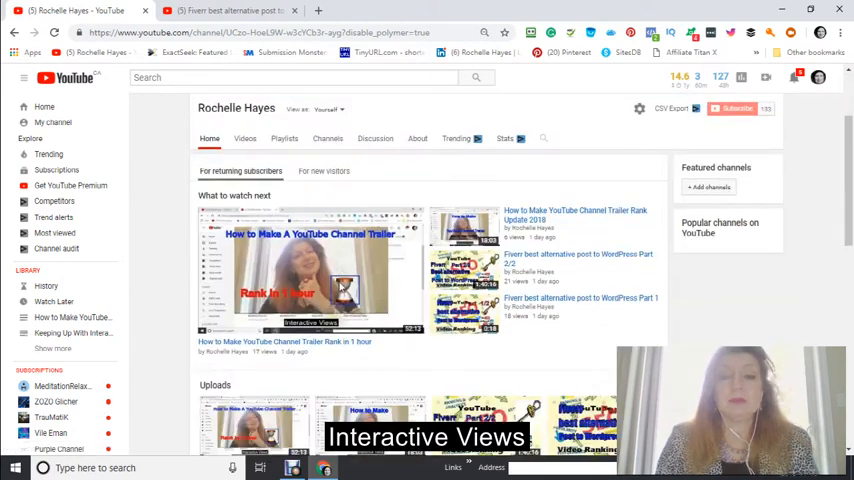
mouse_move(350, 270)
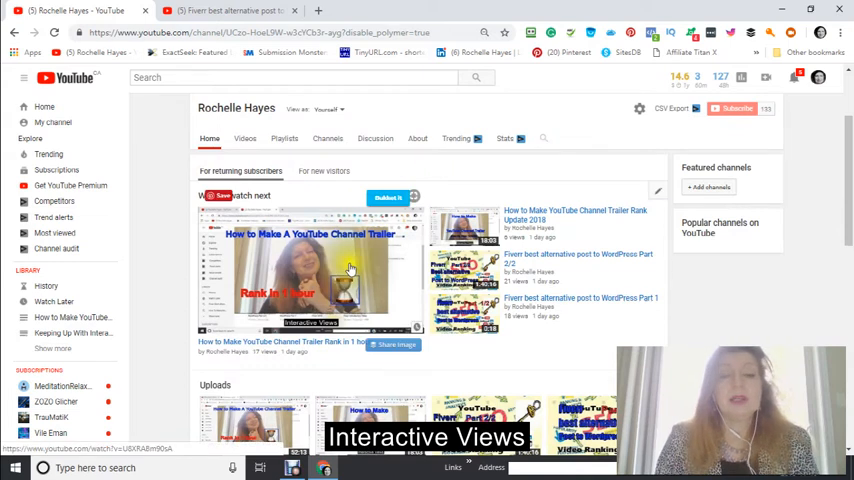
scroll(up, 3)
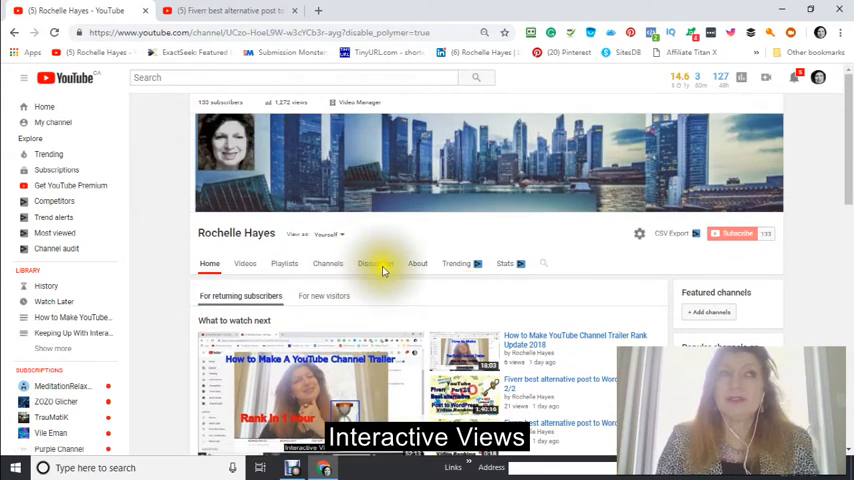
mouse_move(400, 288)
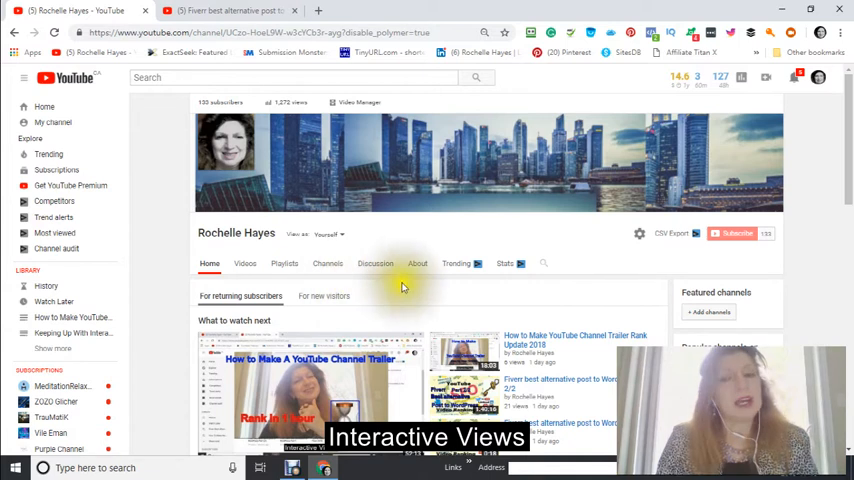
mouse_move(428, 284)
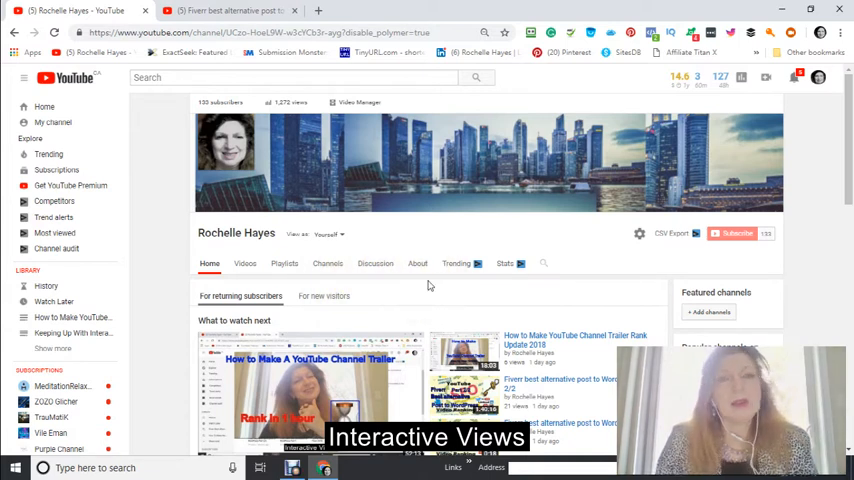
scroll(down, 3)
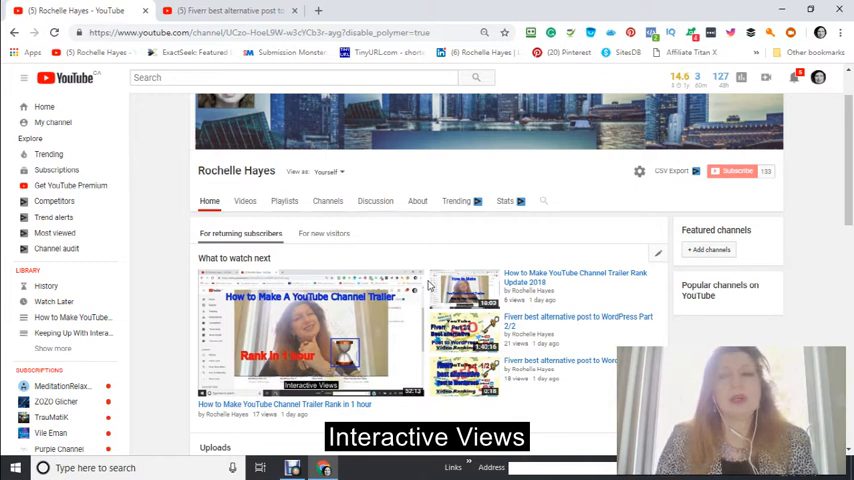
scroll(up, 3)
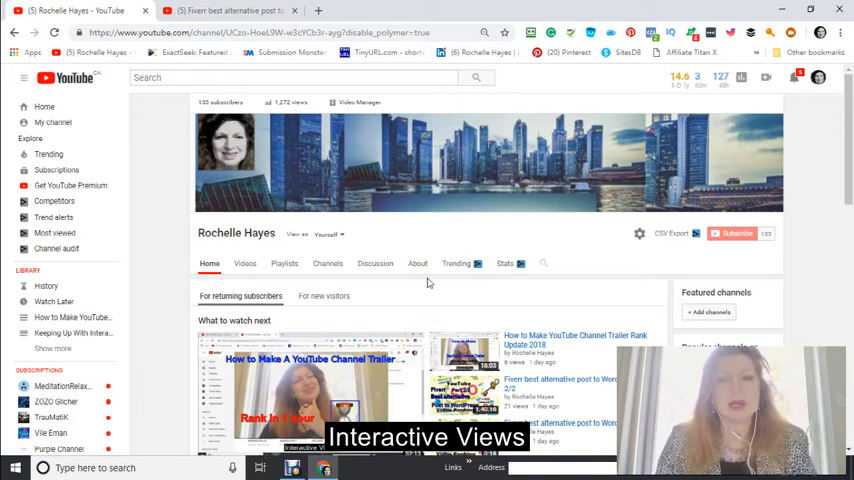
mouse_move(390, 250)
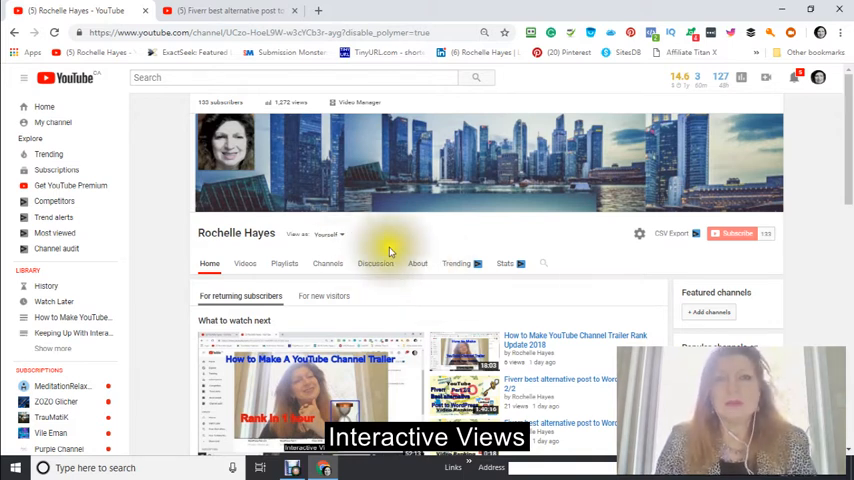
scroll(down, 3)
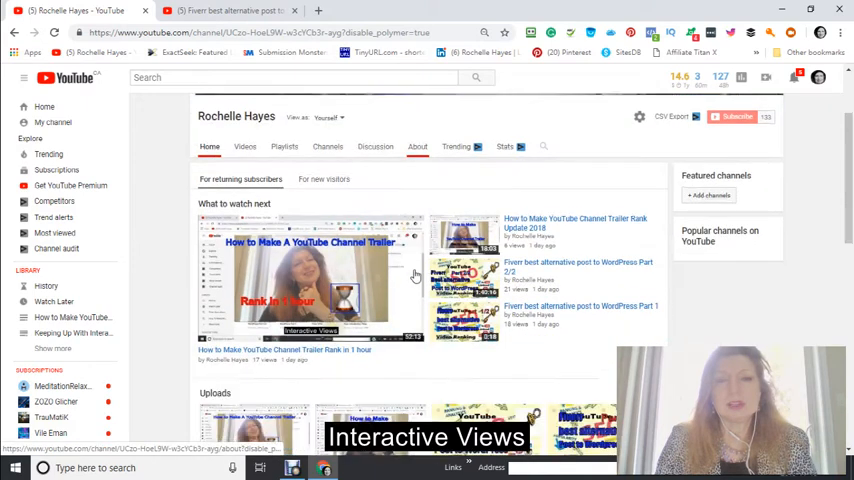
scroll(up, 3)
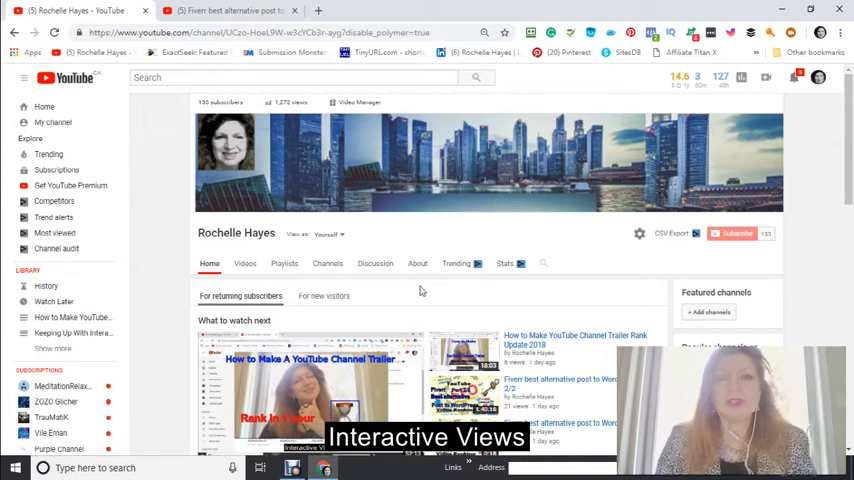
mouse_move(416, 270)
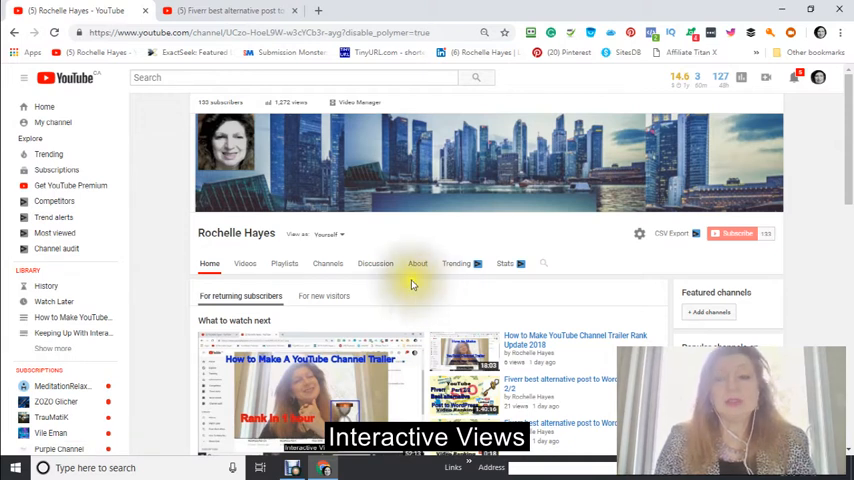
scroll(down, 3)
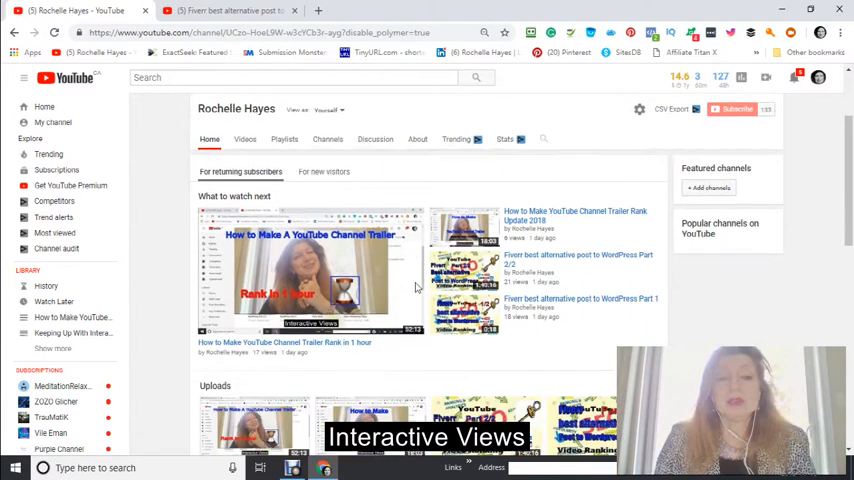
mouse_move(410, 290)
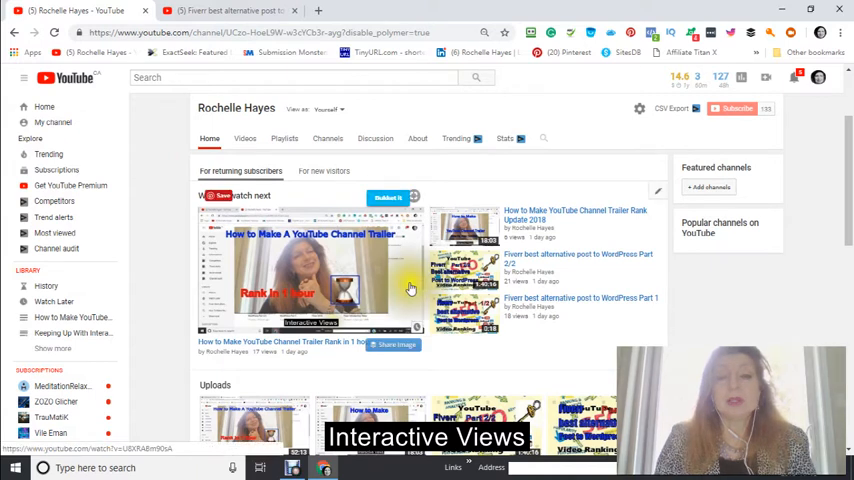
scroll(down, 3)
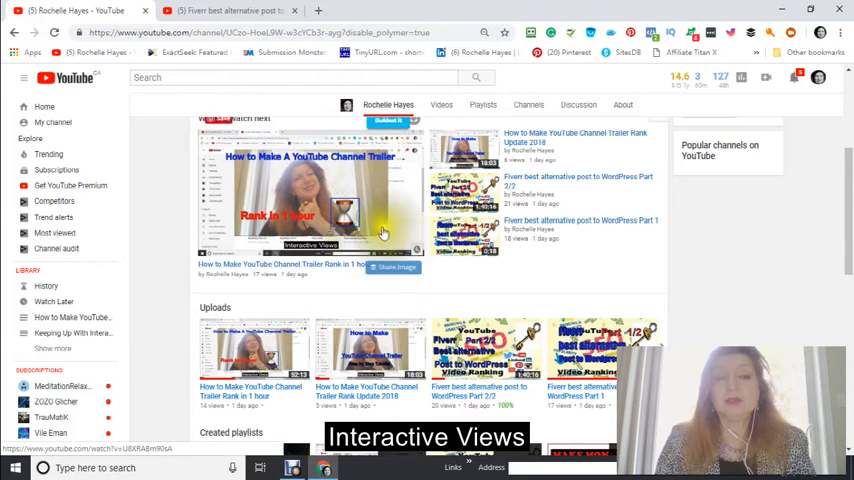
scroll(up, 3)
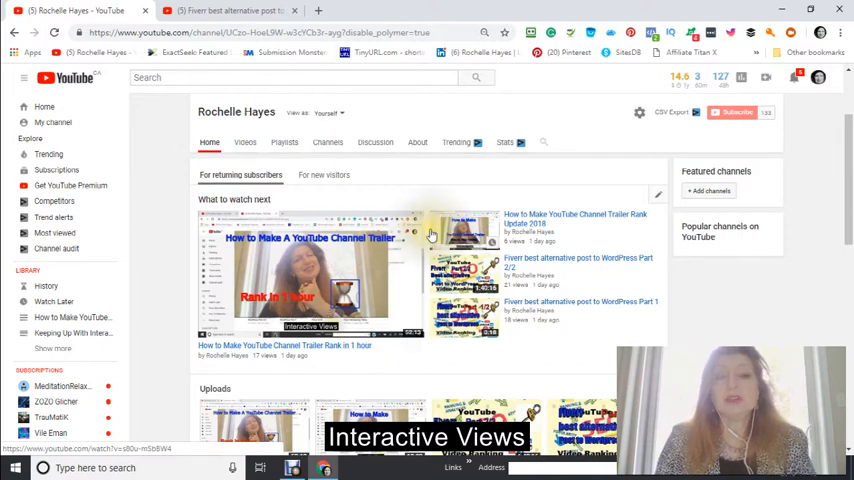
mouse_move(416, 282)
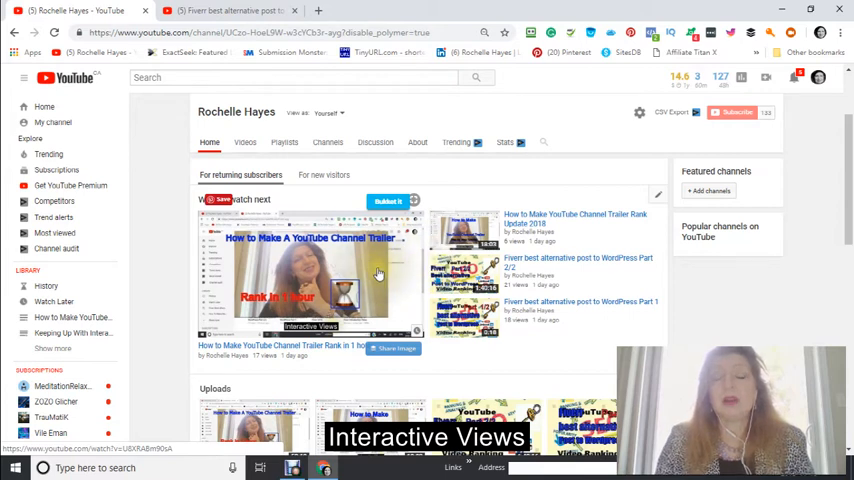
mouse_move(372, 264)
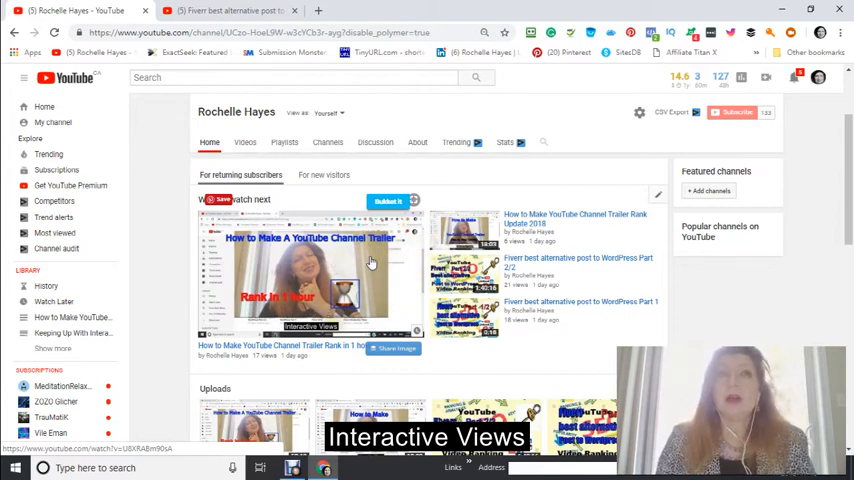
mouse_move(384, 272)
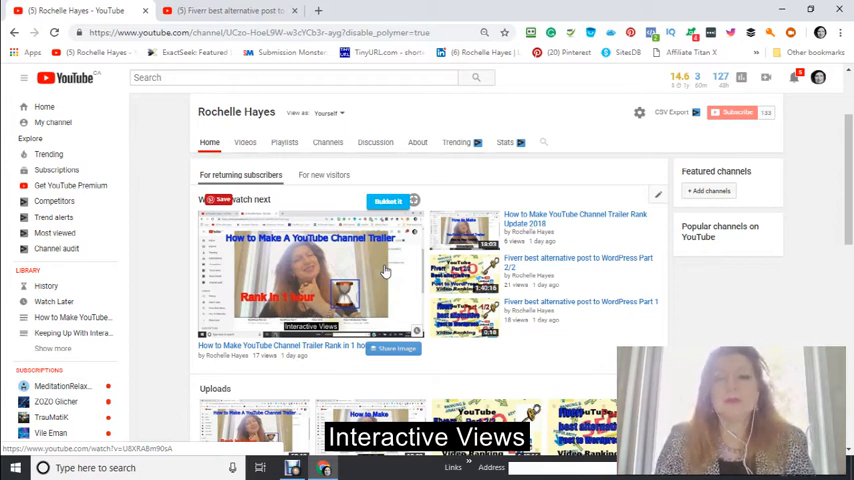
mouse_move(342, 282)
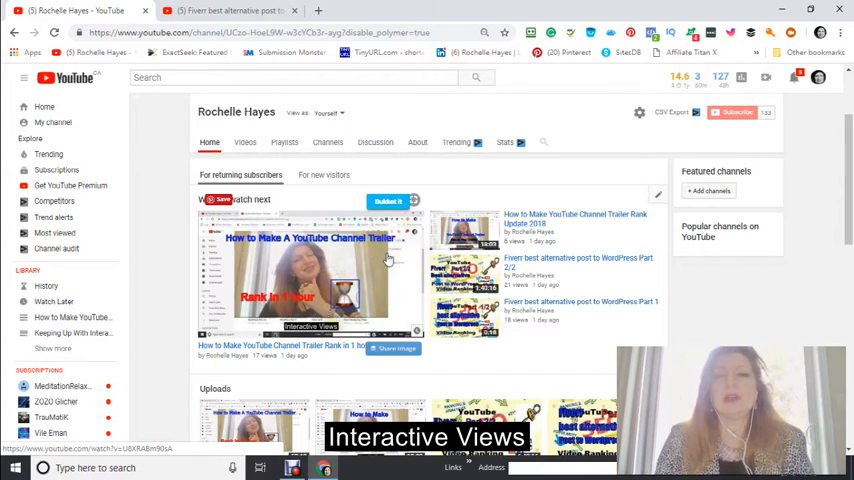
scroll(up, 3)
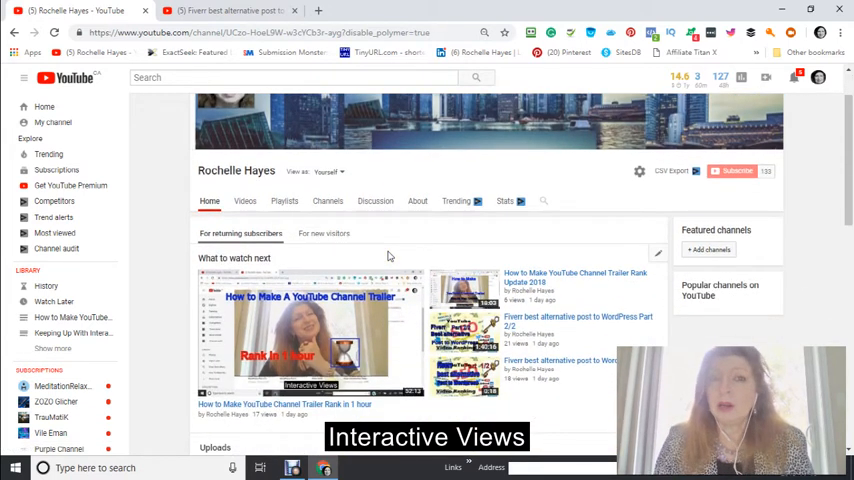
mouse_move(384, 256)
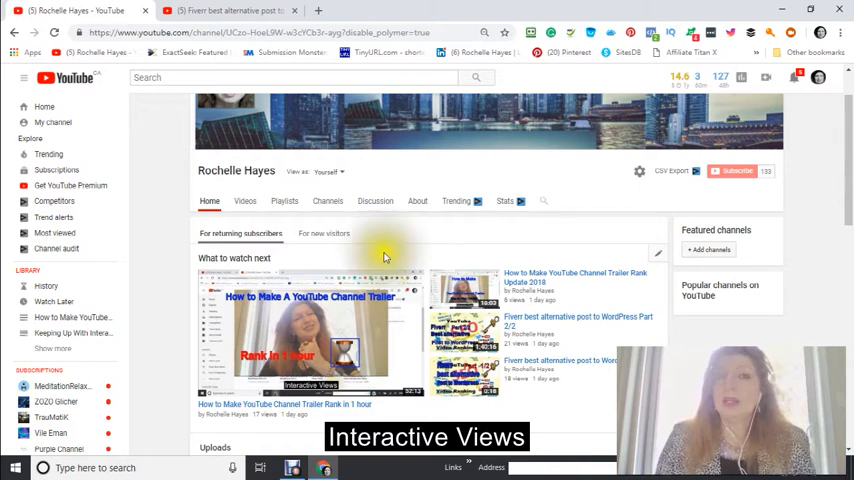
mouse_move(356, 264)
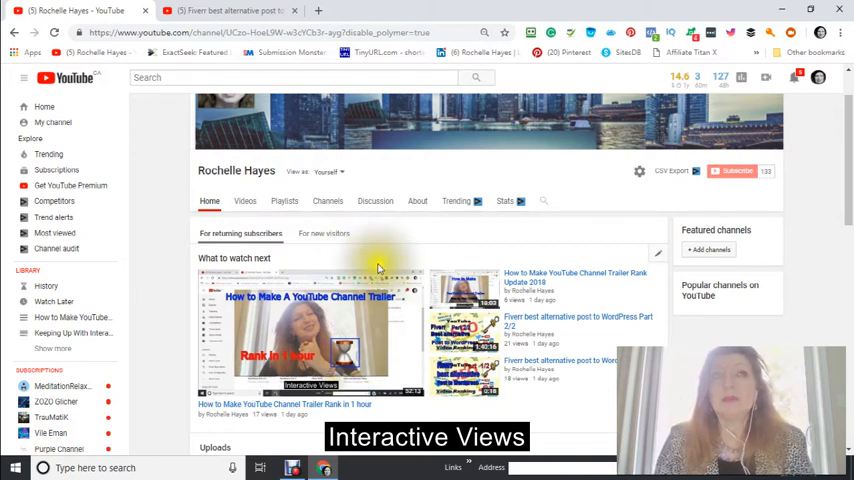
mouse_move(380, 266)
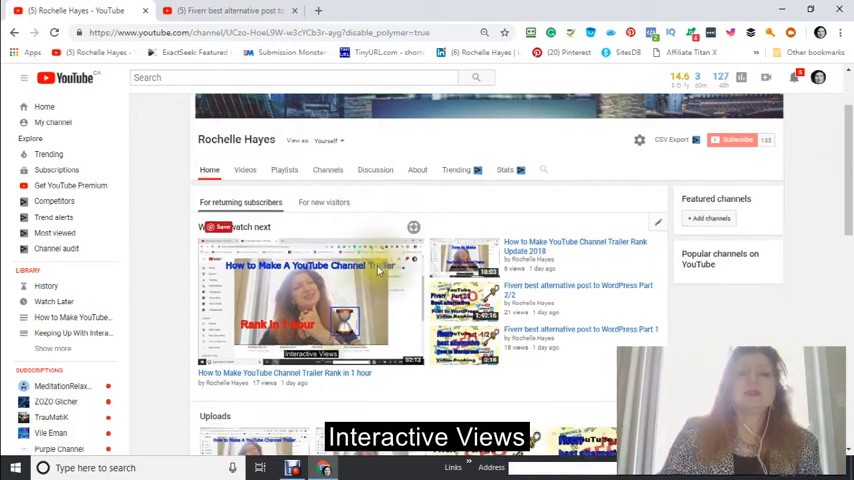
scroll(up, 3)
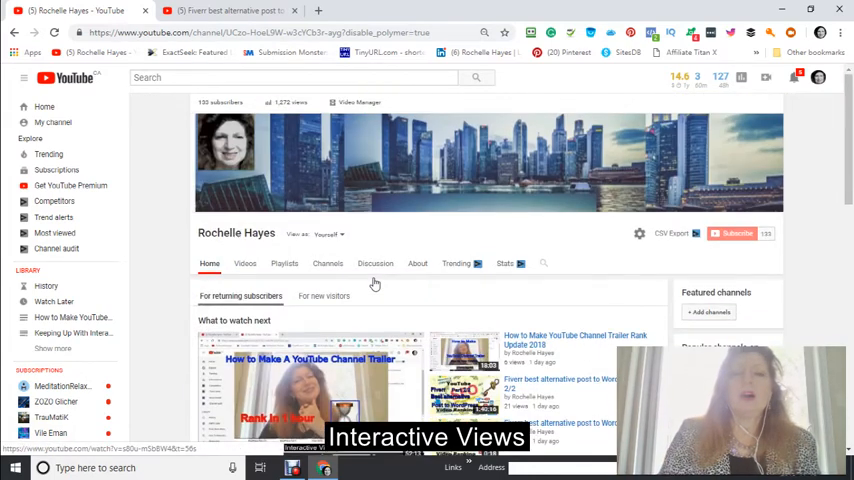
scroll(down, 3)
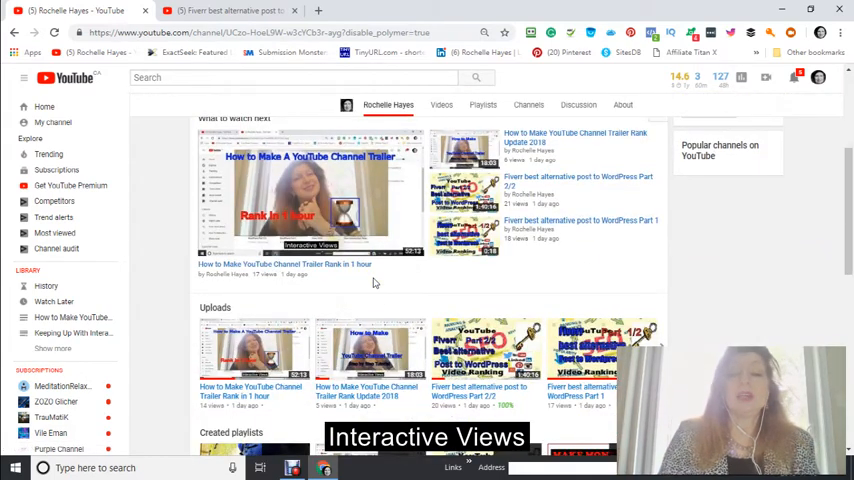
mouse_move(408, 276)
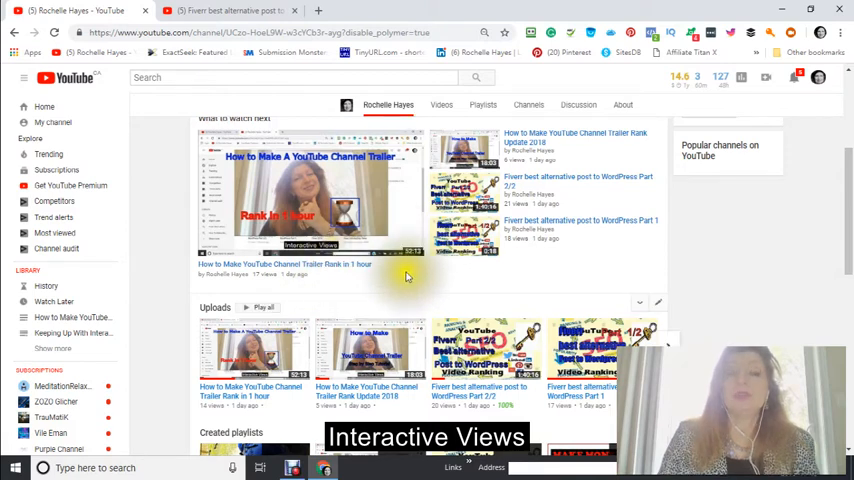
scroll(up, 3)
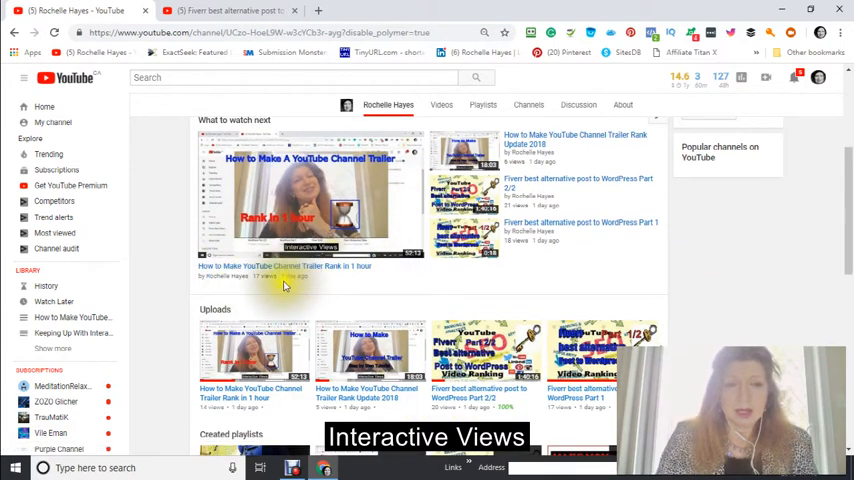
mouse_move(276, 284)
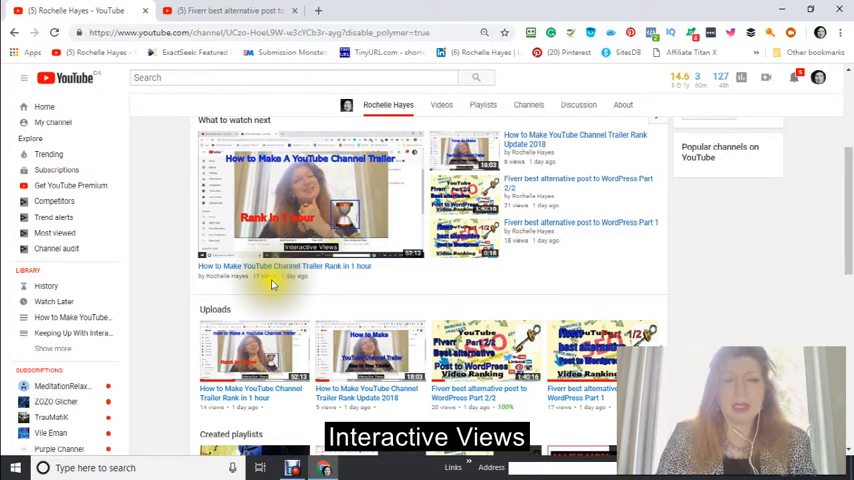
mouse_move(340, 266)
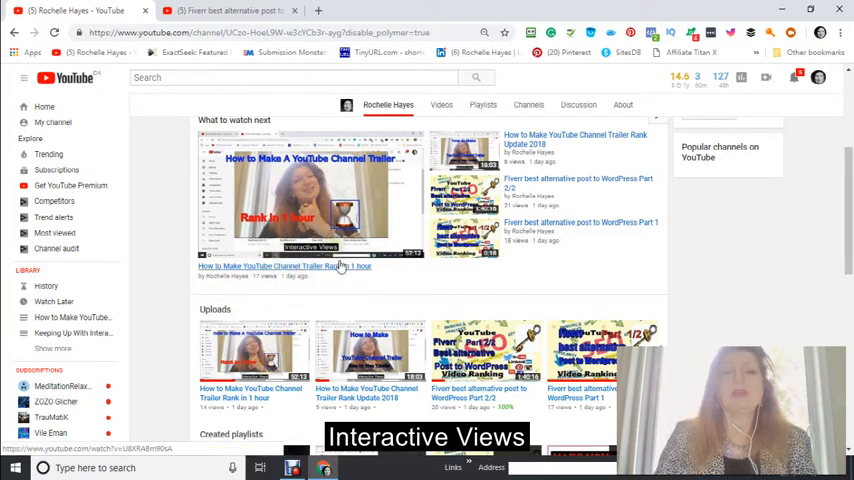
click(300, 76)
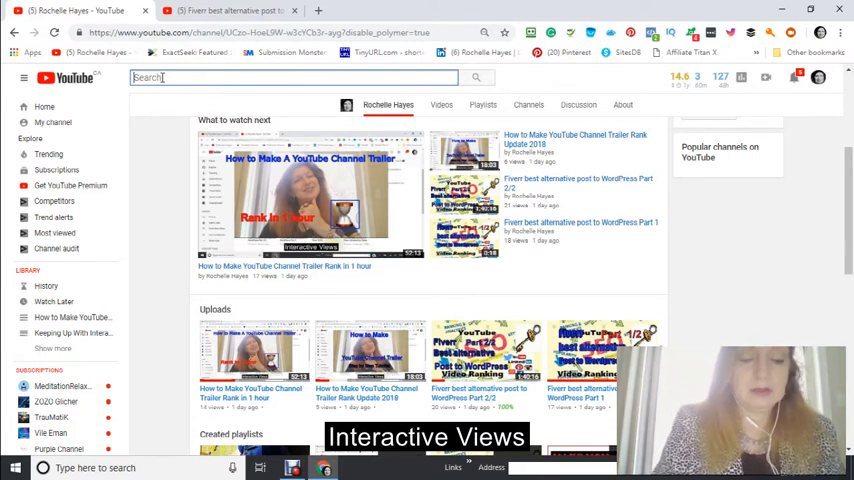
Search YouTube for 'how to make youtube channel trailer'.
text(how)
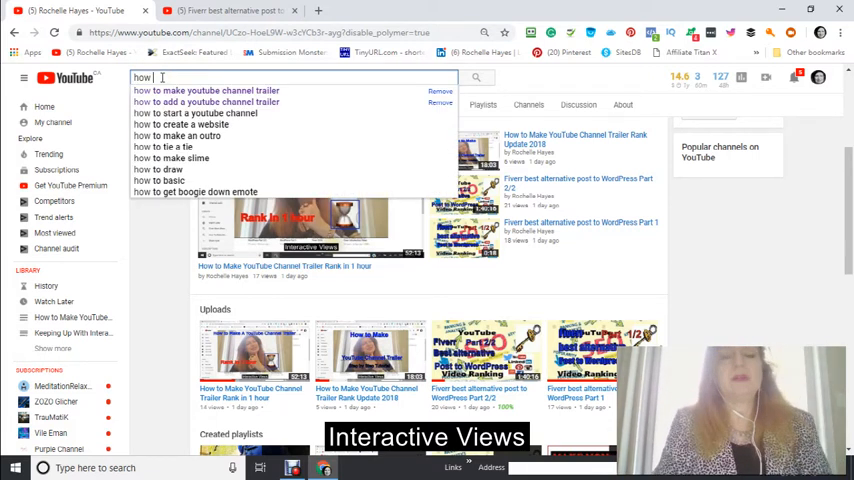
text(to)
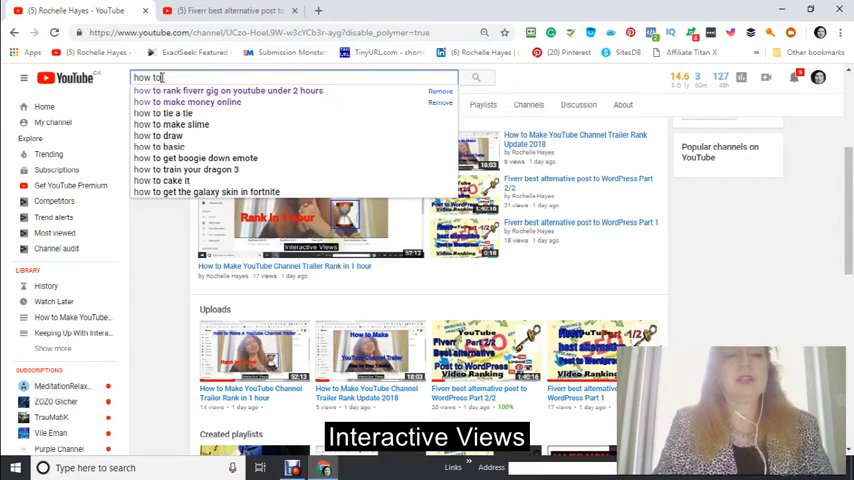
text(make)
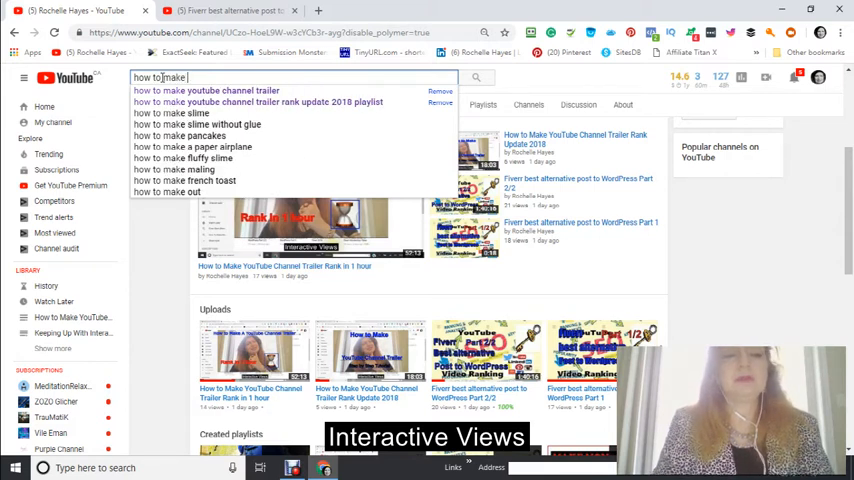
text(u)
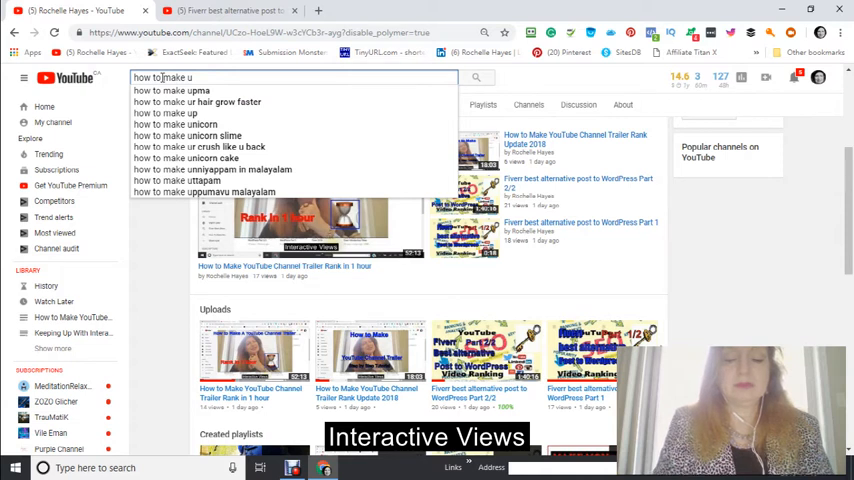
text(youtube channel trailer)
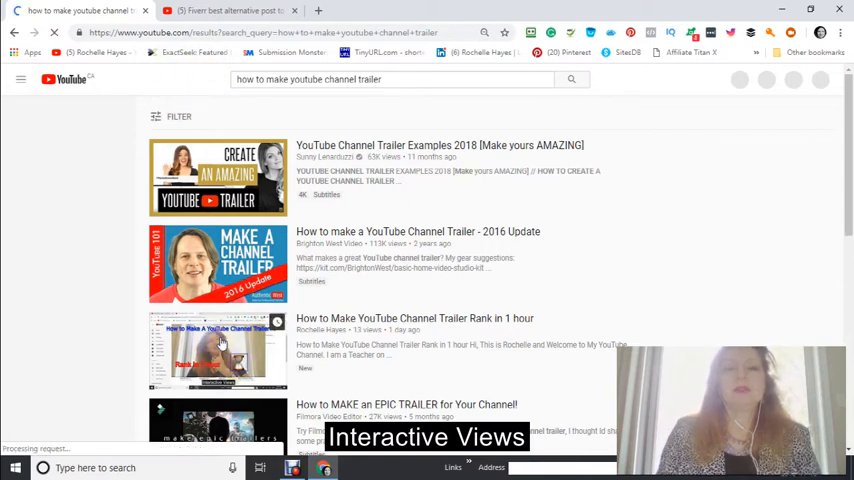
Scroll through the channel-trailer search results down to the 2017-2018 tutorial.
scroll(down, 3)
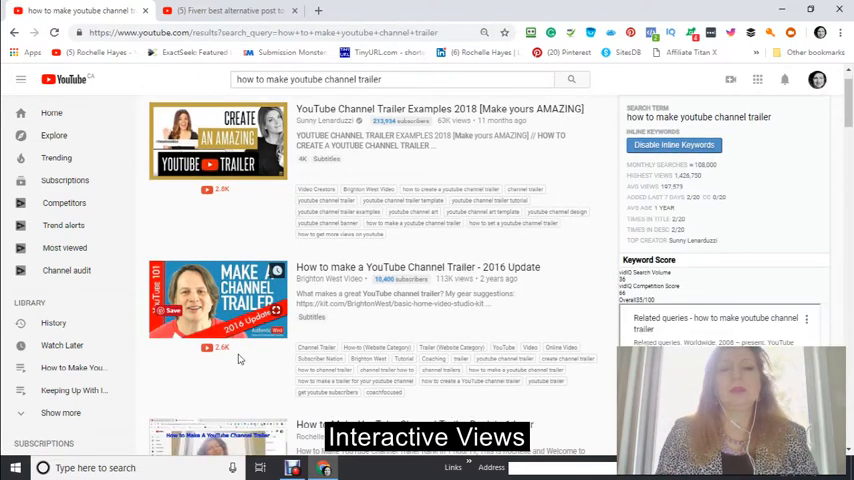
scroll(down, 3)
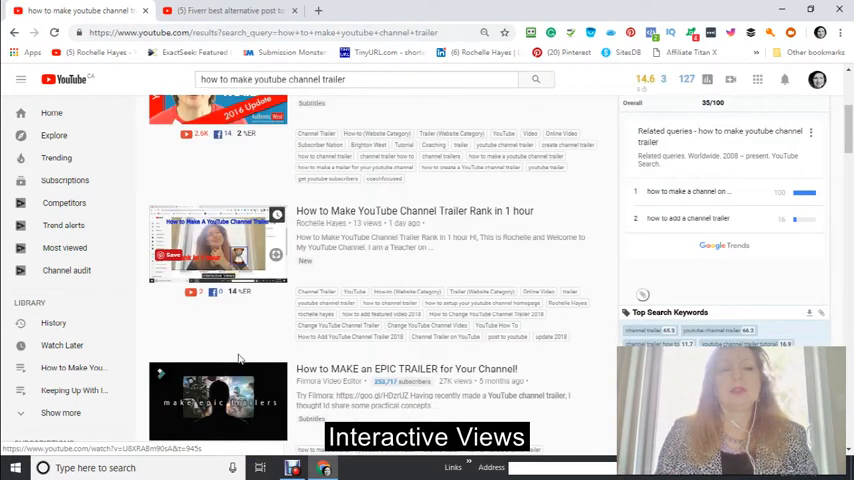
scroll(up, 3)
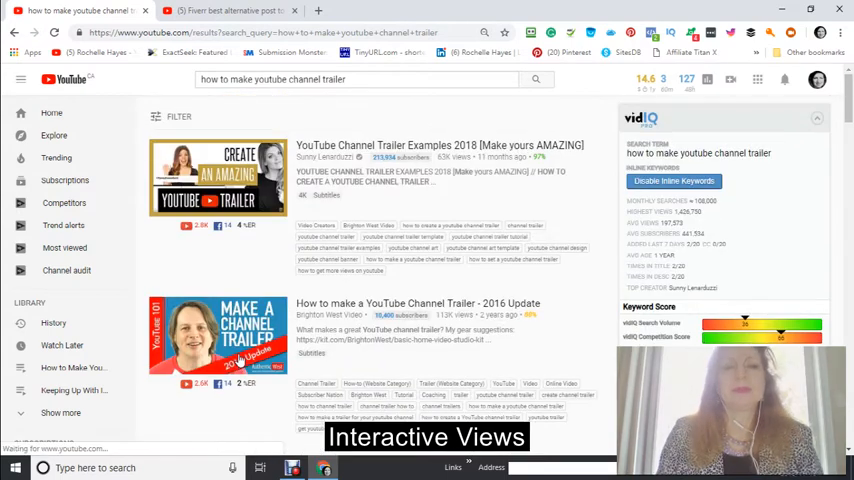
scroll(down, 3)
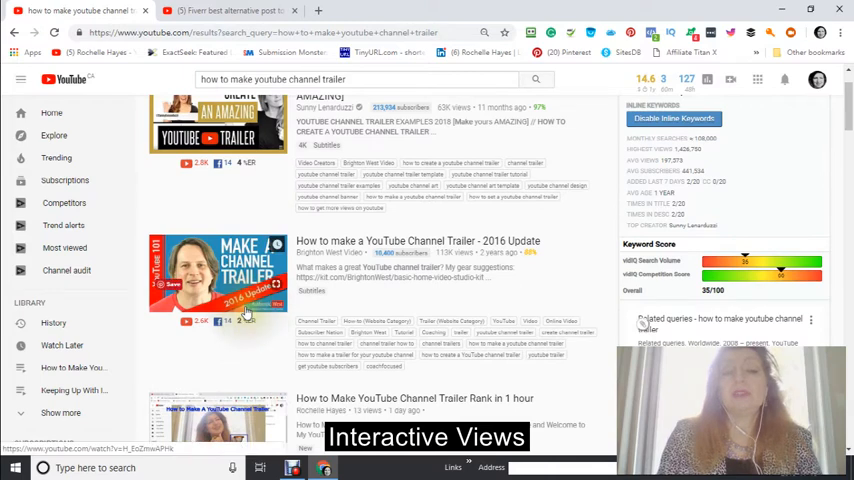
scroll(down, 3)
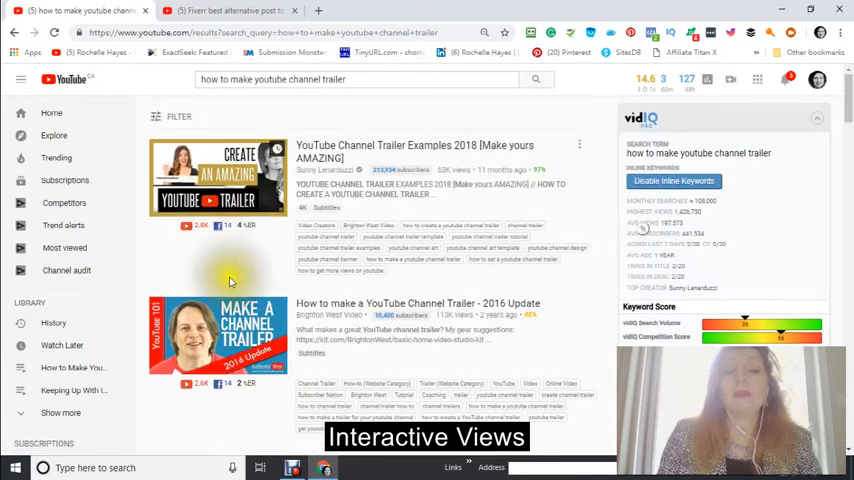
mouse_move(230, 336)
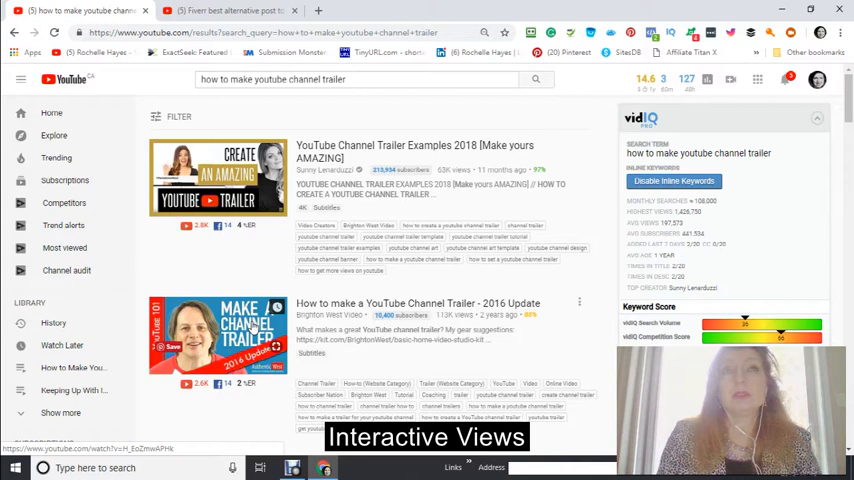
scroll(down, 3)
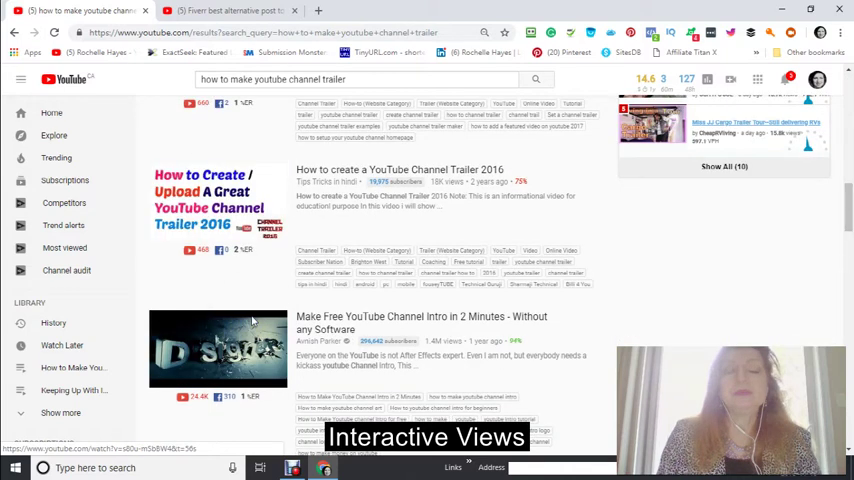
scroll(up, 3)
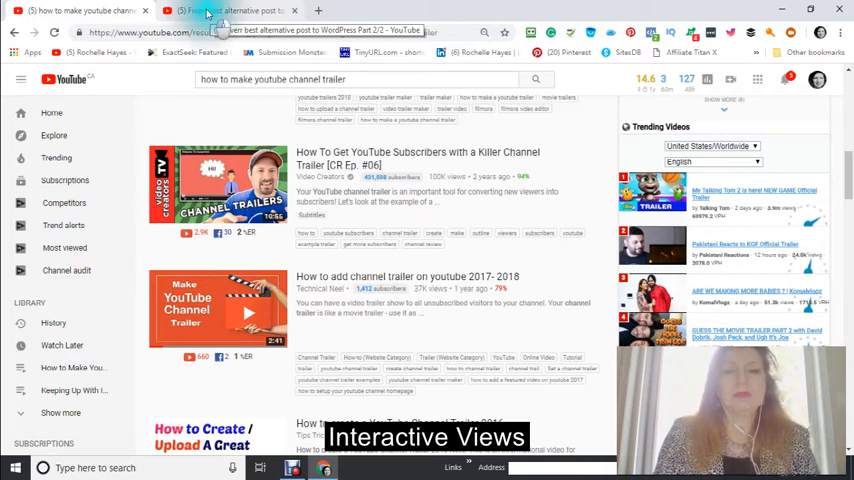
Switch to the Fiverr Part 2/2 video tab and scroll its watch page.
click(230, 12)
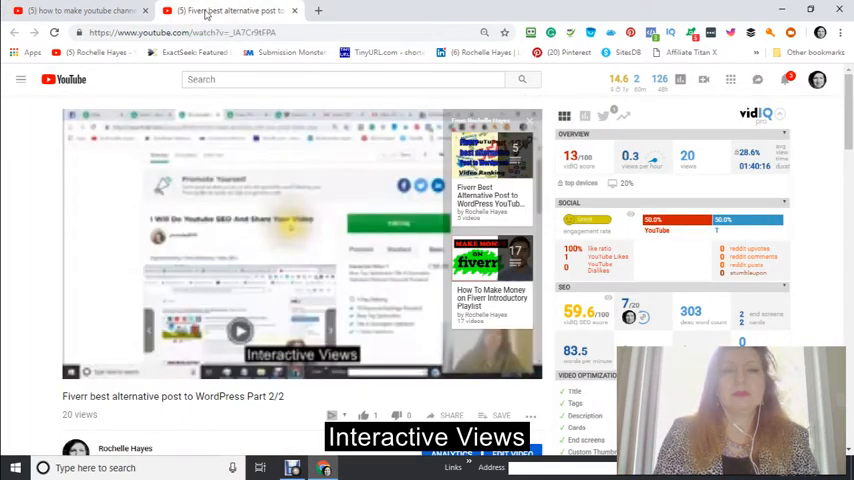
mouse_move(268, 92)
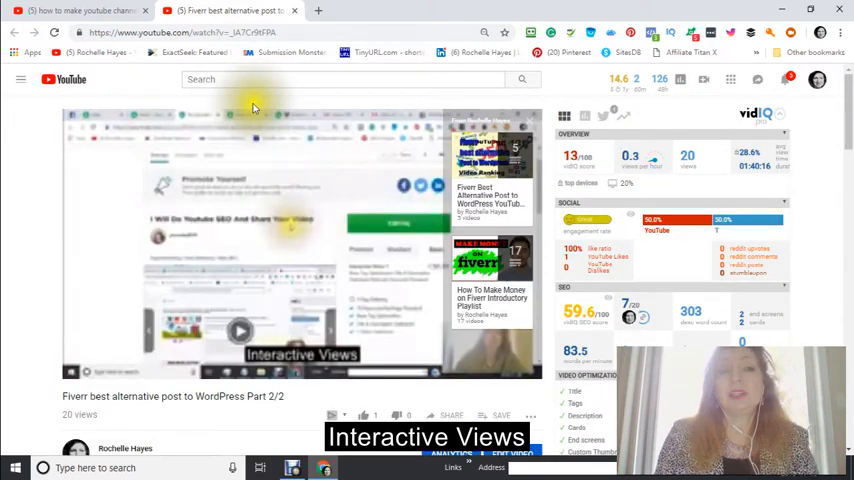
mouse_move(280, 138)
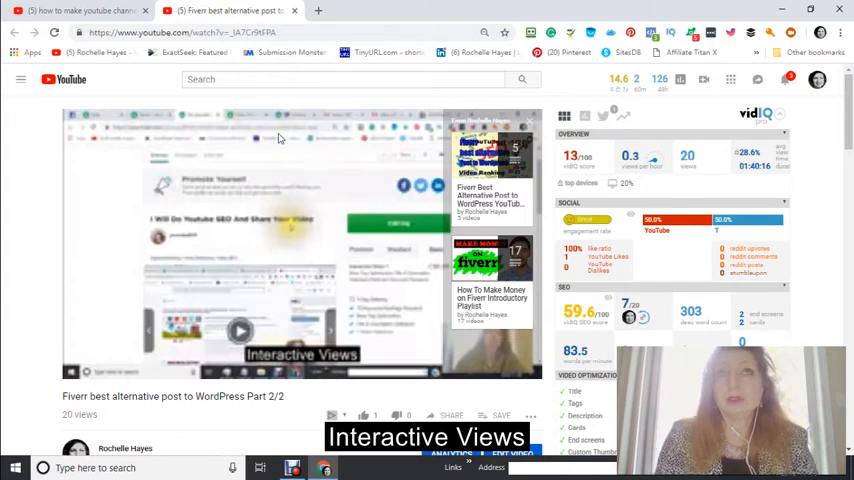
mouse_move(290, 148)
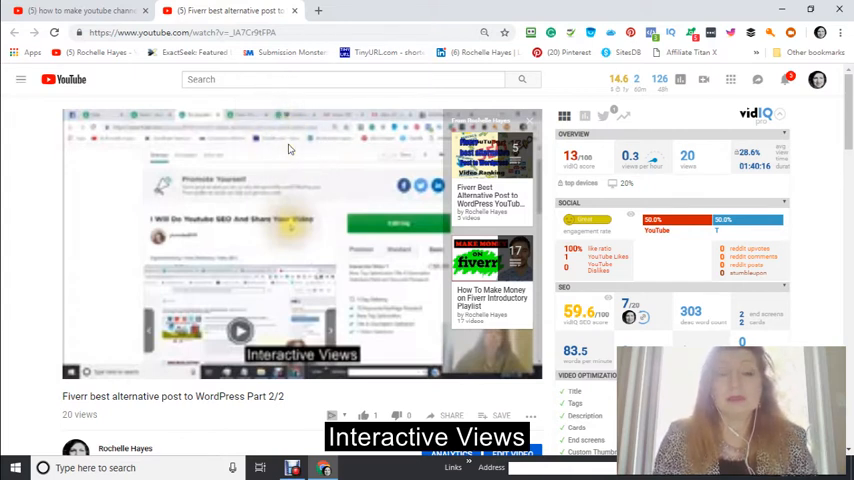
mouse_move(276, 92)
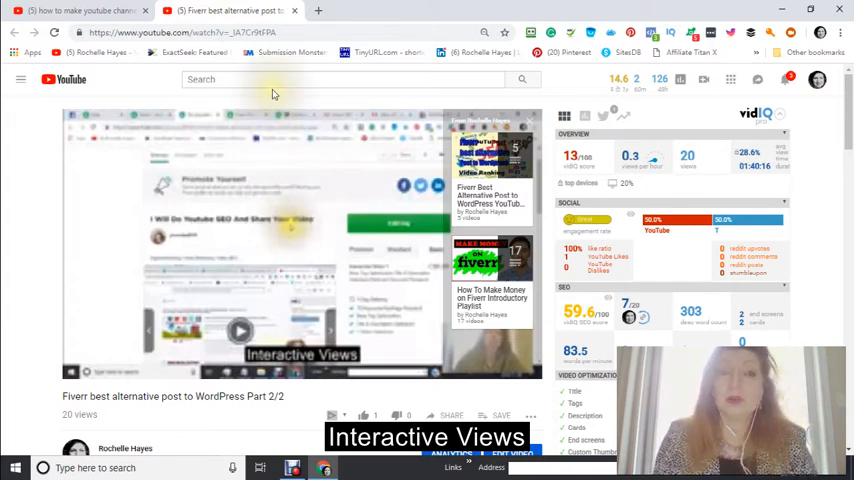
mouse_move(262, 92)
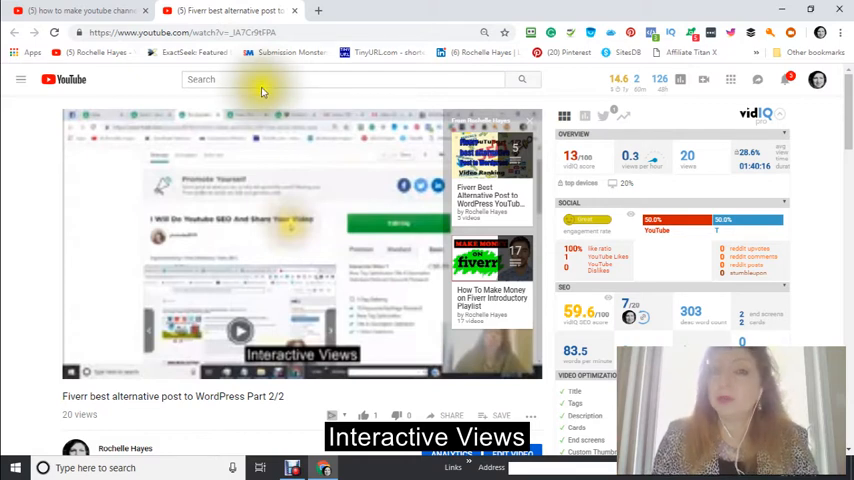
mouse_move(260, 92)
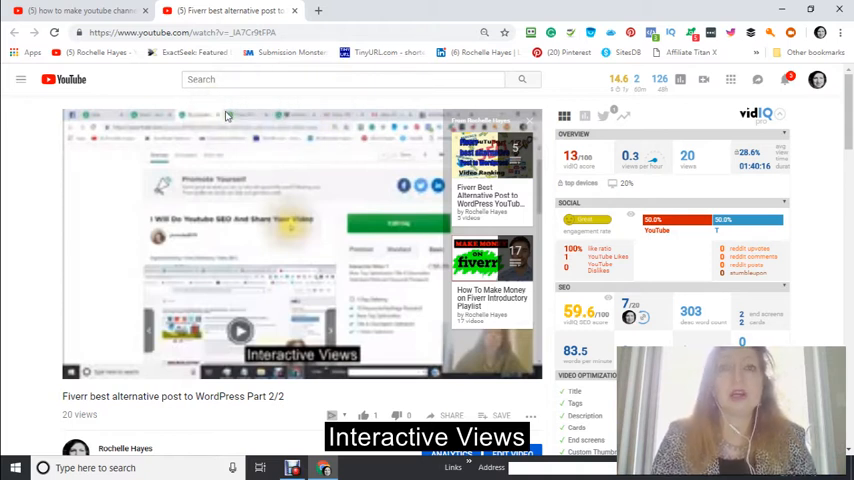
mouse_move(350, 120)
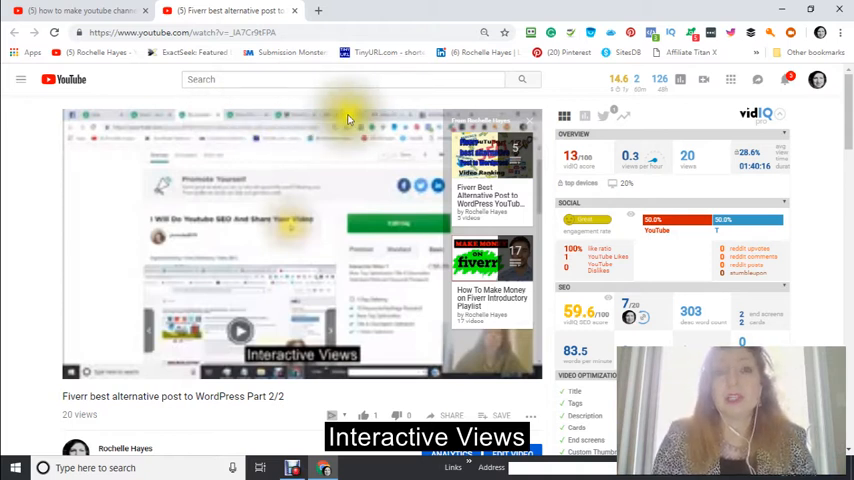
mouse_move(298, 166)
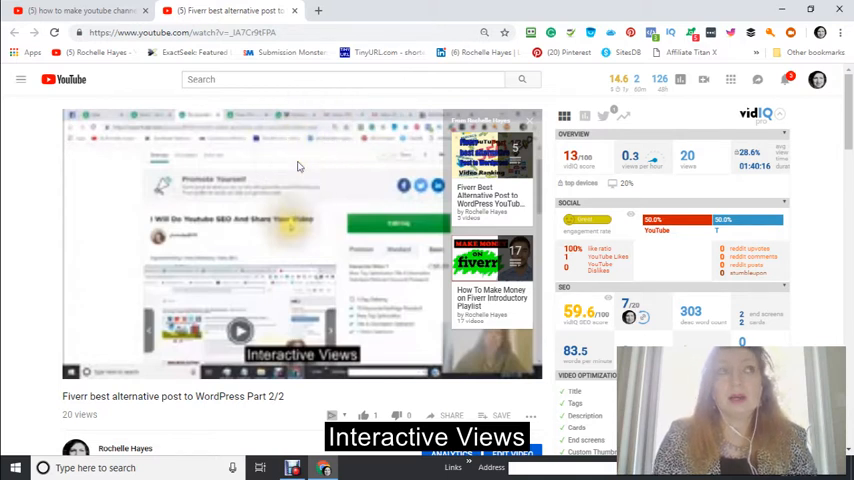
mouse_move(252, 162)
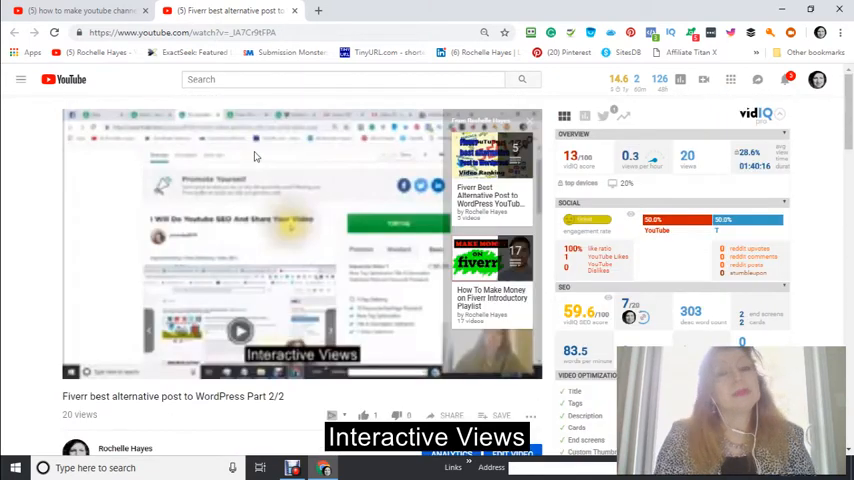
mouse_move(300, 136)
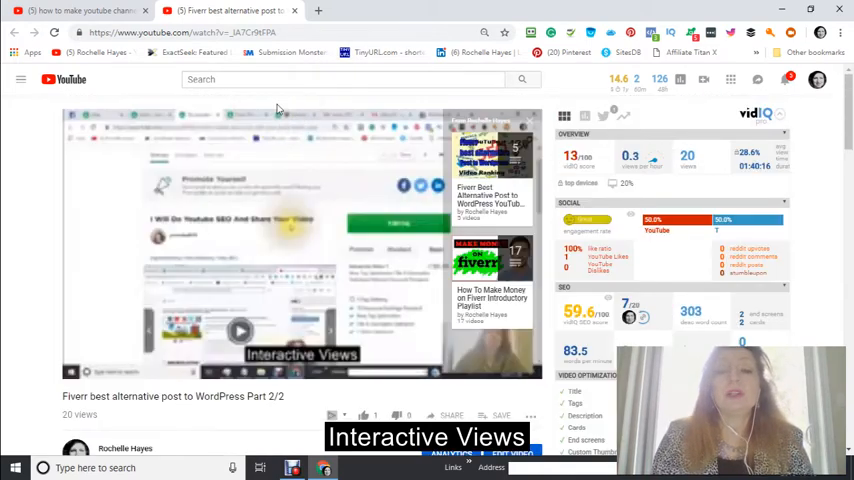
mouse_move(118, 86)
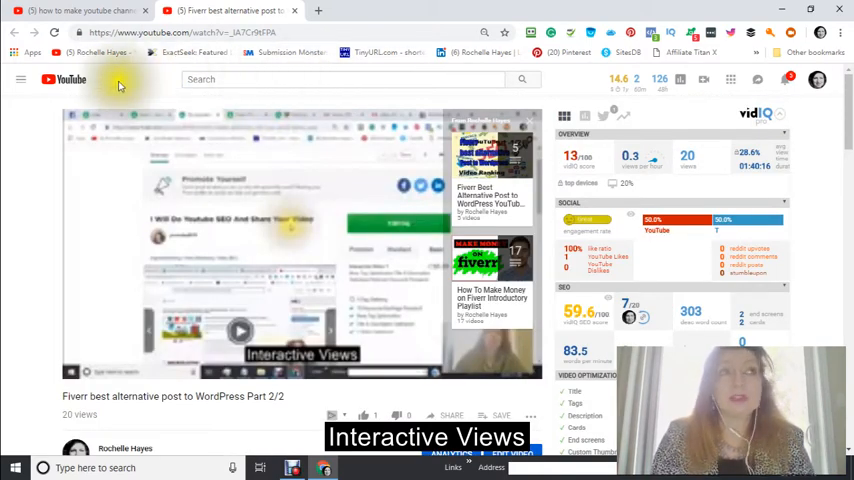
mouse_move(344, 92)
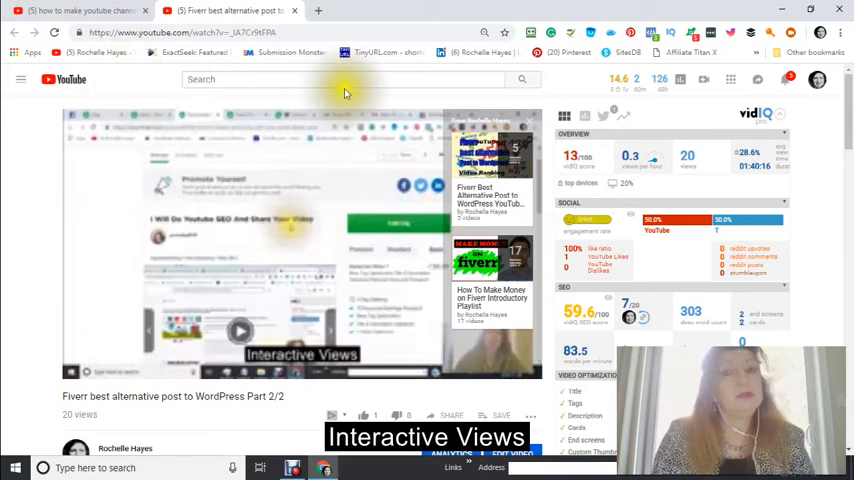
scroll(down, 3)
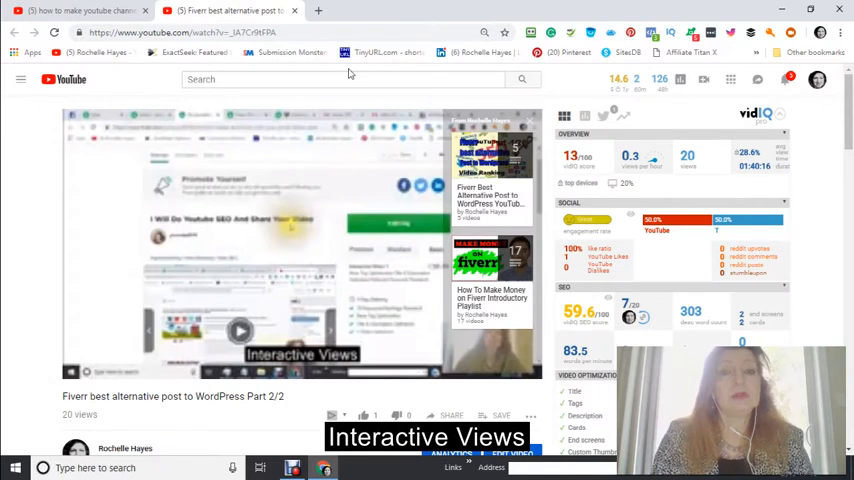
mouse_move(344, 72)
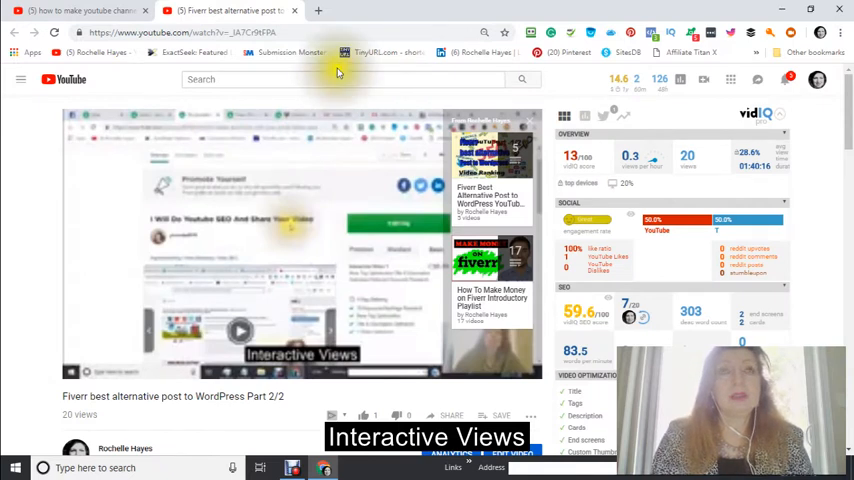
scroll(down, 3)
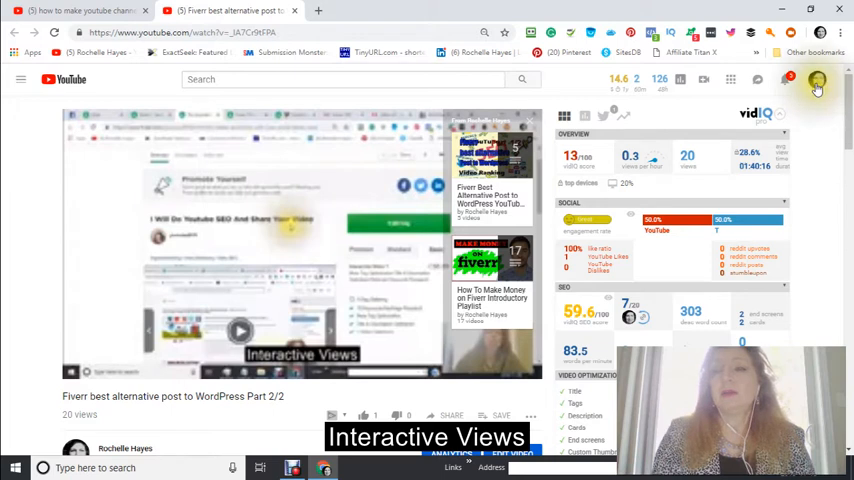
Return to the Rochelle Hayes channel home and scroll to its uploads row.
click(816, 80)
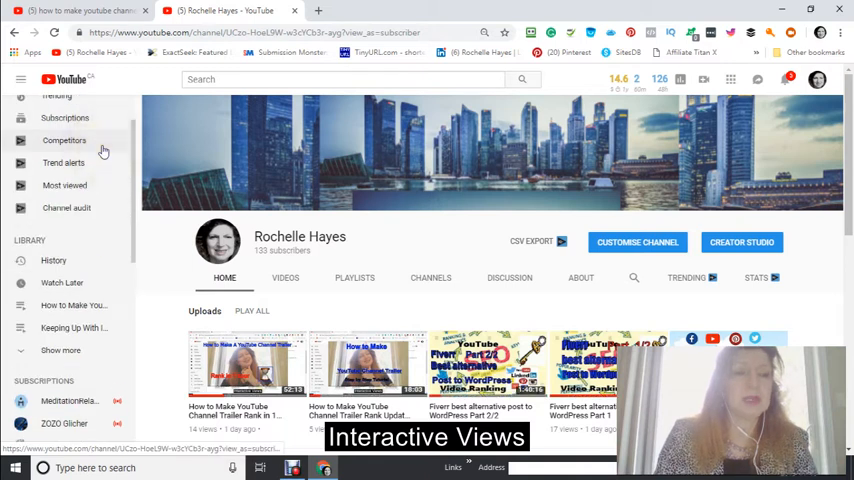
scroll(down, 3)
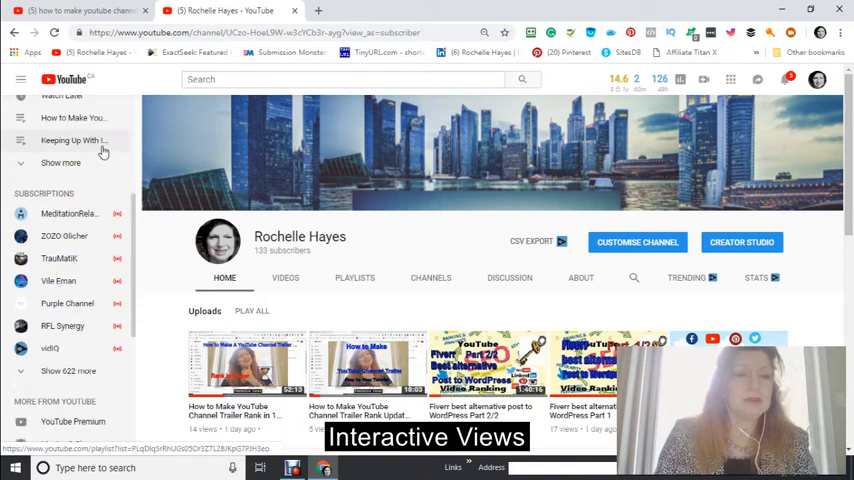
scroll(down, 3)
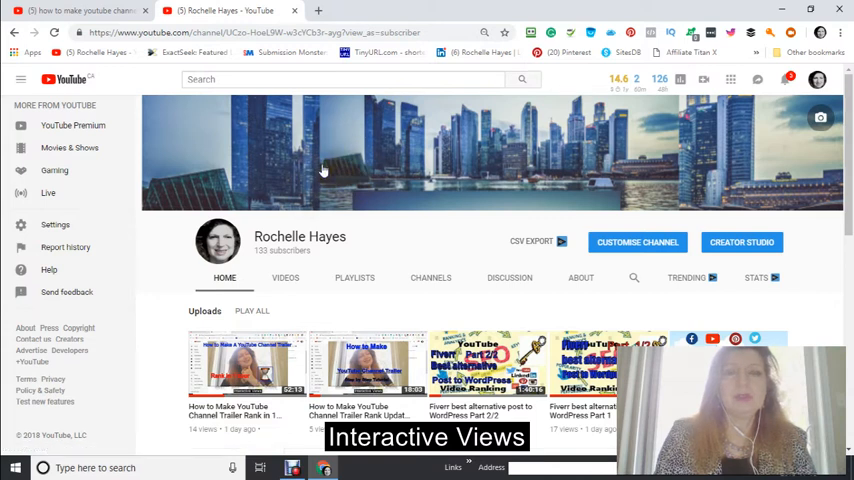
mouse_move(112, 156)
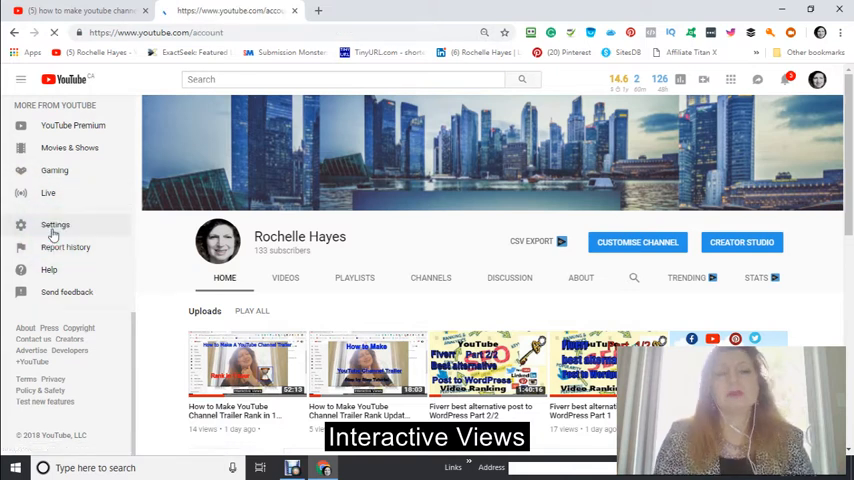
click(56, 224)
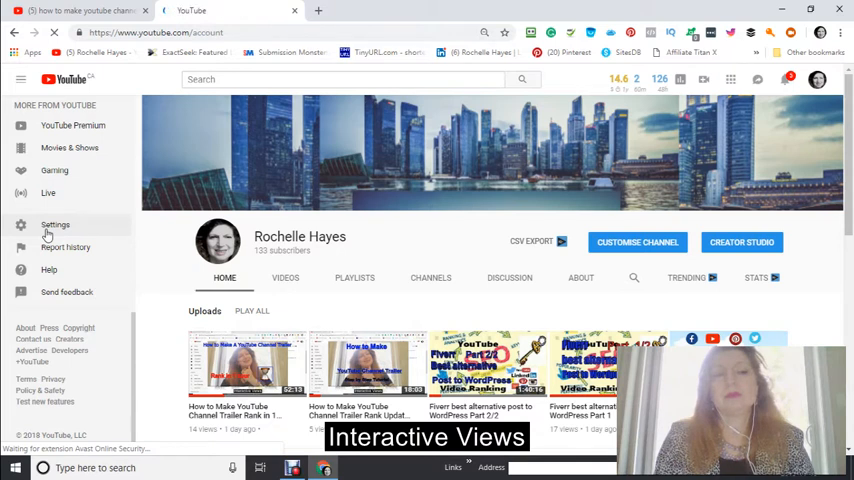
click(56, 224)
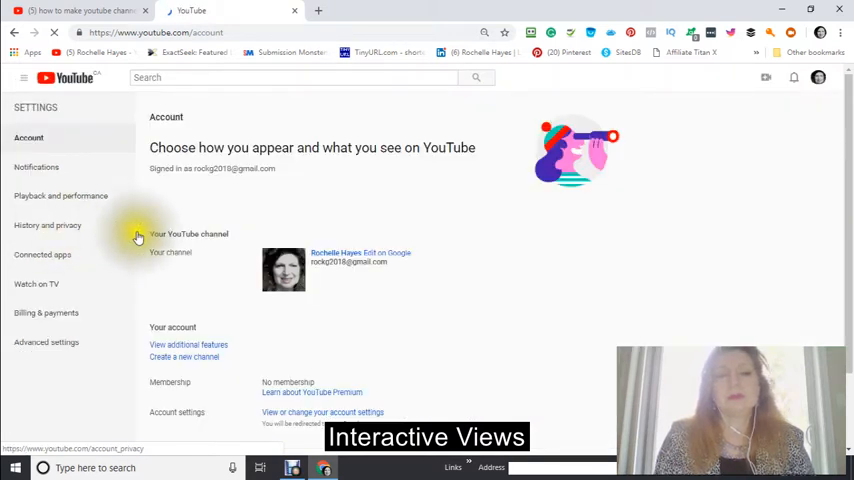
scroll(down, 3)
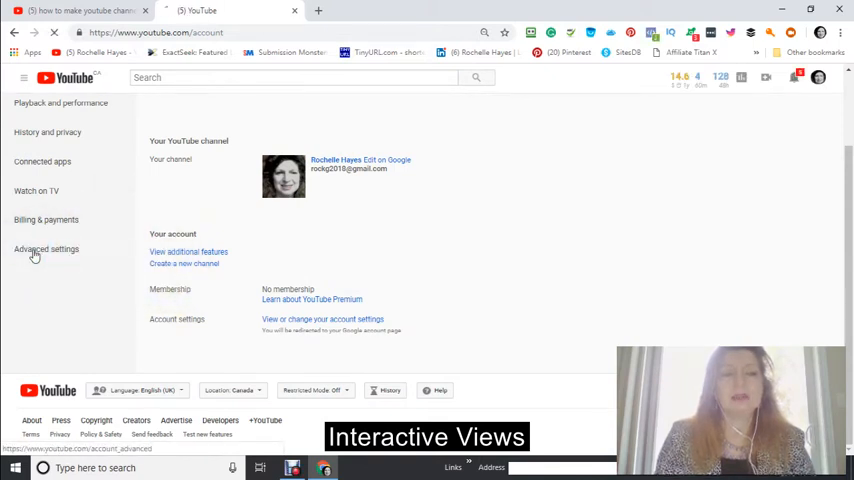
click(46, 250)
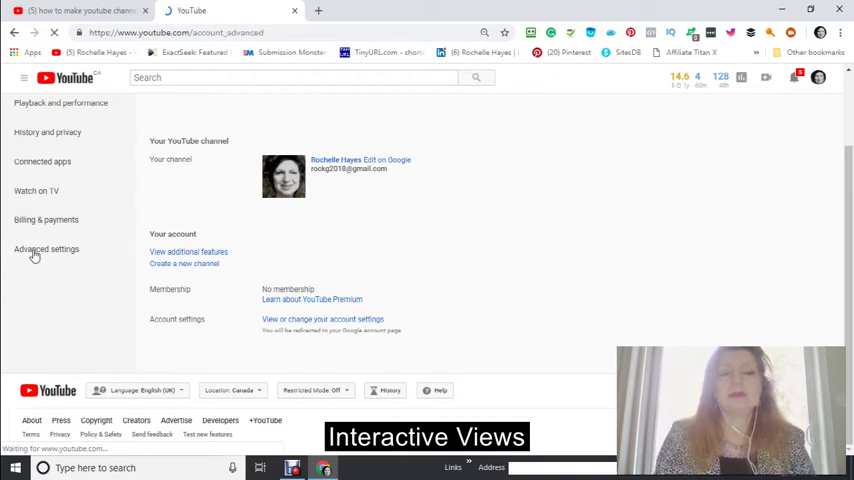
click(46, 248)
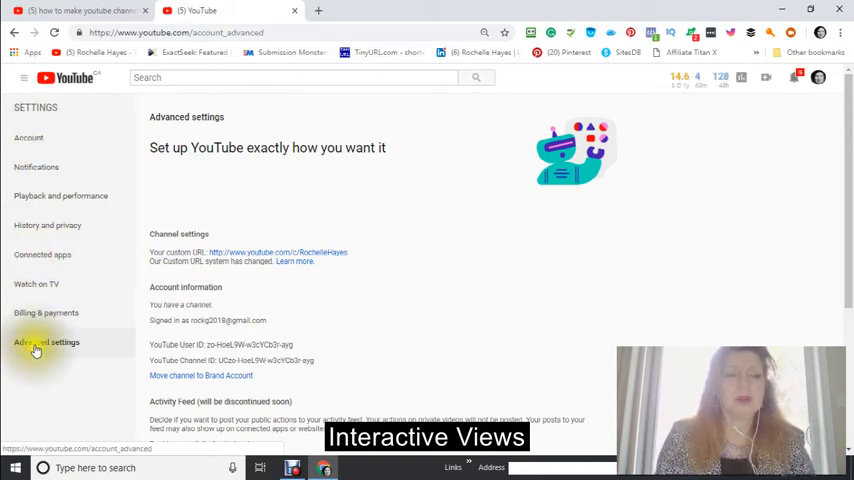
click(46, 342)
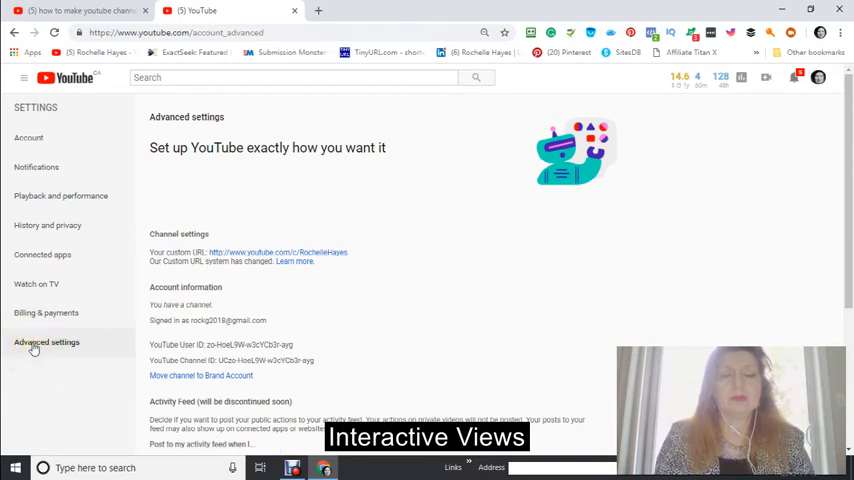
click(46, 342)
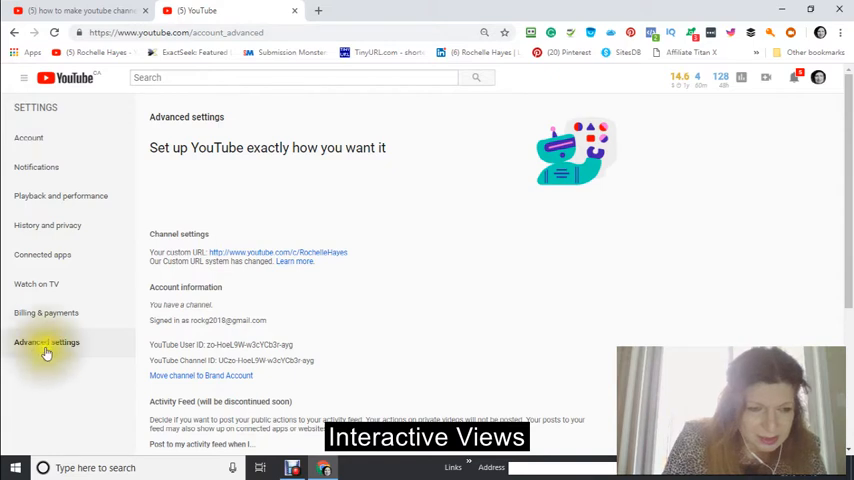
scroll(down, 3)
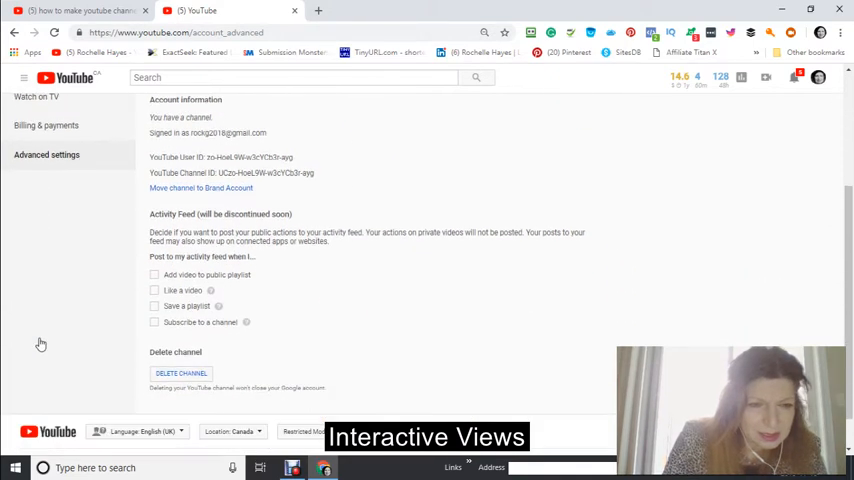
mouse_move(16, 188)
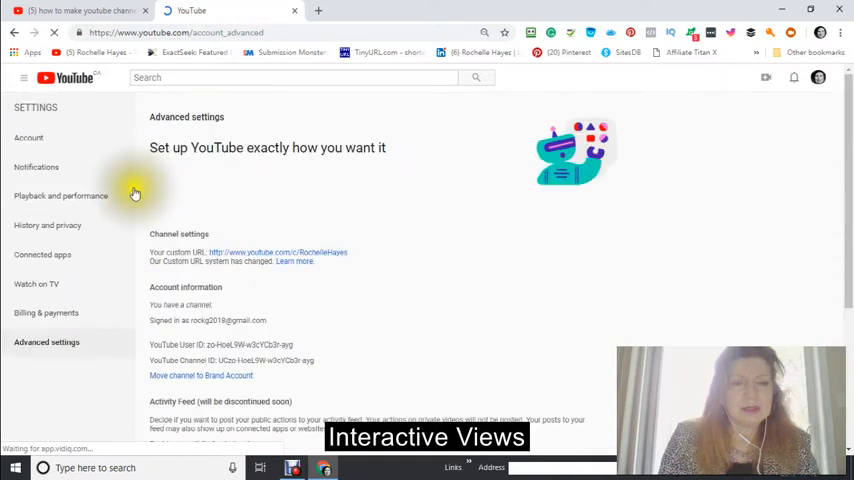
scroll(down, 3)
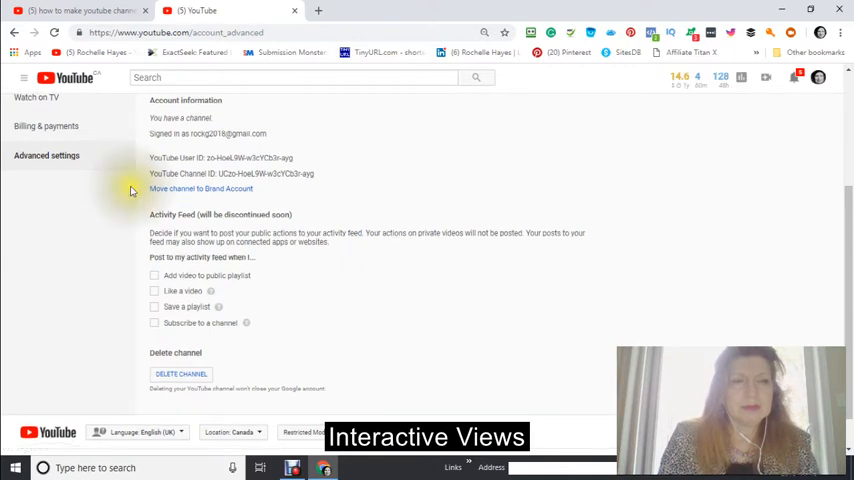
scroll(up, 3)
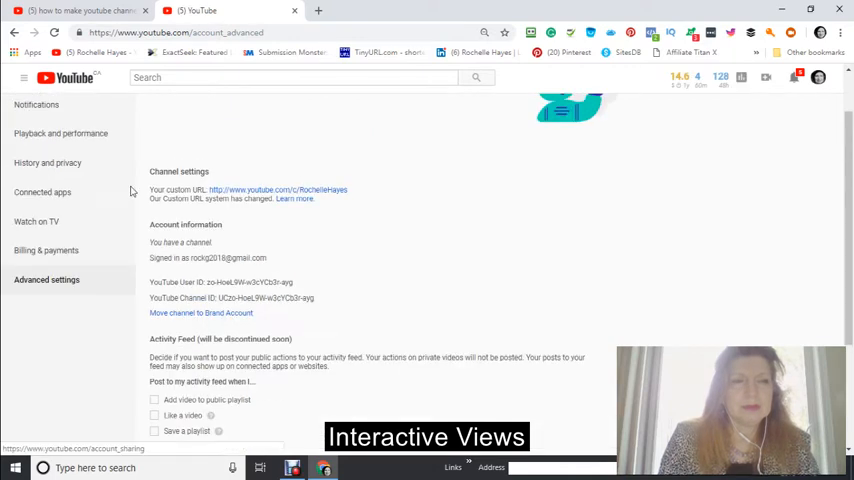
scroll(up, 3)
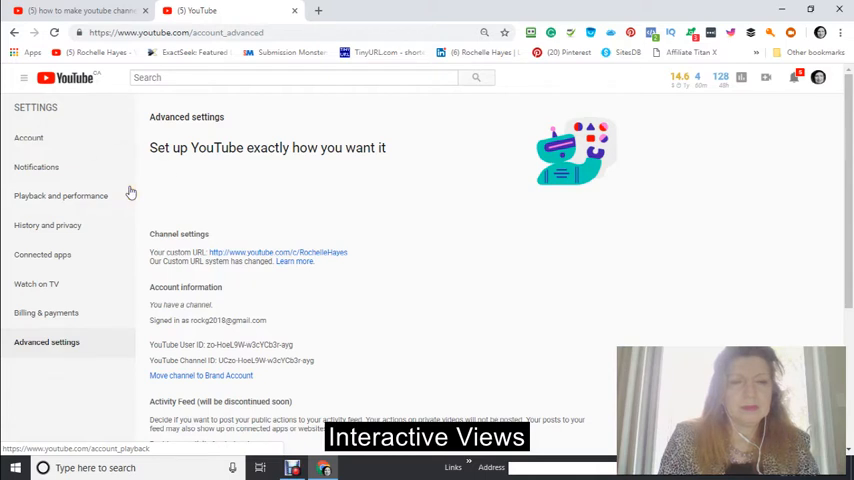
scroll(down, 3)
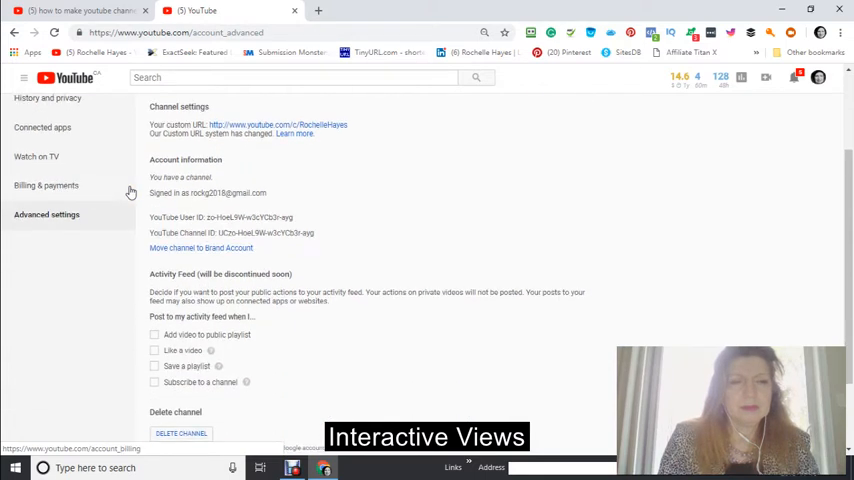
scroll(down, 3)
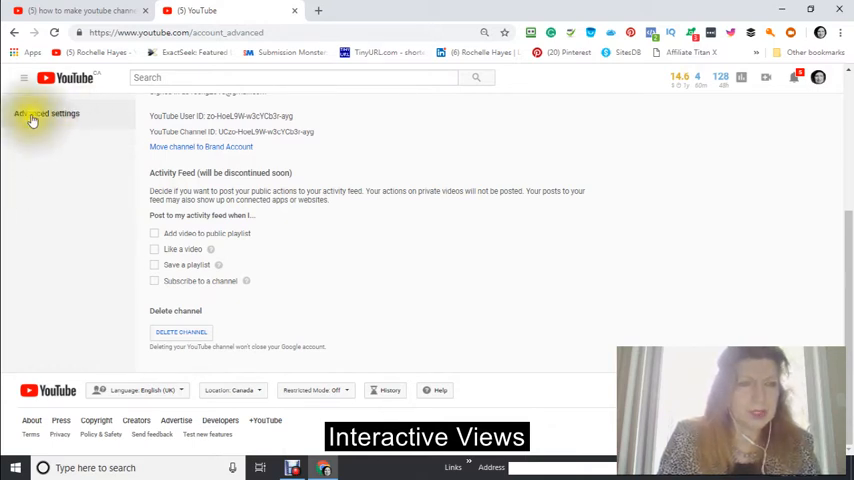
click(46, 112)
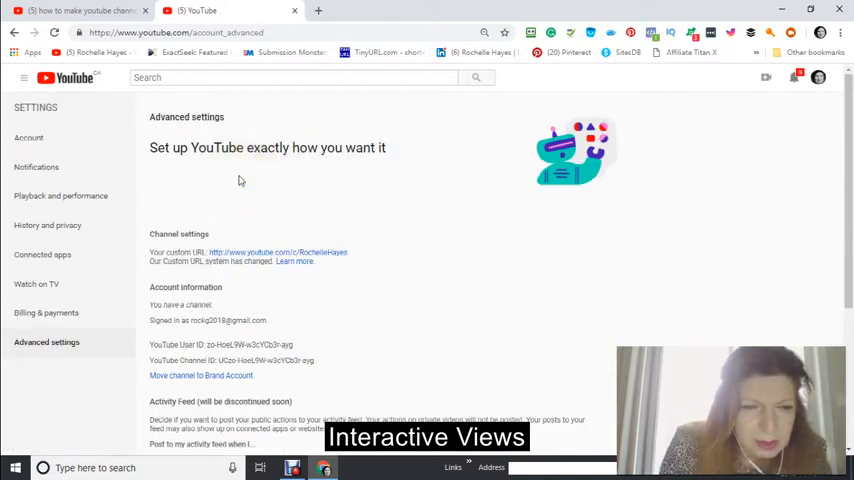
scroll(down, 3)
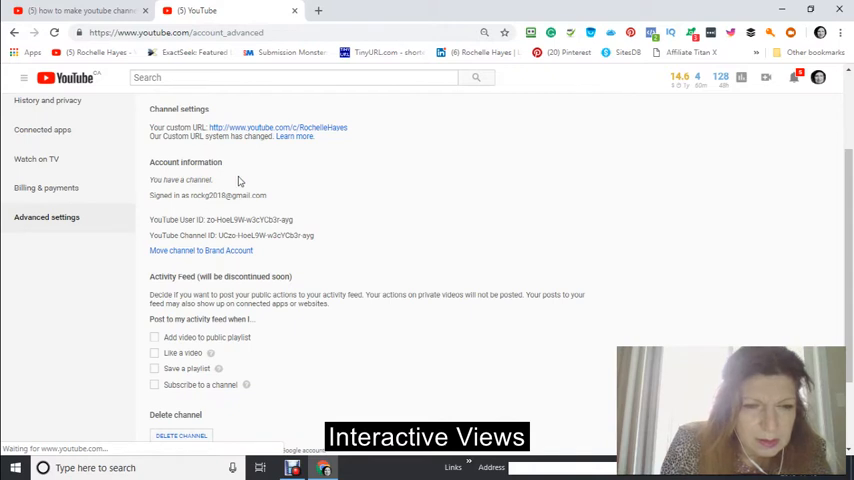
scroll(down, 3)
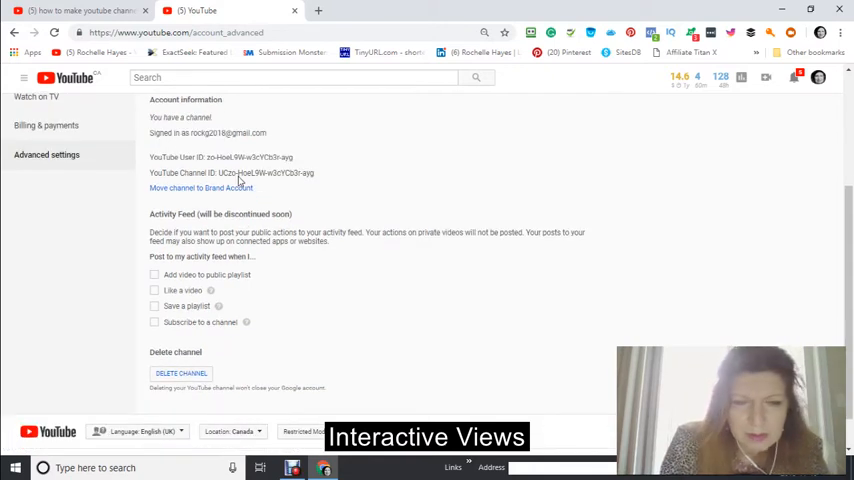
scroll(up, 3)
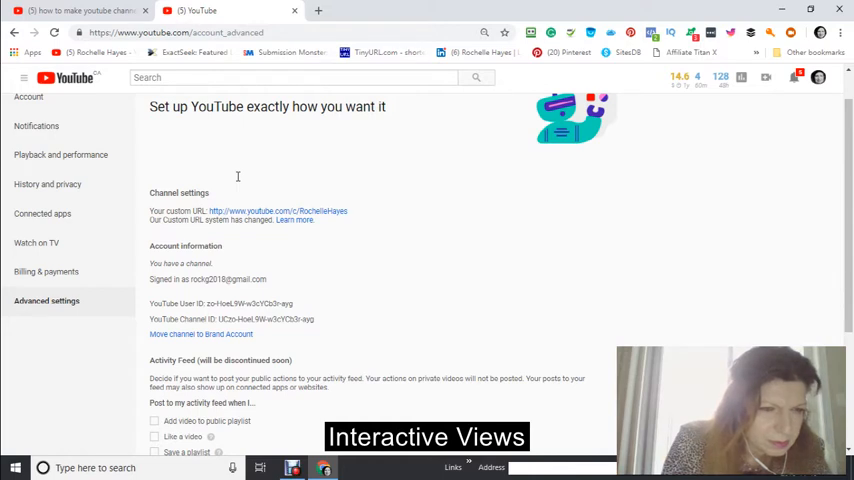
mouse_move(238, 178)
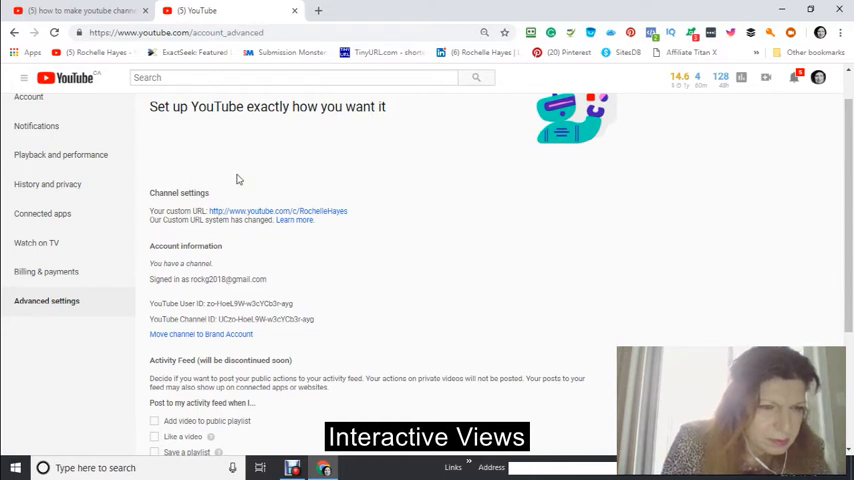
scroll(up, 3)
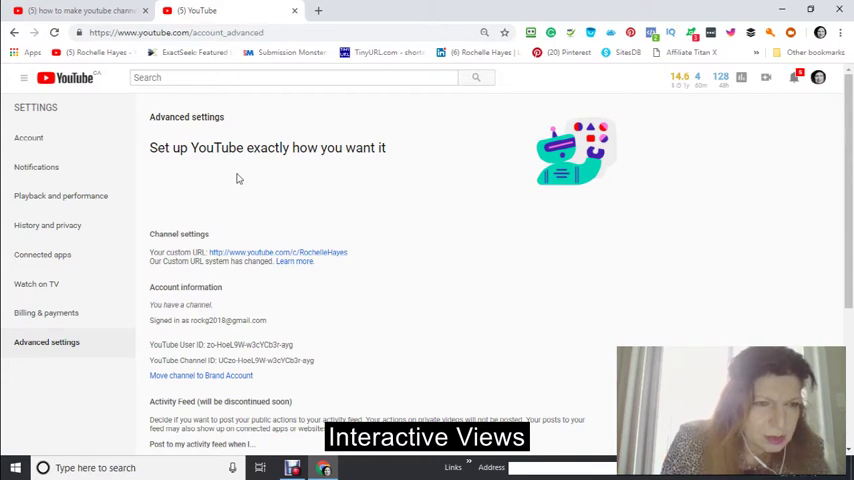
scroll(down, 3)
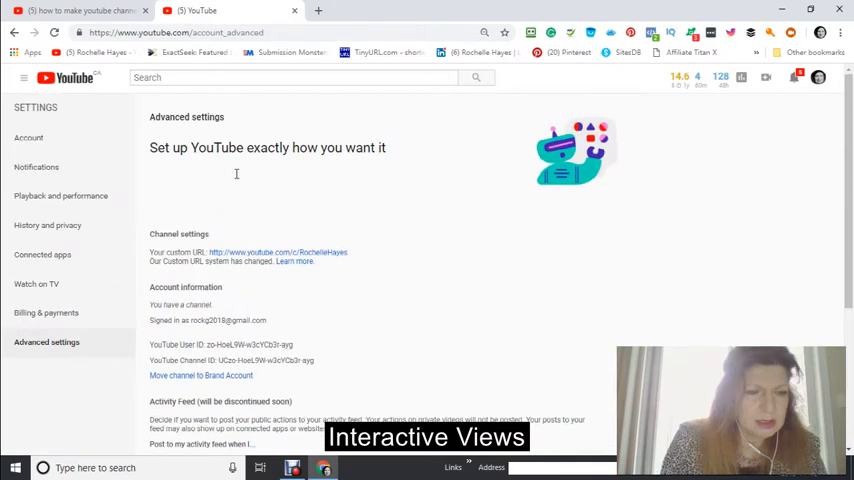
mouse_move(42, 254)
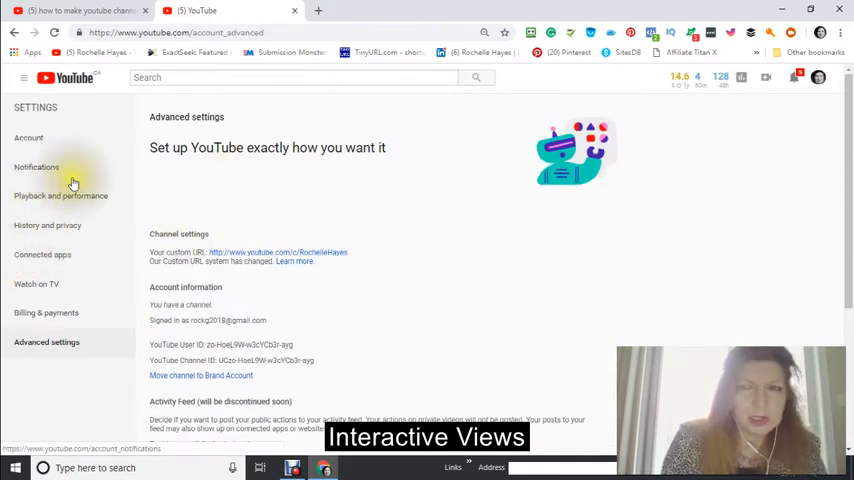
mouse_move(84, 138)
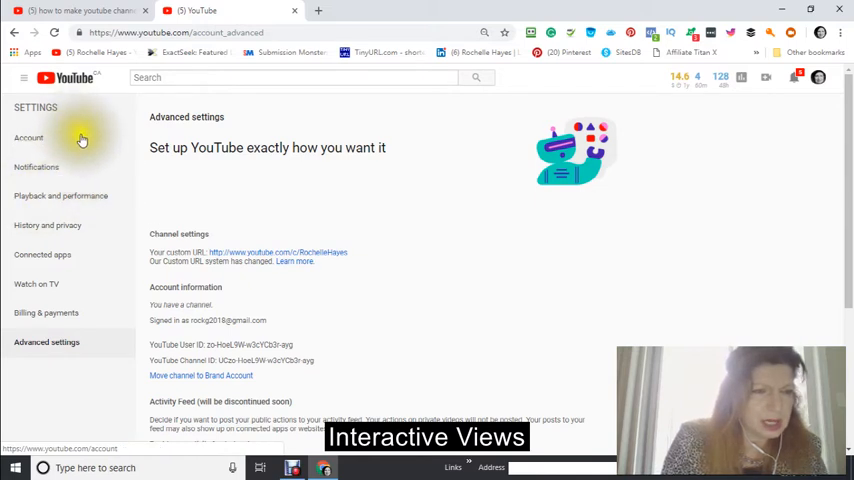
mouse_move(22, 148)
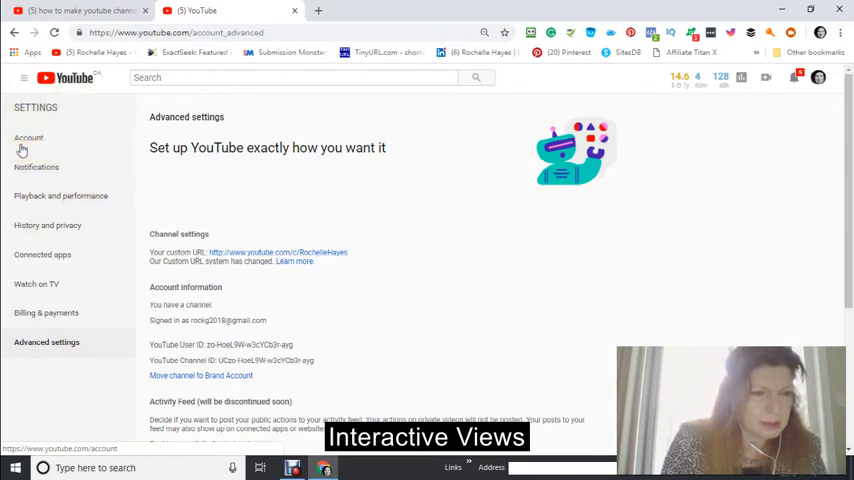
mouse_move(42, 196)
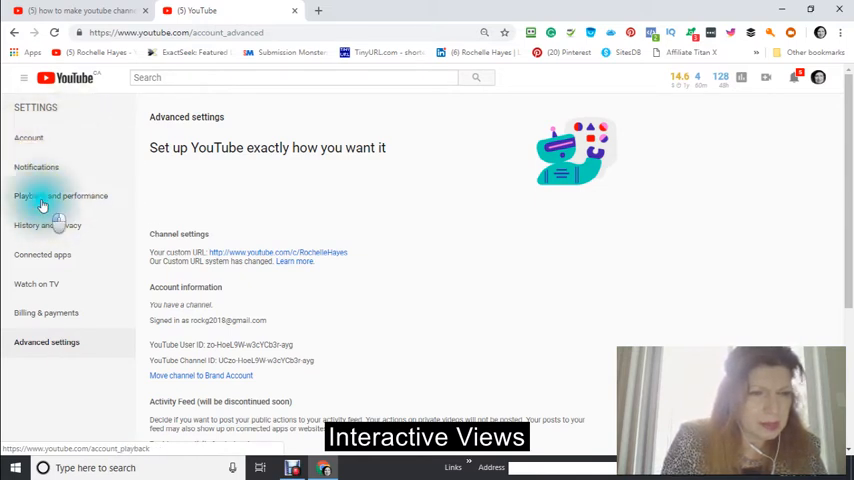
Show the Playback and performance settings with the annotations and captions options.
click(60, 196)
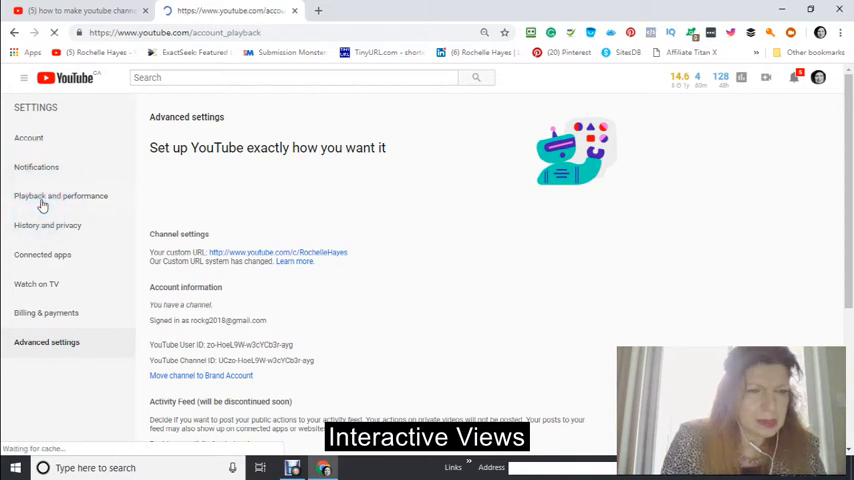
click(60, 196)
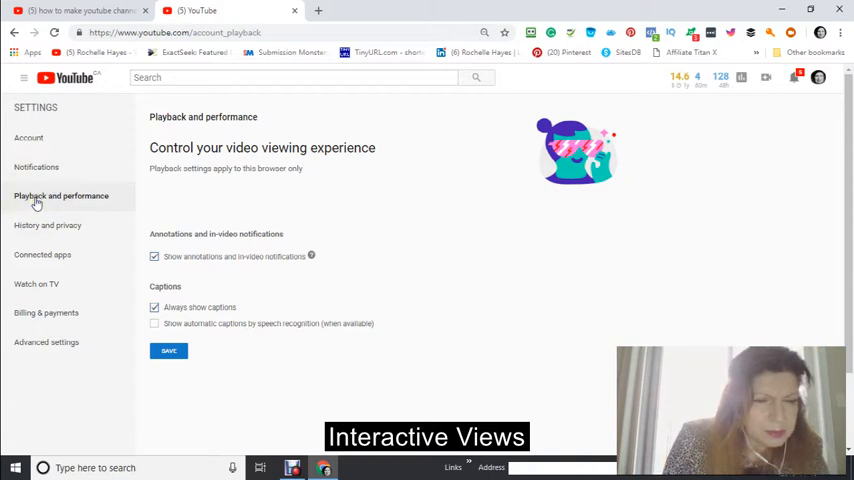
mouse_move(36, 284)
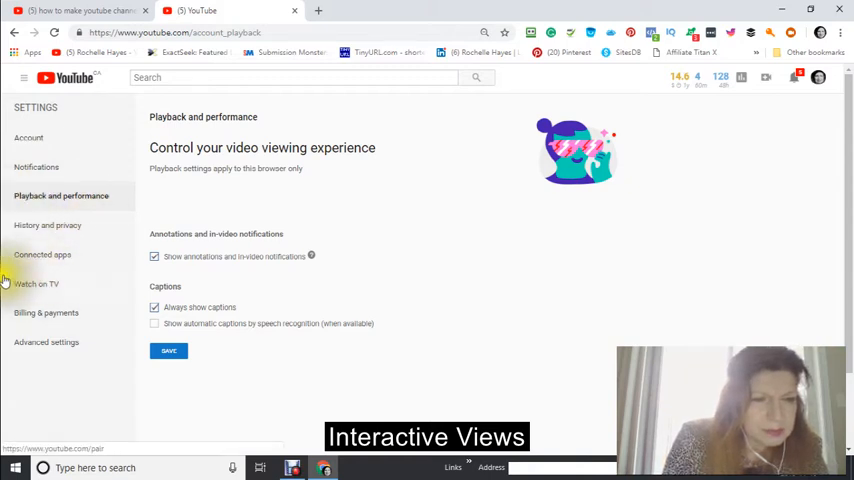
click(42, 254)
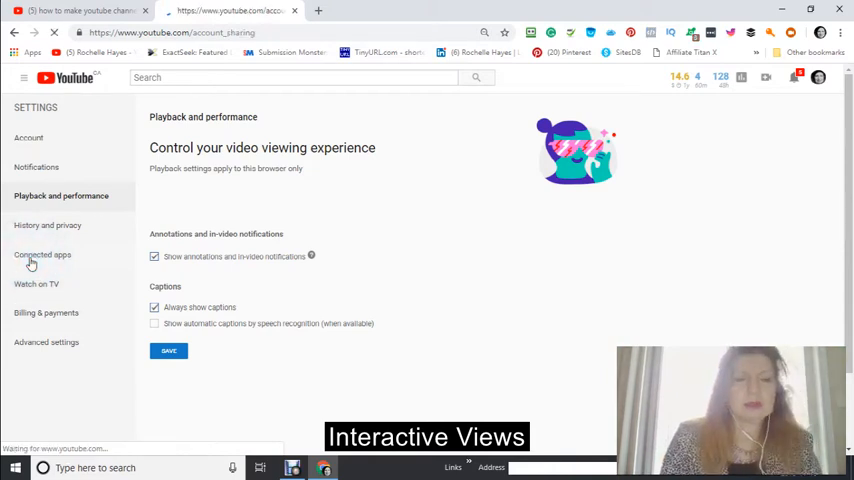
Review the Twitter account's sharing options under Connected apps.
click(42, 254)
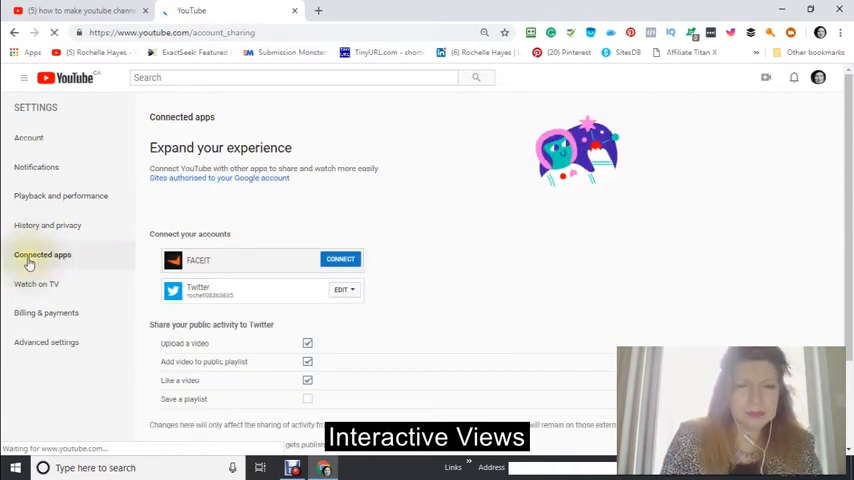
mouse_move(136, 288)
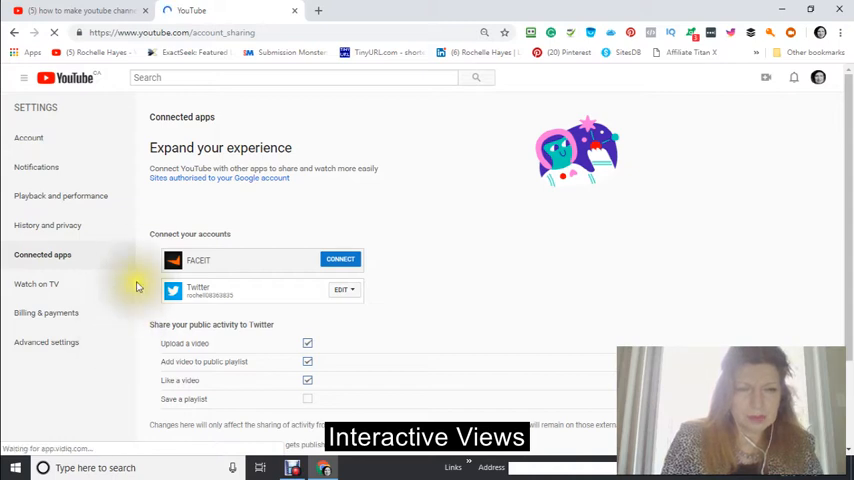
scroll(down, 3)
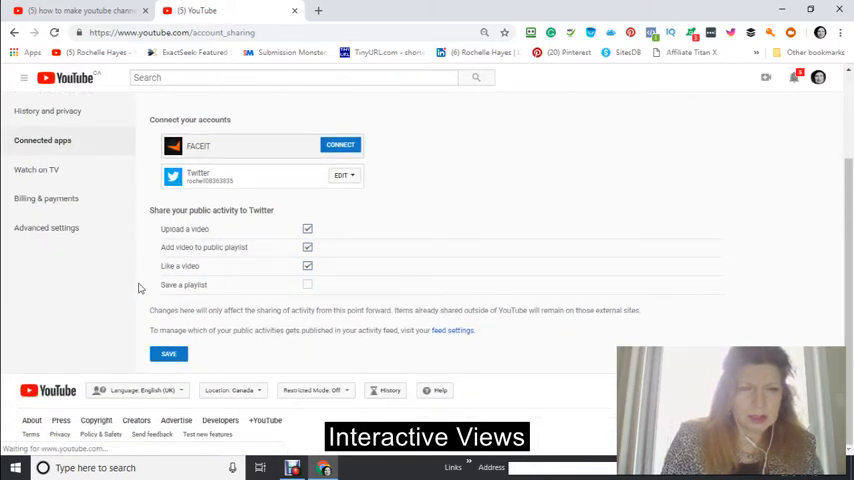
mouse_move(108, 252)
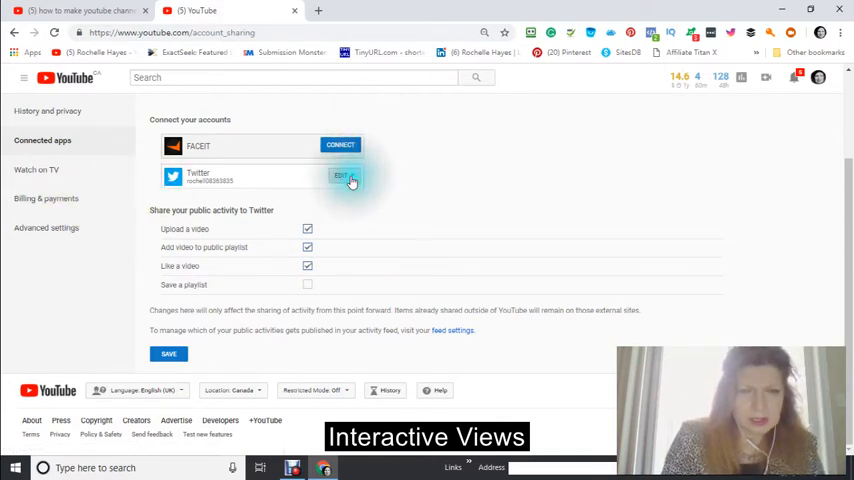
click(344, 176)
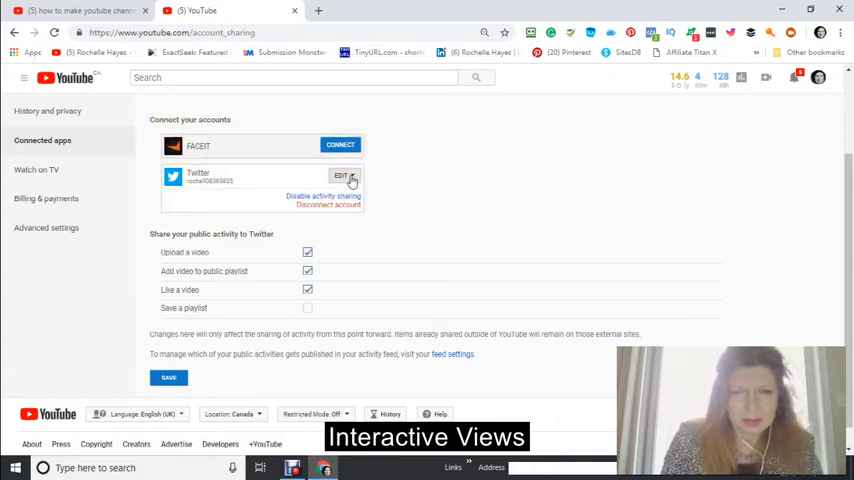
click(344, 176)
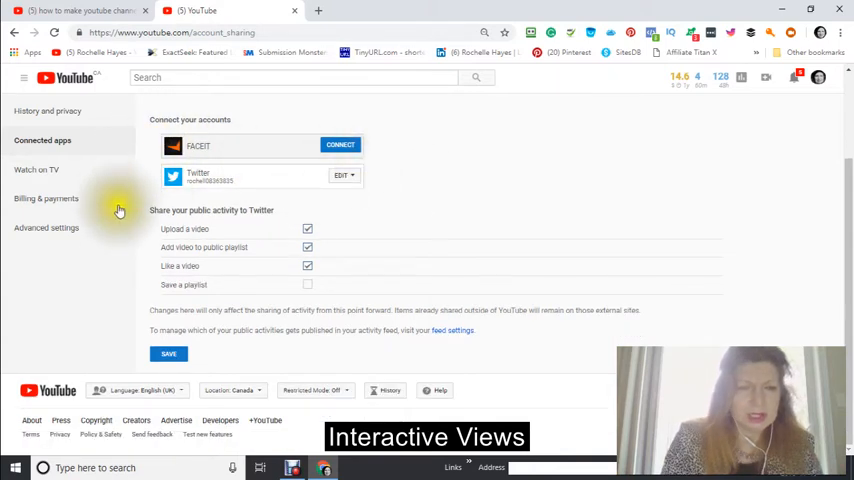
mouse_move(124, 256)
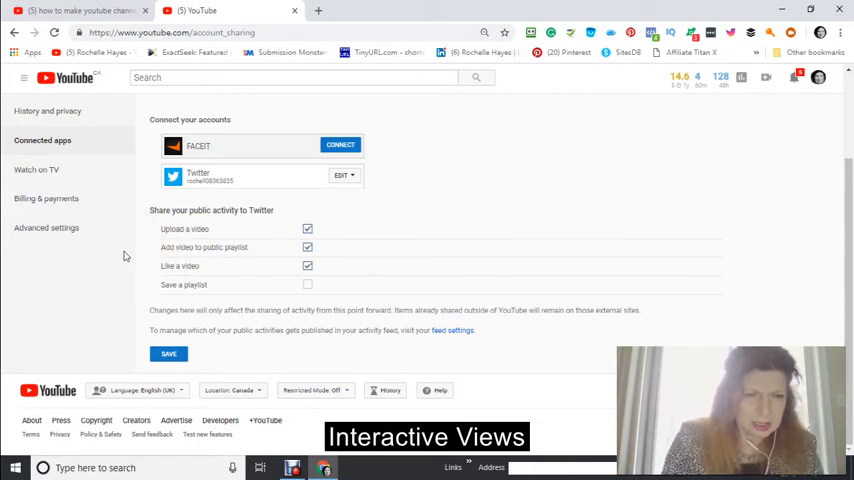
mouse_move(118, 262)
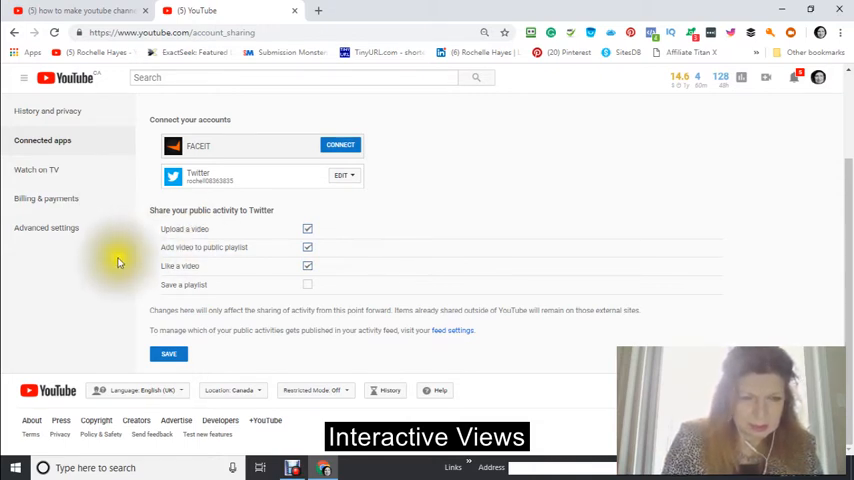
mouse_move(308, 292)
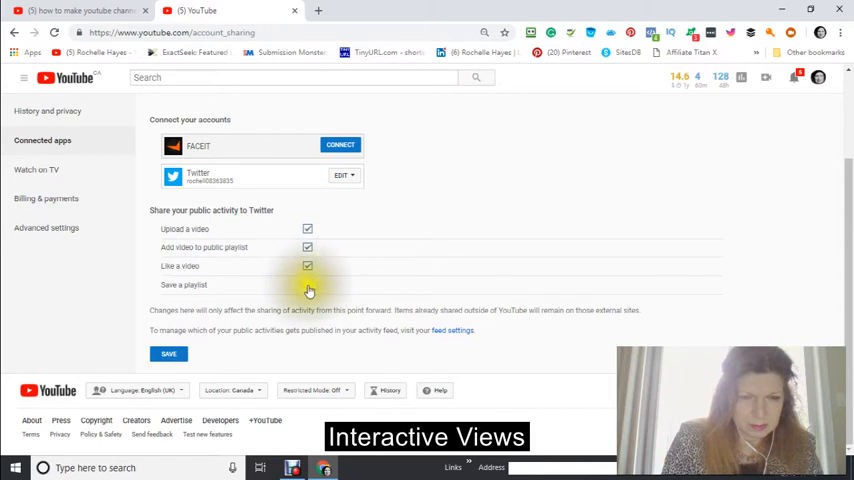
Enable sharing saved playlists to Twitter and save the activity sharing preferences.
click(308, 284)
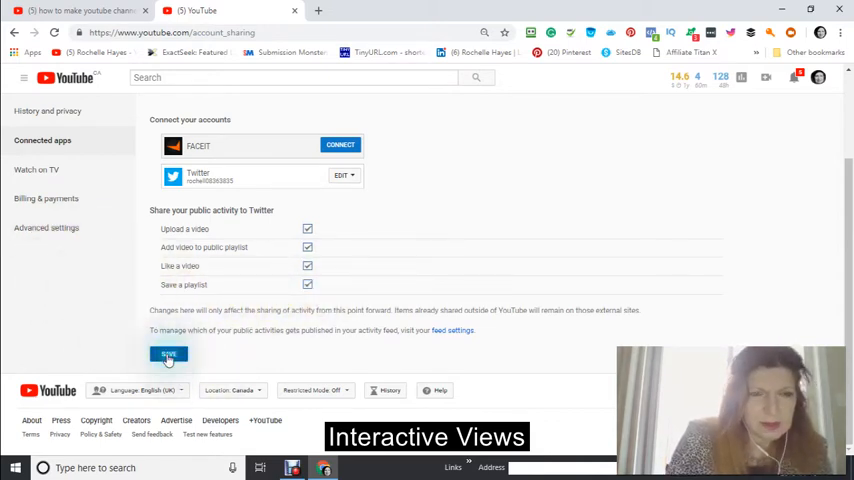
click(168, 356)
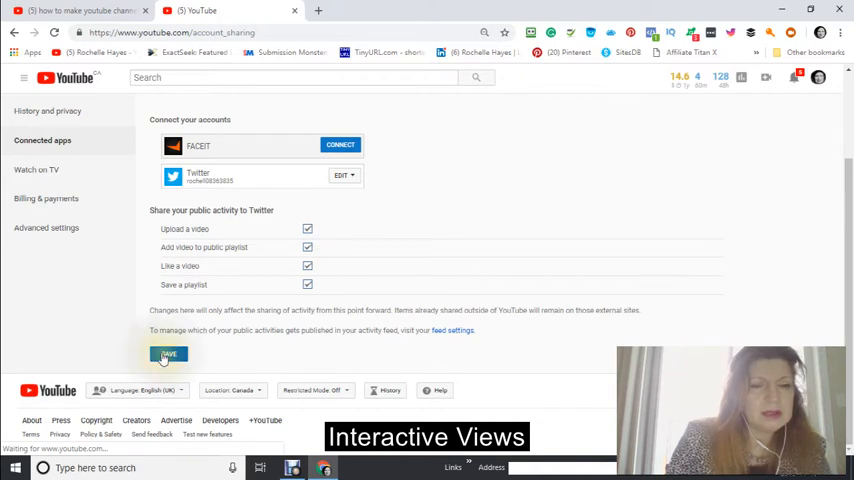
click(168, 356)
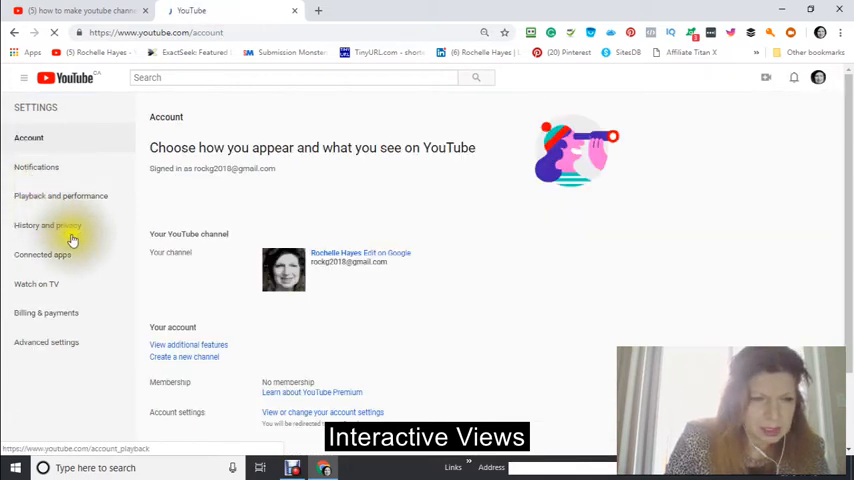
Go to the channel's additional features from the Account page.
scroll(down, 3)
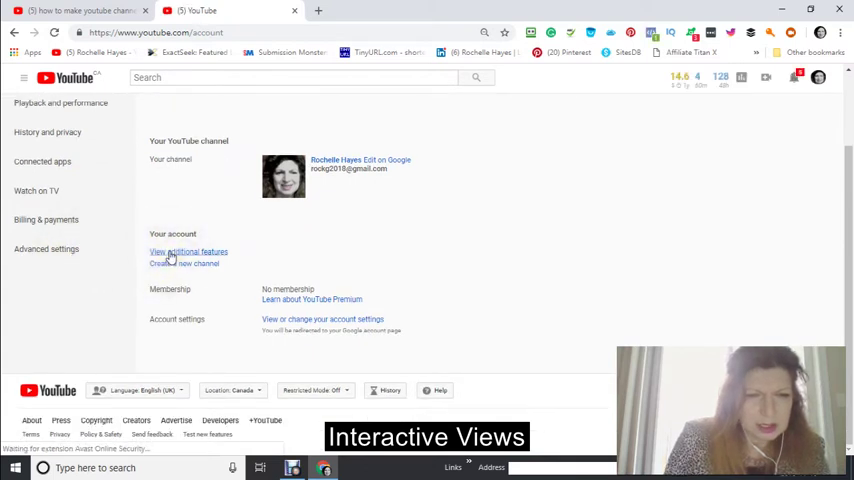
click(188, 252)
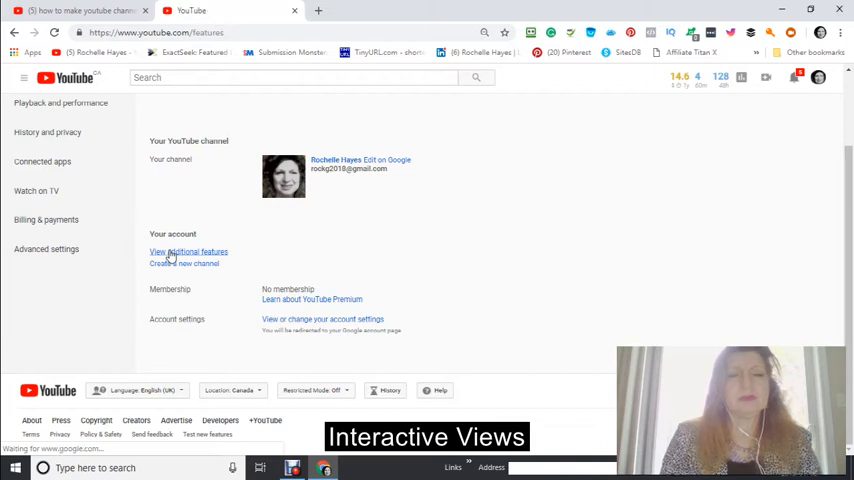
Review the Creator Studio Status and features page for the channel.
click(188, 252)
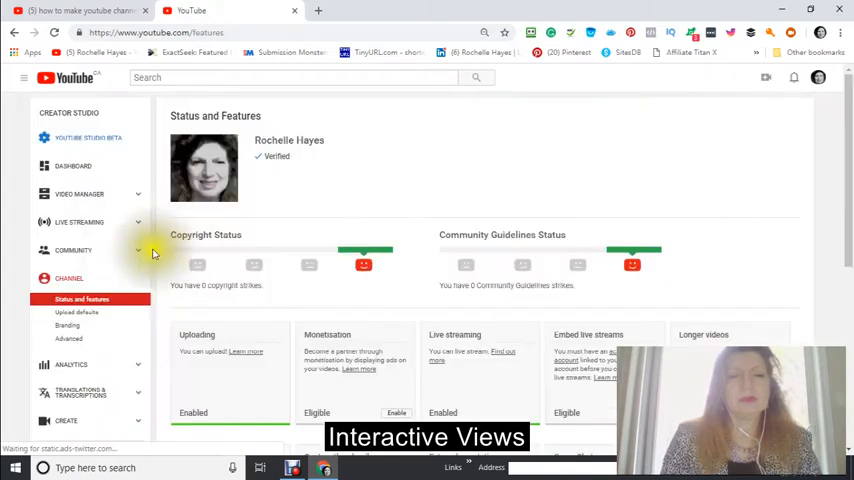
scroll(down, 3)
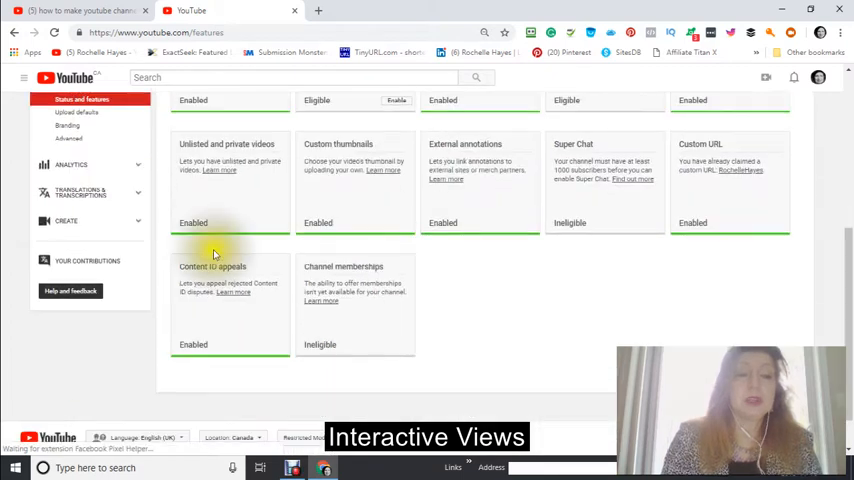
scroll(up, 3)
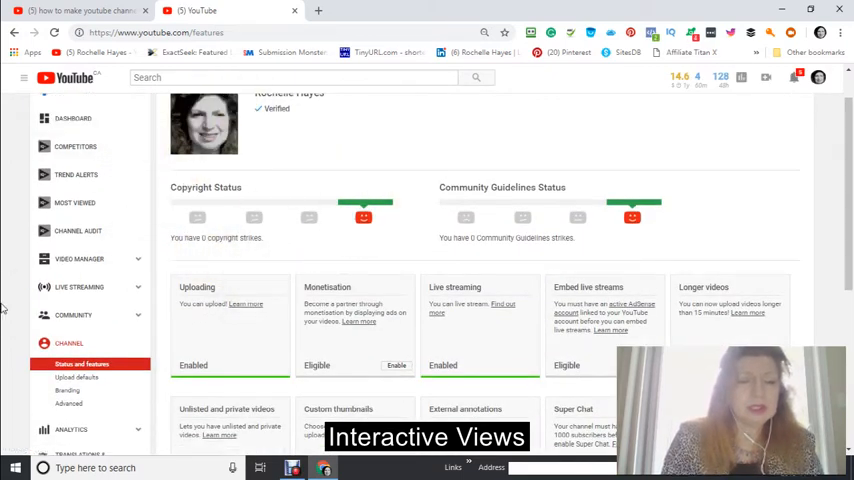
scroll(down, 3)
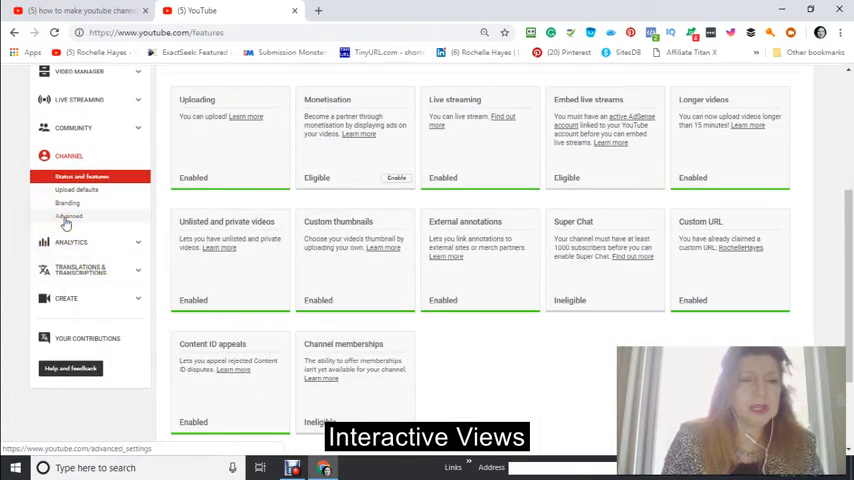
Bring up the channel's Advanced settings with the account information.
click(68, 216)
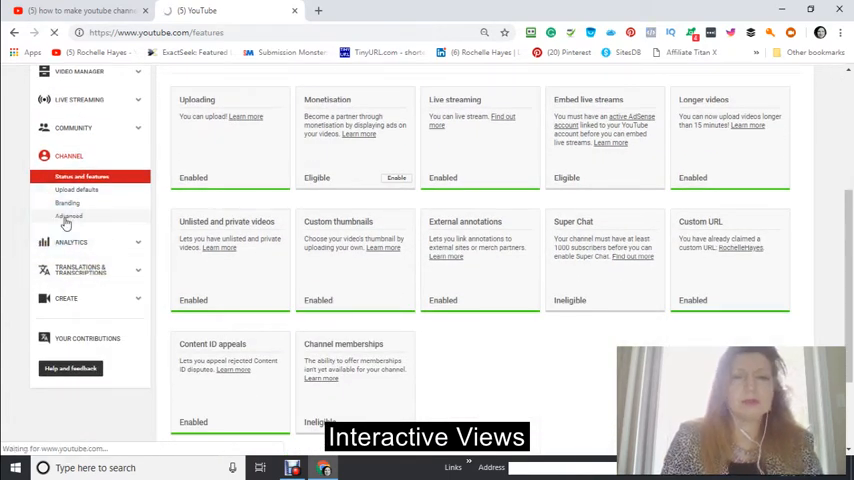
click(68, 216)
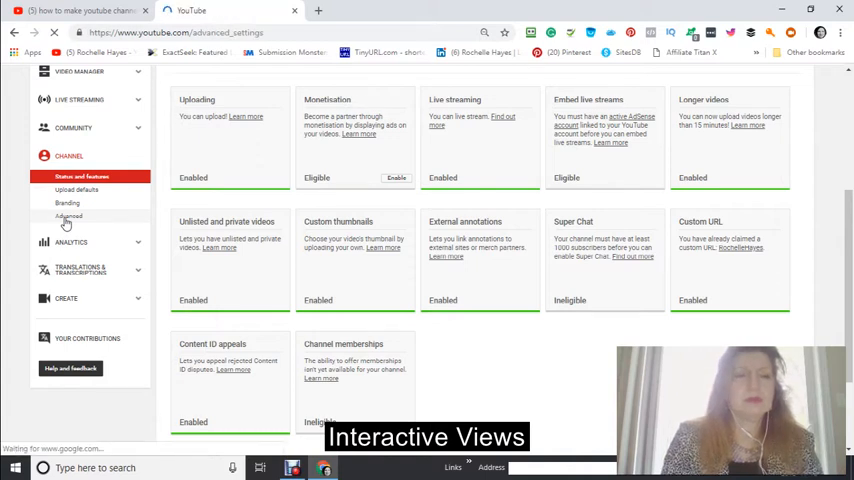
click(68, 216)
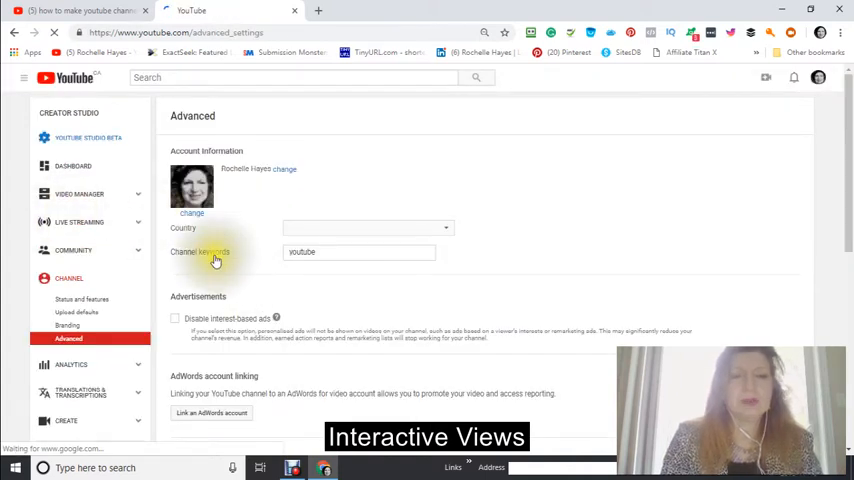
Confirm the updated channel keywords on the Advanced settings page.
scroll(down, 3)
text(Diy)
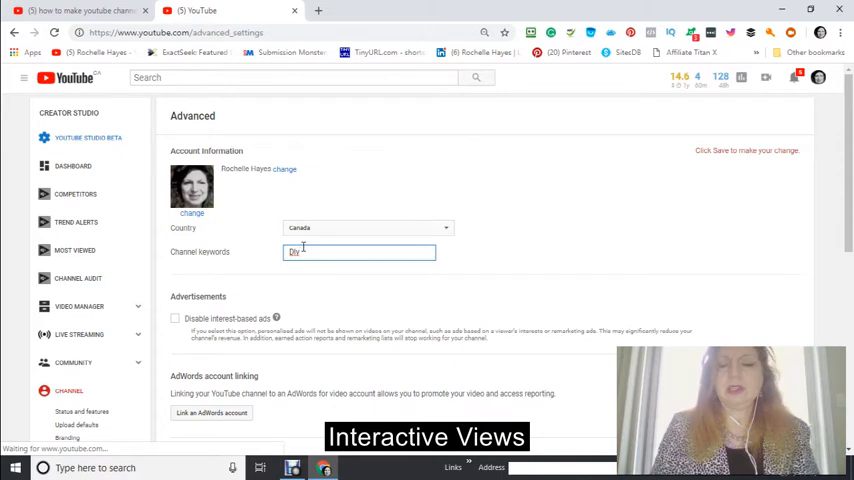
click(746, 150)
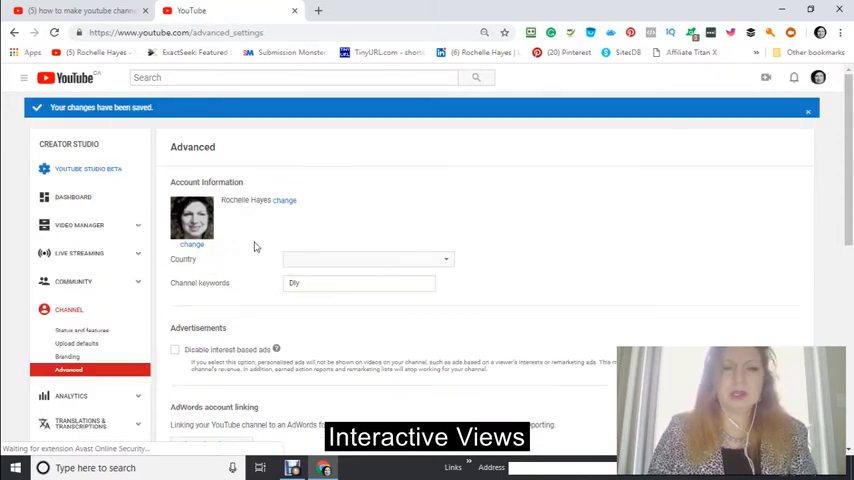
Save the advanced channel settings with the country set to Canada.
scroll(down, 3)
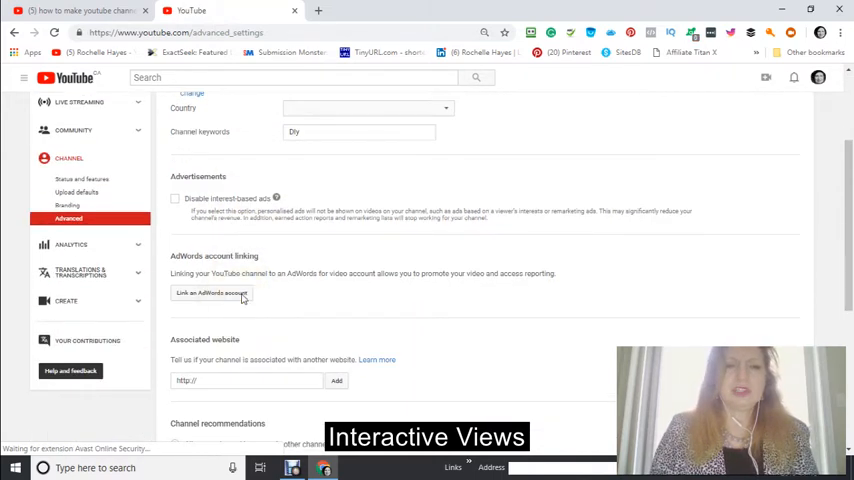
scroll(down, 3)
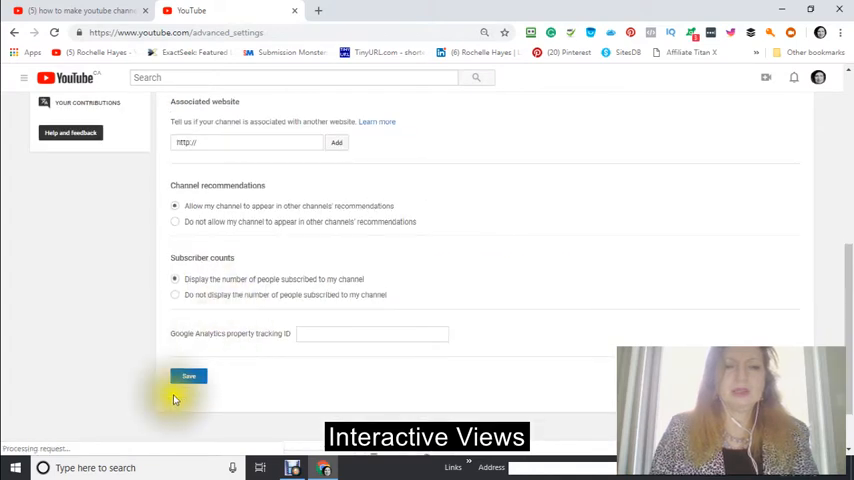
click(188, 376)
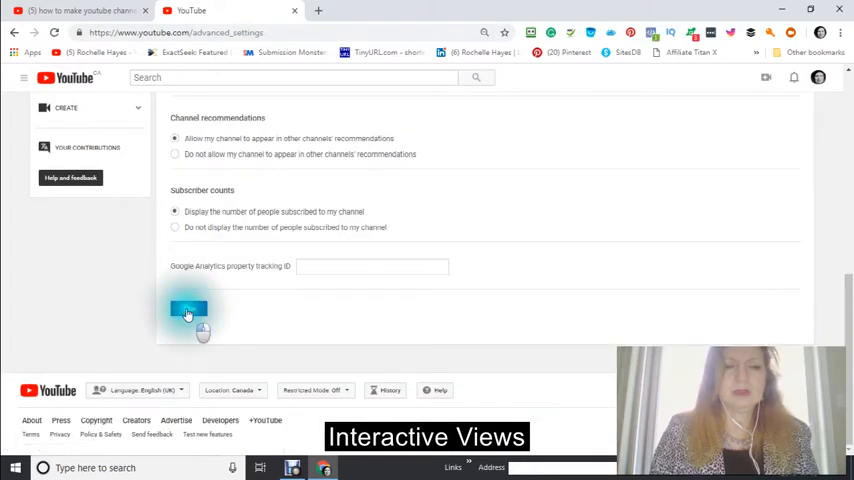
click(188, 310)
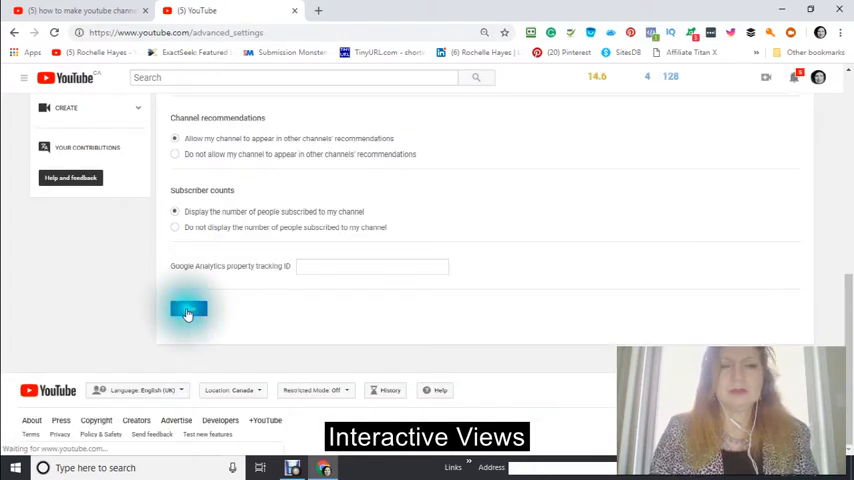
click(188, 308)
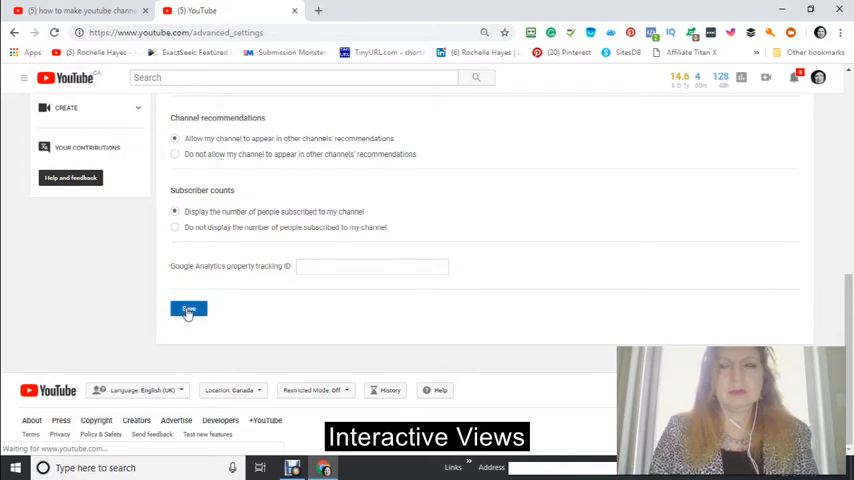
click(188, 308)
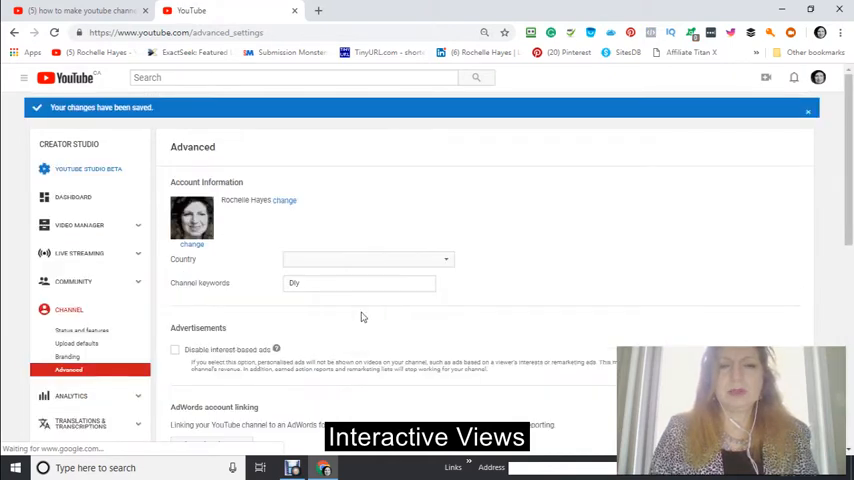
mouse_move(780, 216)
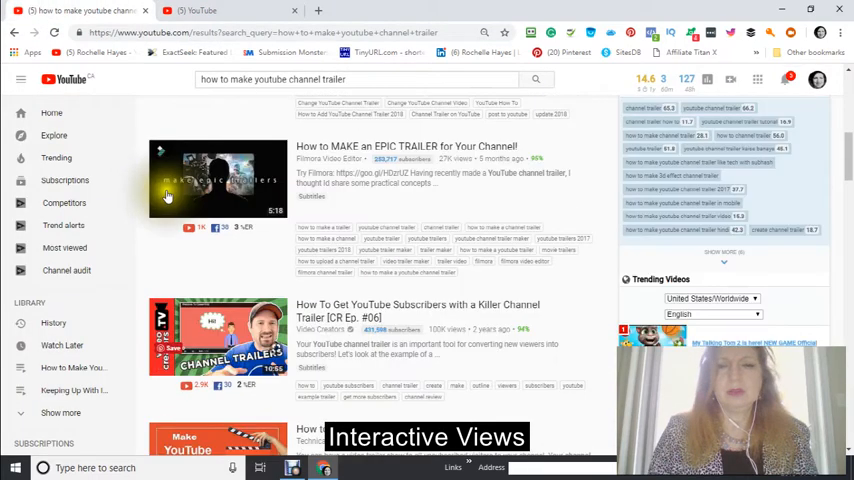
Browse the 'how to make youtube channel trailer' search results.
scroll(up, 3)
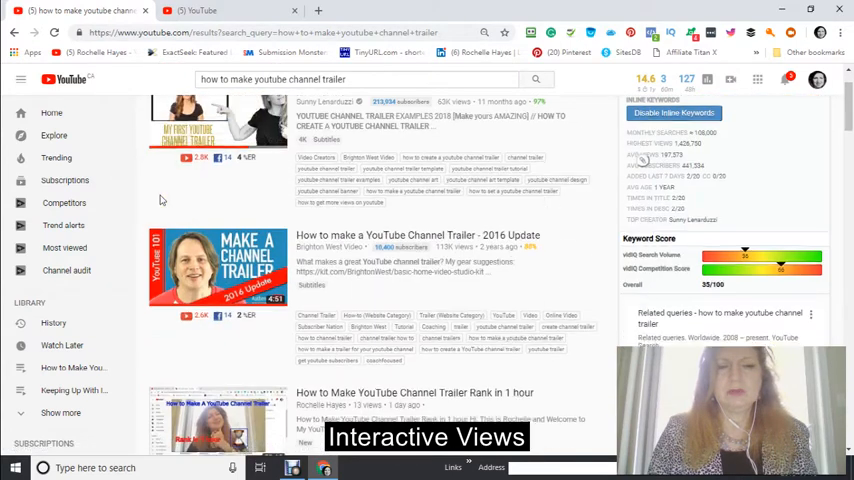
scroll(down, 3)
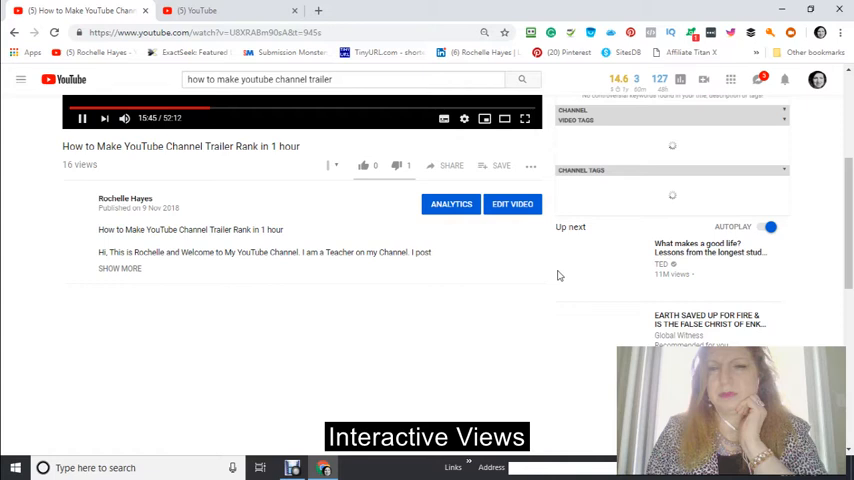
Look over the channel trailer video's watch page and its vidIQ stats.
scroll(down, 3)
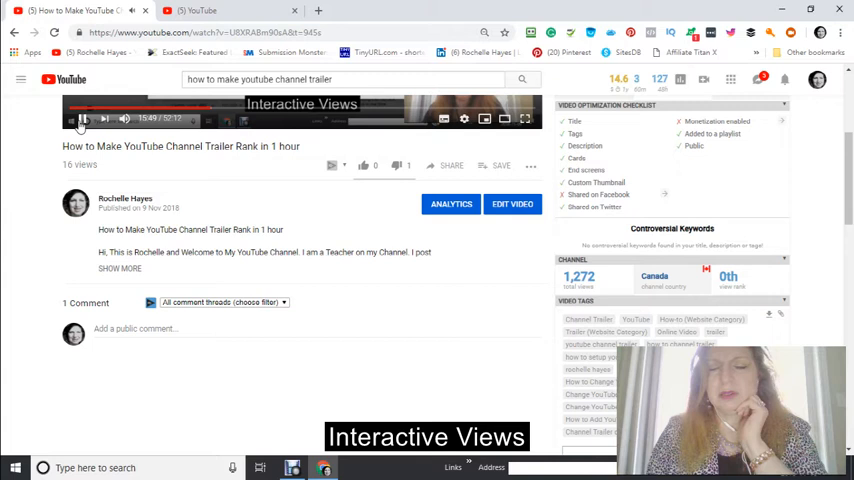
scroll(down, 3)
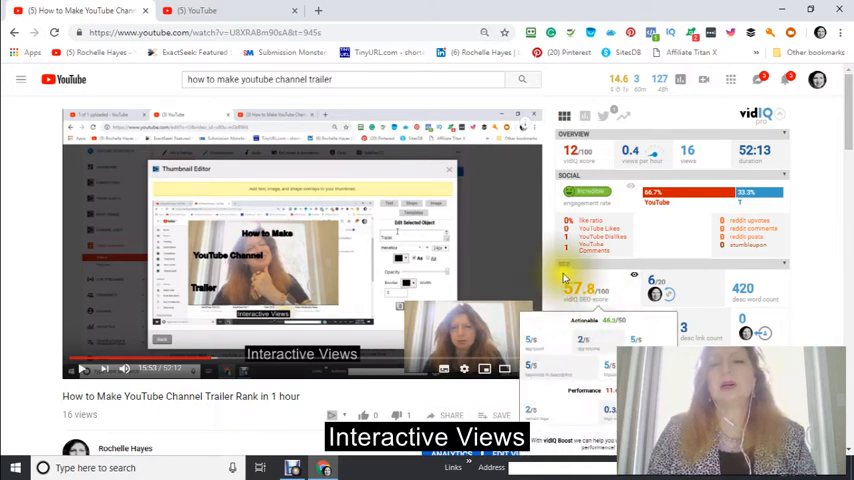
scroll(down, 3)
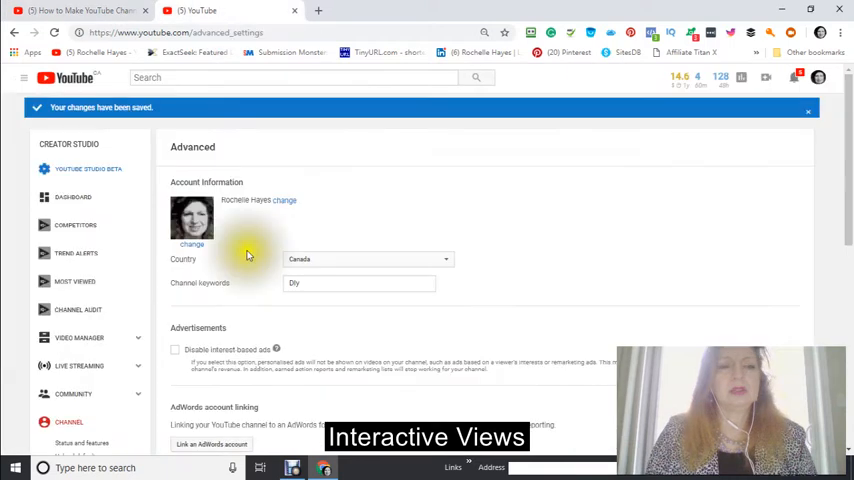
Switch from Creator Studio to the YouTube Studio beta dashboard.
scroll(down, 3)
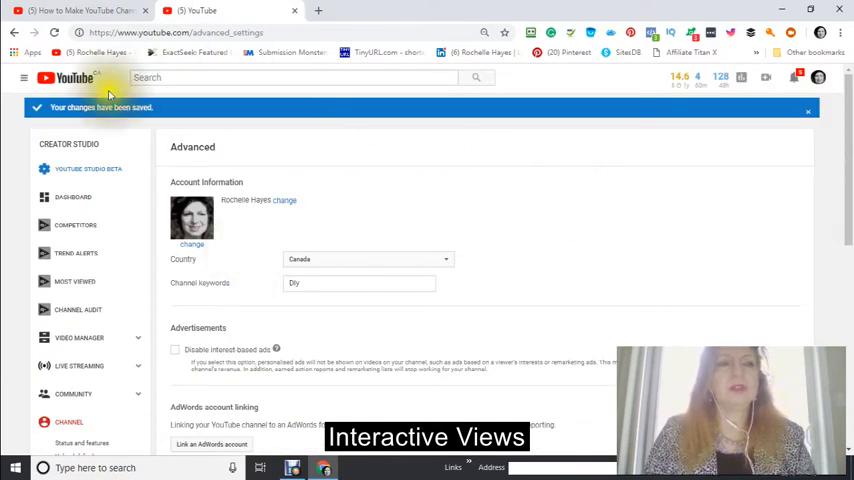
mouse_move(88, 168)
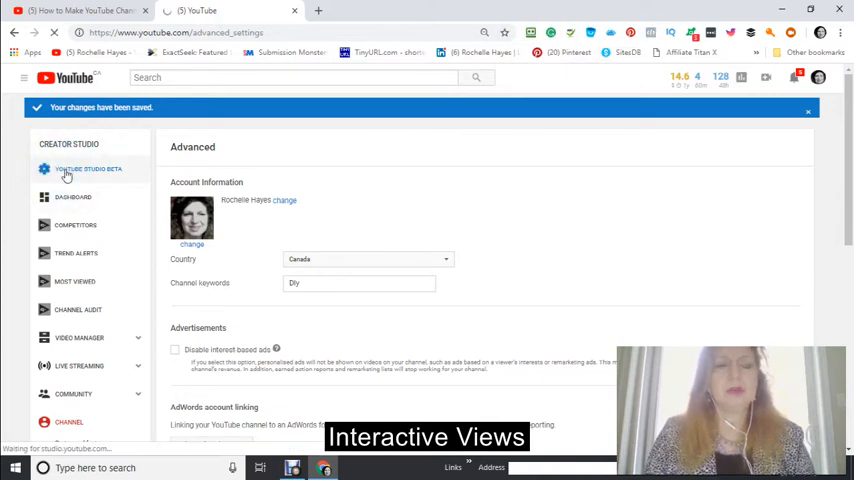
click(88, 168)
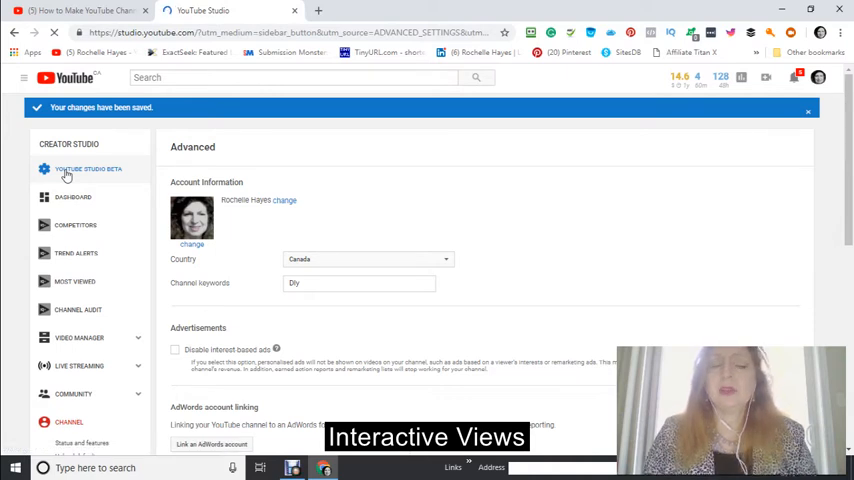
click(88, 168)
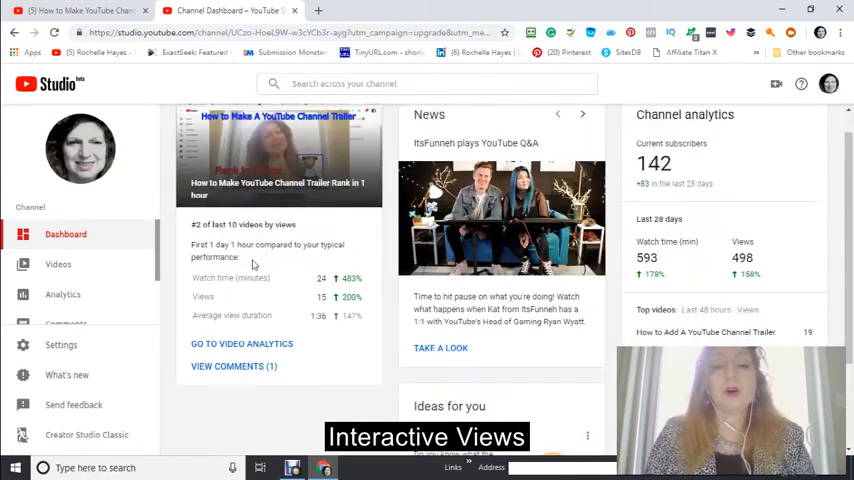
Expand Other features in the Studio sidebar and launch the Audio library.
scroll(down, 3)
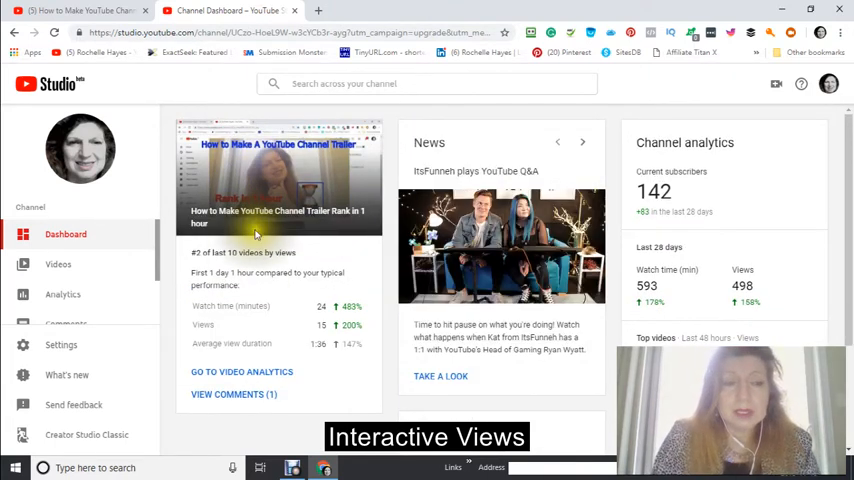
scroll(down, 3)
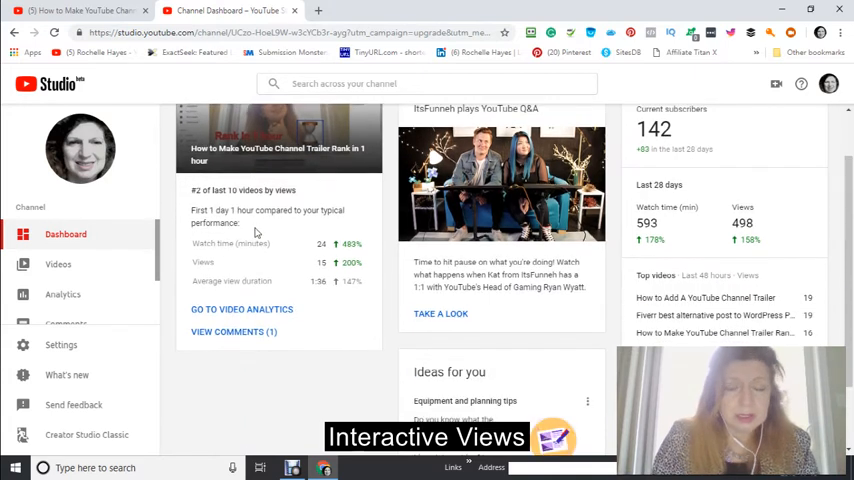
scroll(up, 3)
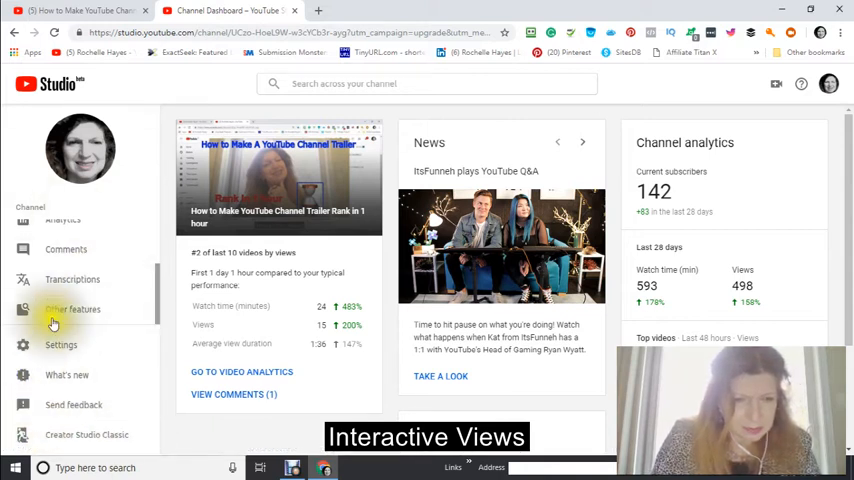
click(72, 308)
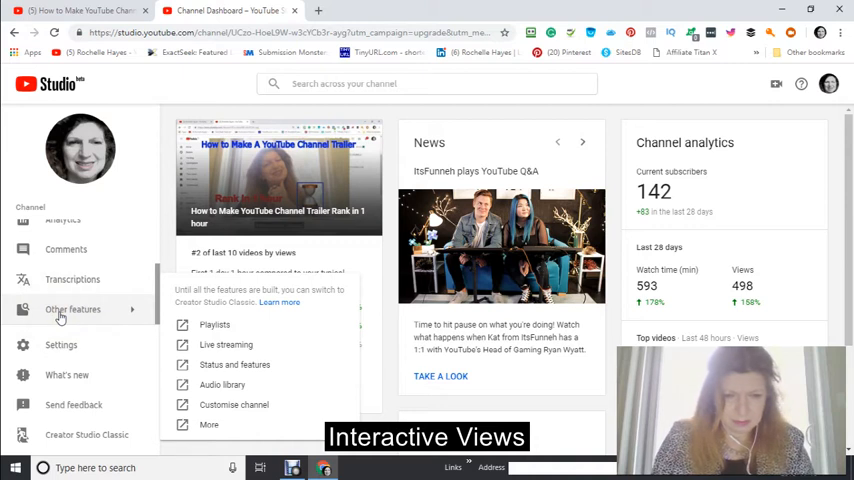
mouse_move(212, 384)
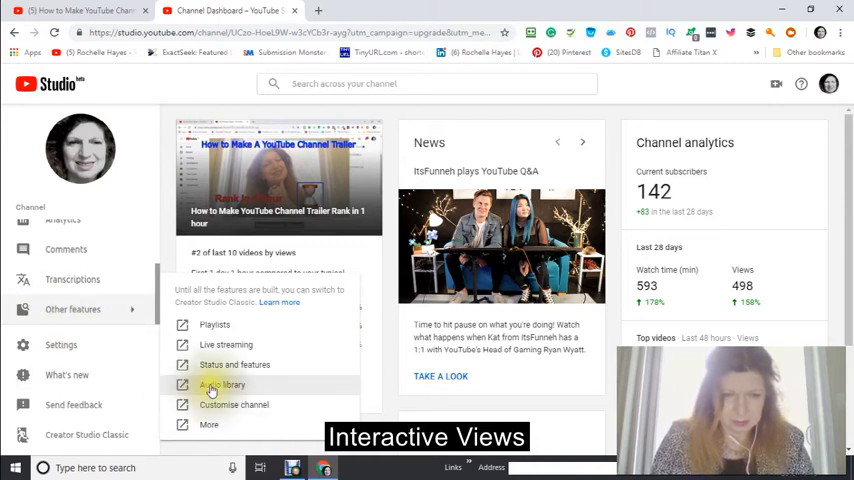
click(220, 384)
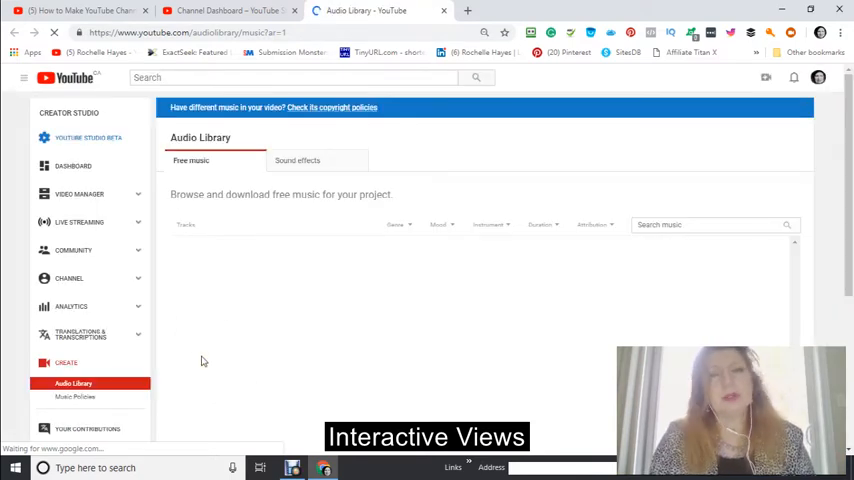
mouse_move(144, 328)
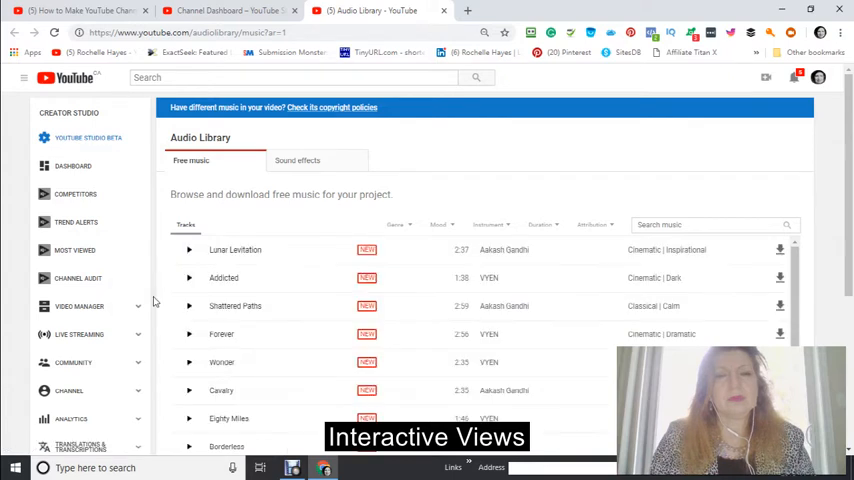
Browse the Free music track list, then move to the Sound effects section.
scroll(down, 3)
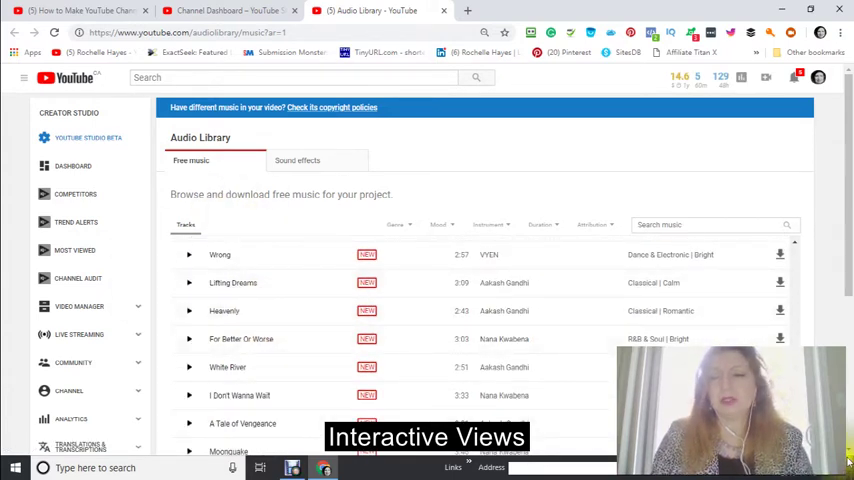
scroll(down, 3)
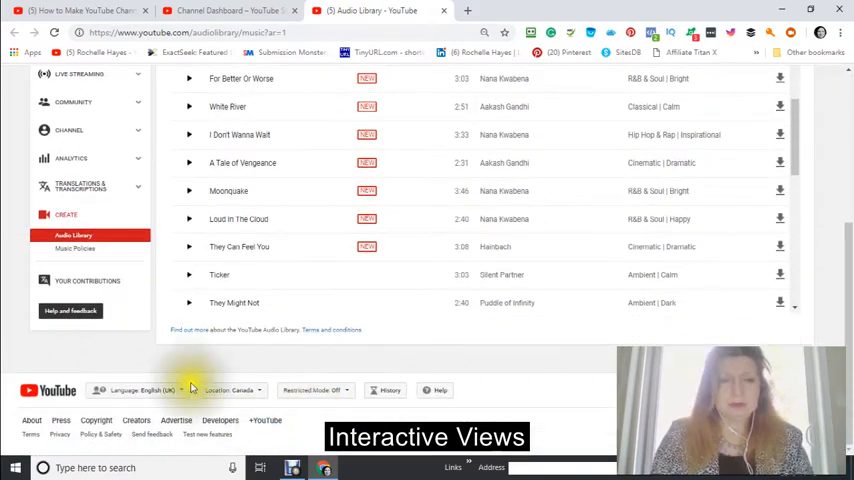
scroll(up, 3)
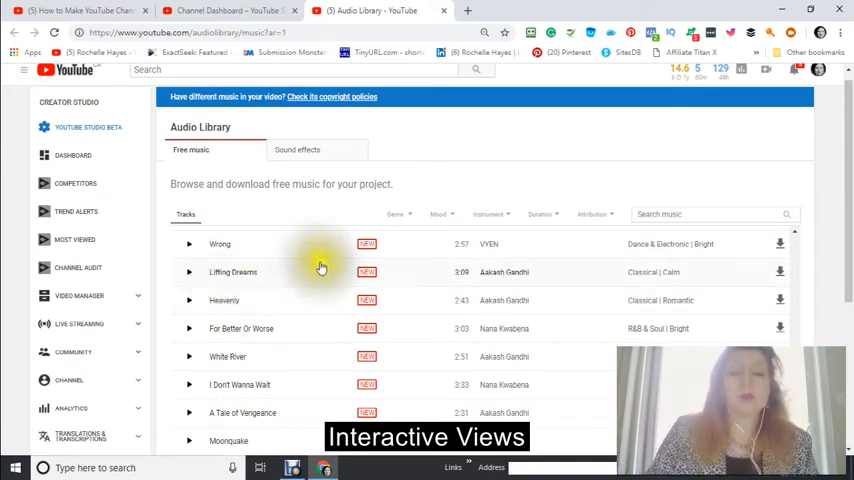
scroll(down, 3)
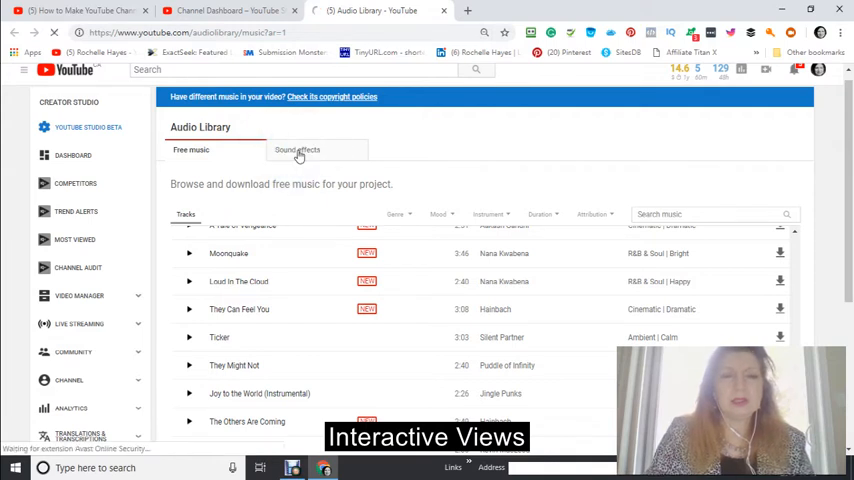
click(296, 150)
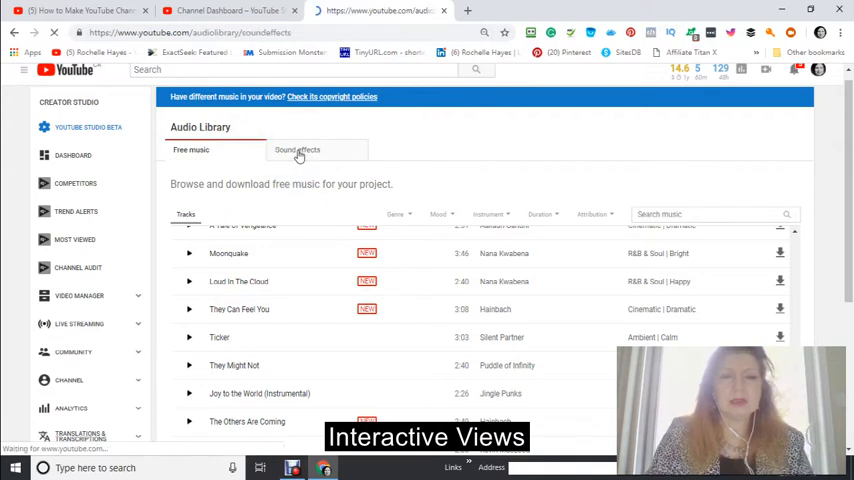
Switch the Audio Library to the Sound effects list and browse down it.
click(296, 148)
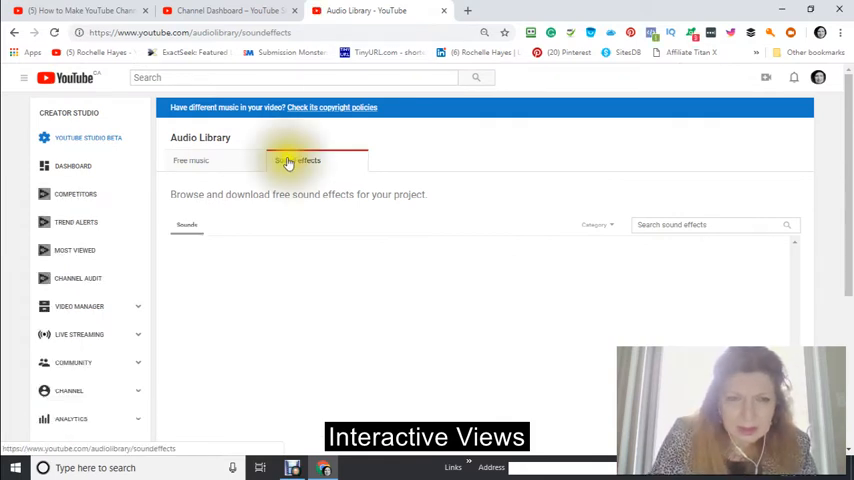
click(298, 160)
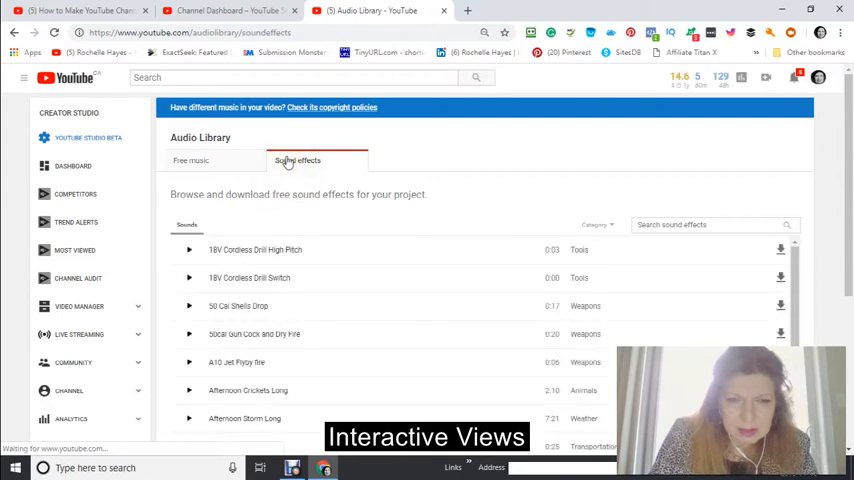
scroll(down, 3)
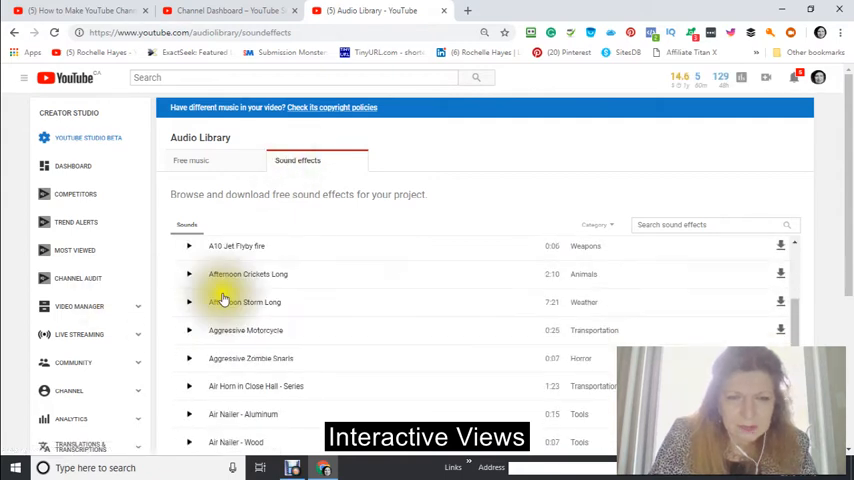
scroll(down, 3)
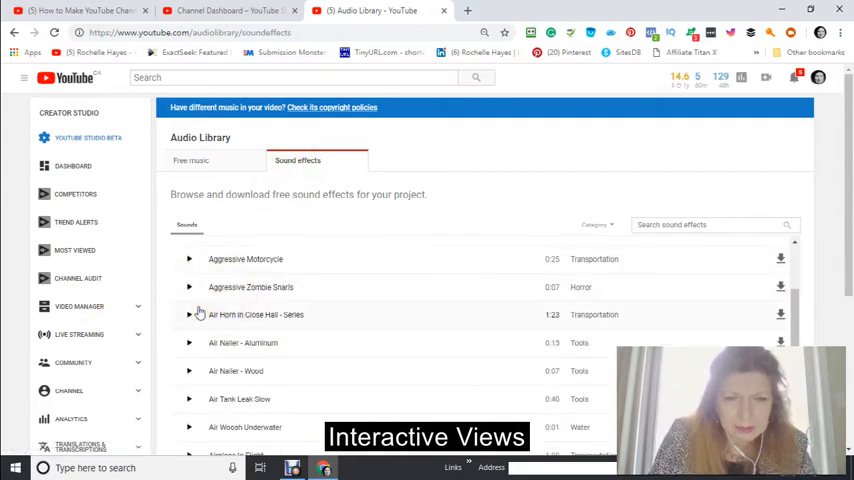
scroll(down, 3)
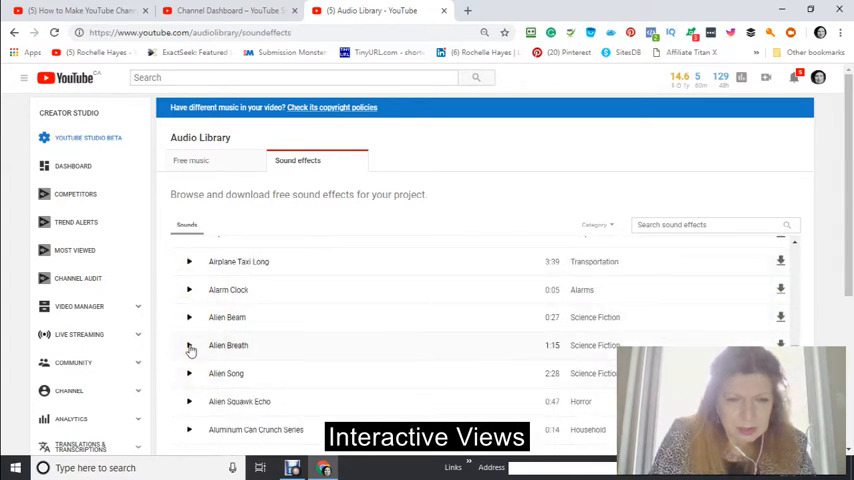
scroll(down, 3)
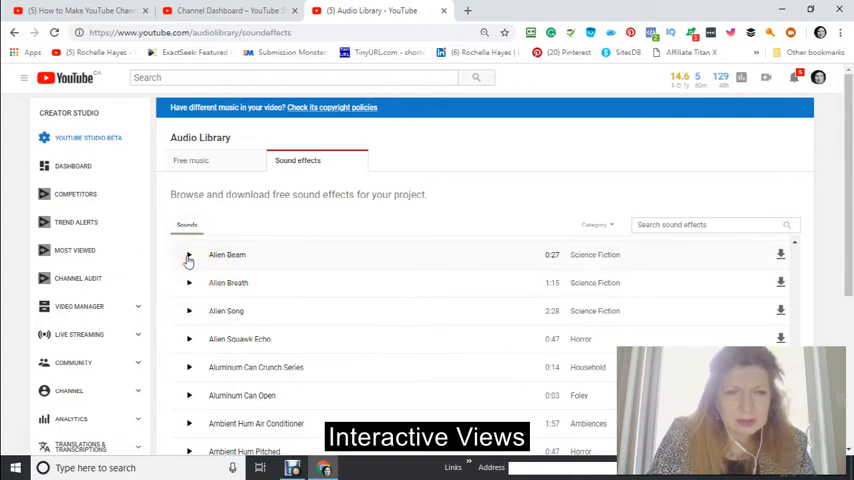
Preview the Alien Beam sound effect, then browse further through the effects list.
click(188, 254)
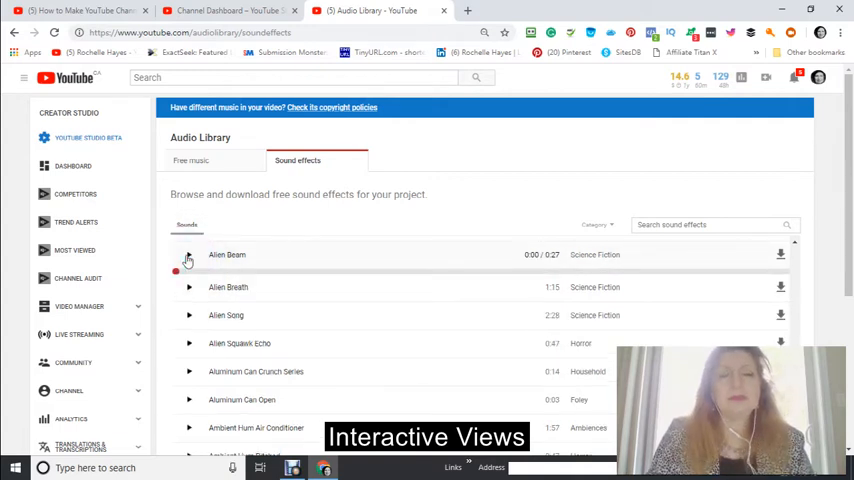
click(188, 254)
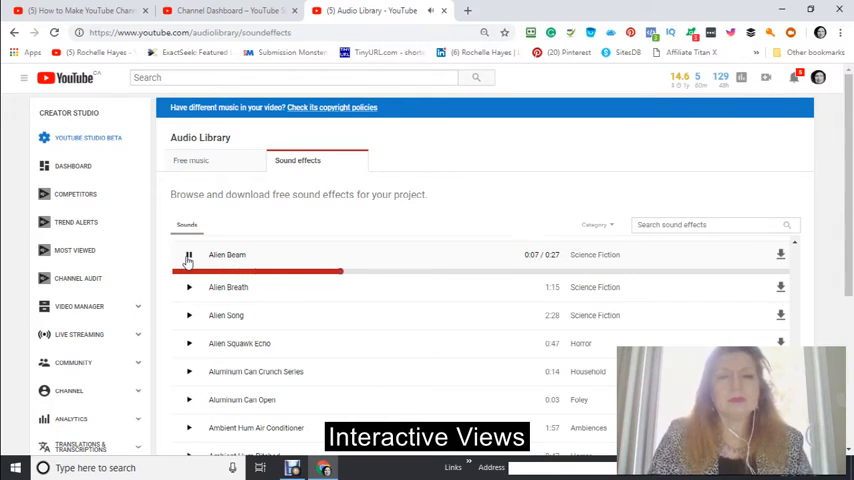
click(188, 254)
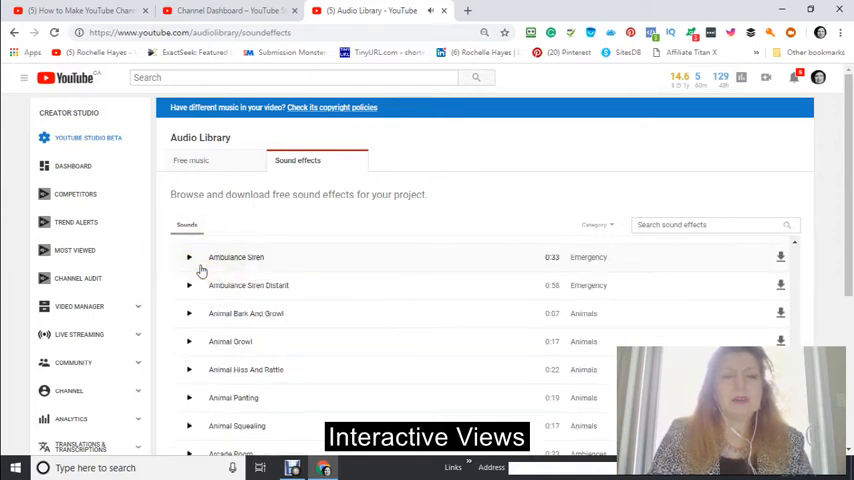
scroll(down, 3)
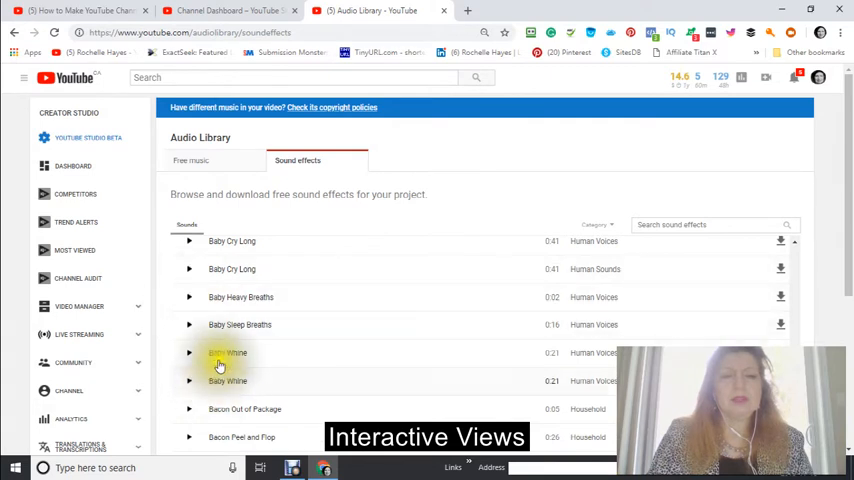
scroll(down, 3)
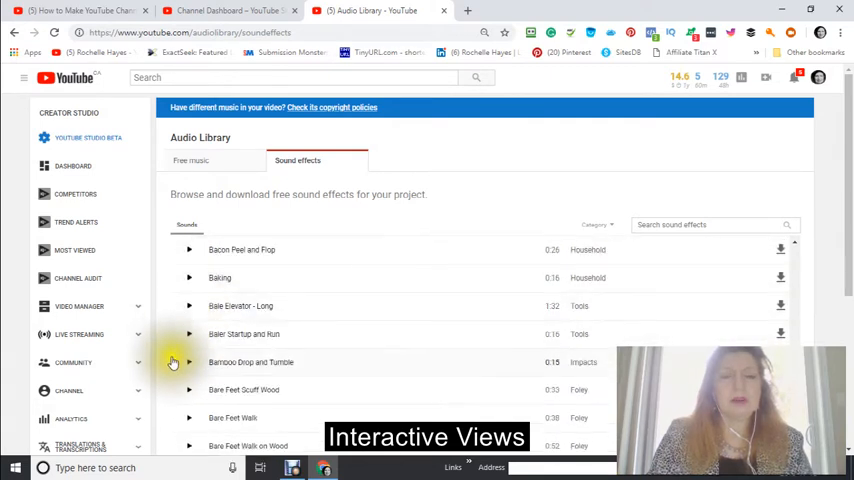
scroll(down, 3)
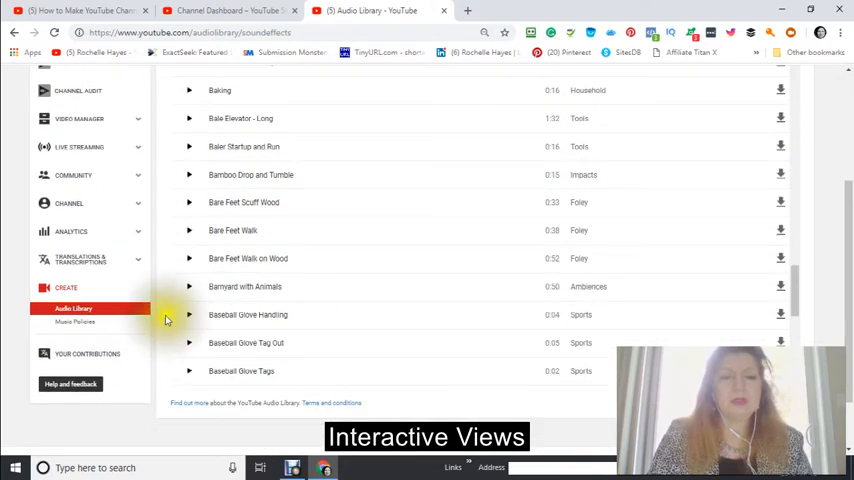
scroll(up, 3)
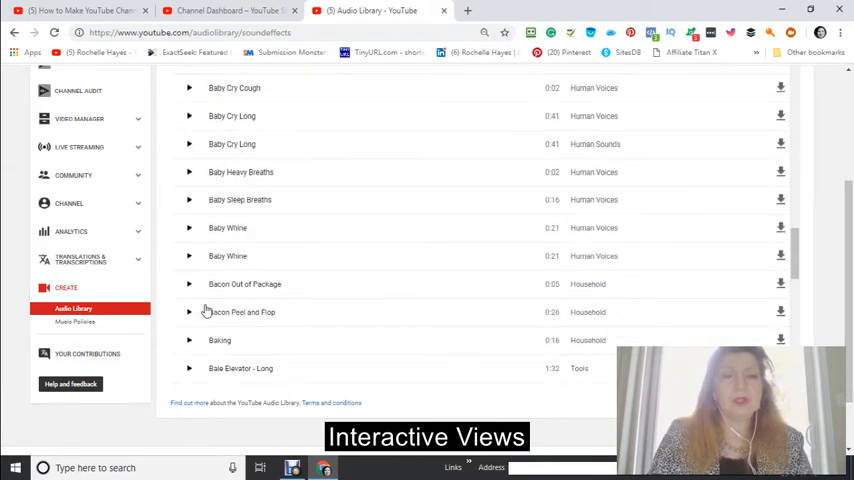
scroll(up, 3)
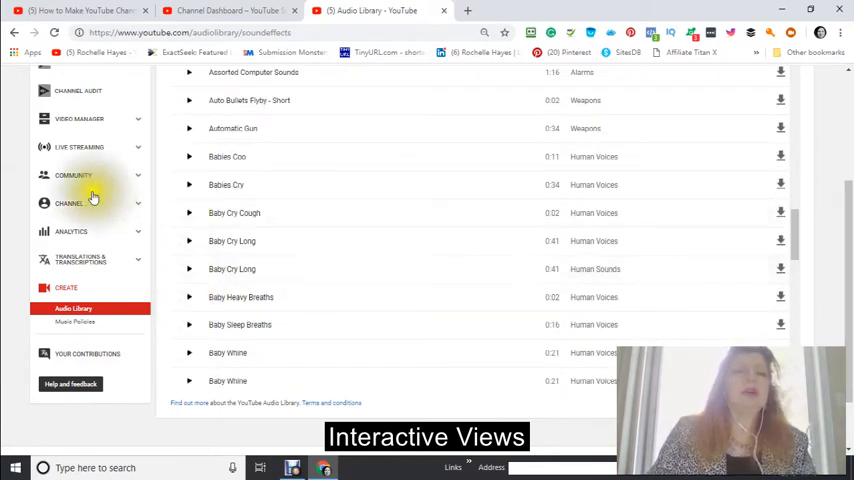
scroll(up, 3)
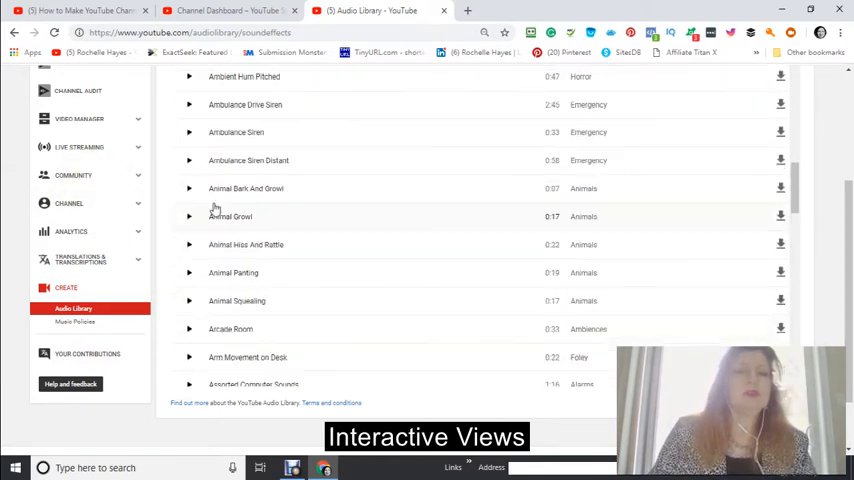
scroll(up, 3)
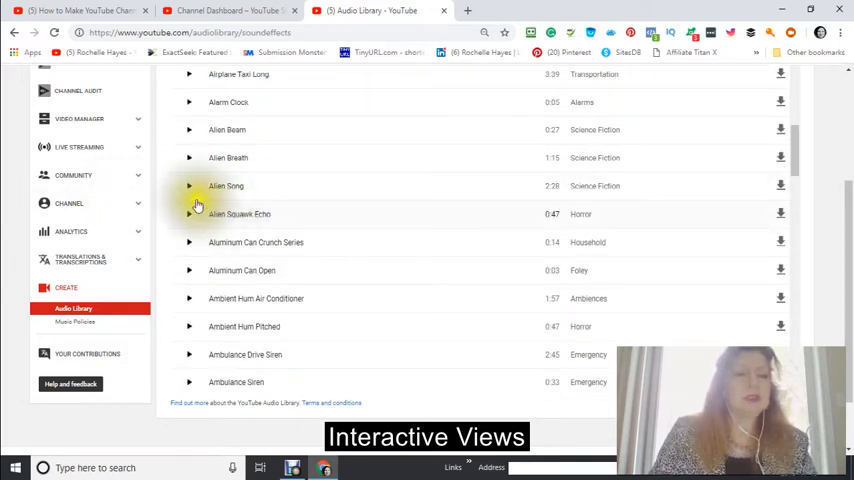
scroll(down, 3)
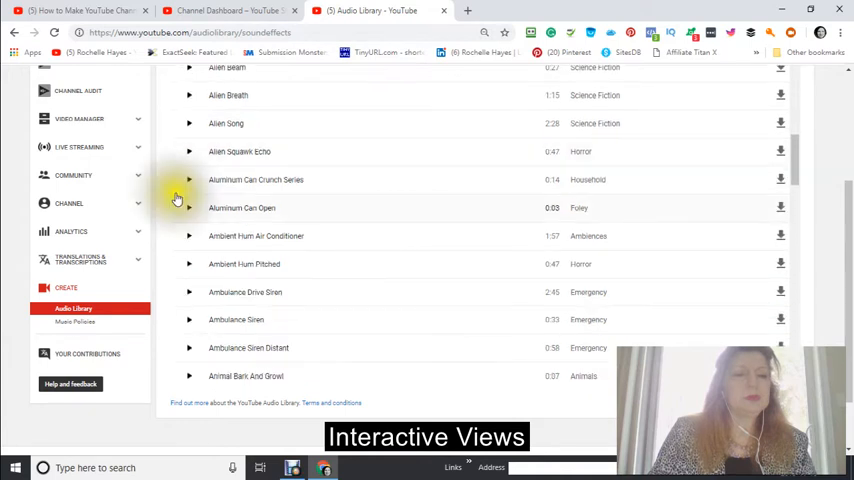
scroll(up, 3)
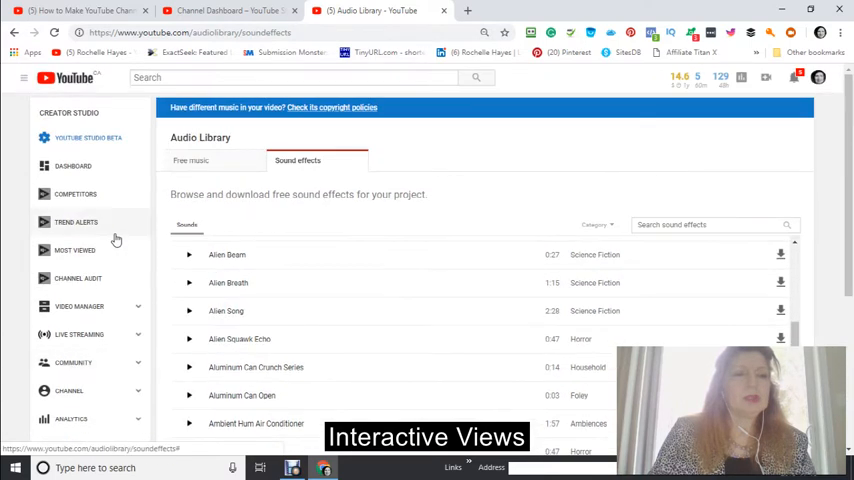
mouse_move(134, 224)
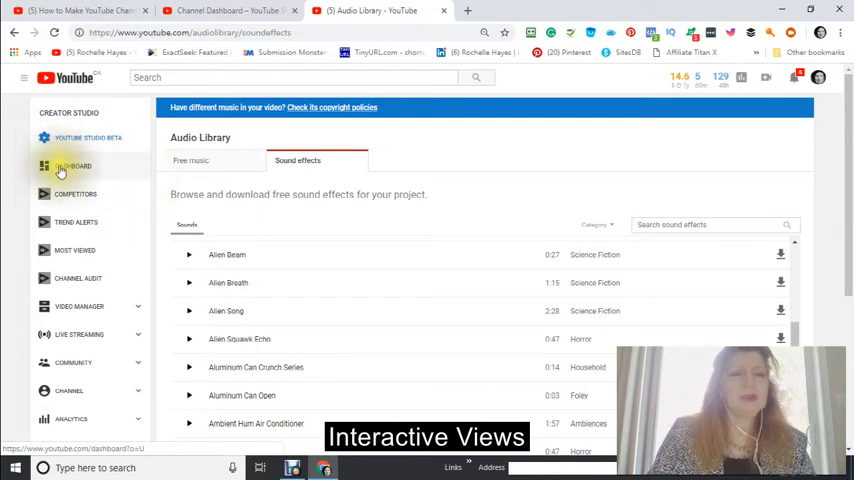
Return to the channel dashboard from the sidebar.
click(72, 166)
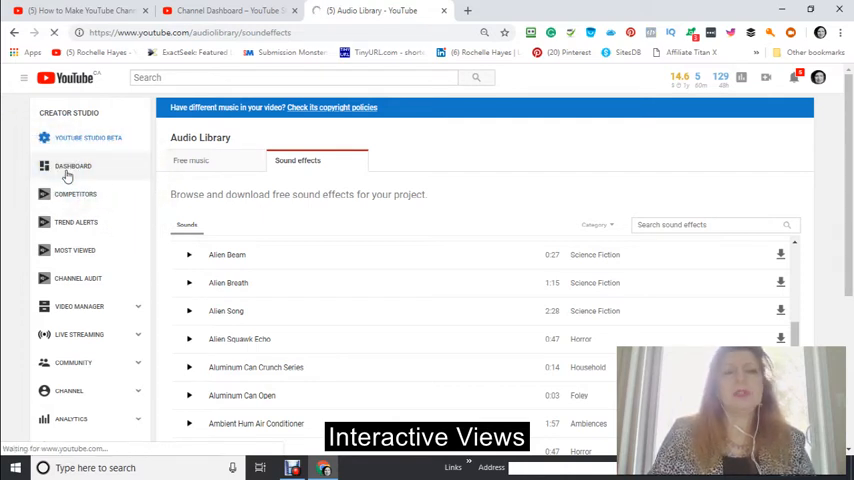
click(72, 166)
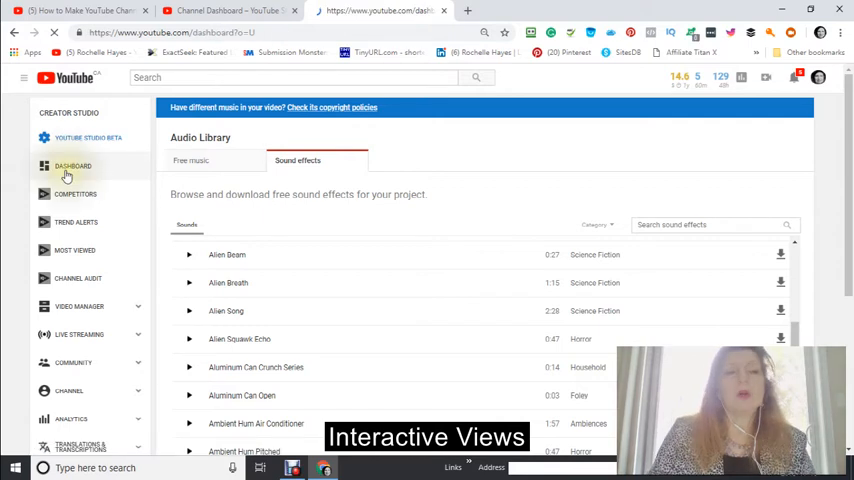
click(72, 166)
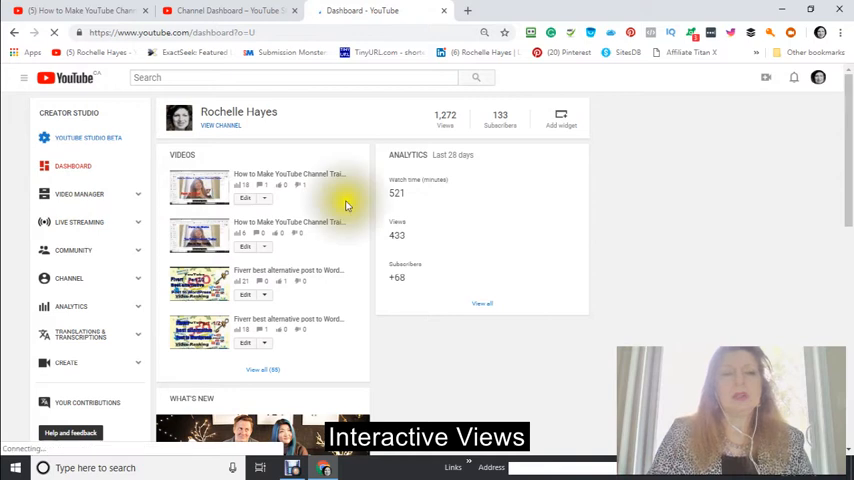
Open the Video Manager to list the channel's uploaded videos with view counts.
scroll(down, 3)
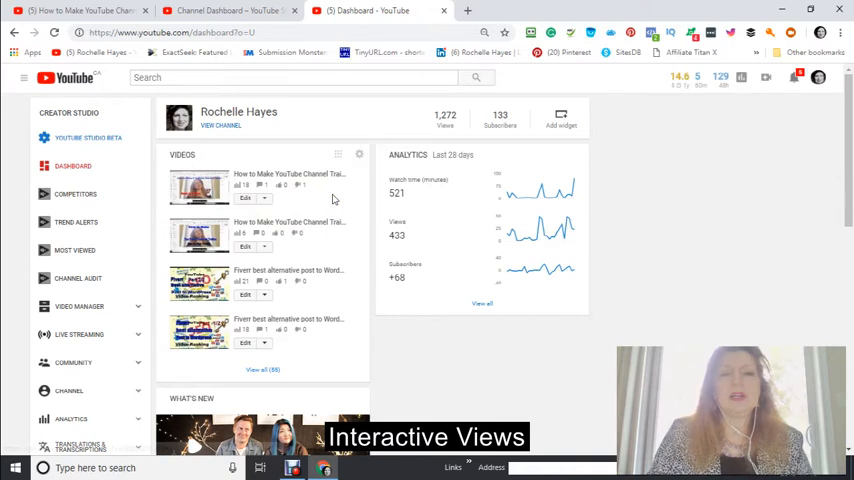
mouse_move(128, 306)
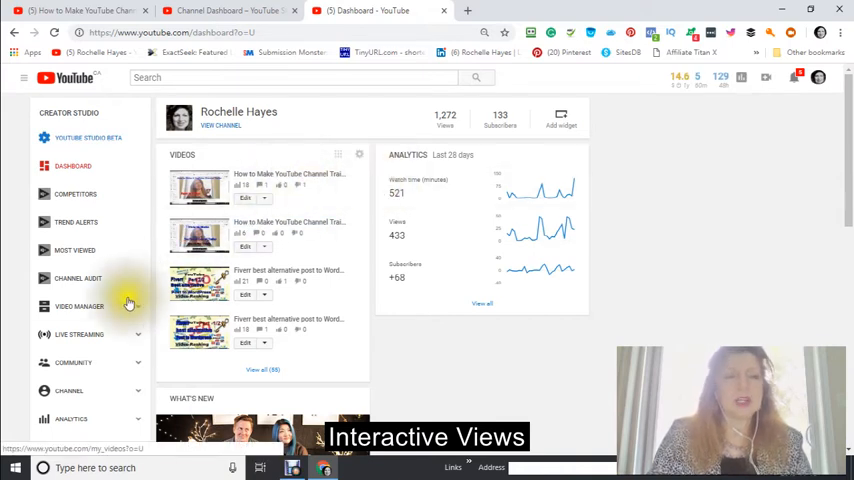
scroll(down, 3)
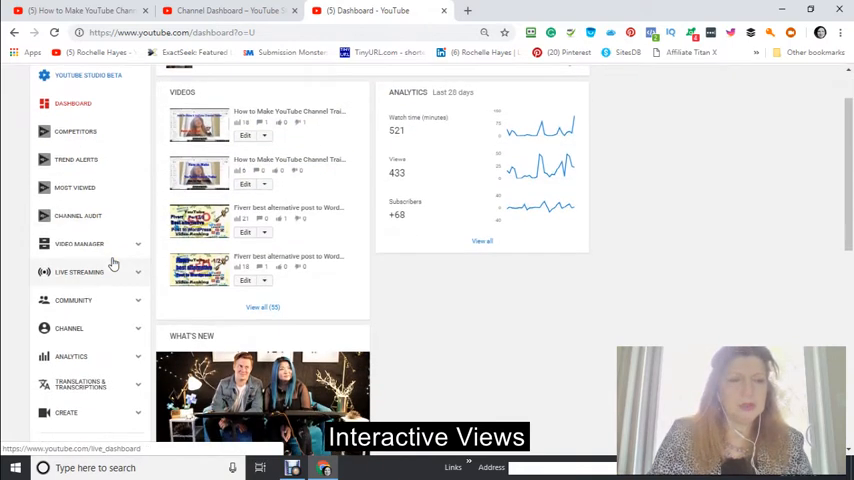
scroll(down, 3)
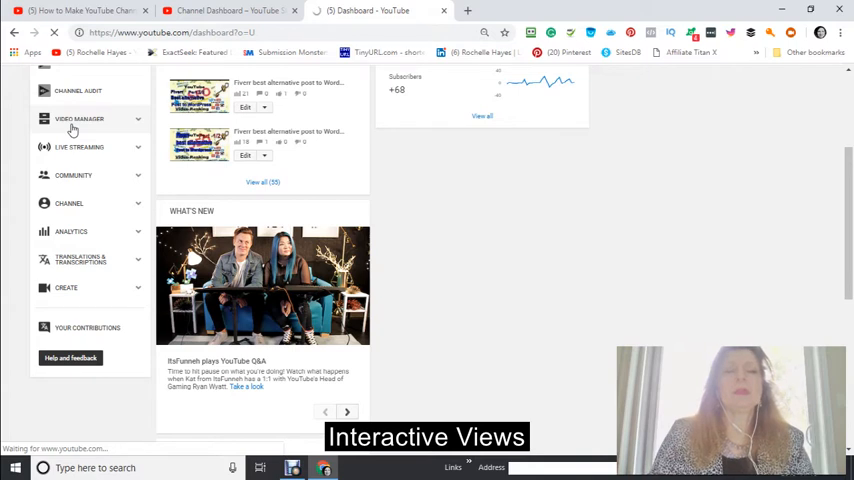
click(80, 118)
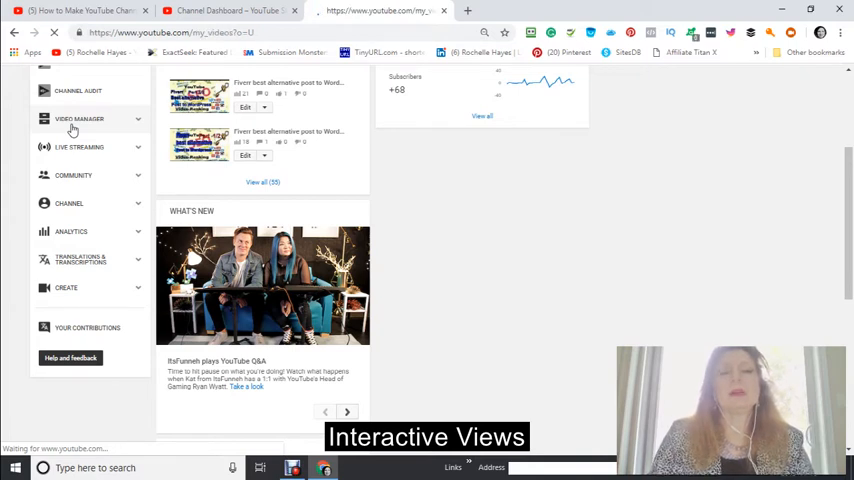
click(80, 118)
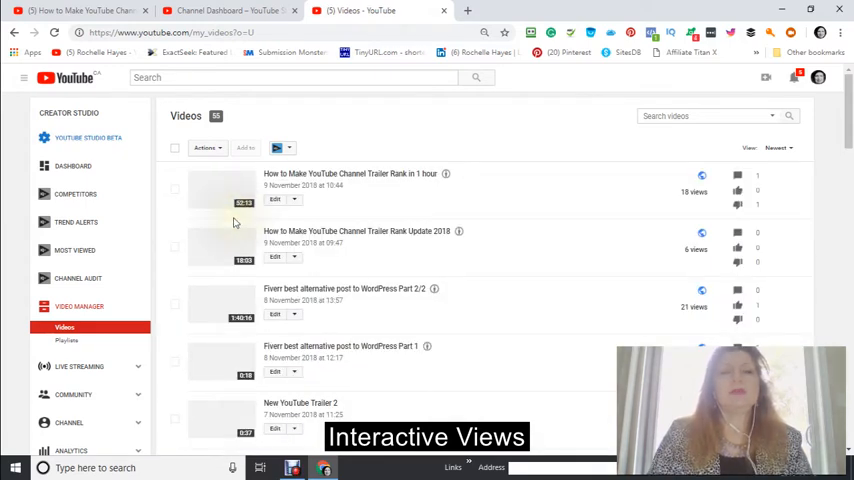
scroll(down, 3)
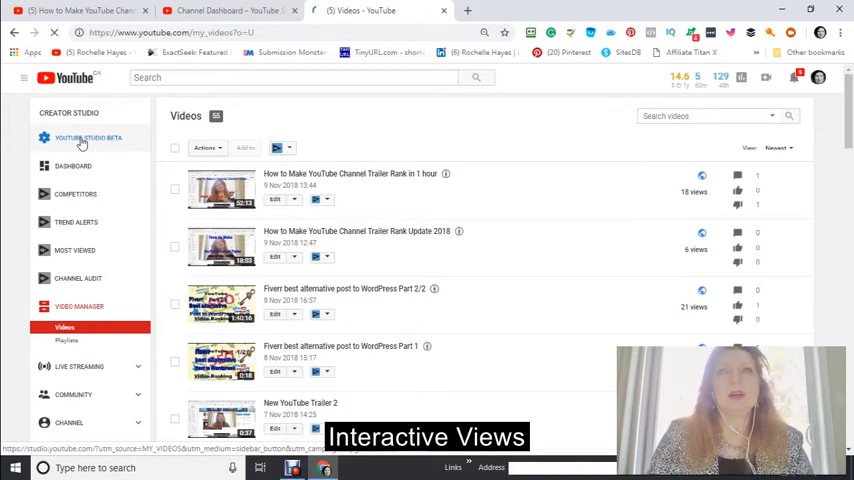
Switch to the new YouTube Studio beta dashboard and head to its Videos section.
click(88, 136)
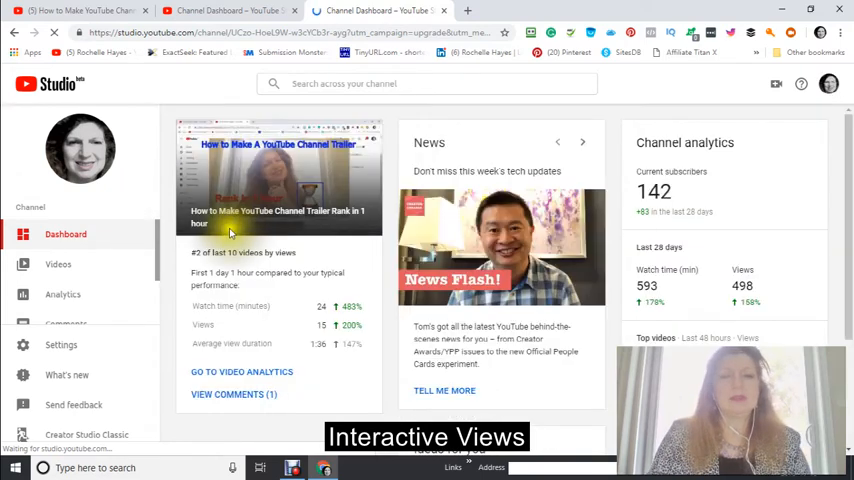
scroll(down, 3)
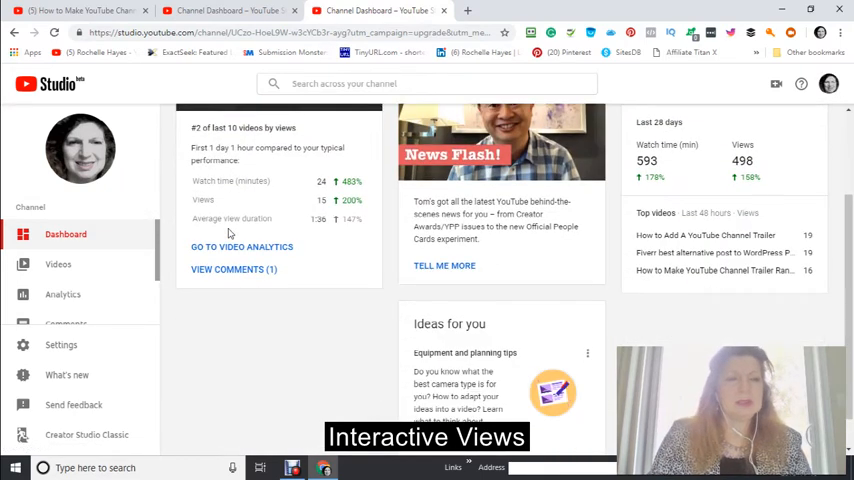
scroll(up, 3)
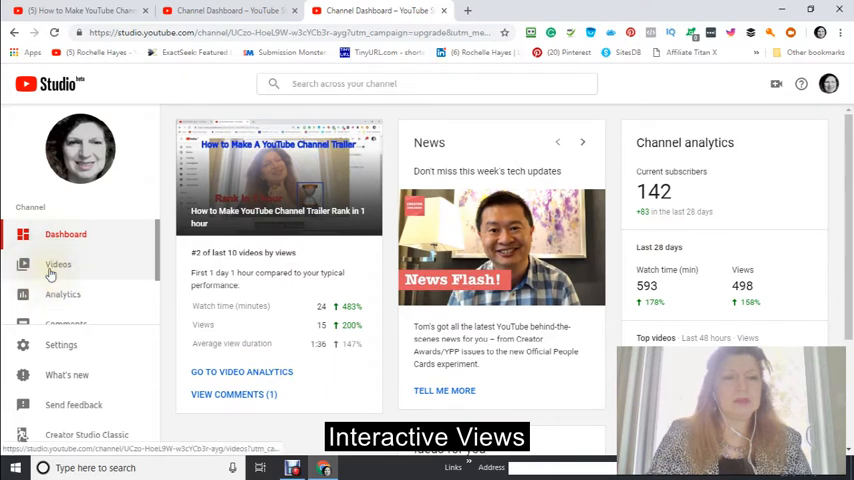
click(58, 264)
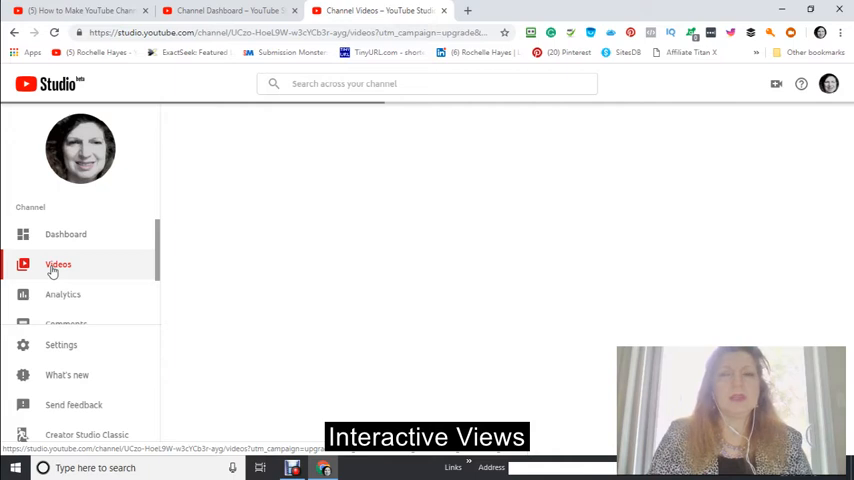
Review the newest upload's actions menu and Public visibility, then browse down to draft and private videos.
click(58, 264)
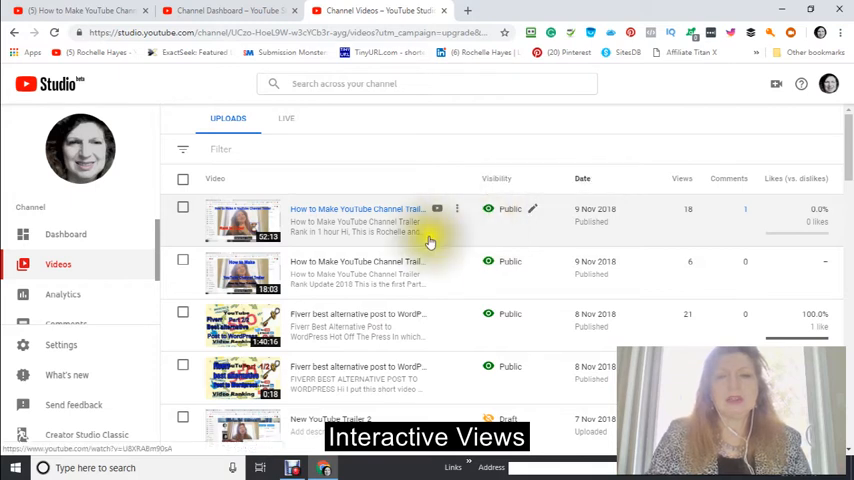
mouse_move(440, 196)
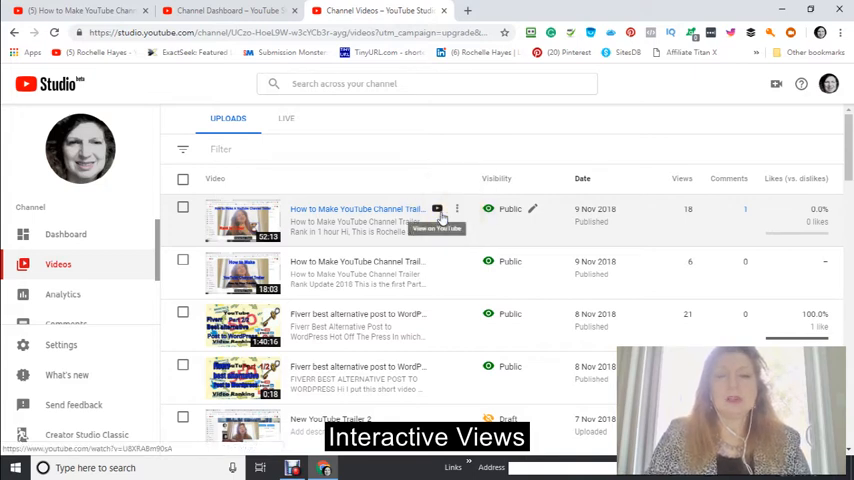
mouse_move(436, 216)
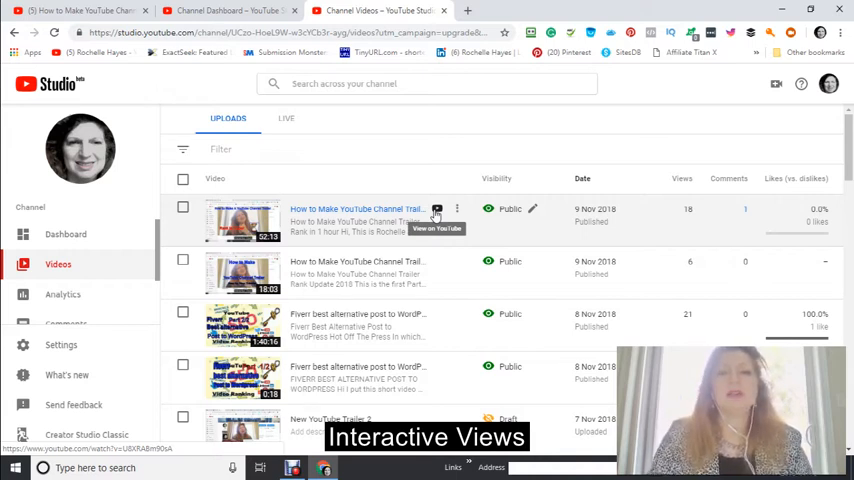
mouse_move(456, 212)
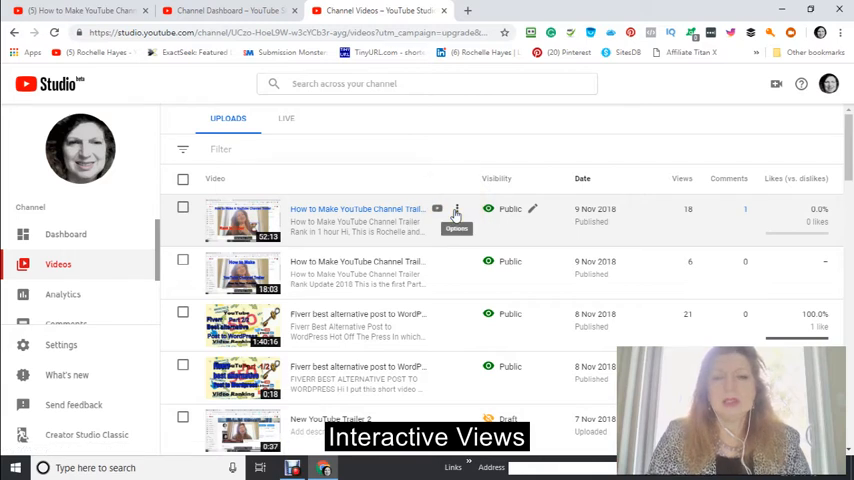
click(456, 210)
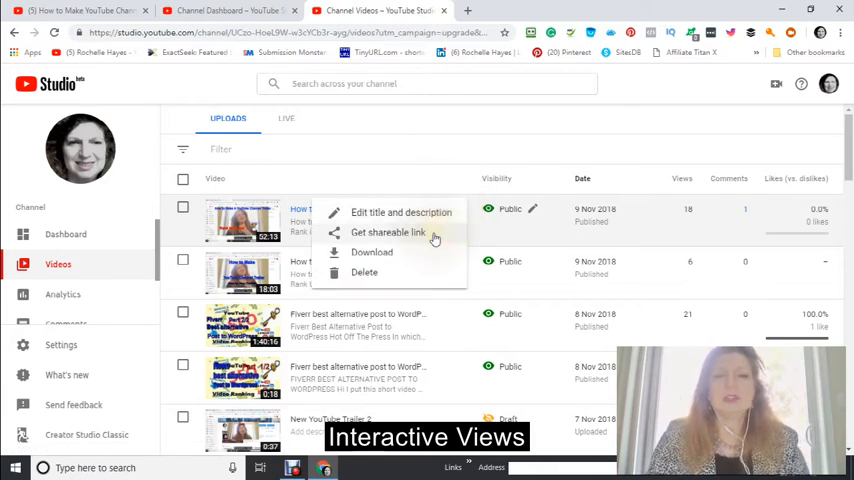
mouse_move(328, 252)
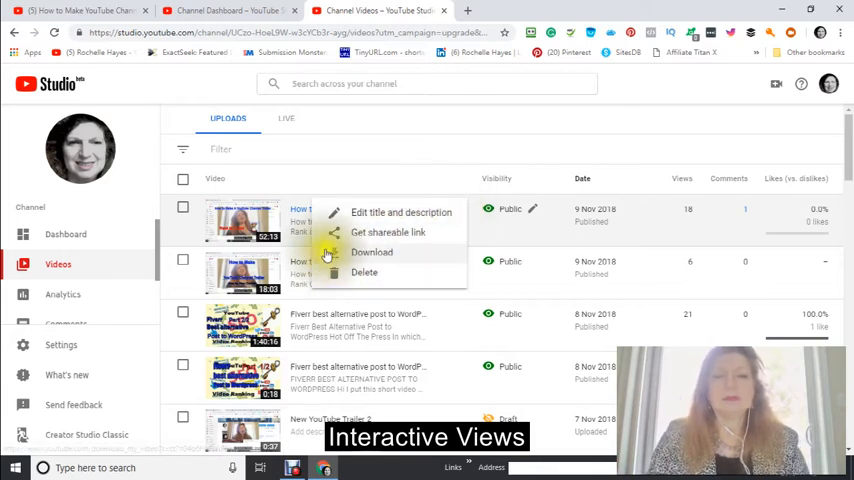
mouse_move(472, 190)
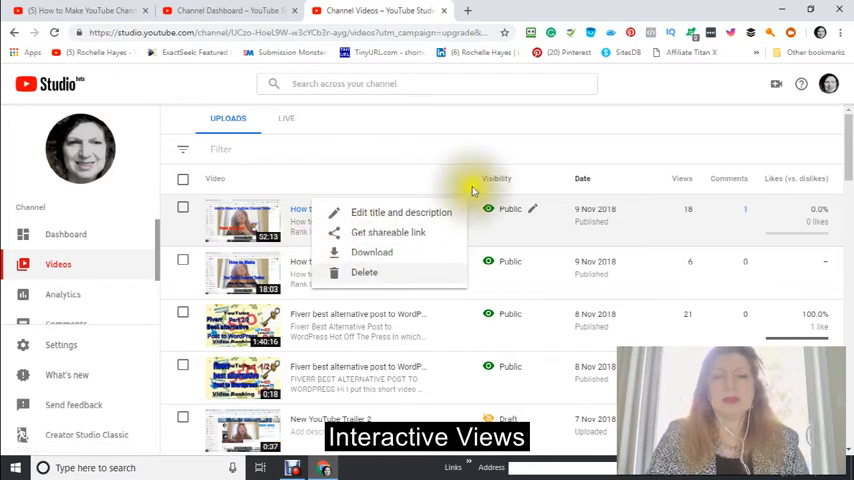
mouse_move(424, 212)
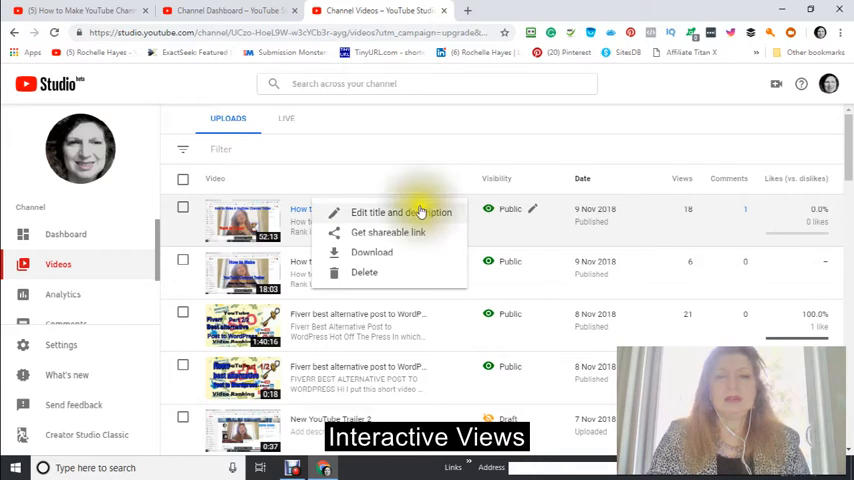
mouse_move(470, 188)
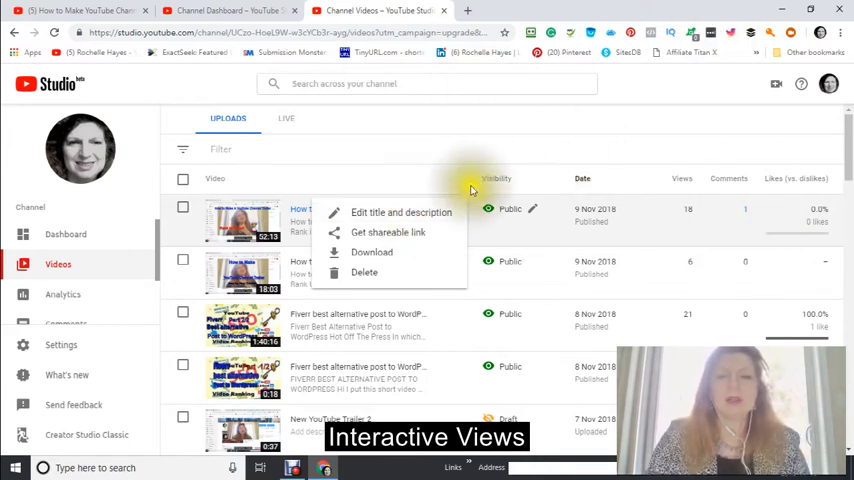
mouse_move(400, 252)
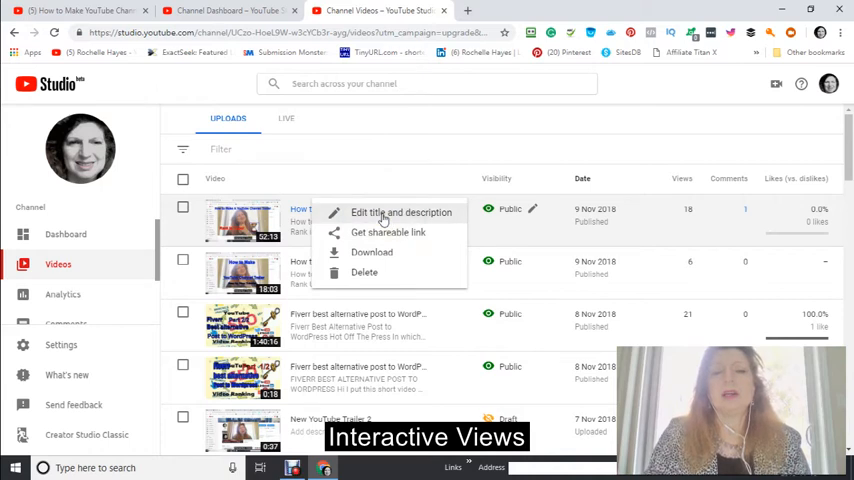
click(400, 212)
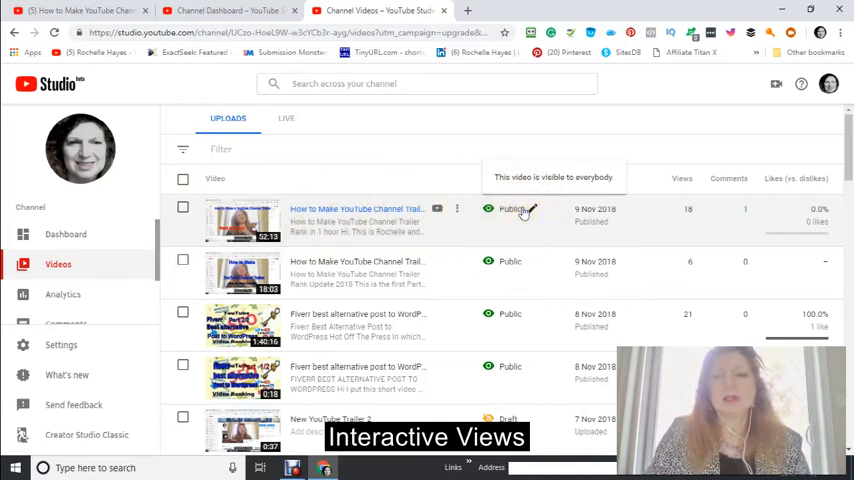
click(512, 208)
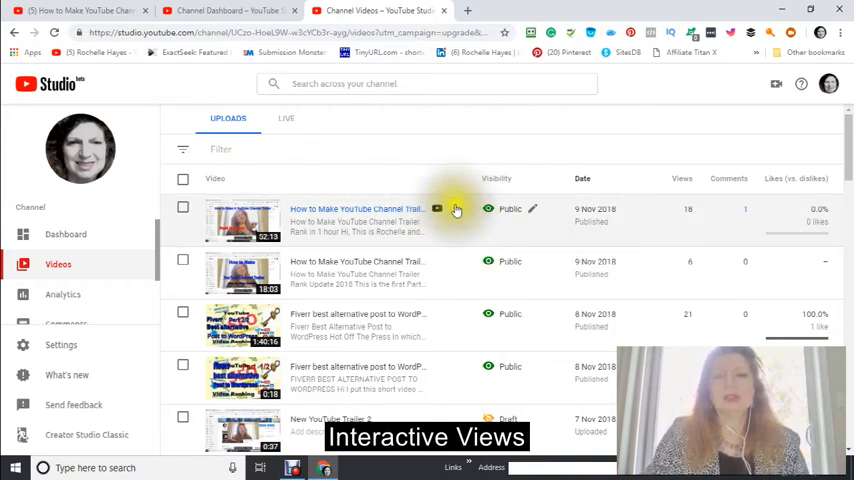
scroll(down, 3)
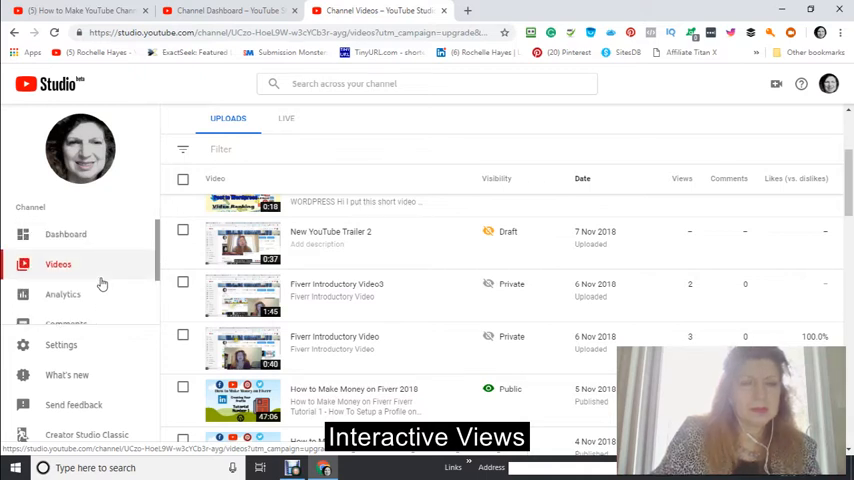
mouse_move(242, 244)
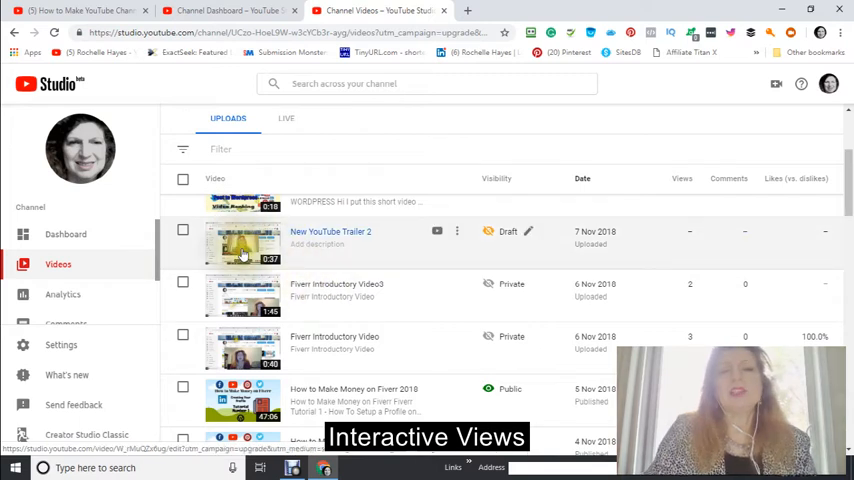
scroll(up, 3)
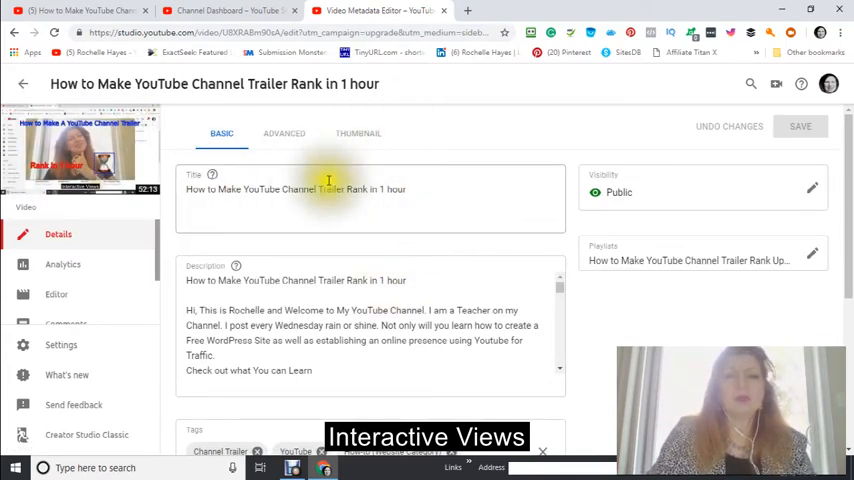
mouse_move(354, 232)
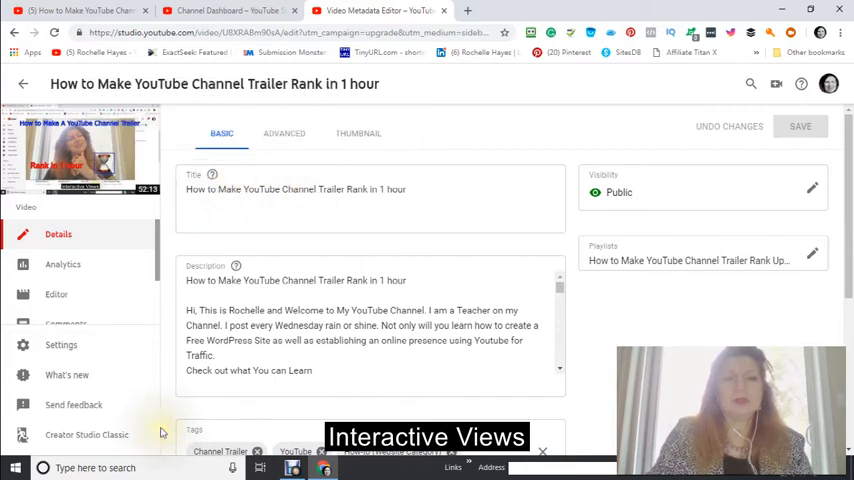
mouse_move(240, 252)
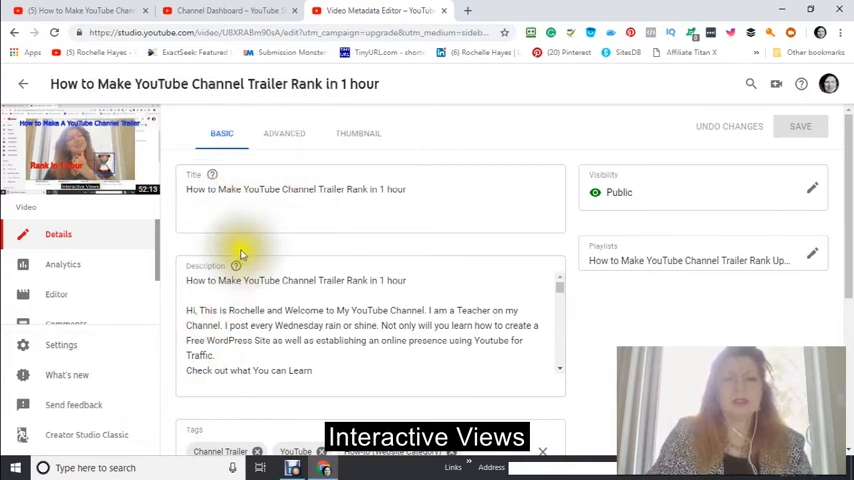
scroll(down, 3)
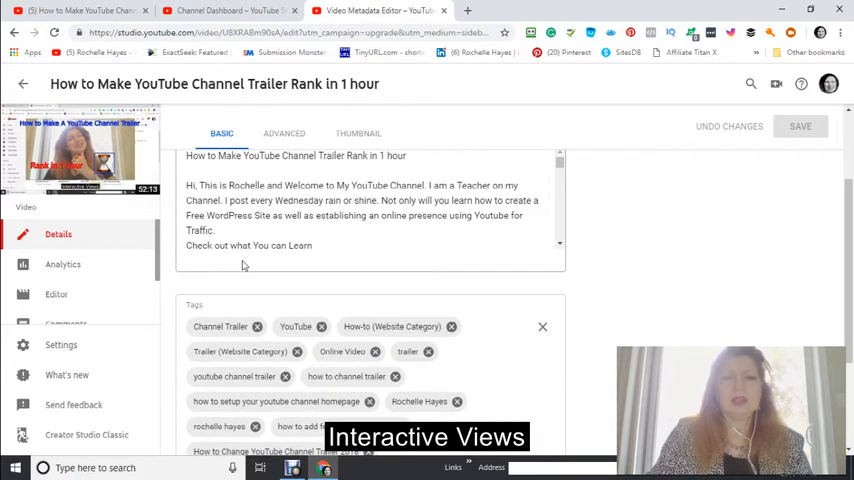
scroll(up, 3)
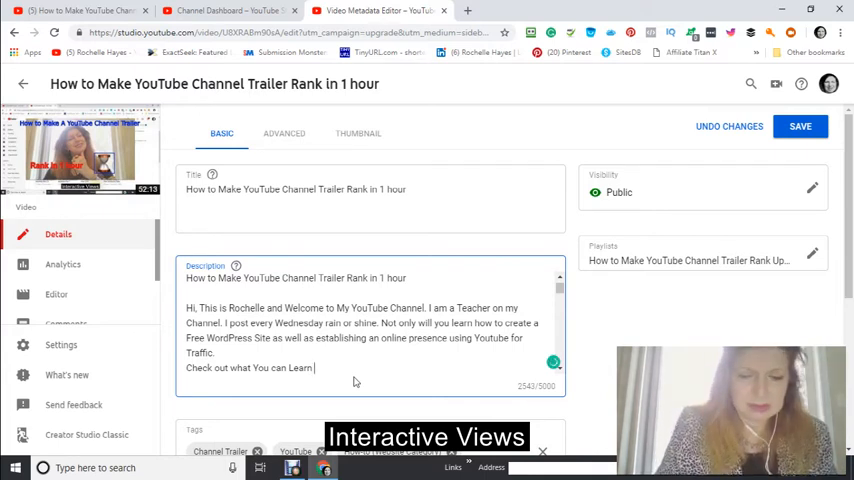
text(in less)
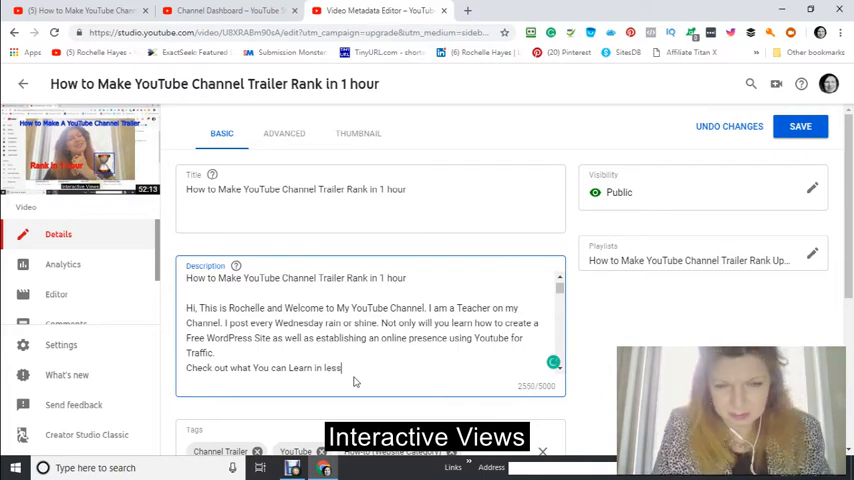
text(than an)
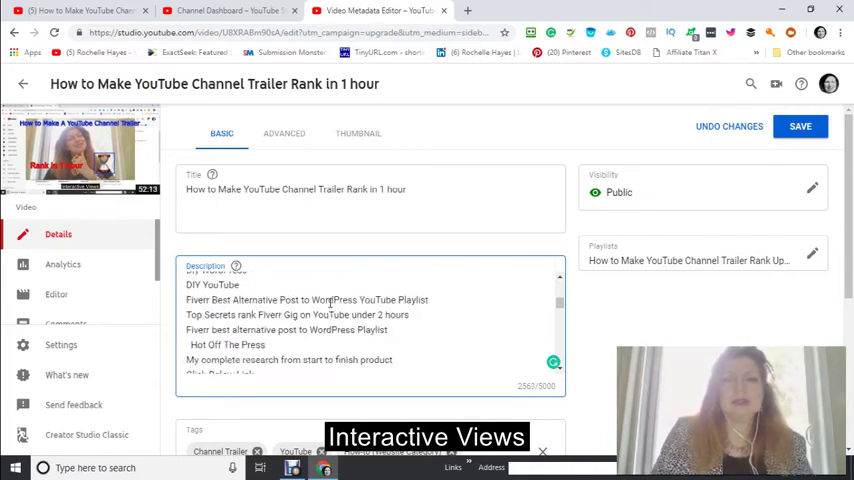
scroll(down, 3)
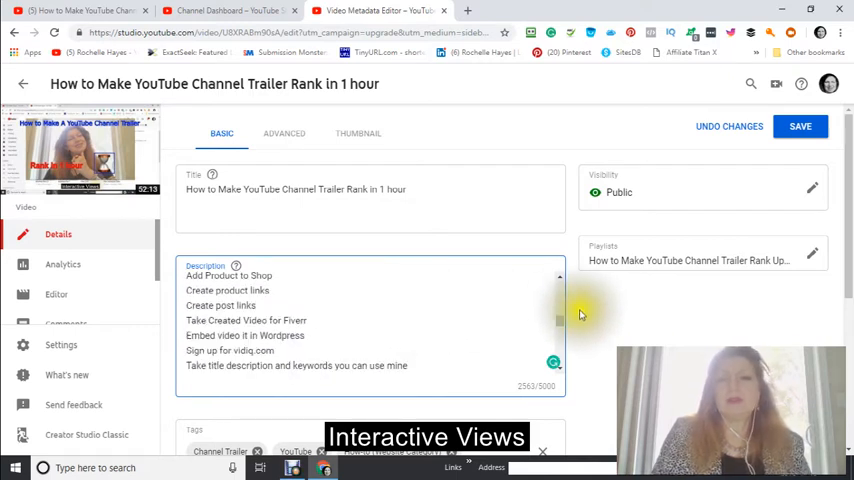
scroll(down, 3)
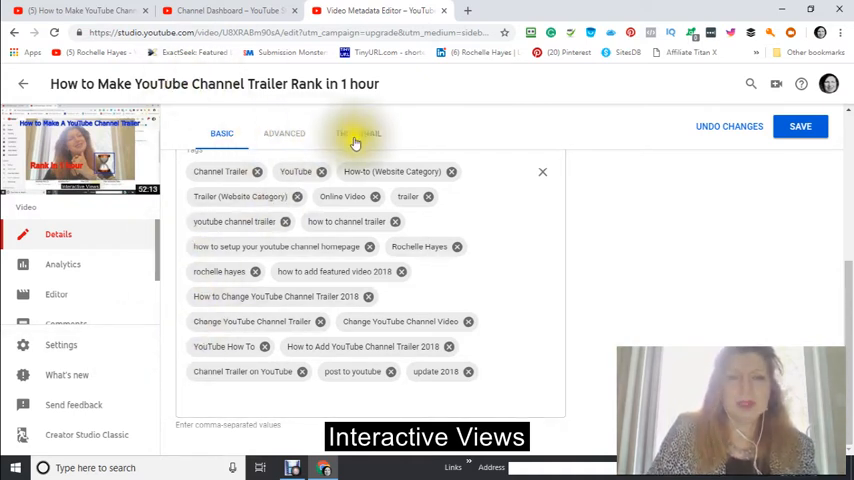
View the trailer's thumbnail options and cancel out of choosing a custom image file.
click(356, 132)
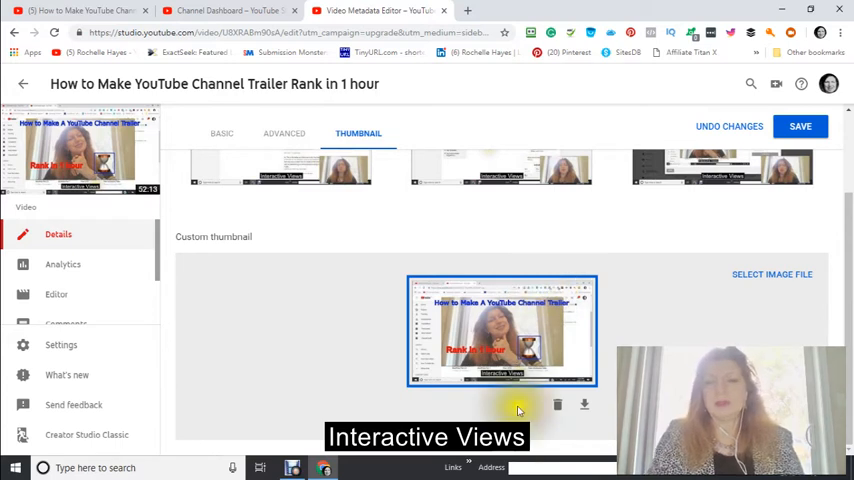
mouse_move(532, 320)
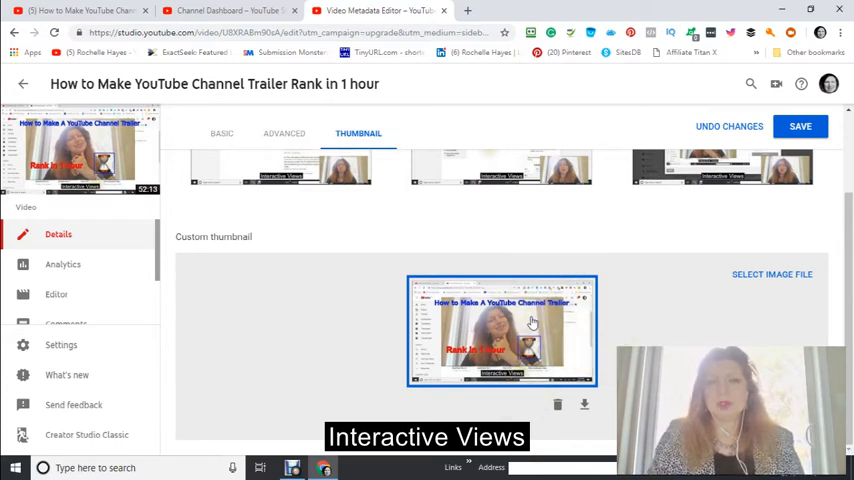
mouse_move(536, 290)
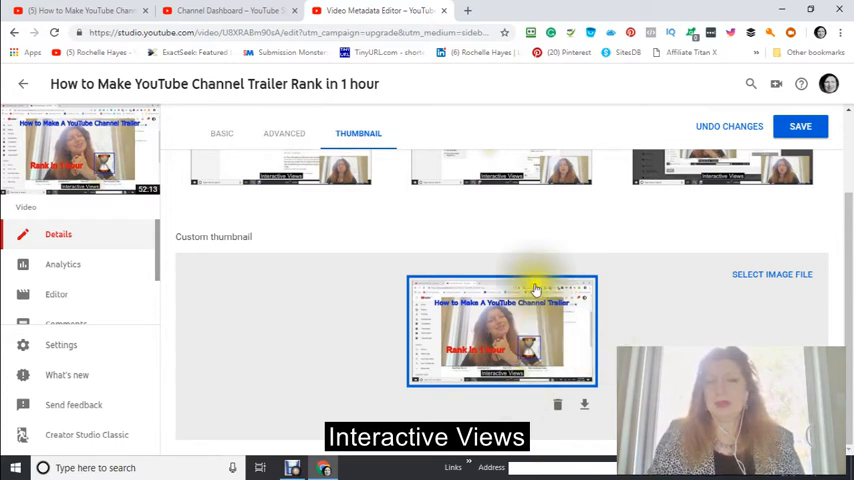
mouse_move(746, 300)
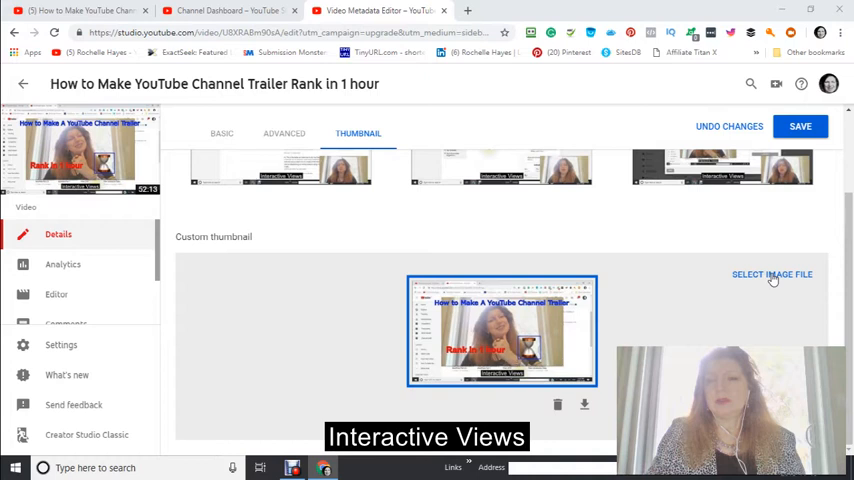
click(772, 272)
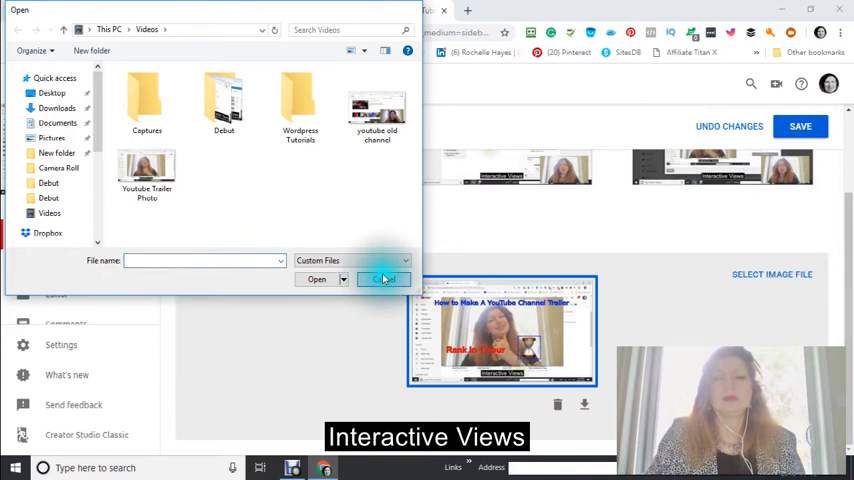
click(384, 280)
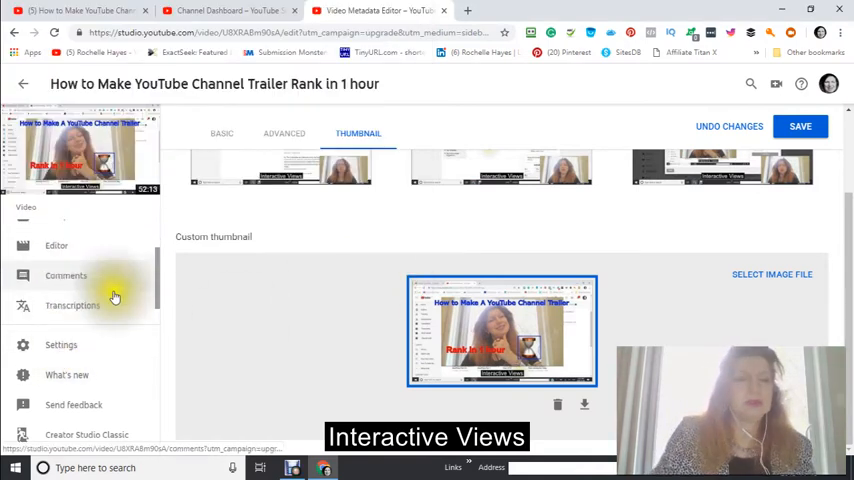
scroll(up, 3)
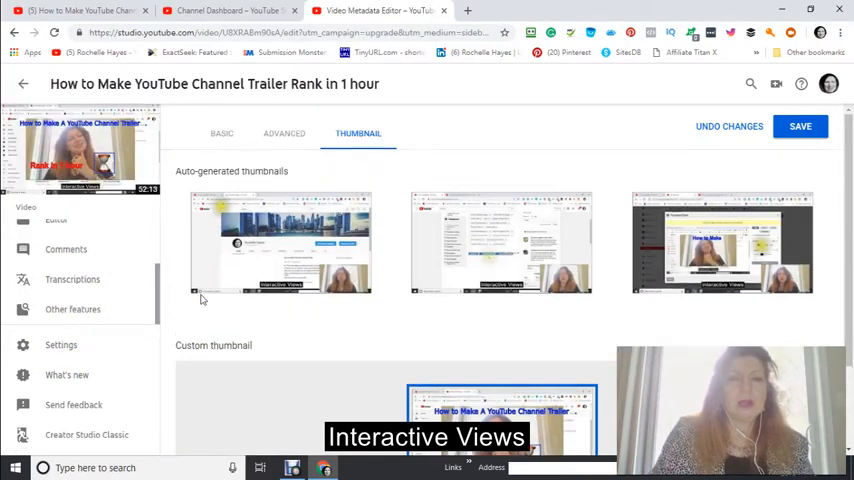
mouse_move(116, 328)
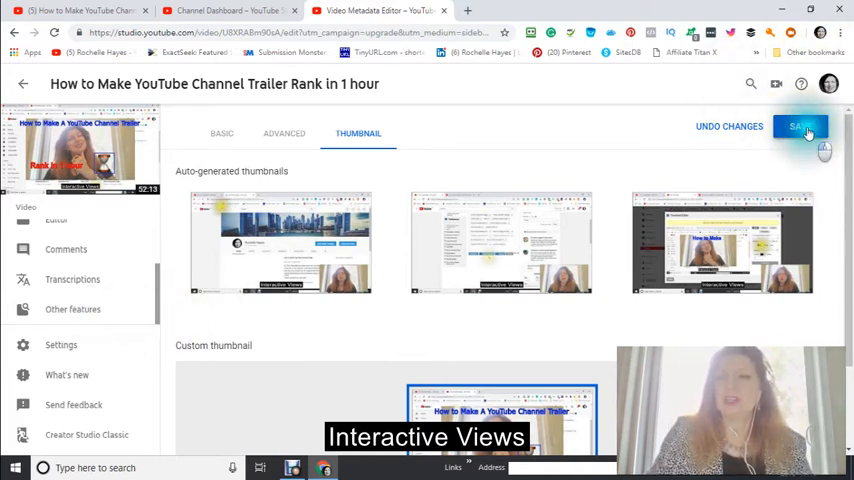
Save the trailer video's updated details.
click(800, 126)
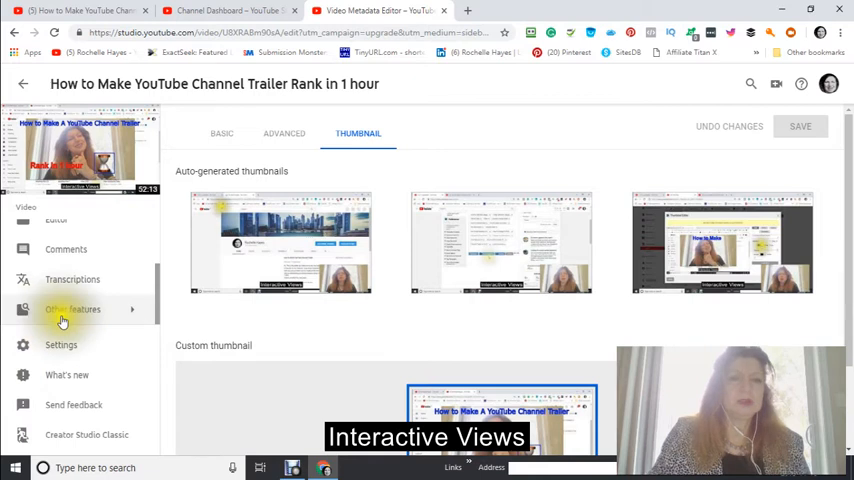
mouse_move(184, 264)
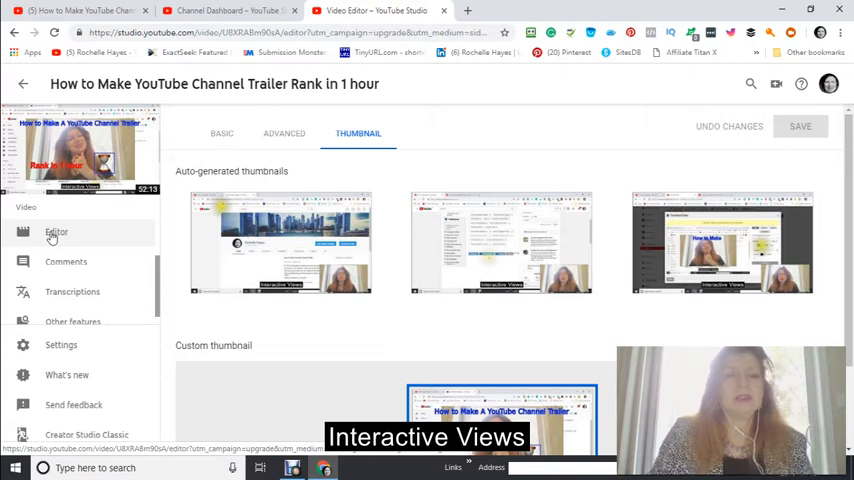
Open the Editor for the channel trailer video and let its timeline load.
click(56, 232)
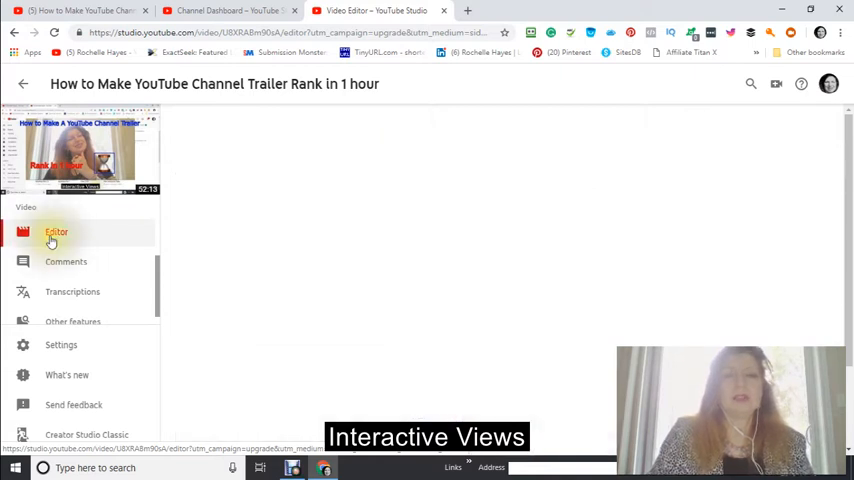
click(56, 232)
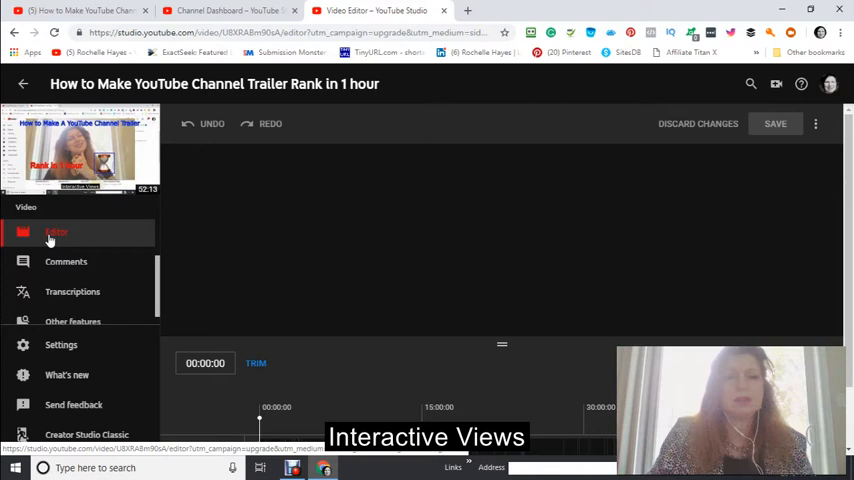
click(56, 232)
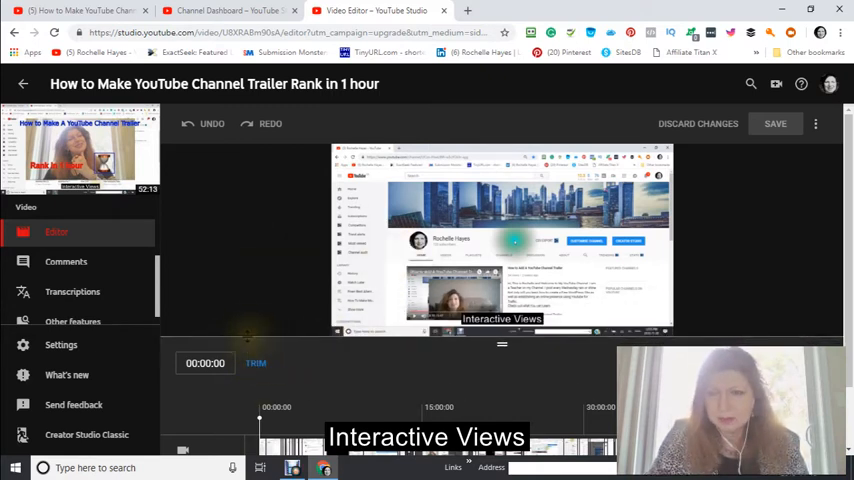
mouse_move(278, 360)
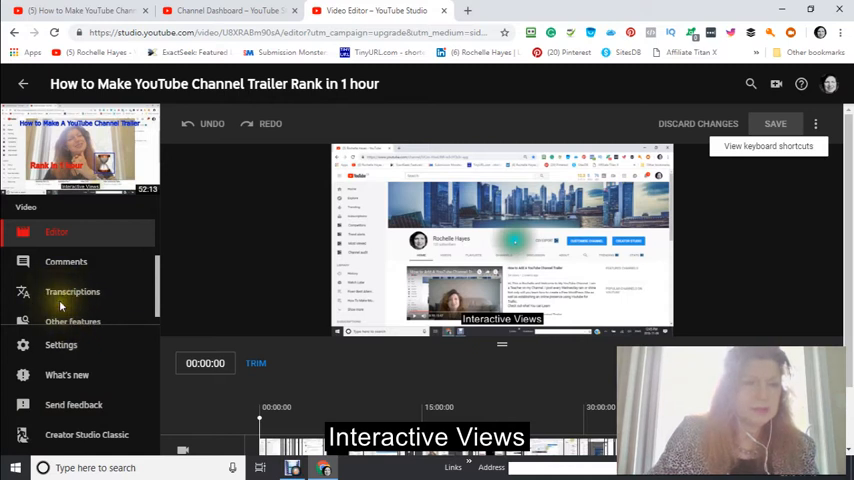
mouse_move(324, 256)
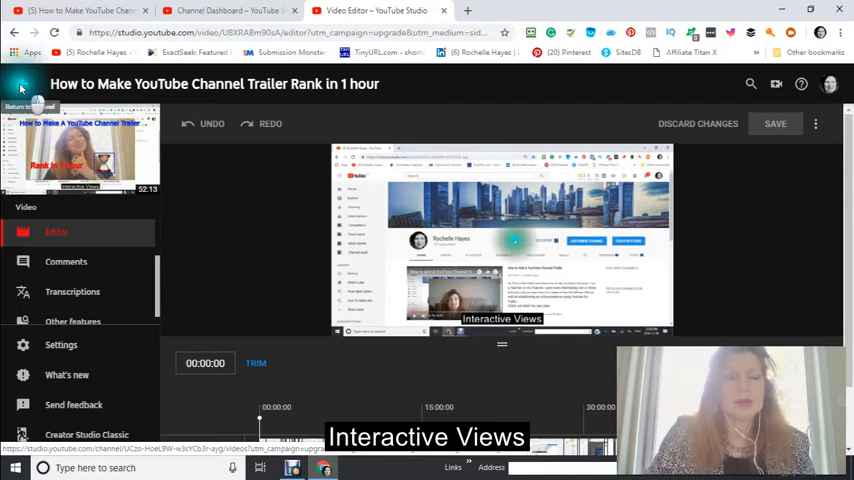
Exit the editor, first cancelling the discard prompt, then confirming to discard changes.
click(698, 122)
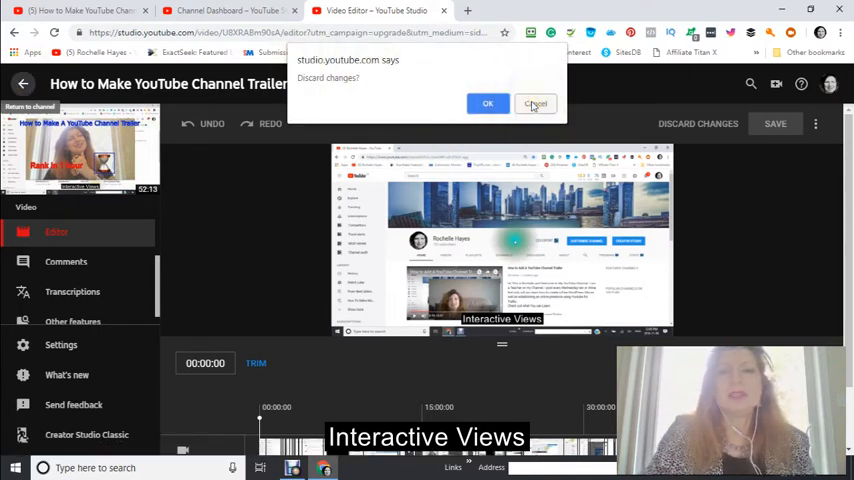
click(536, 104)
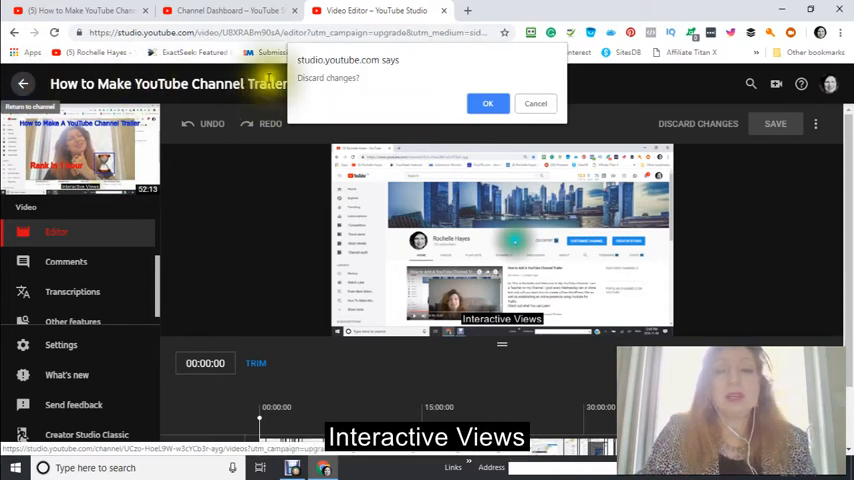
click(488, 104)
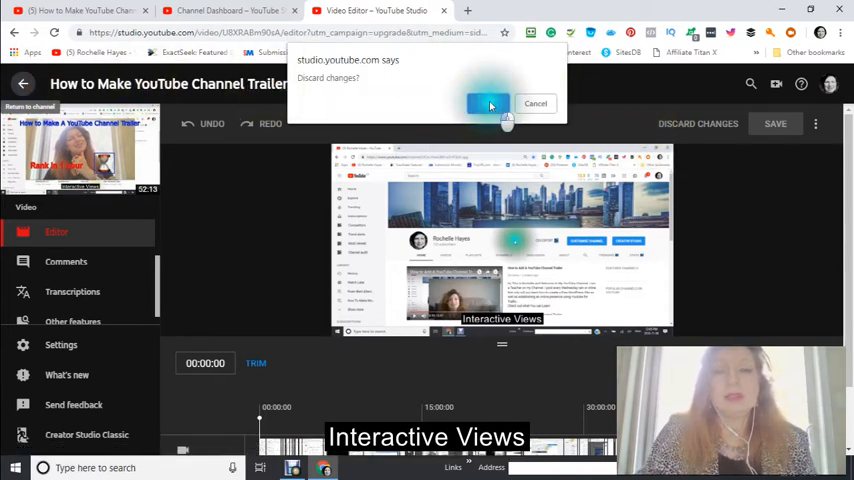
click(488, 104)
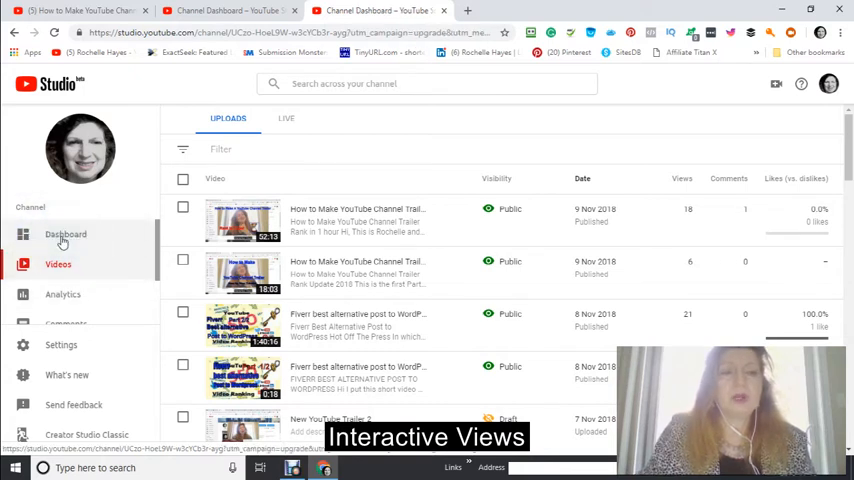
Go to the Studio dashboard and browse down to the Creator Academy course link.
click(64, 234)
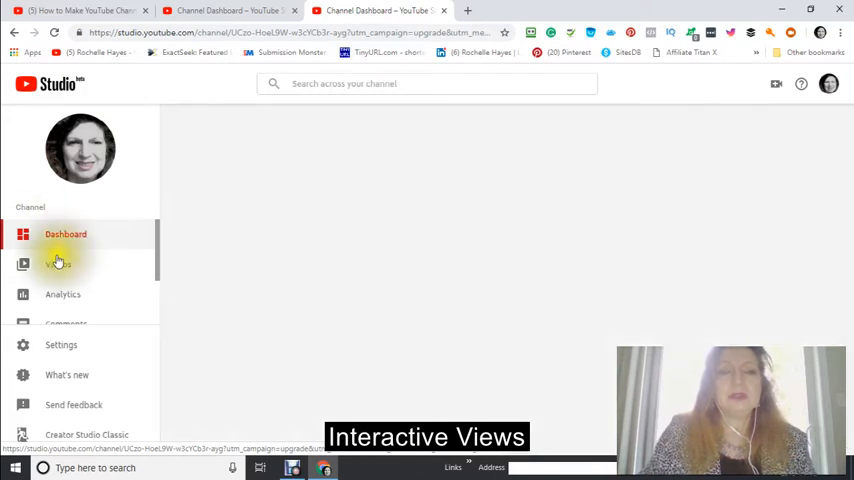
click(64, 234)
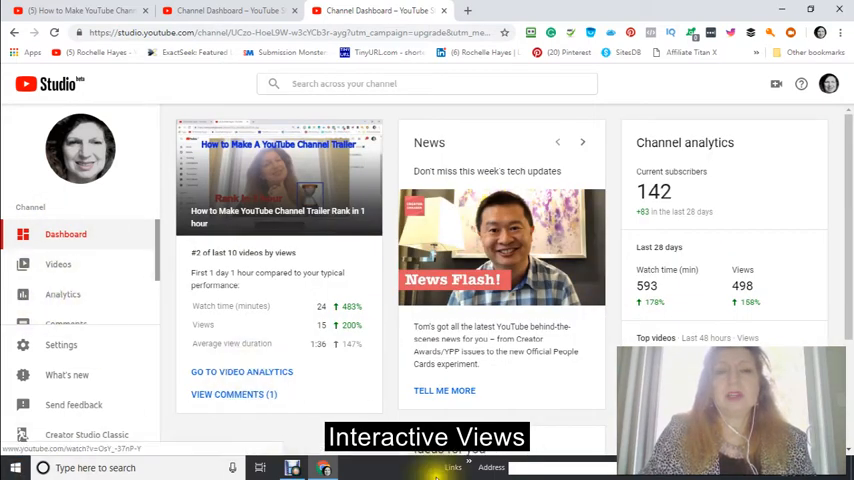
scroll(down, 3)
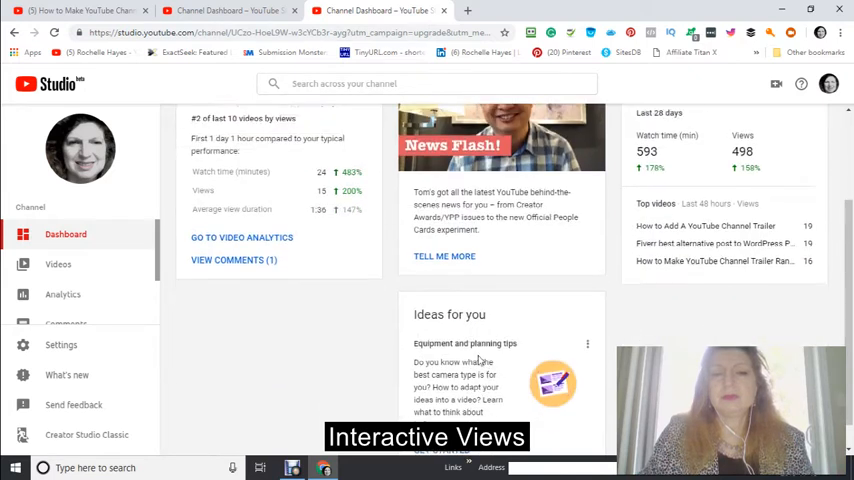
scroll(down, 3)
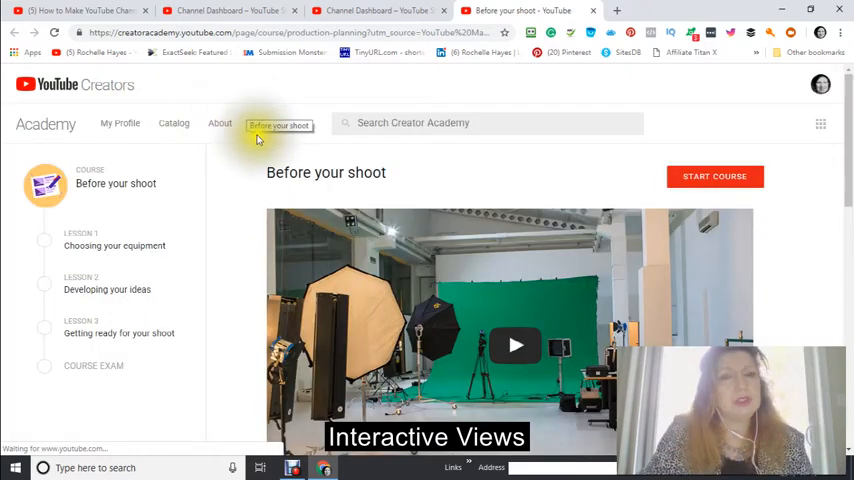
scroll(down, 3)
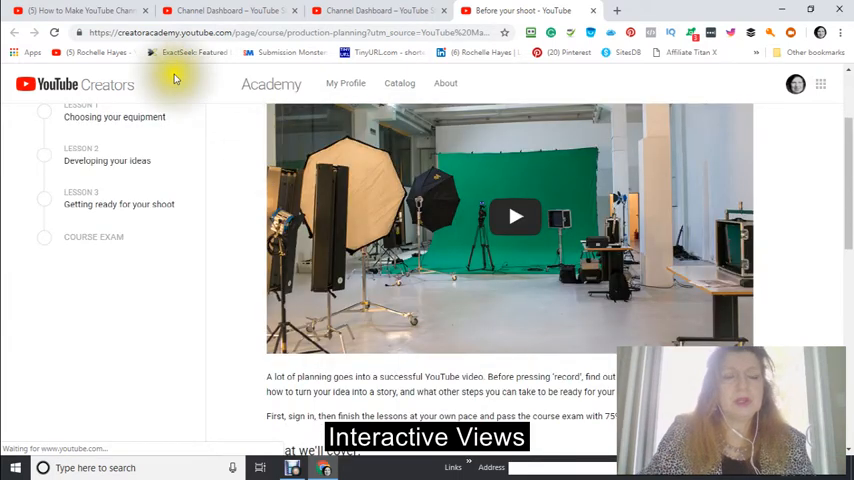
scroll(up, 3)
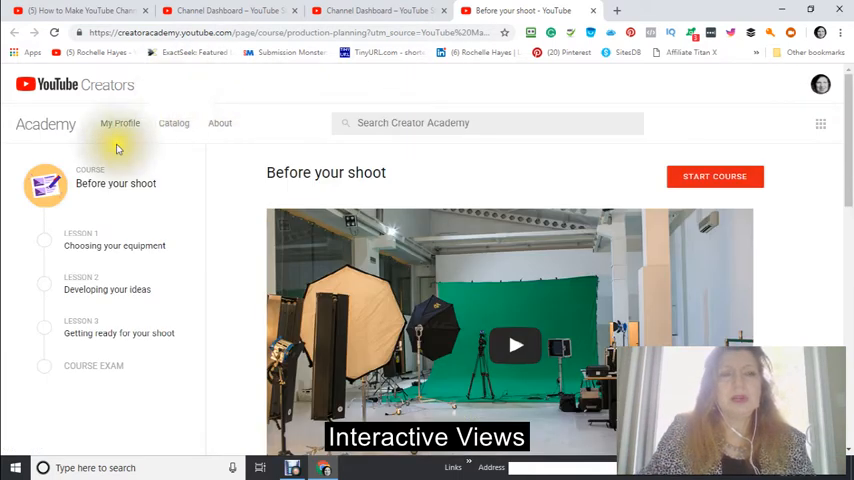
mouse_move(172, 124)
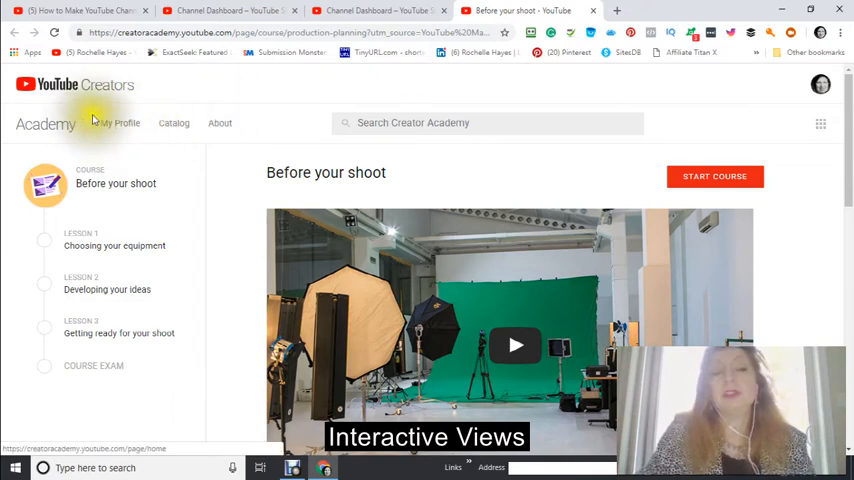
mouse_move(120, 122)
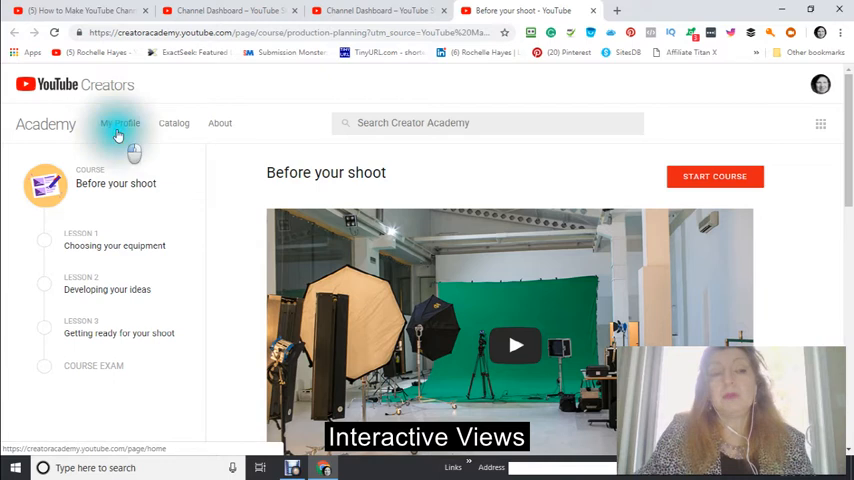
click(118, 122)
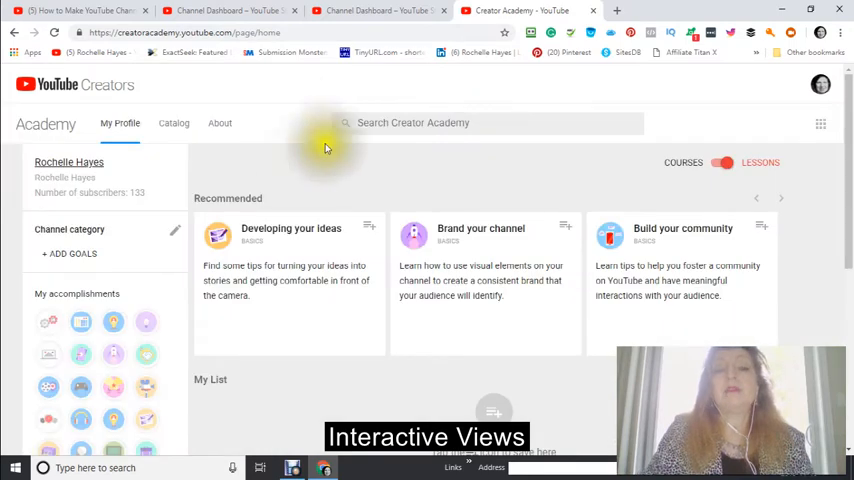
mouse_move(292, 236)
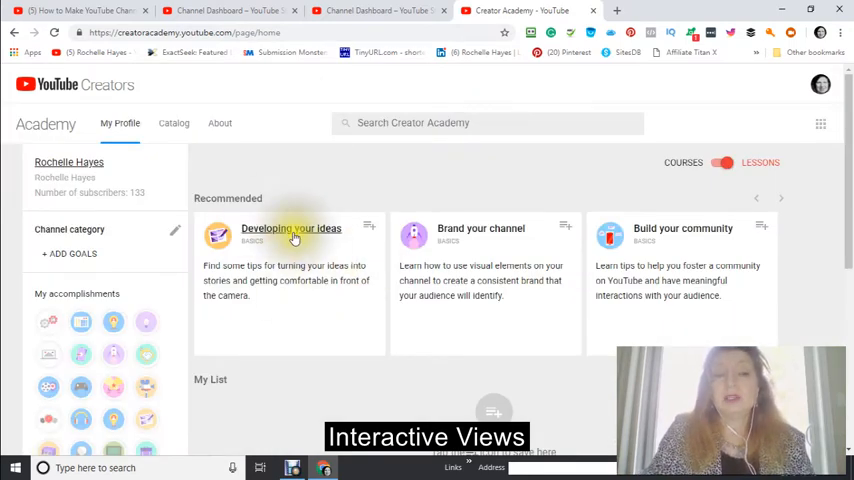
mouse_move(480, 228)
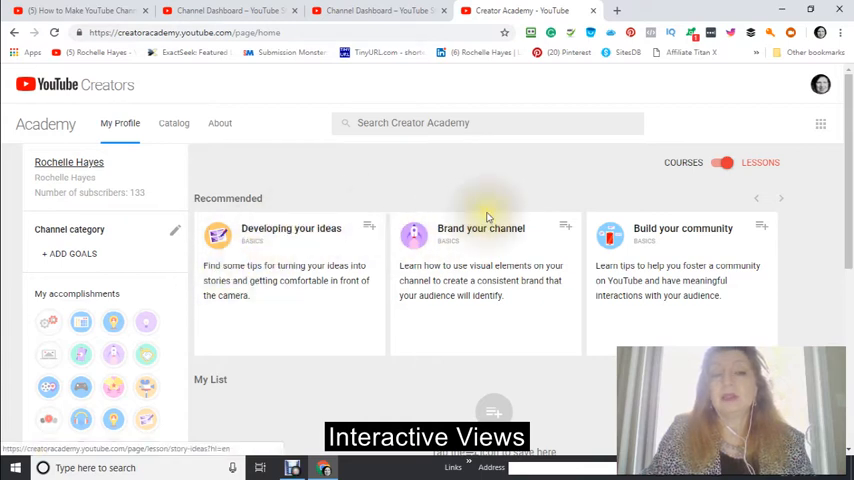
mouse_move(480, 228)
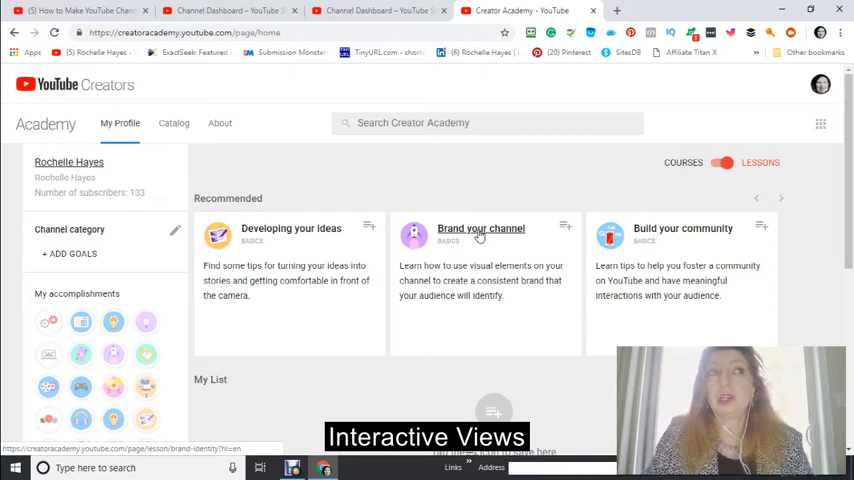
mouse_move(700, 192)
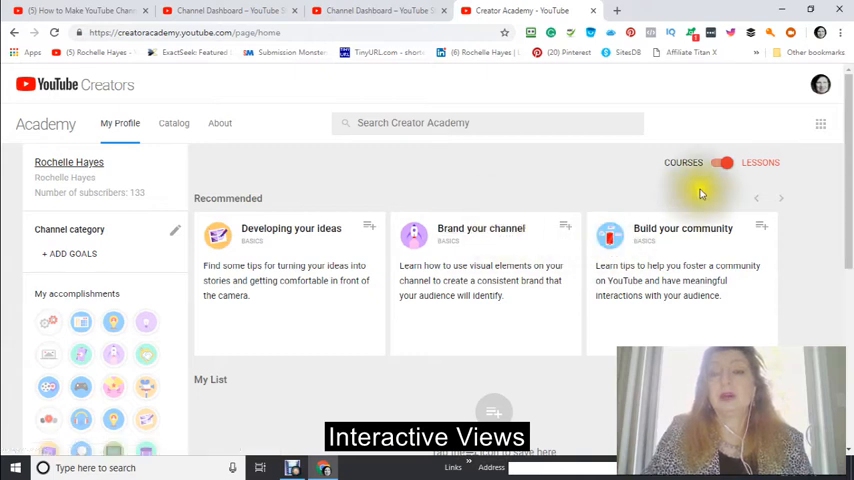
mouse_move(672, 246)
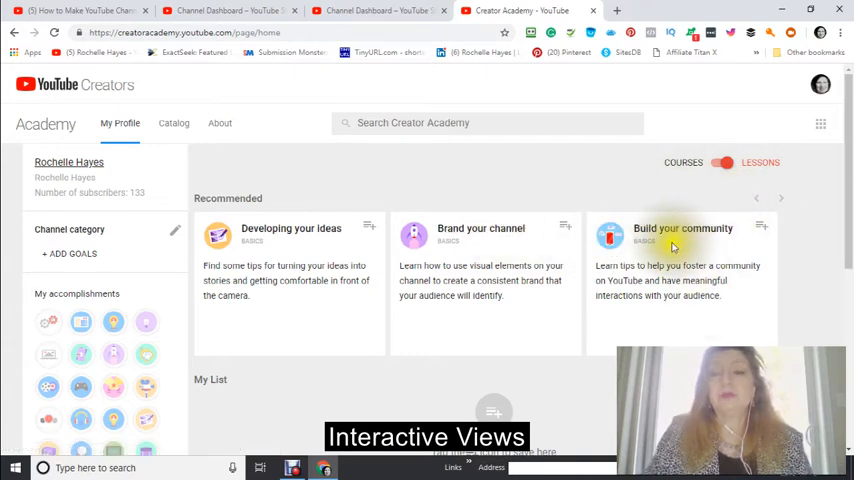
scroll(down, 3)
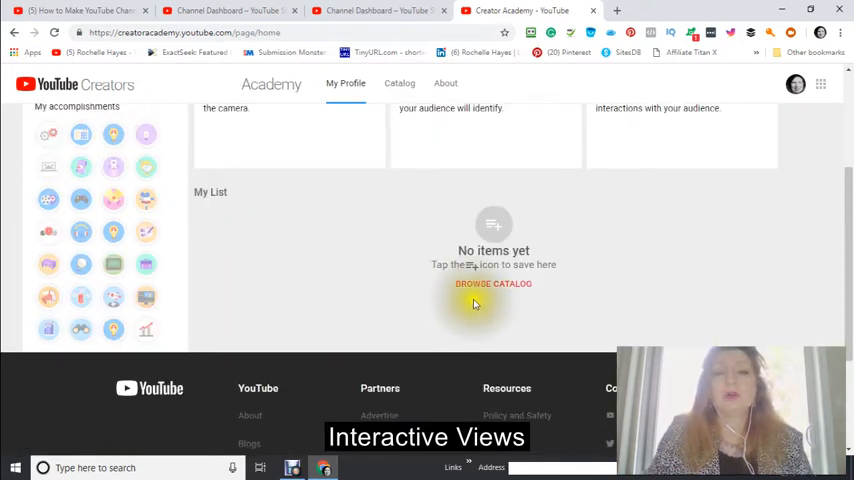
mouse_move(366, 222)
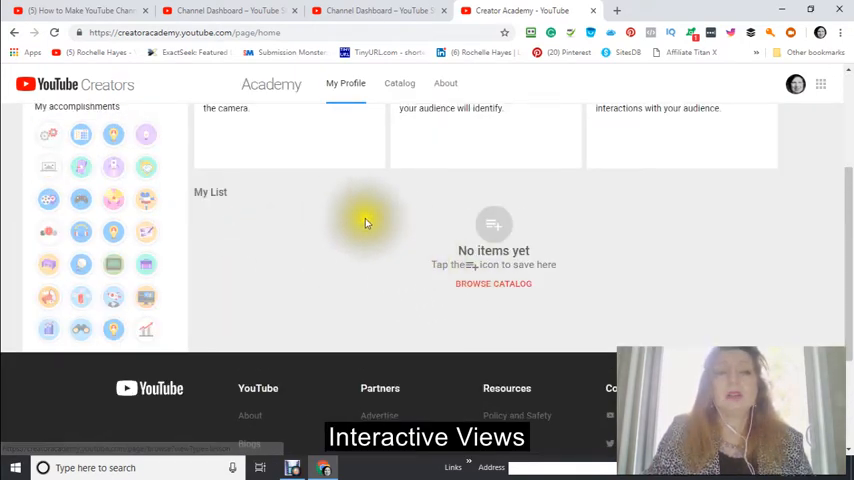
scroll(up, 3)
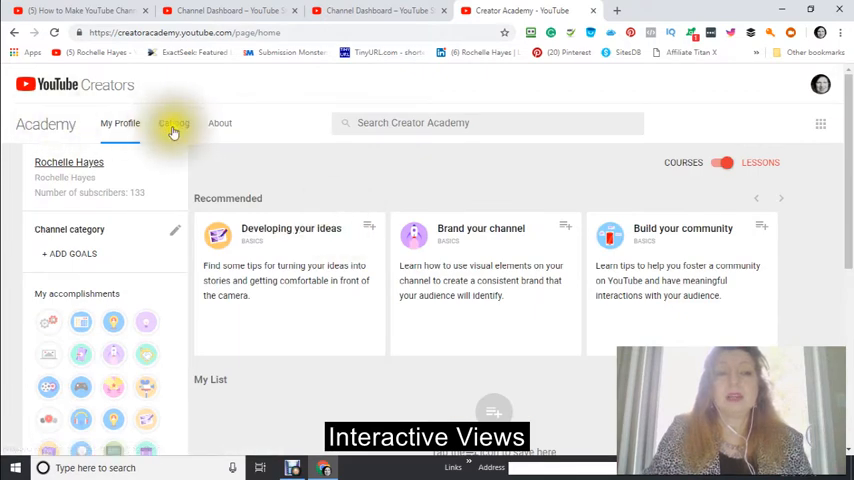
Open the Catalog of all lessons sorted by most popular and browse through it.
click(172, 122)
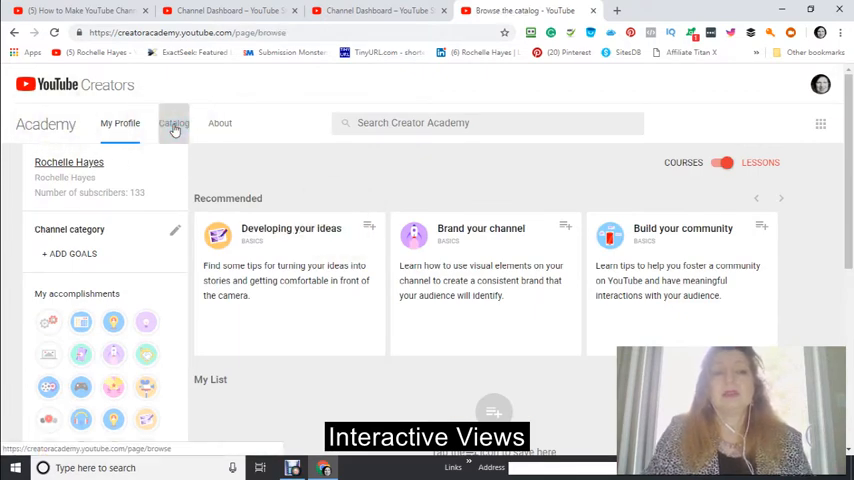
click(172, 122)
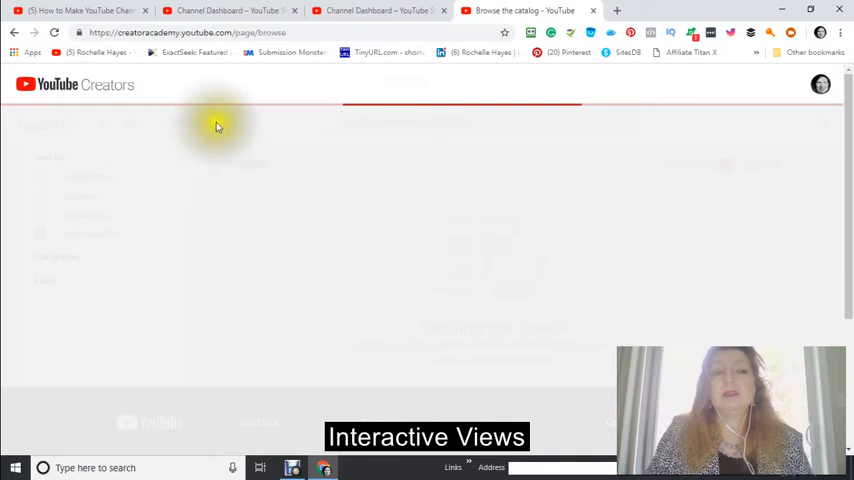
mouse_move(340, 228)
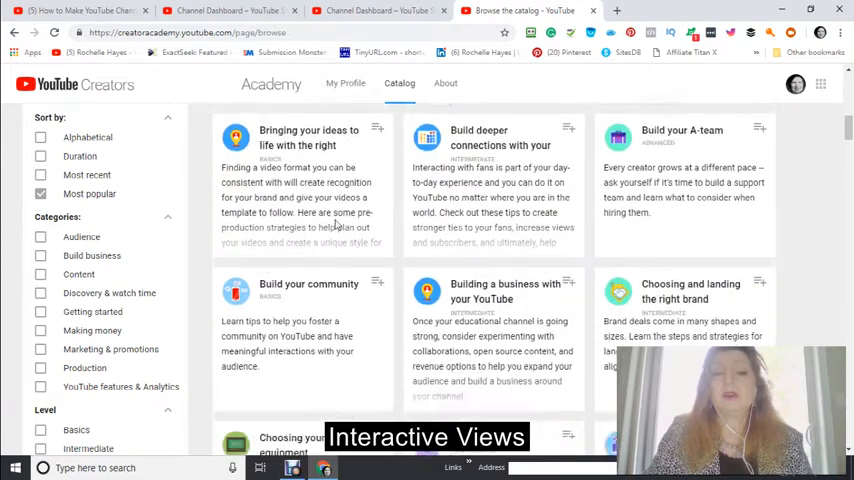
scroll(up, 3)
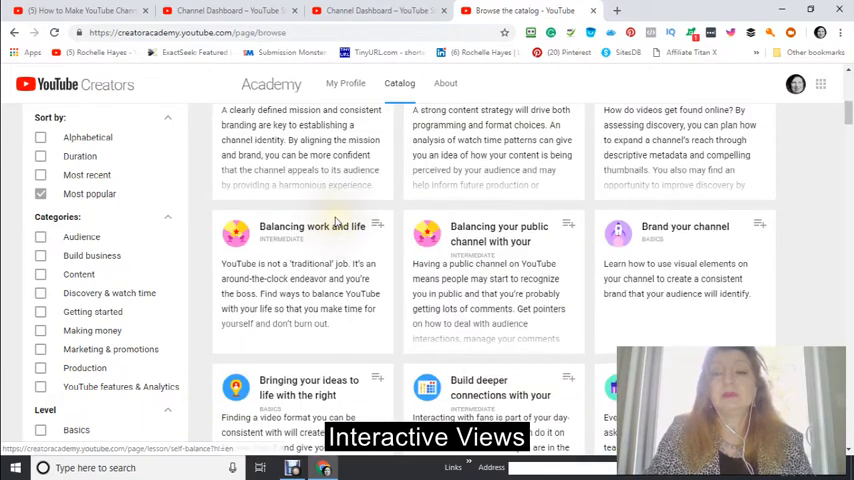
mouse_move(536, 258)
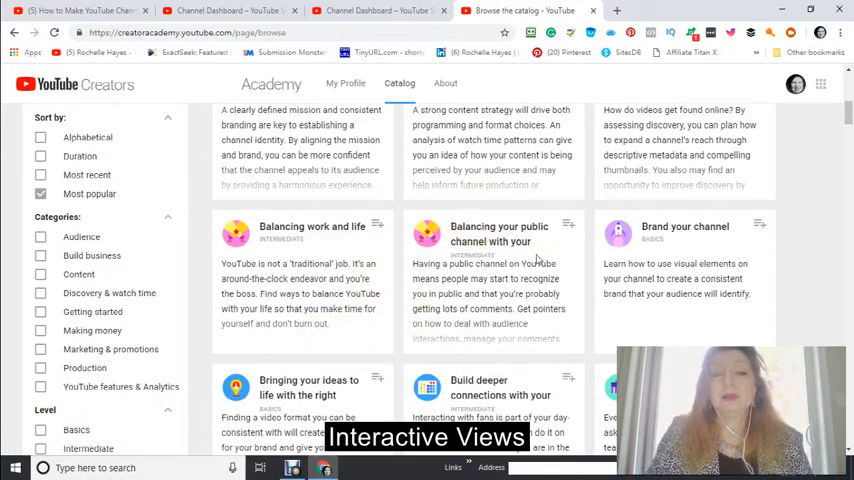
scroll(up, 3)
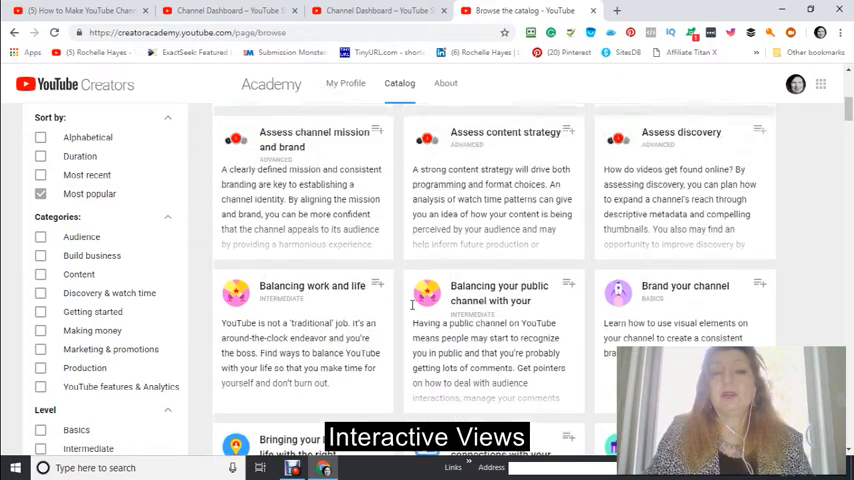
scroll(up, 3)
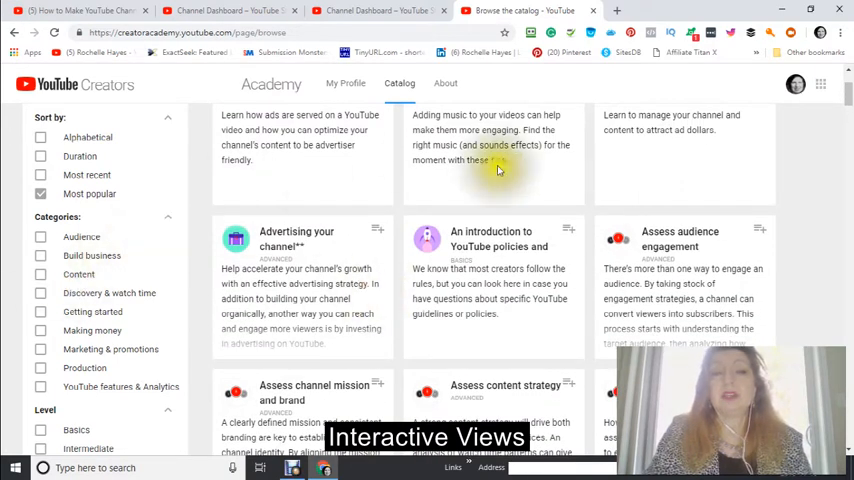
mouse_move(192, 112)
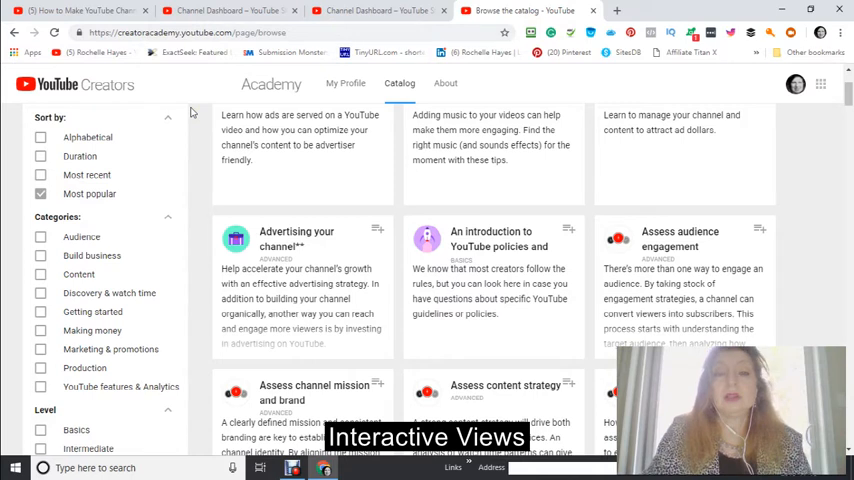
scroll(up, 3)
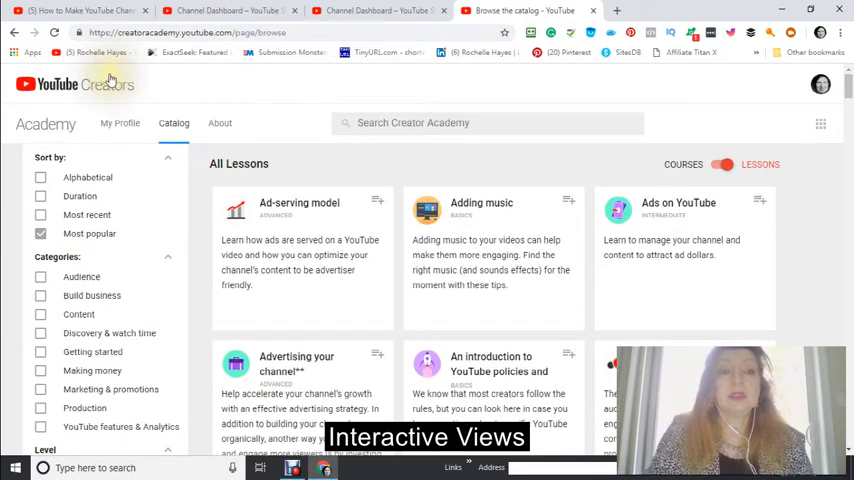
mouse_move(276, 100)
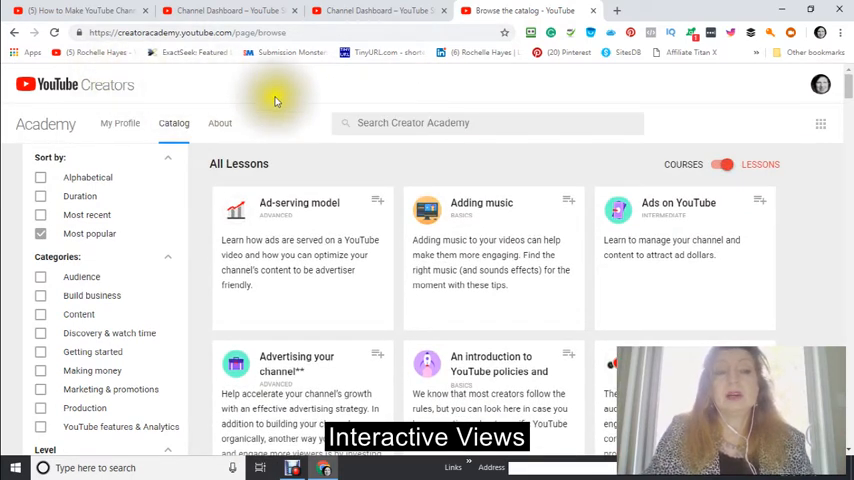
scroll(down, 3)
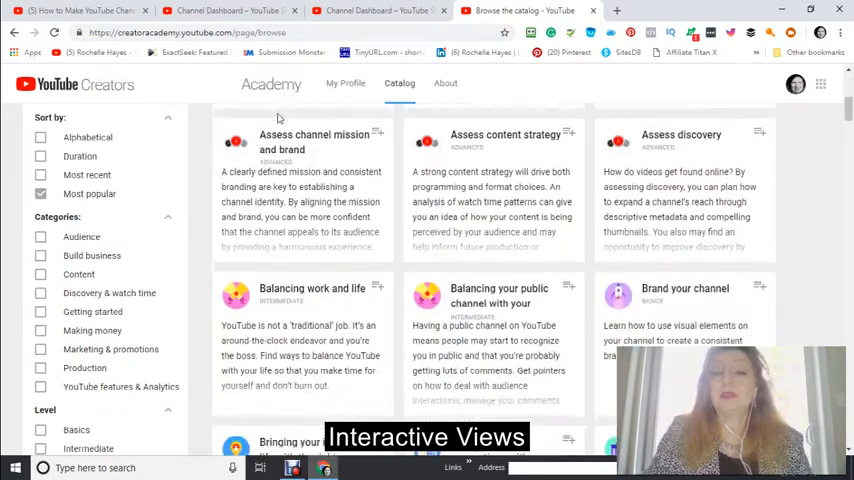
scroll(down, 3)
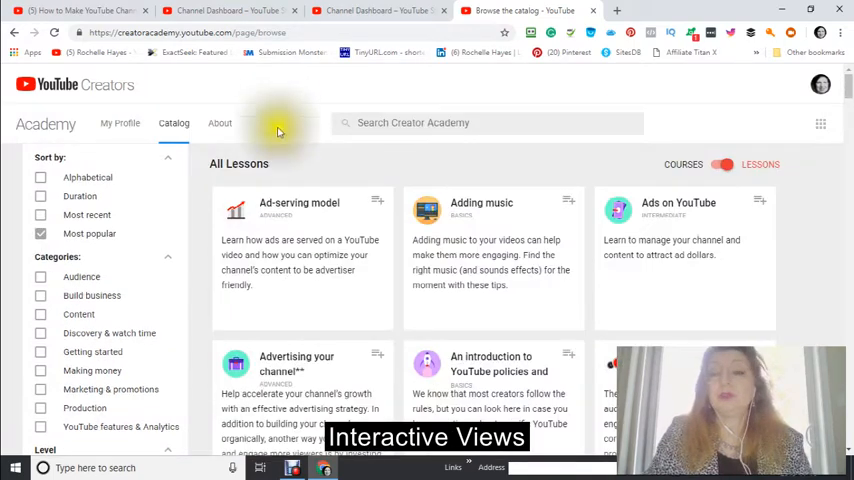
mouse_move(318, 164)
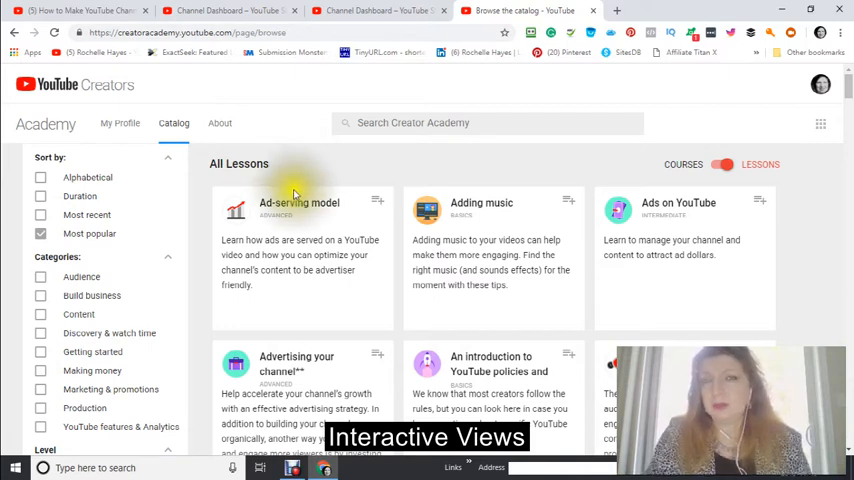
mouse_move(294, 168)
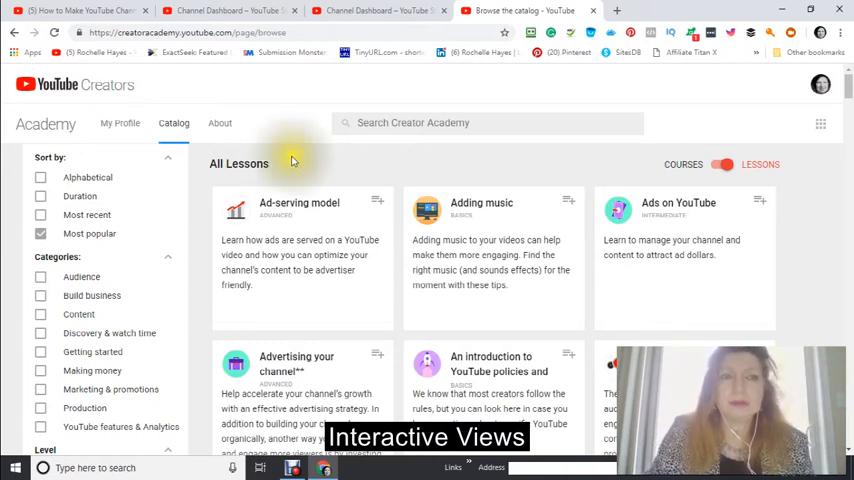
mouse_move(288, 160)
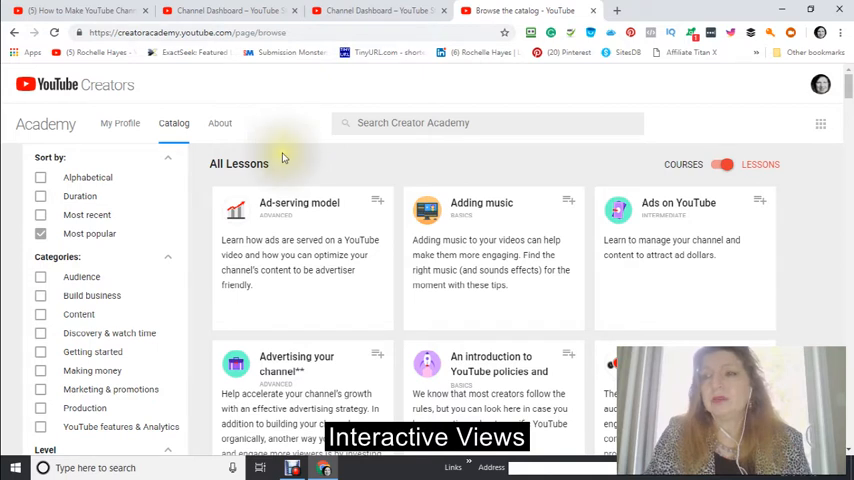
mouse_move(348, 240)
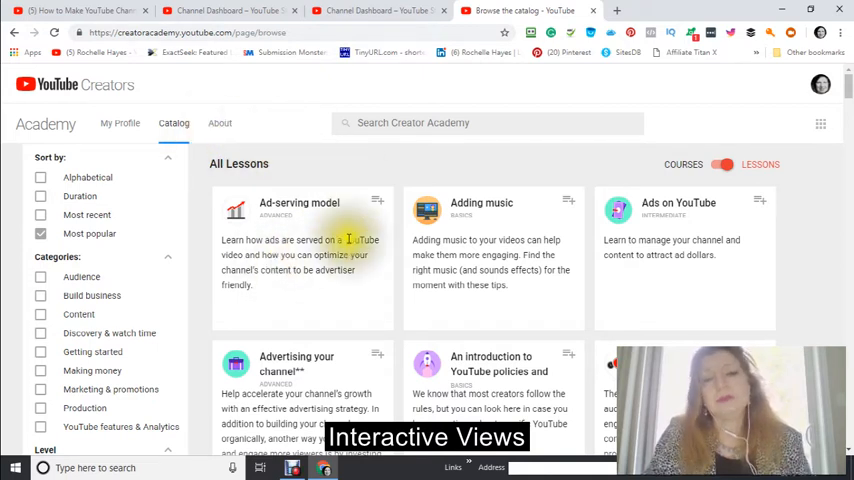
scroll(down, 3)
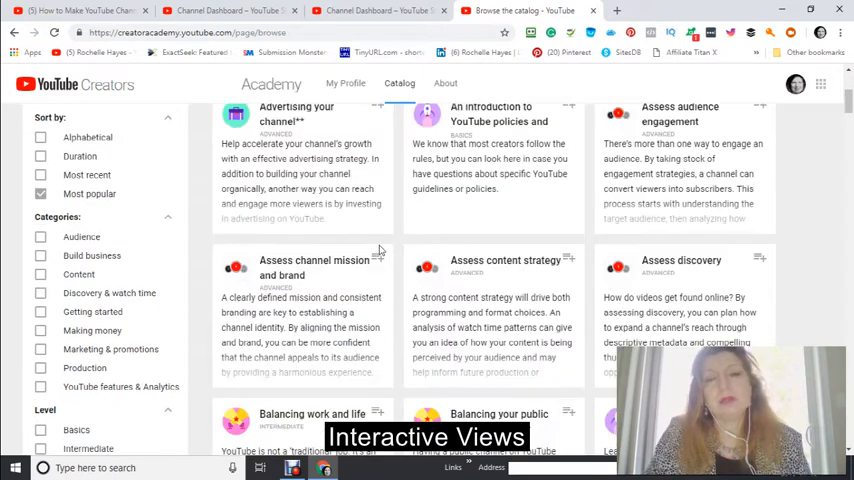
scroll(up, 3)
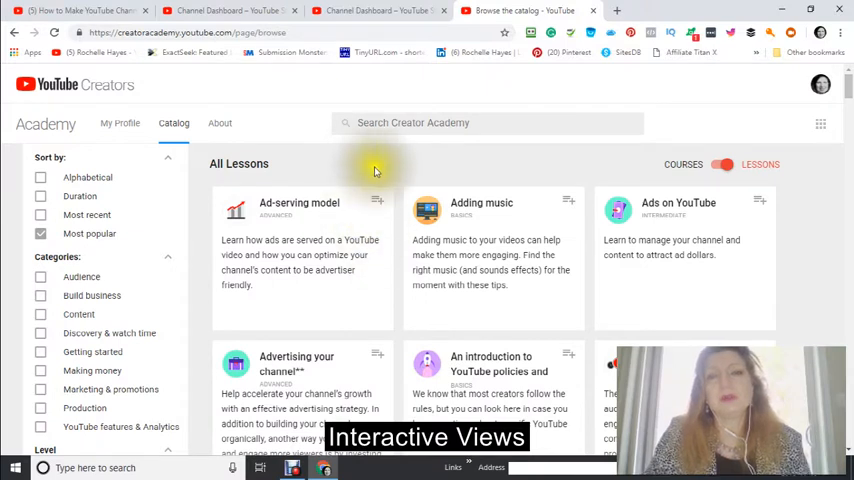
mouse_move(378, 176)
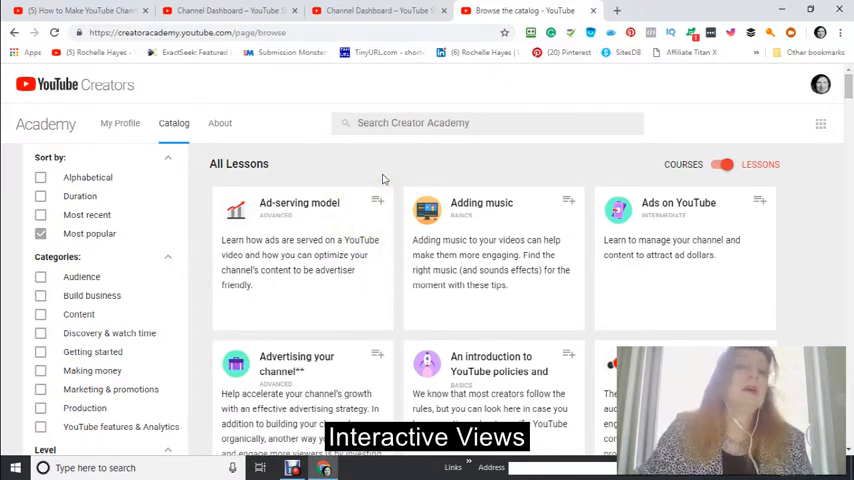
mouse_move(436, 150)
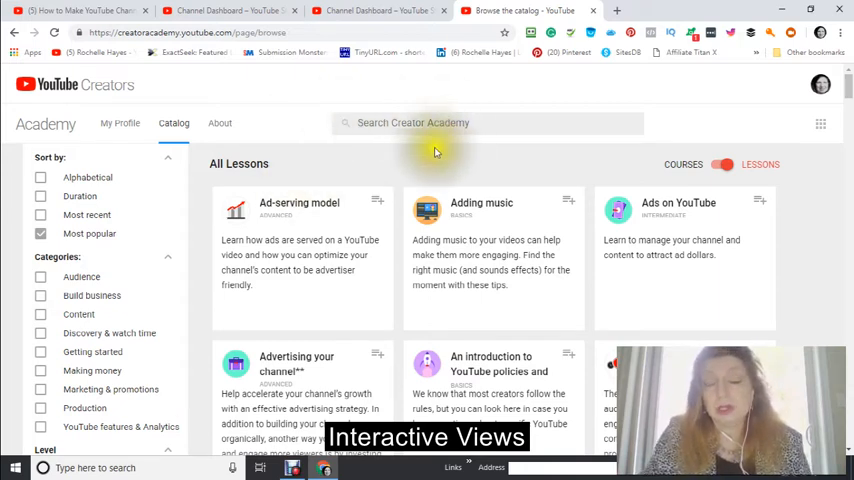
mouse_move(360, 170)
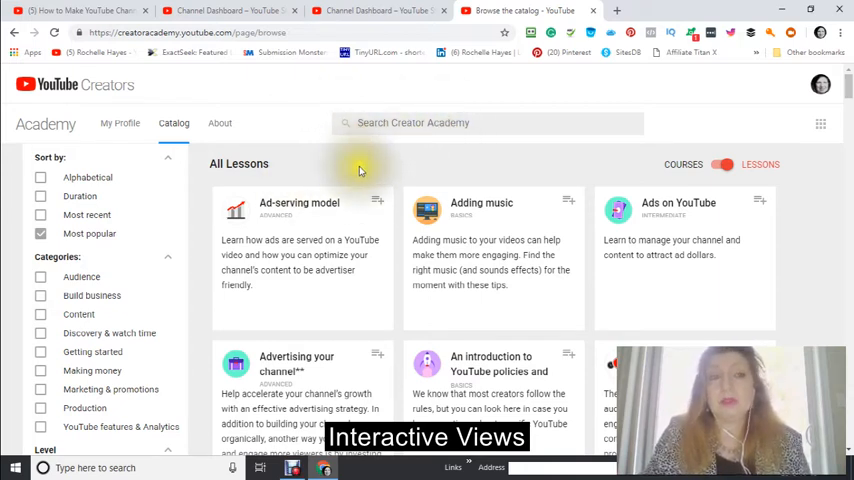
mouse_move(378, 178)
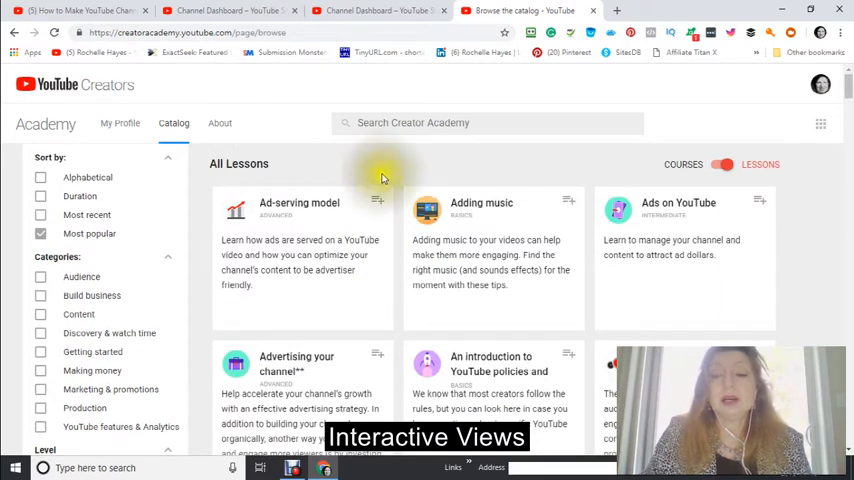
mouse_move(380, 154)
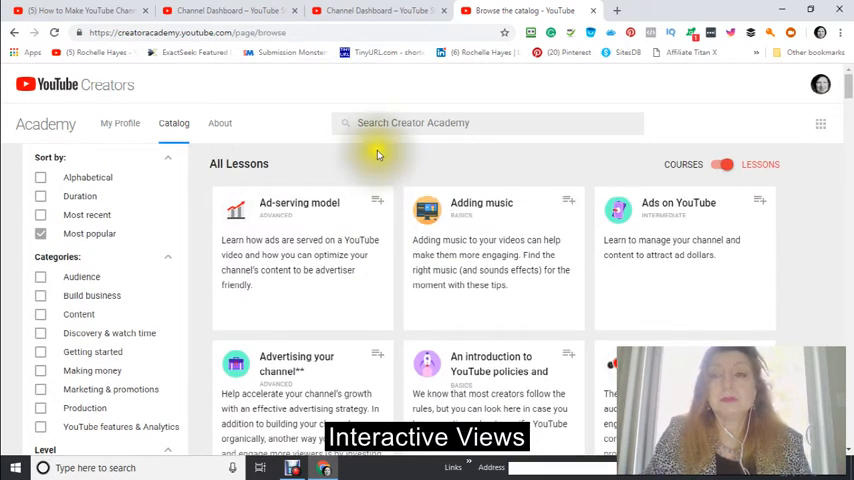
mouse_move(388, 172)
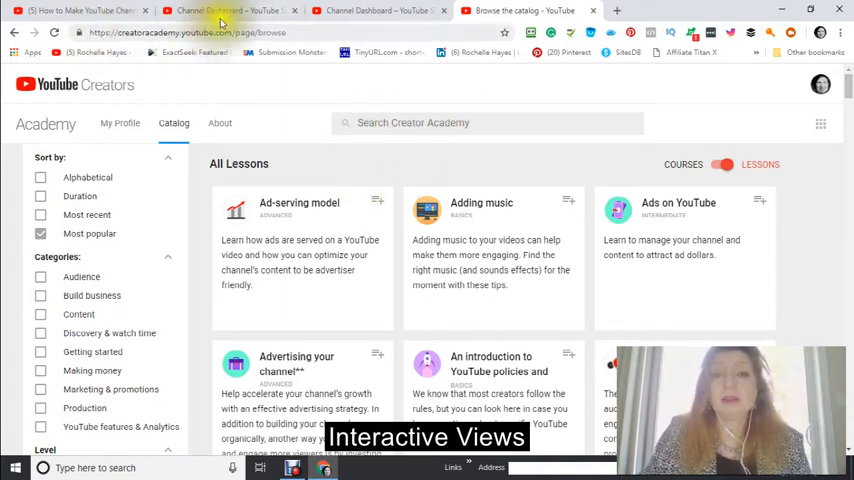
Review the dashboard's latest video performance, news and channel analytics cards.
click(378, 12)
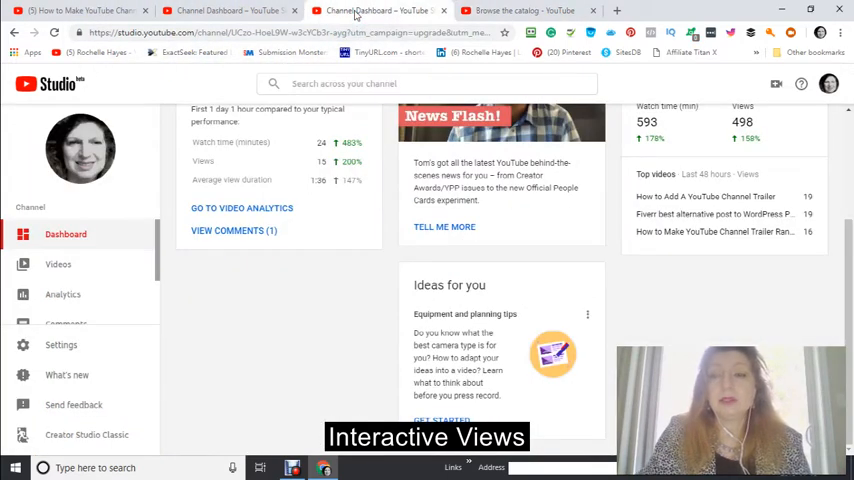
scroll(up, 3)
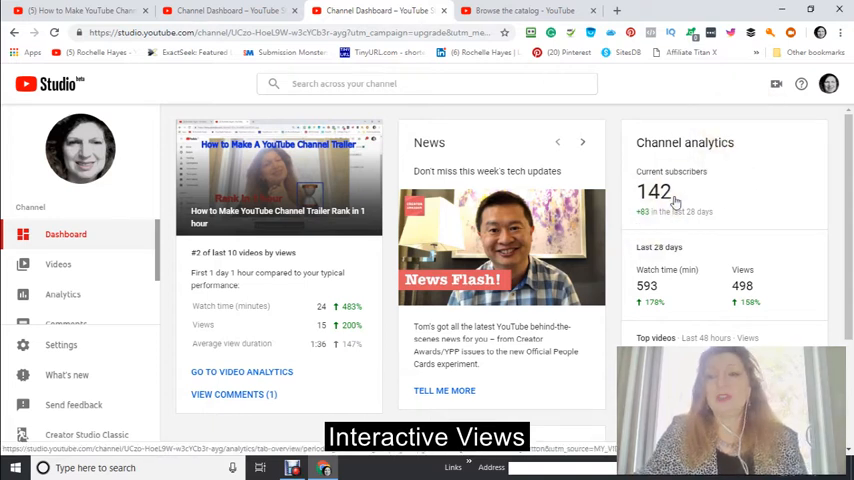
mouse_move(598, 352)
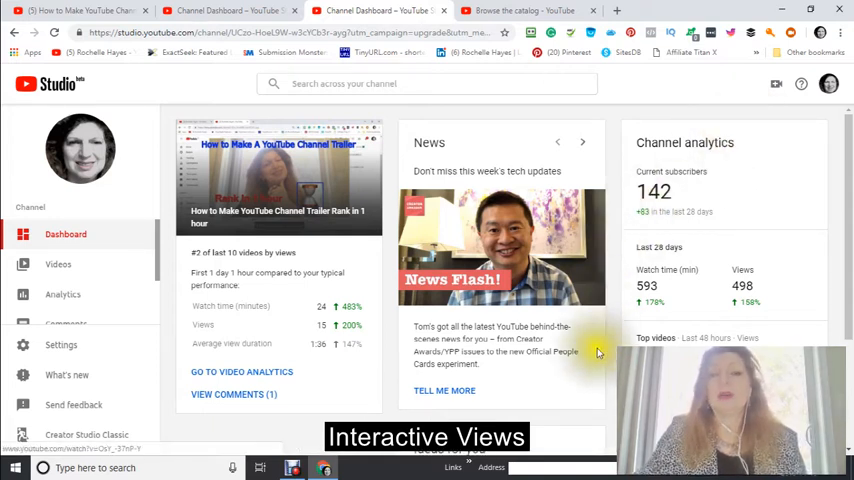
scroll(down, 3)
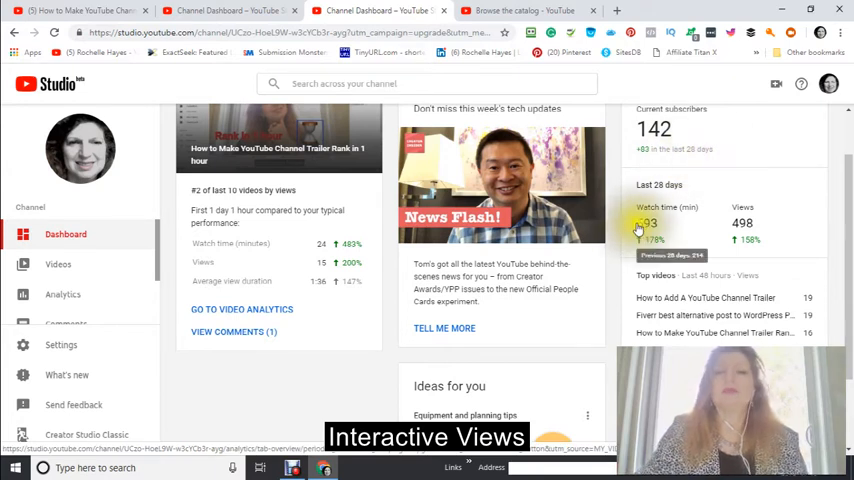
scroll(down, 3)
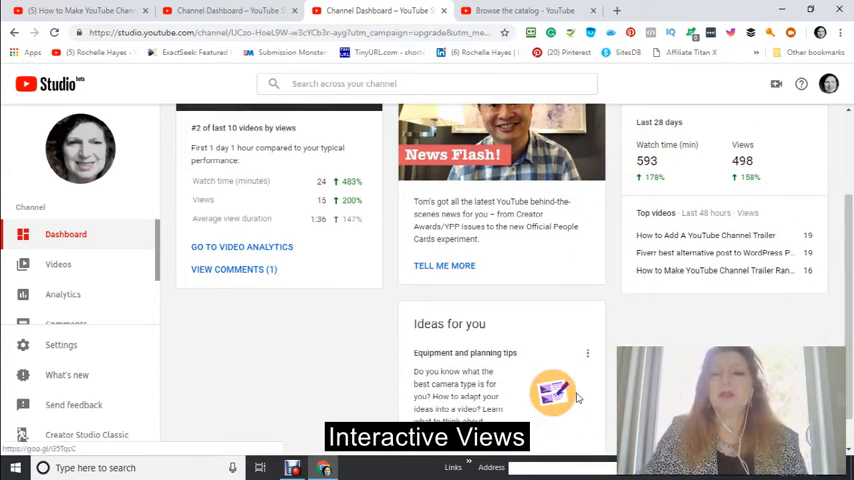
scroll(up, 3)
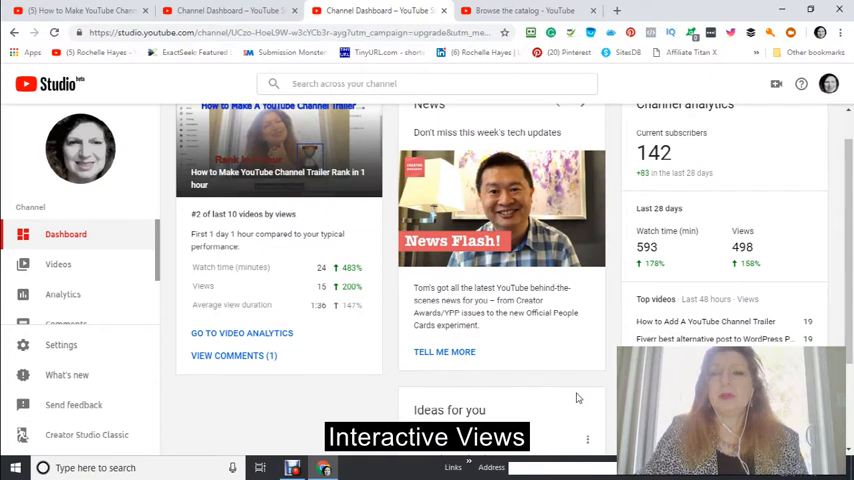
mouse_move(572, 396)
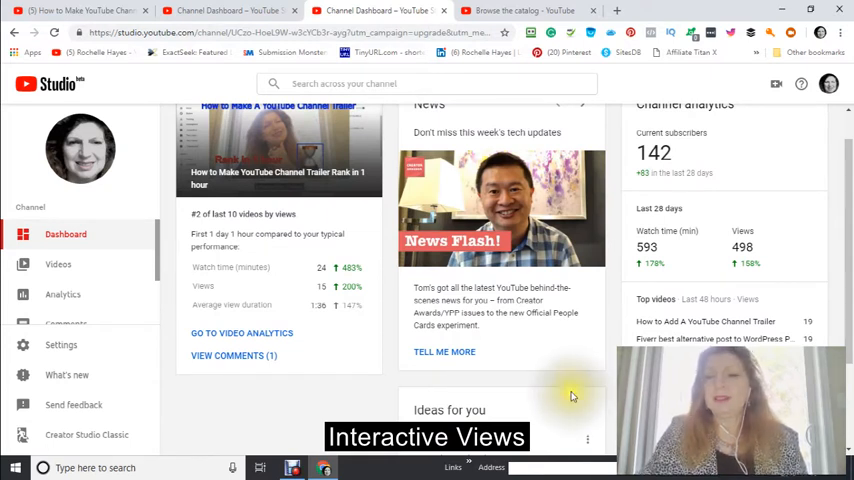
mouse_move(644, 244)
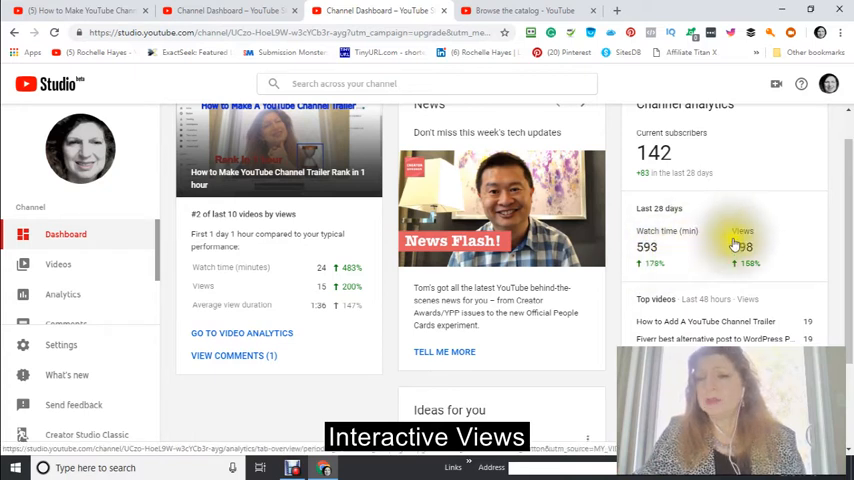
mouse_move(742, 246)
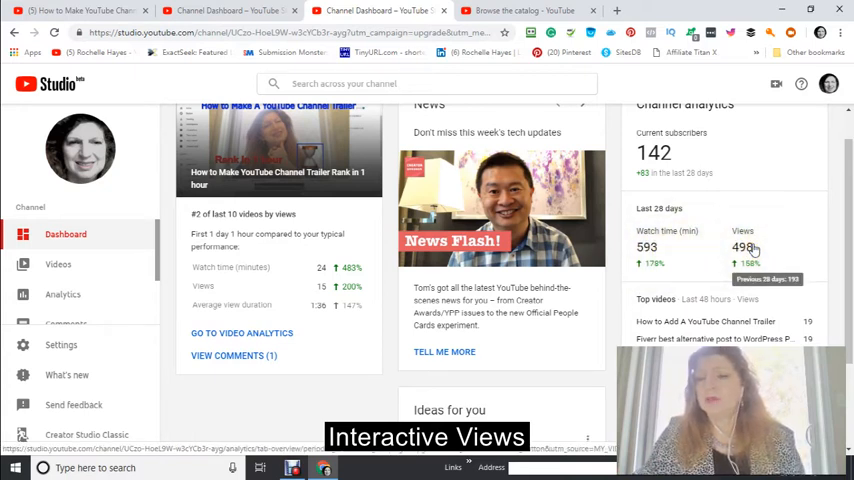
mouse_move(720, 244)
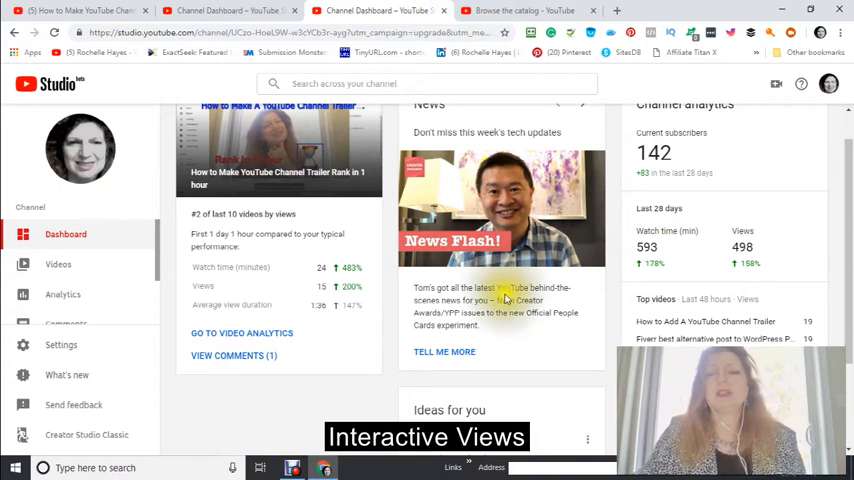
scroll(down, 3)
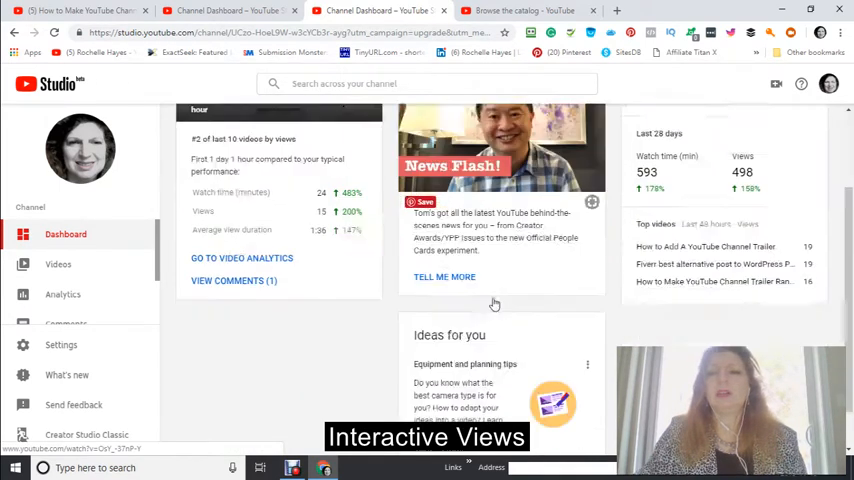
scroll(down, 3)
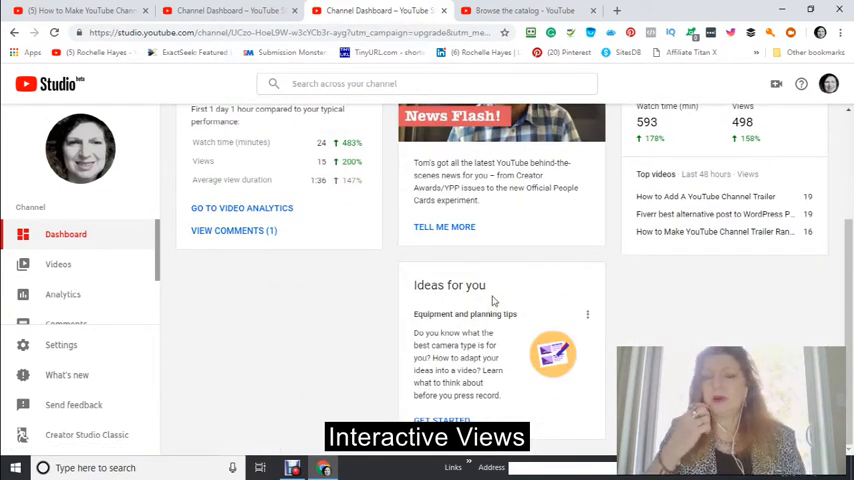
mouse_move(532, 308)
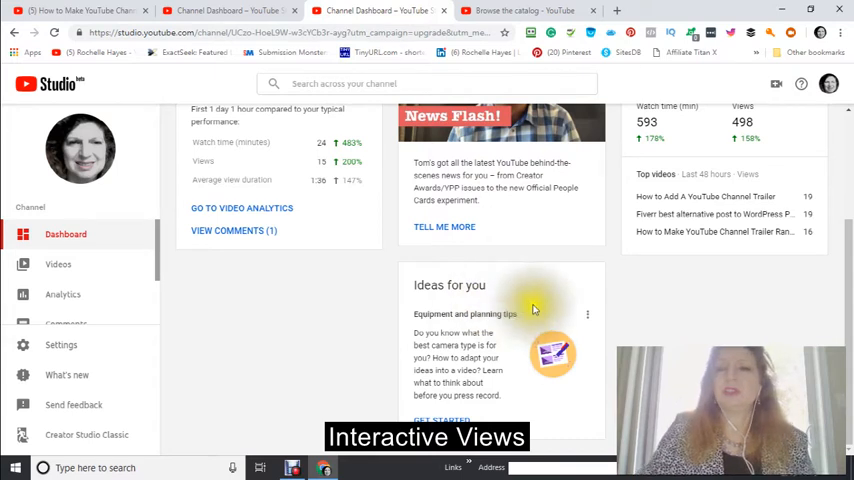
scroll(up, 3)
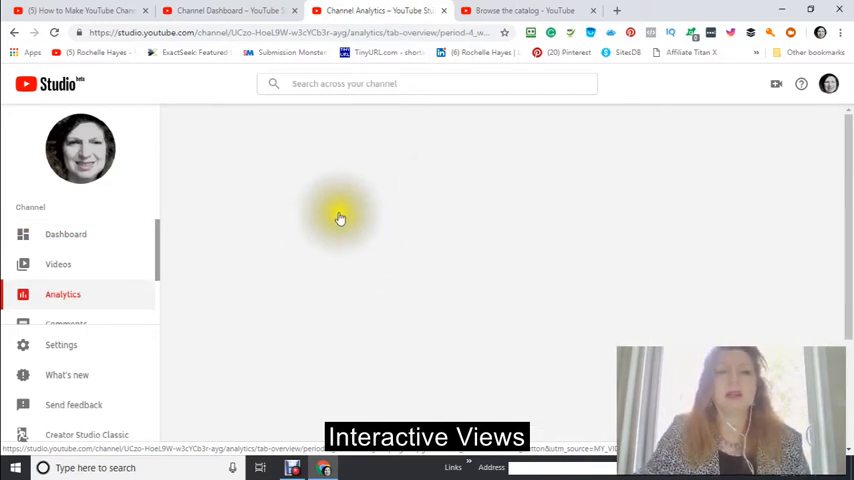
mouse_move(434, 168)
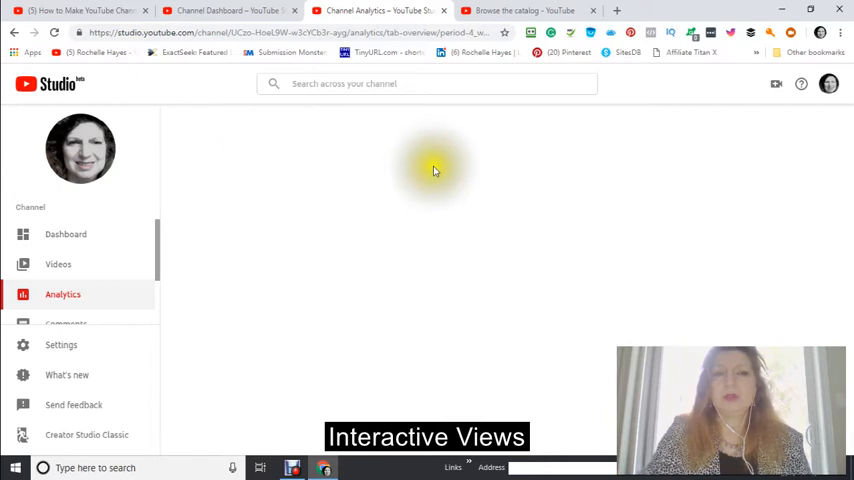
mouse_move(348, 180)
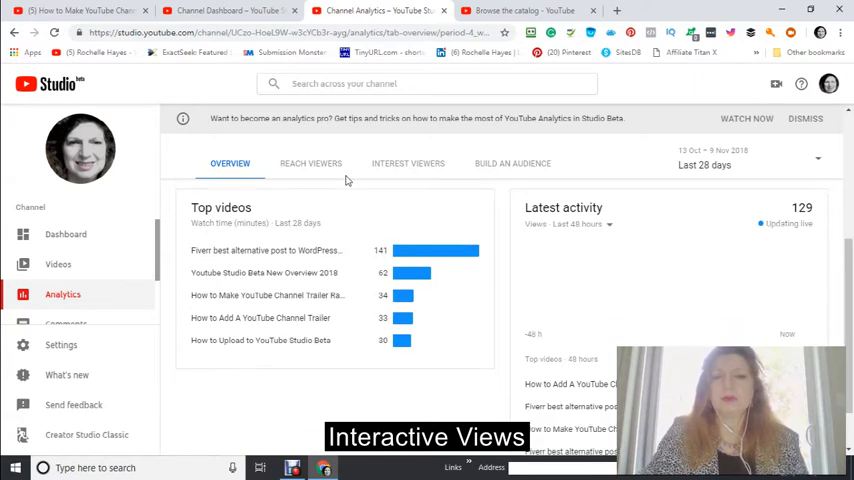
mouse_move(392, 202)
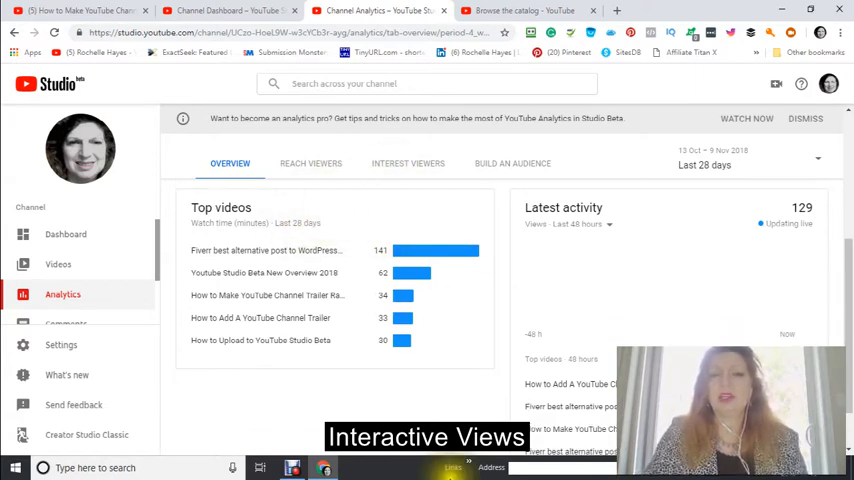
Review the 28-day overview: 593 watch-time minutes, 498 views, +83 subscribers and top videos.
scroll(down, 3)
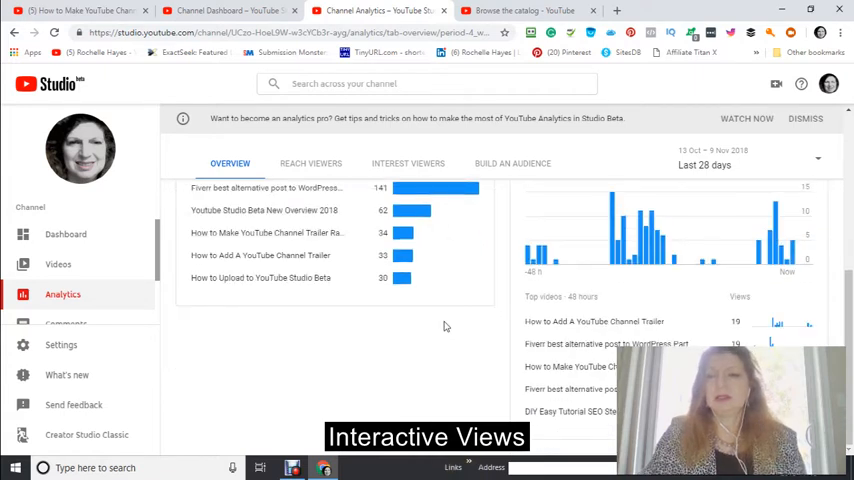
scroll(up, 3)
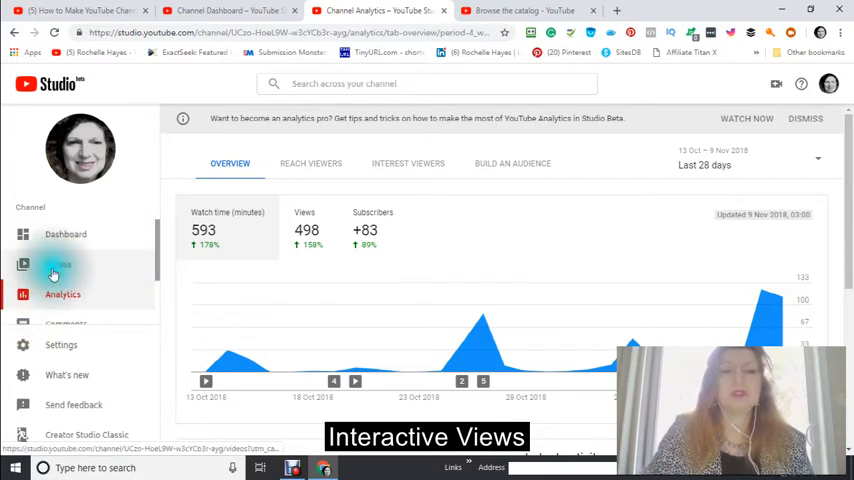
Show the uploads list with each video's visibility, date, views and comments.
click(58, 264)
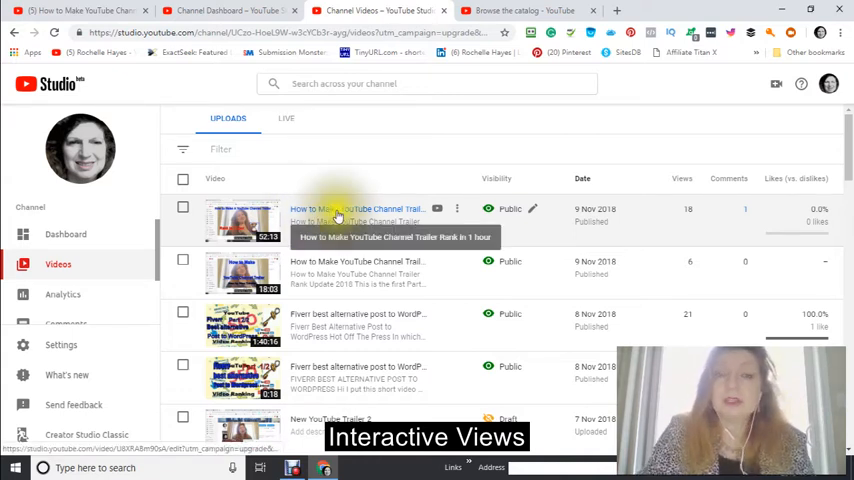
mouse_move(304, 188)
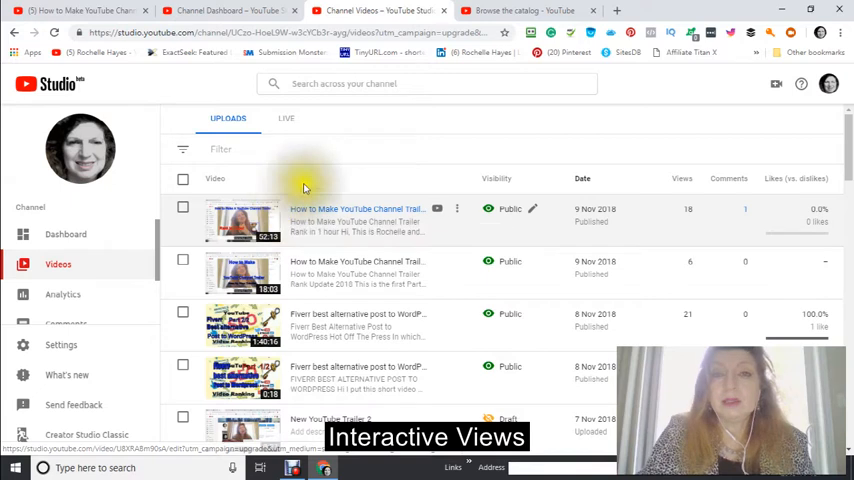
mouse_move(308, 184)
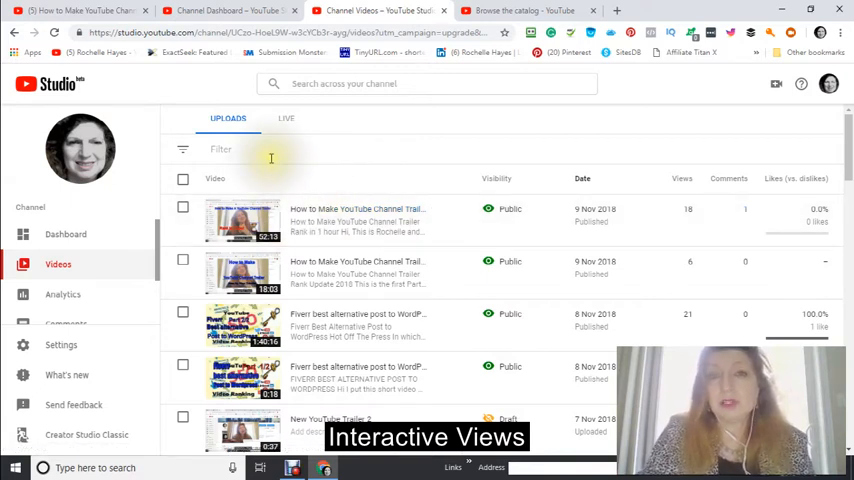
mouse_move(320, 160)
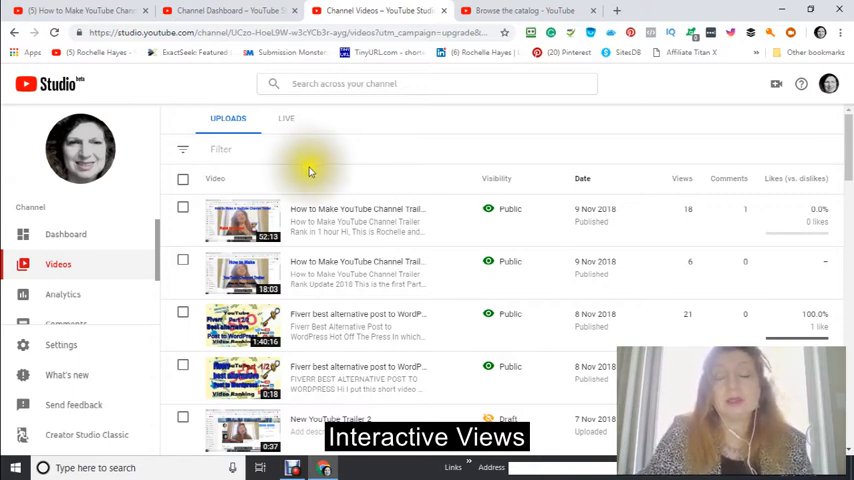
mouse_move(308, 160)
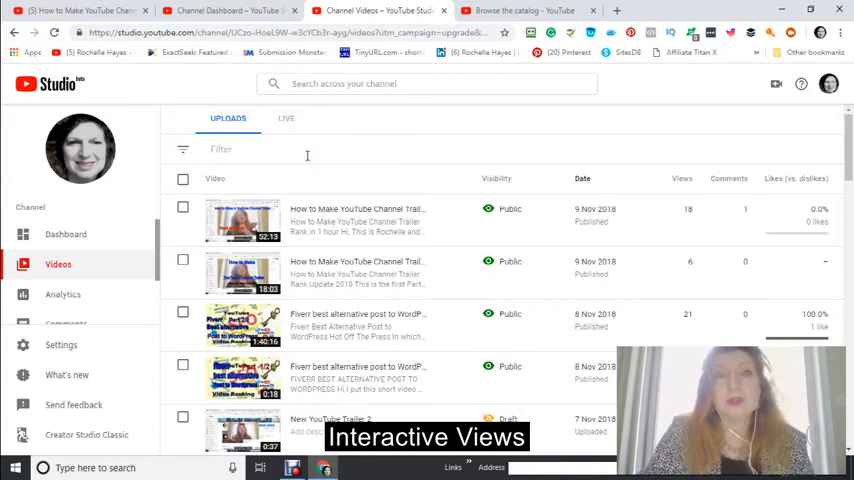
mouse_move(320, 140)
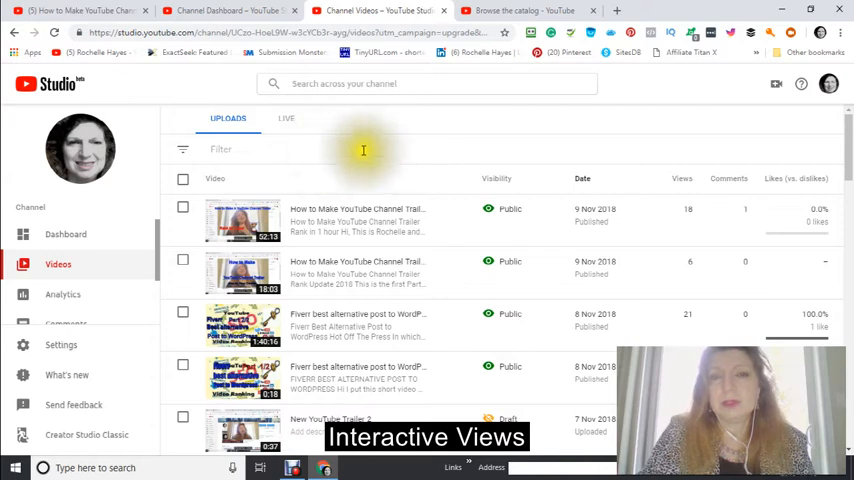
mouse_move(364, 178)
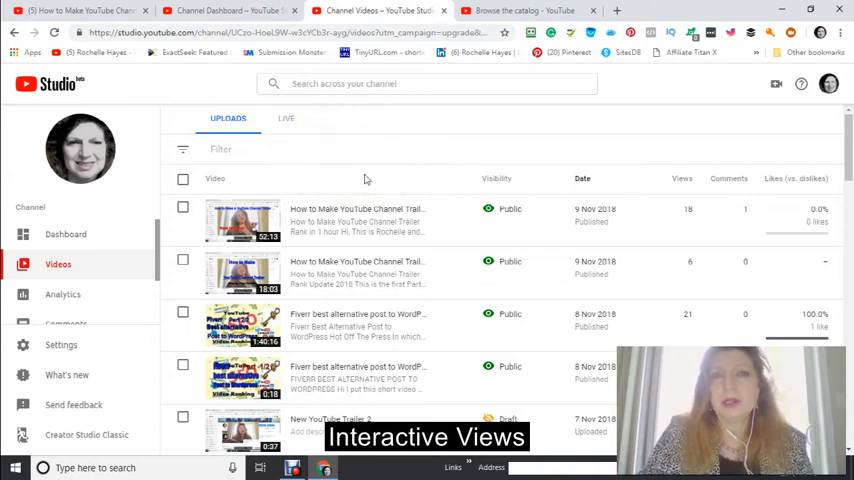
mouse_move(332, 176)
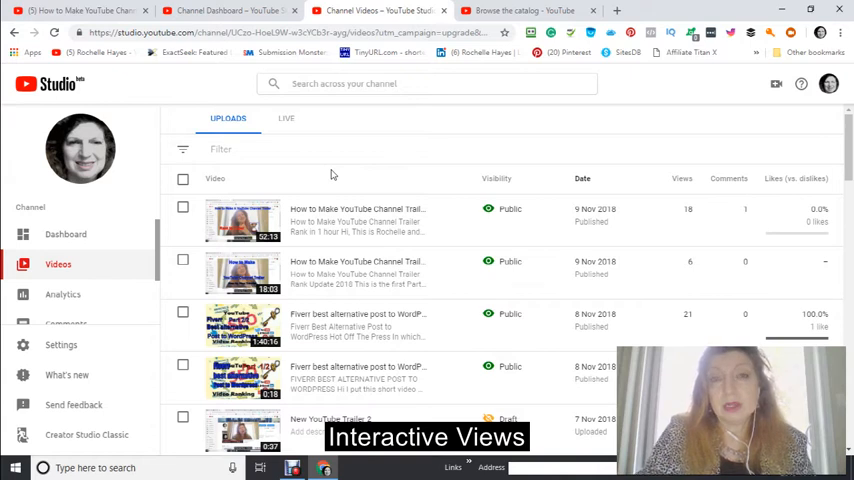
mouse_move(364, 170)
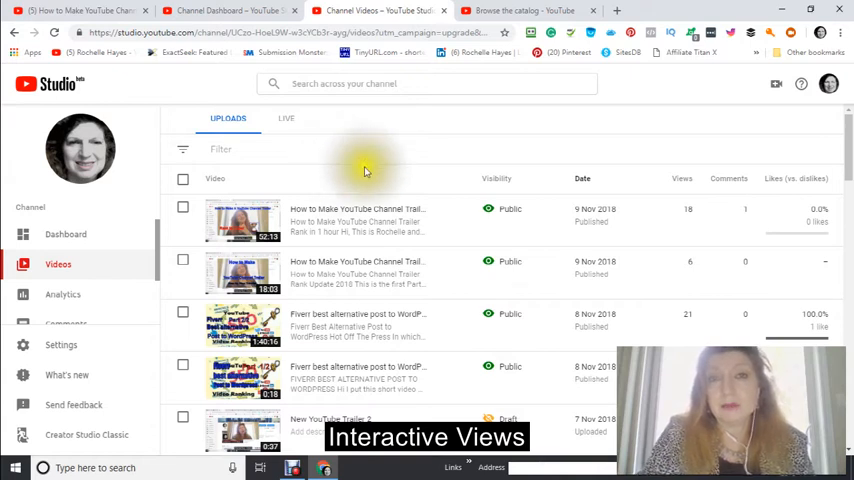
mouse_move(368, 160)
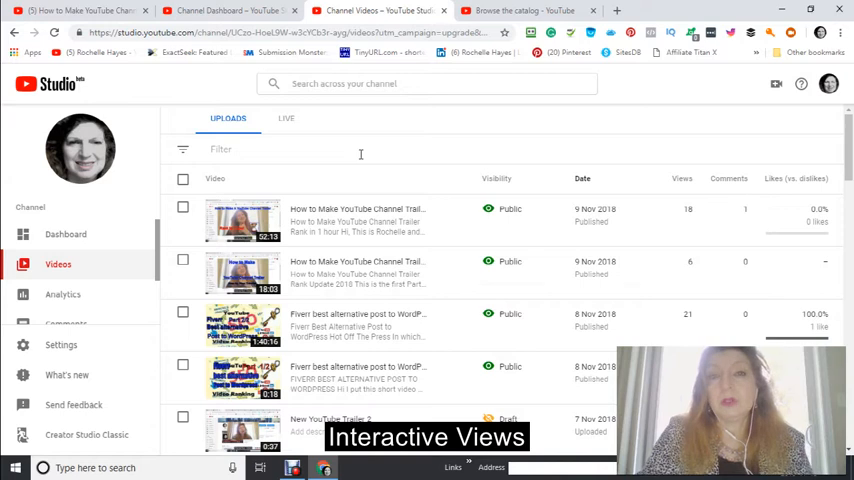
mouse_move(342, 132)
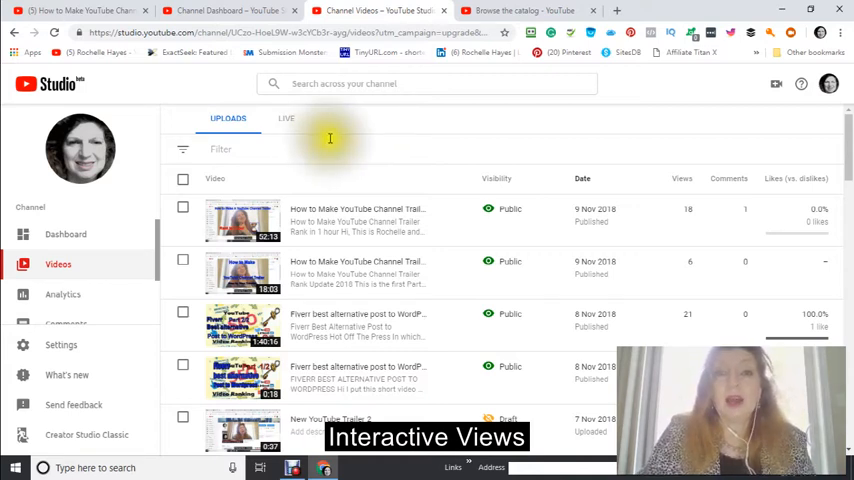
mouse_move(300, 148)
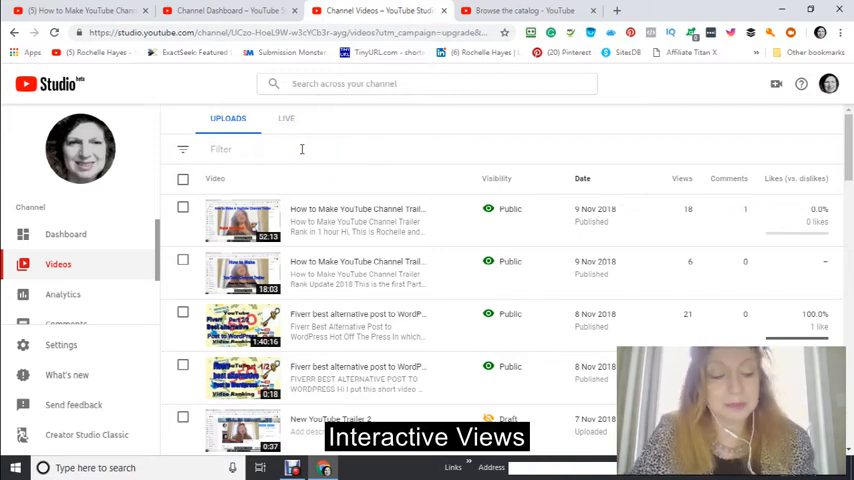